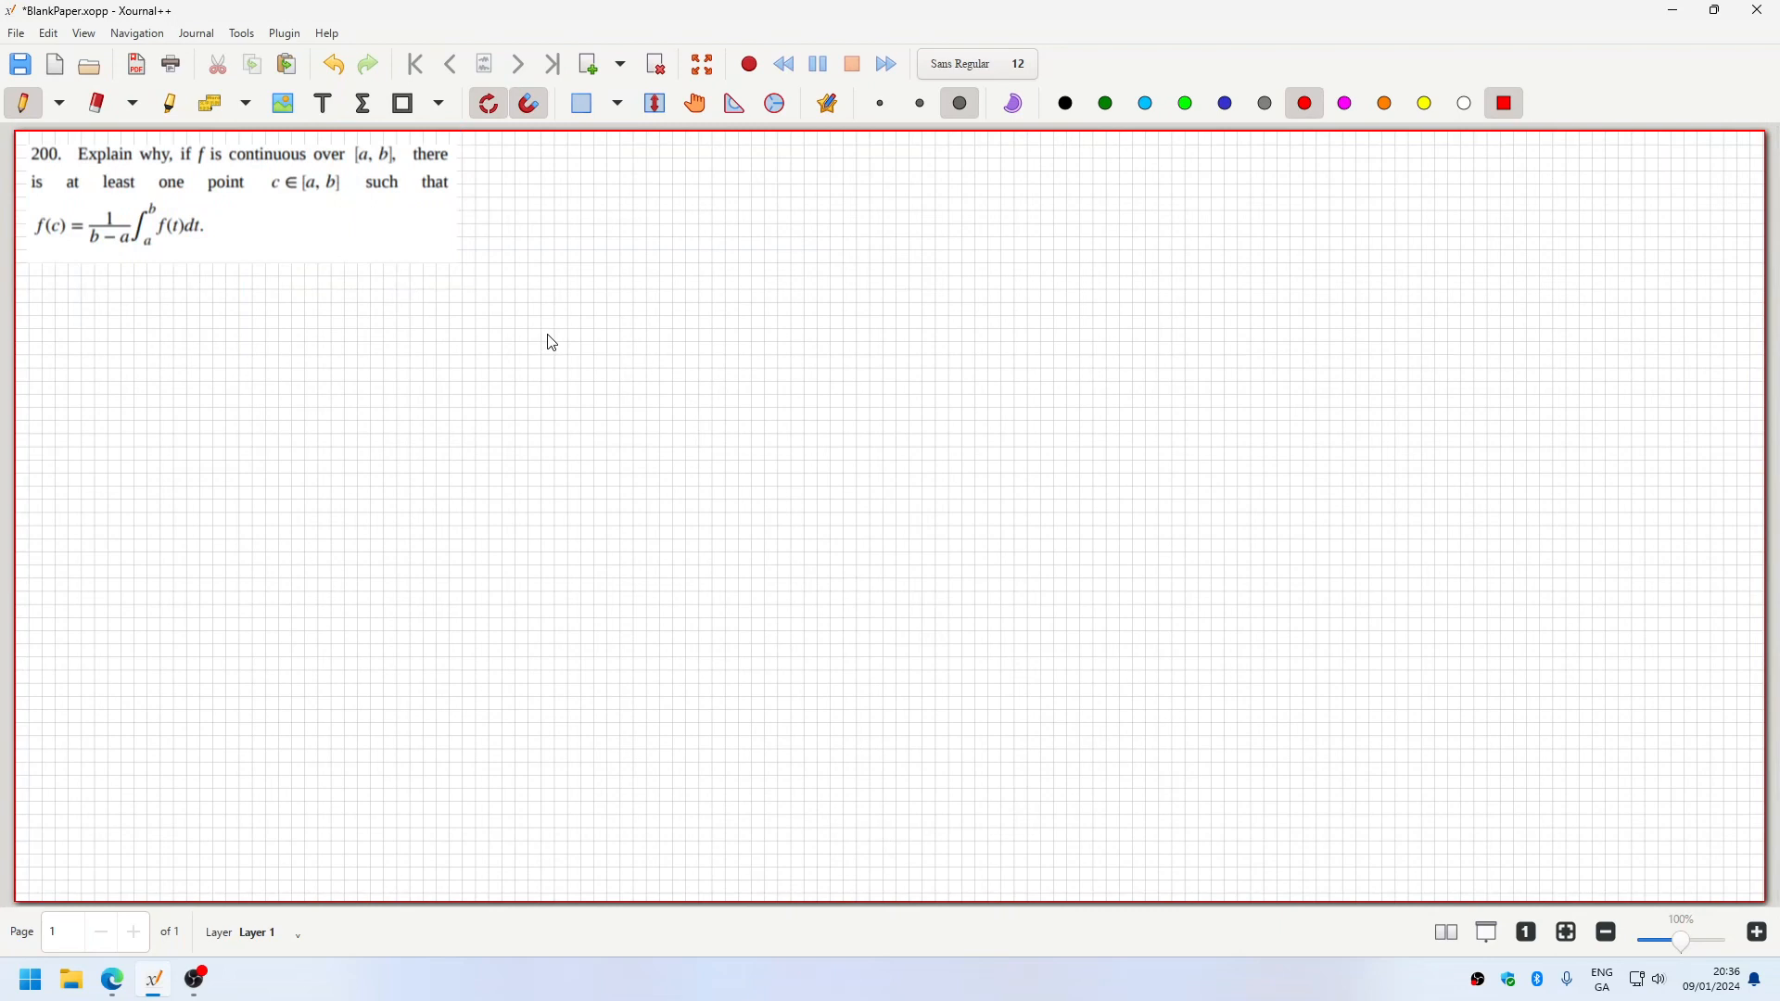
mouse_move(988, 445)
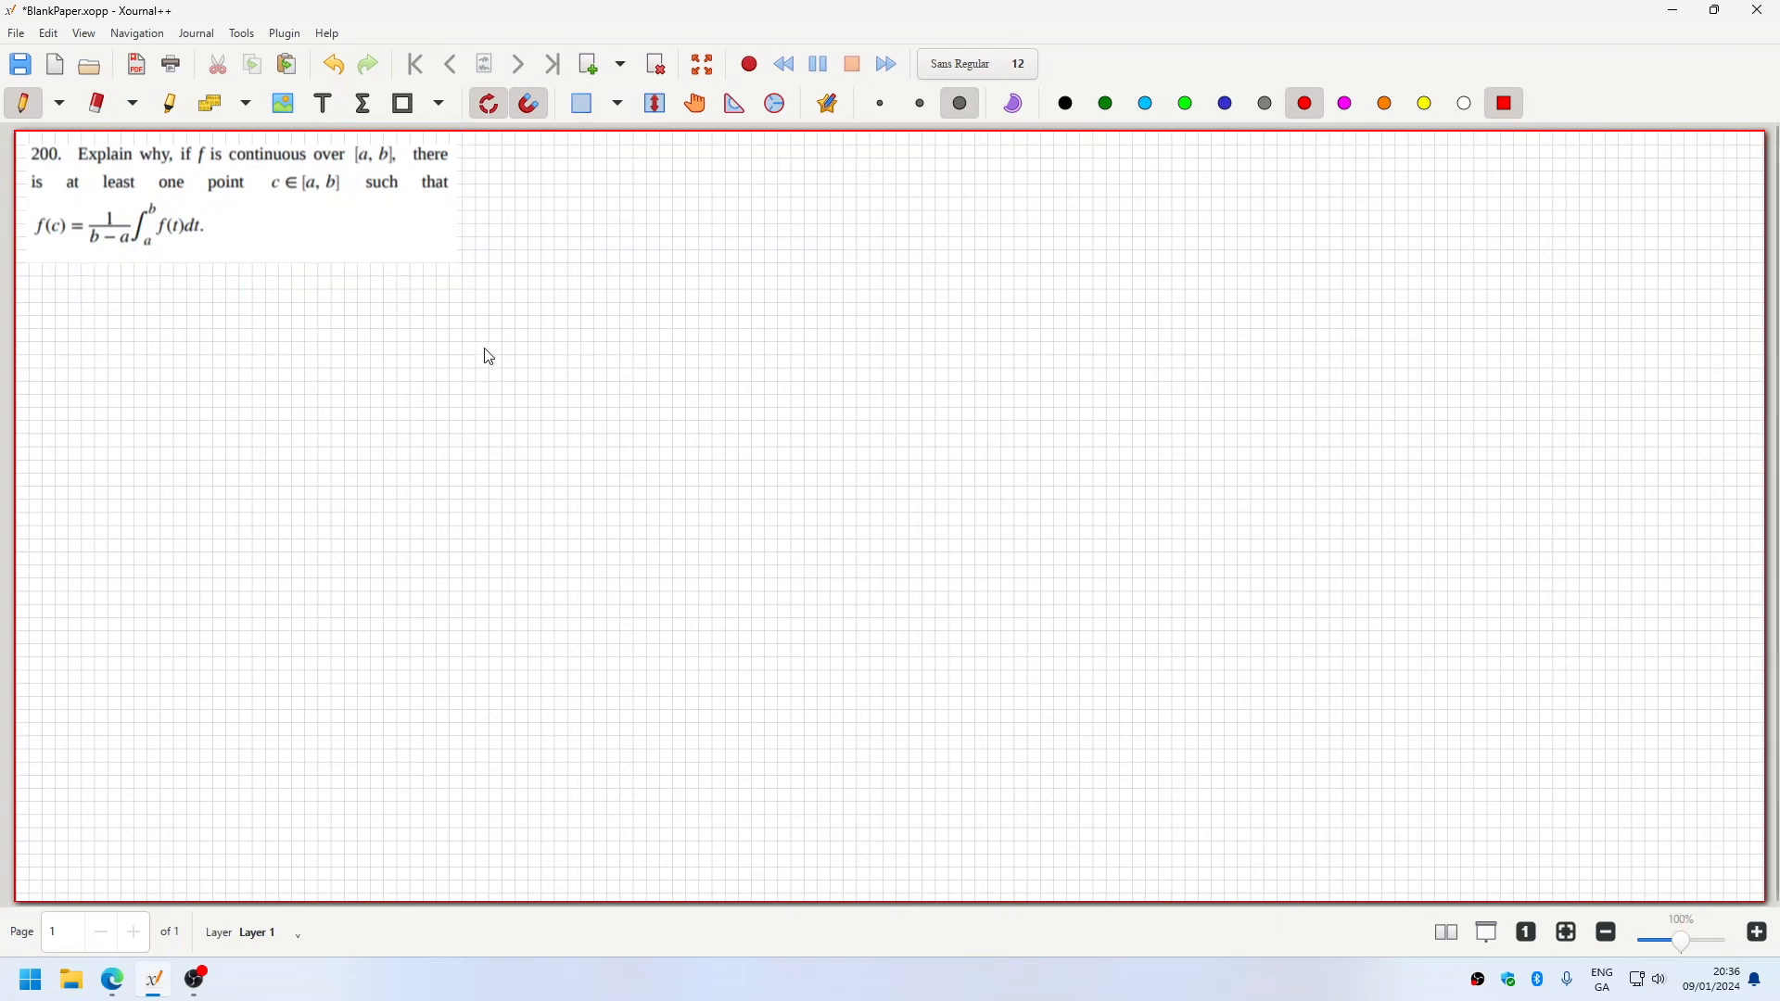
mouse_move(52, 314)
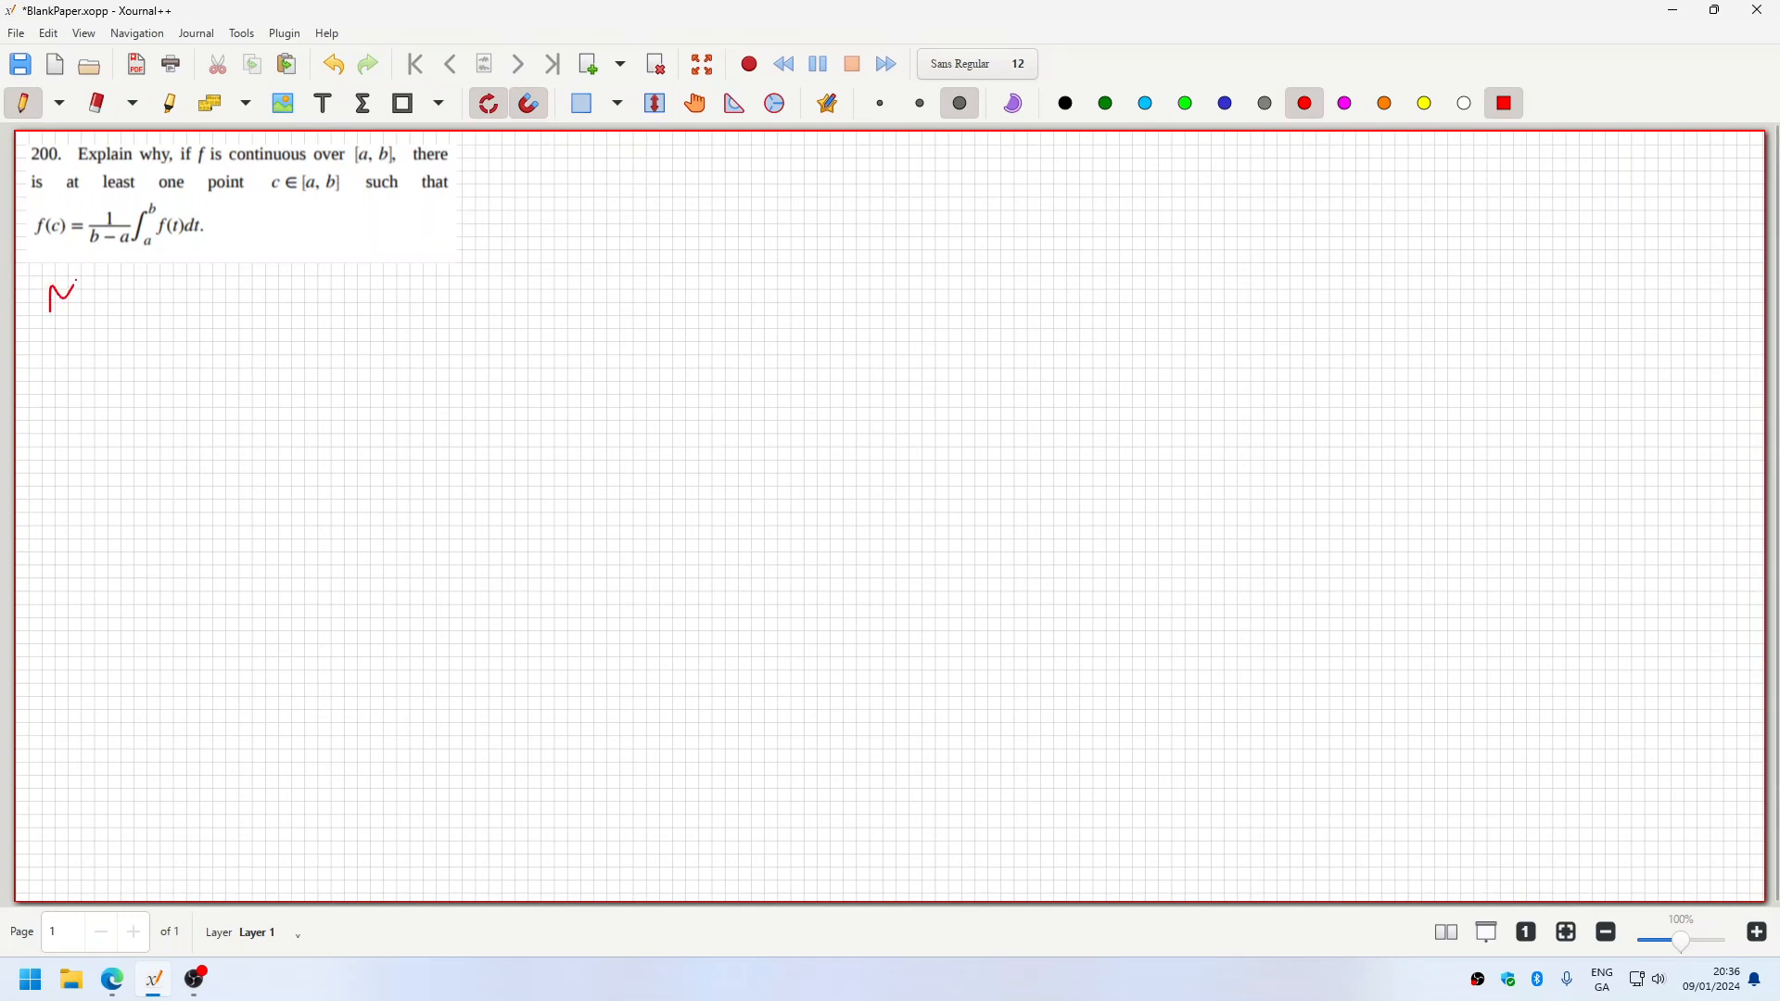
- Write 'MVT:' in red and beneath it (f(b) − f(a))/(b − a) = f′(c) in black
drag(89, 301, 107, 284)
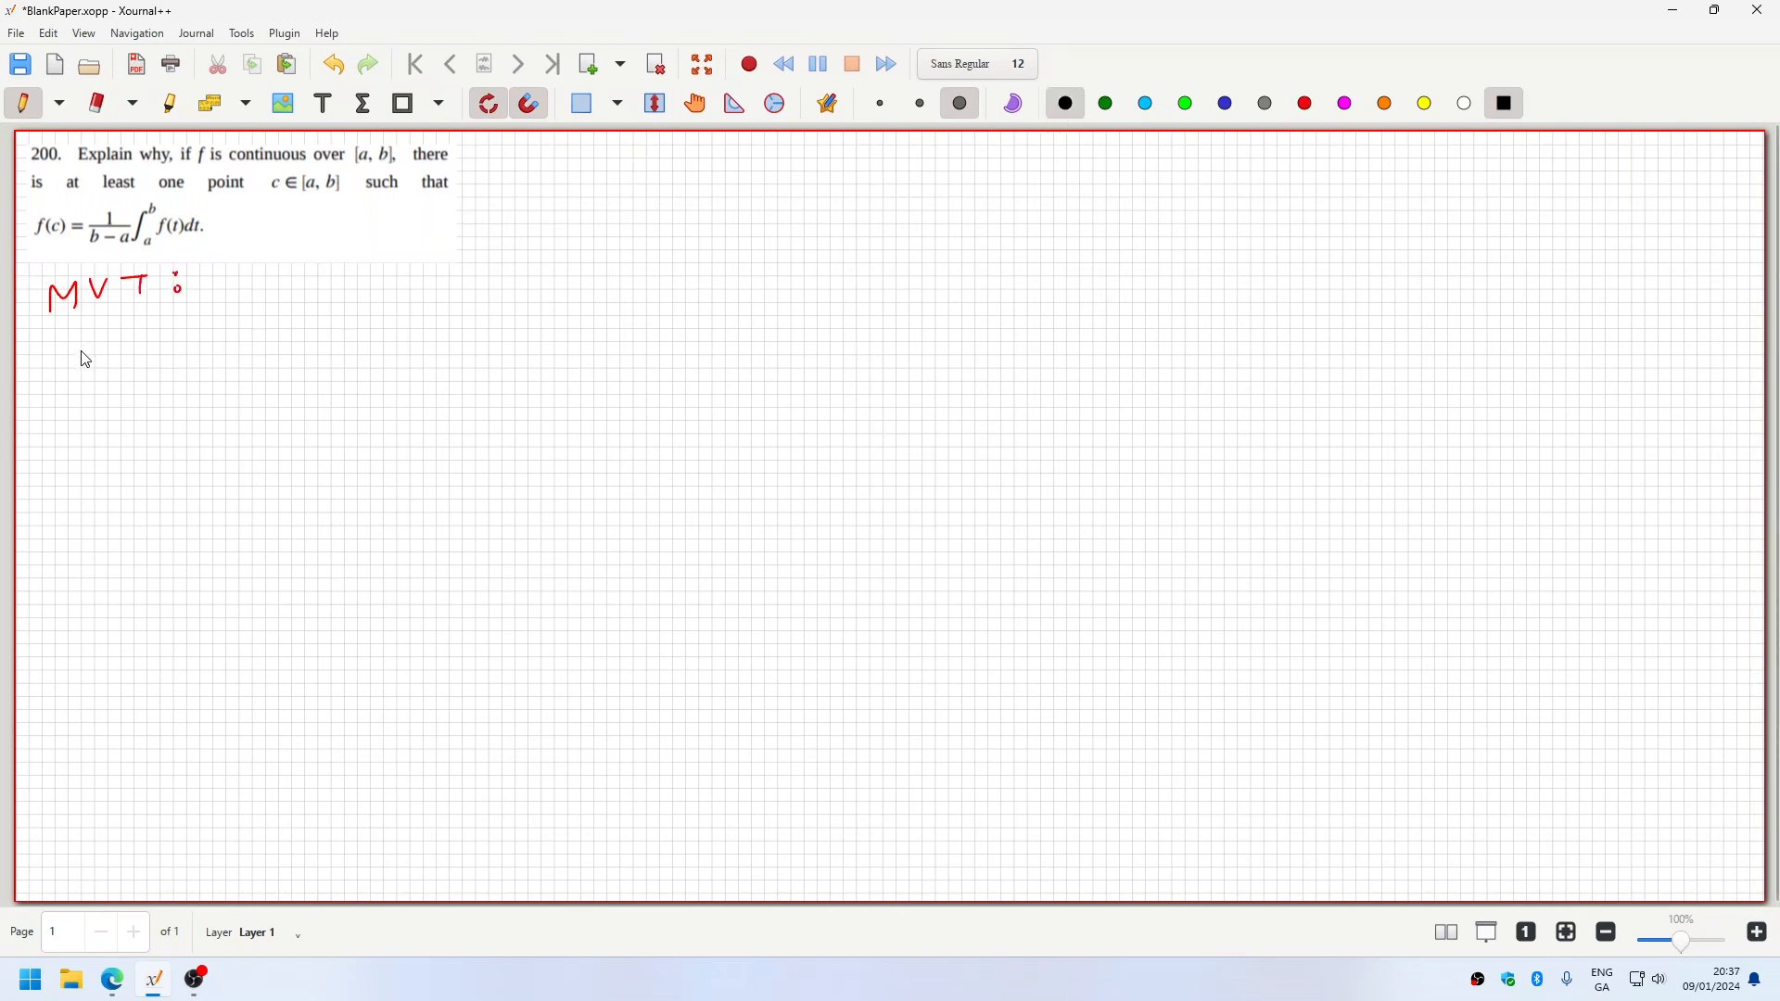
drag(74, 364, 124, 363)
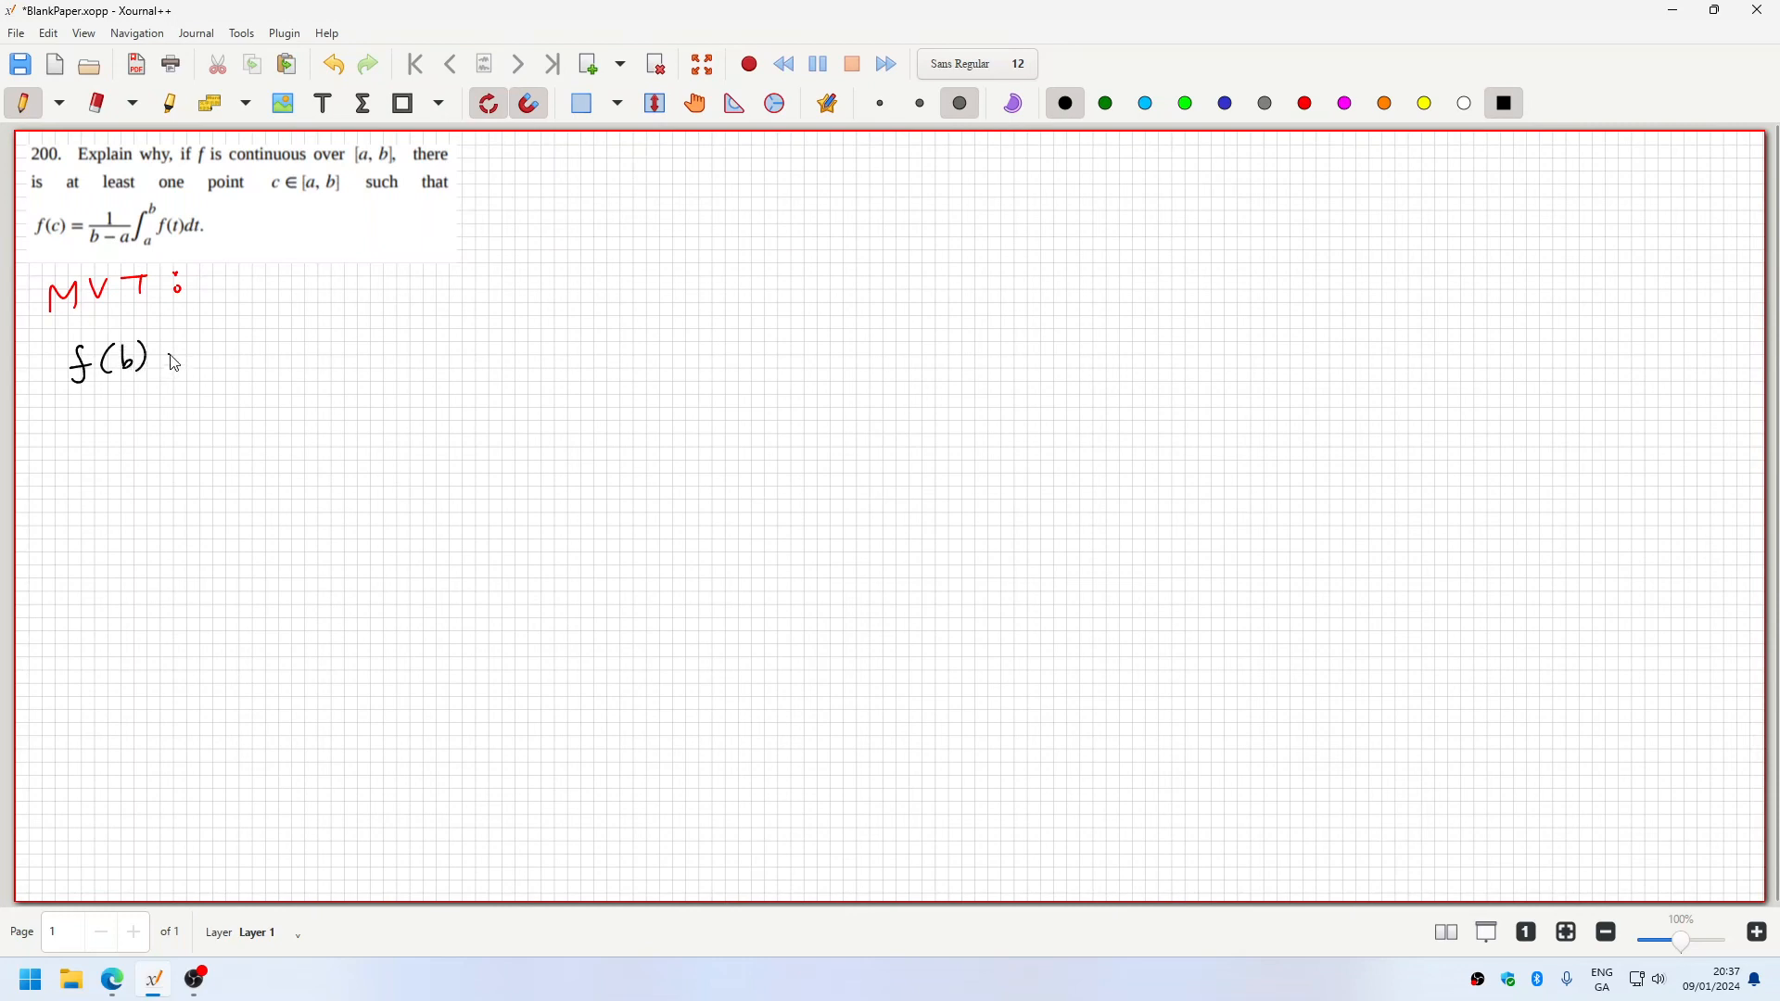
drag(171, 352, 256, 341)
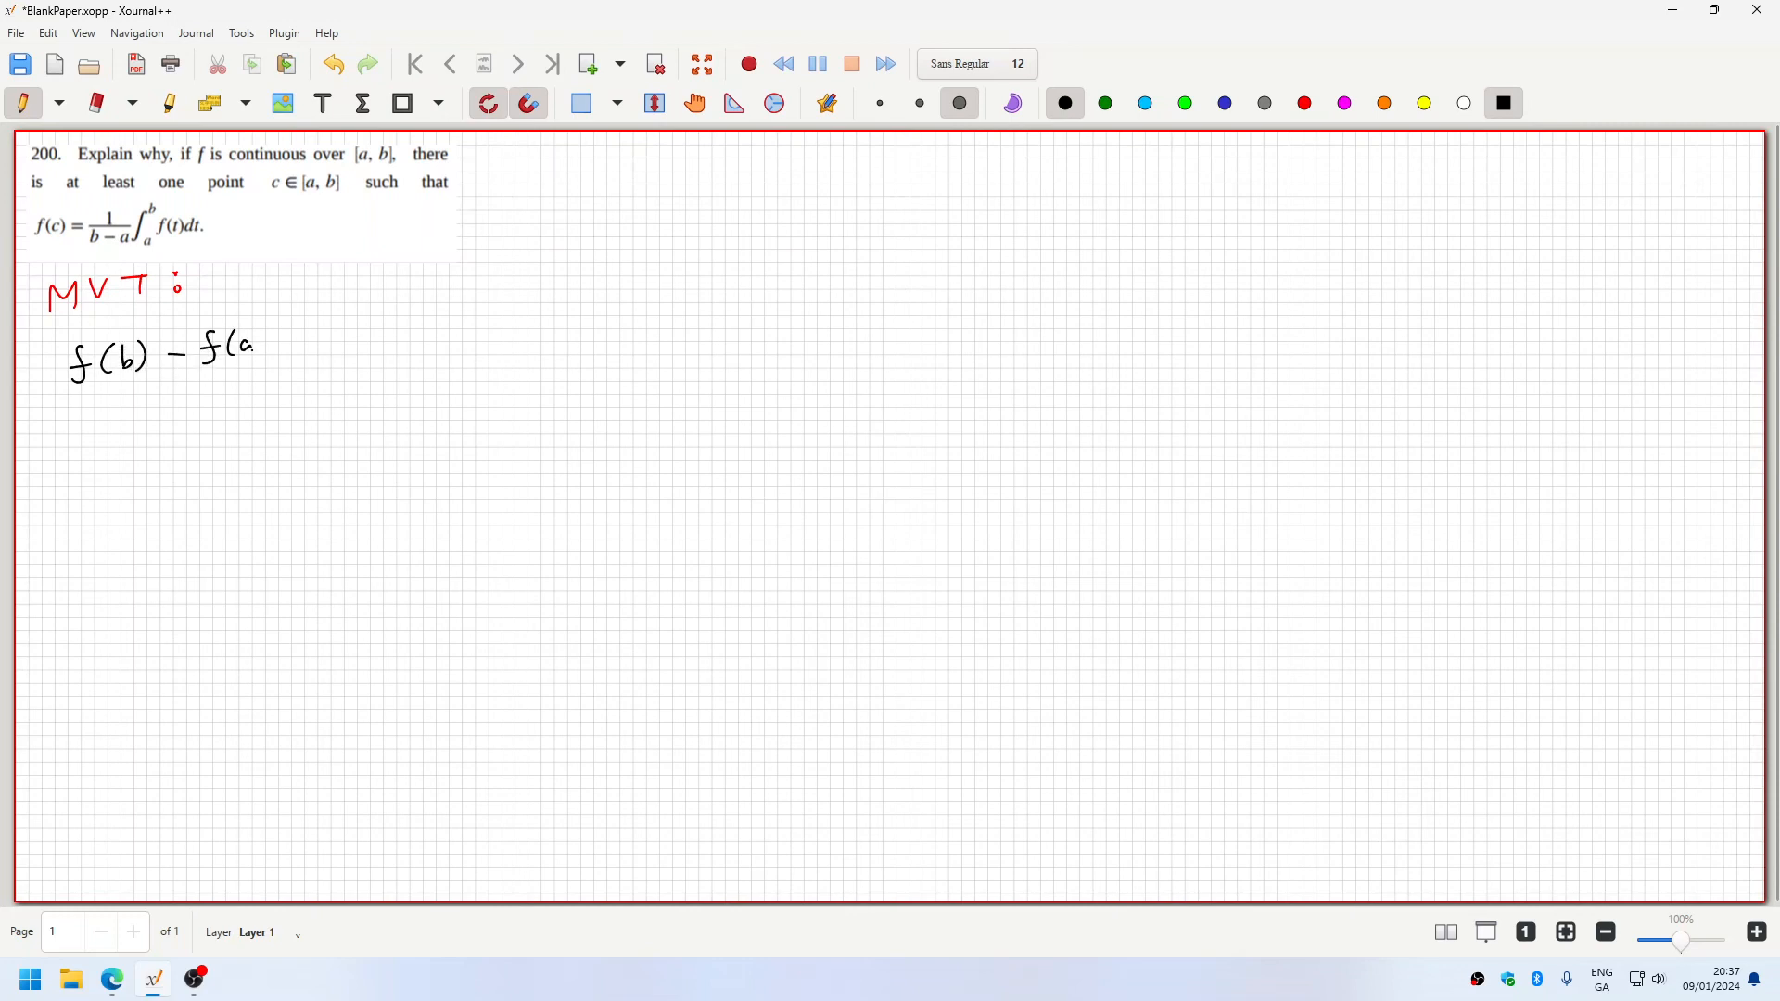
drag(80, 385, 259, 386)
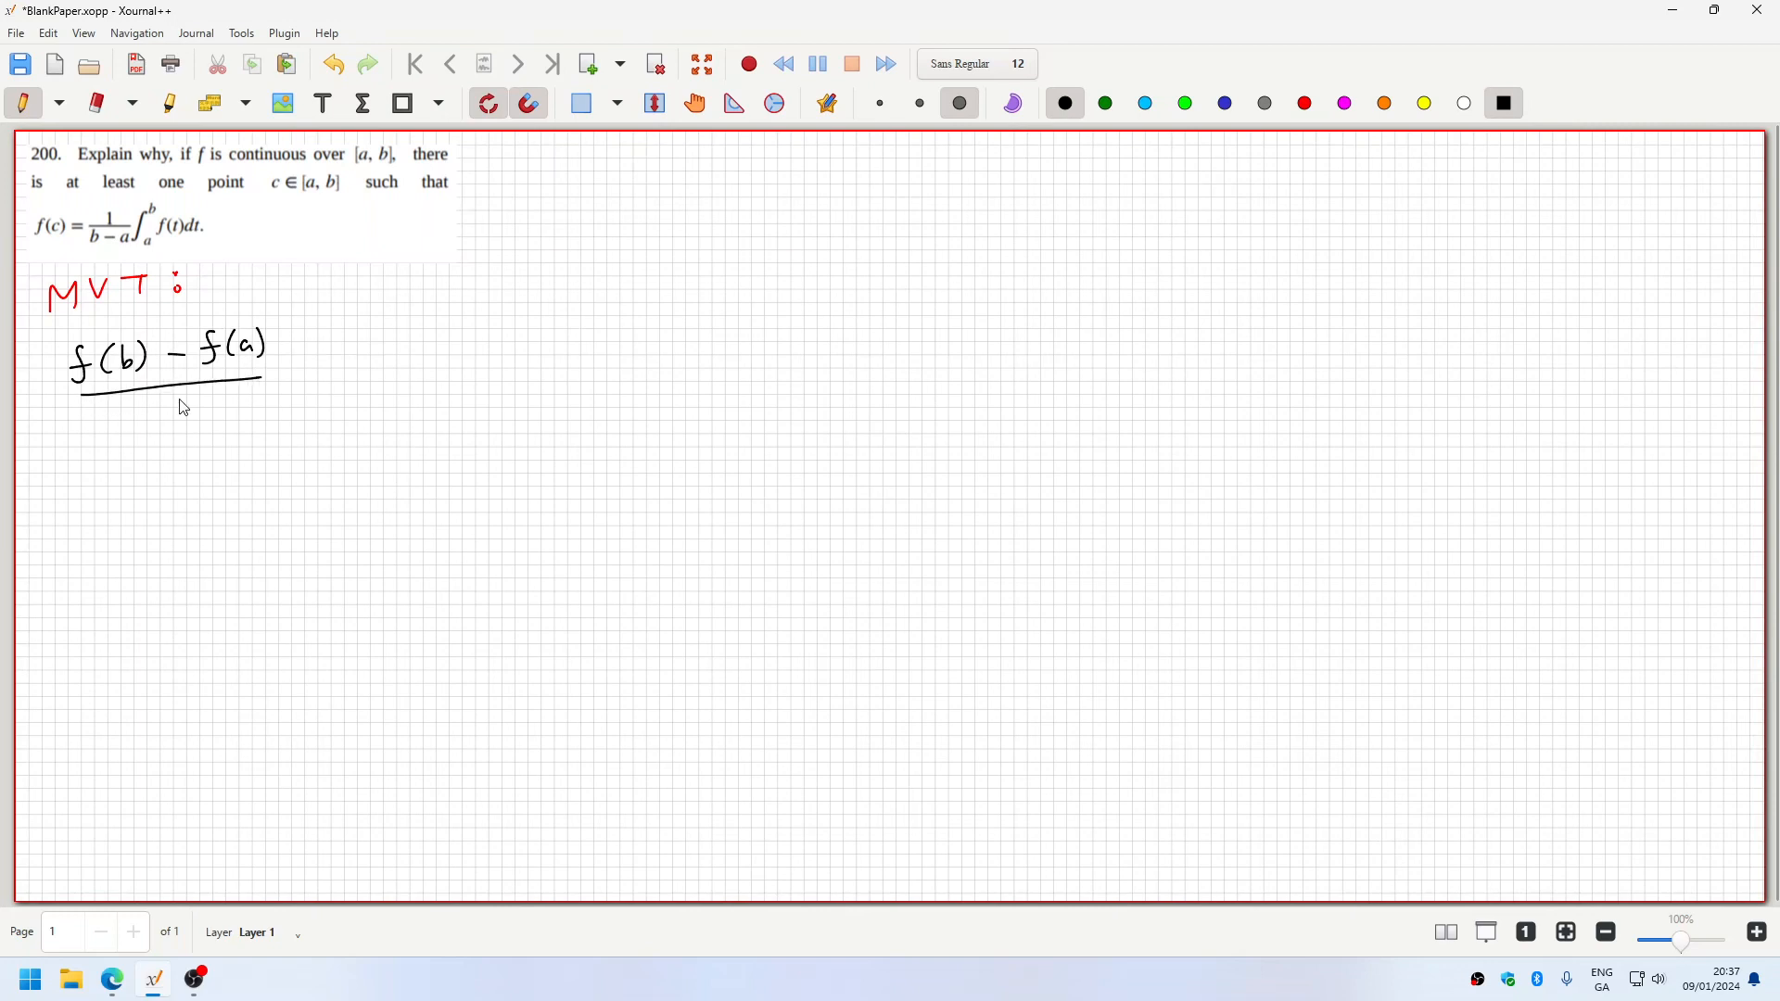
drag(114, 423, 215, 418)
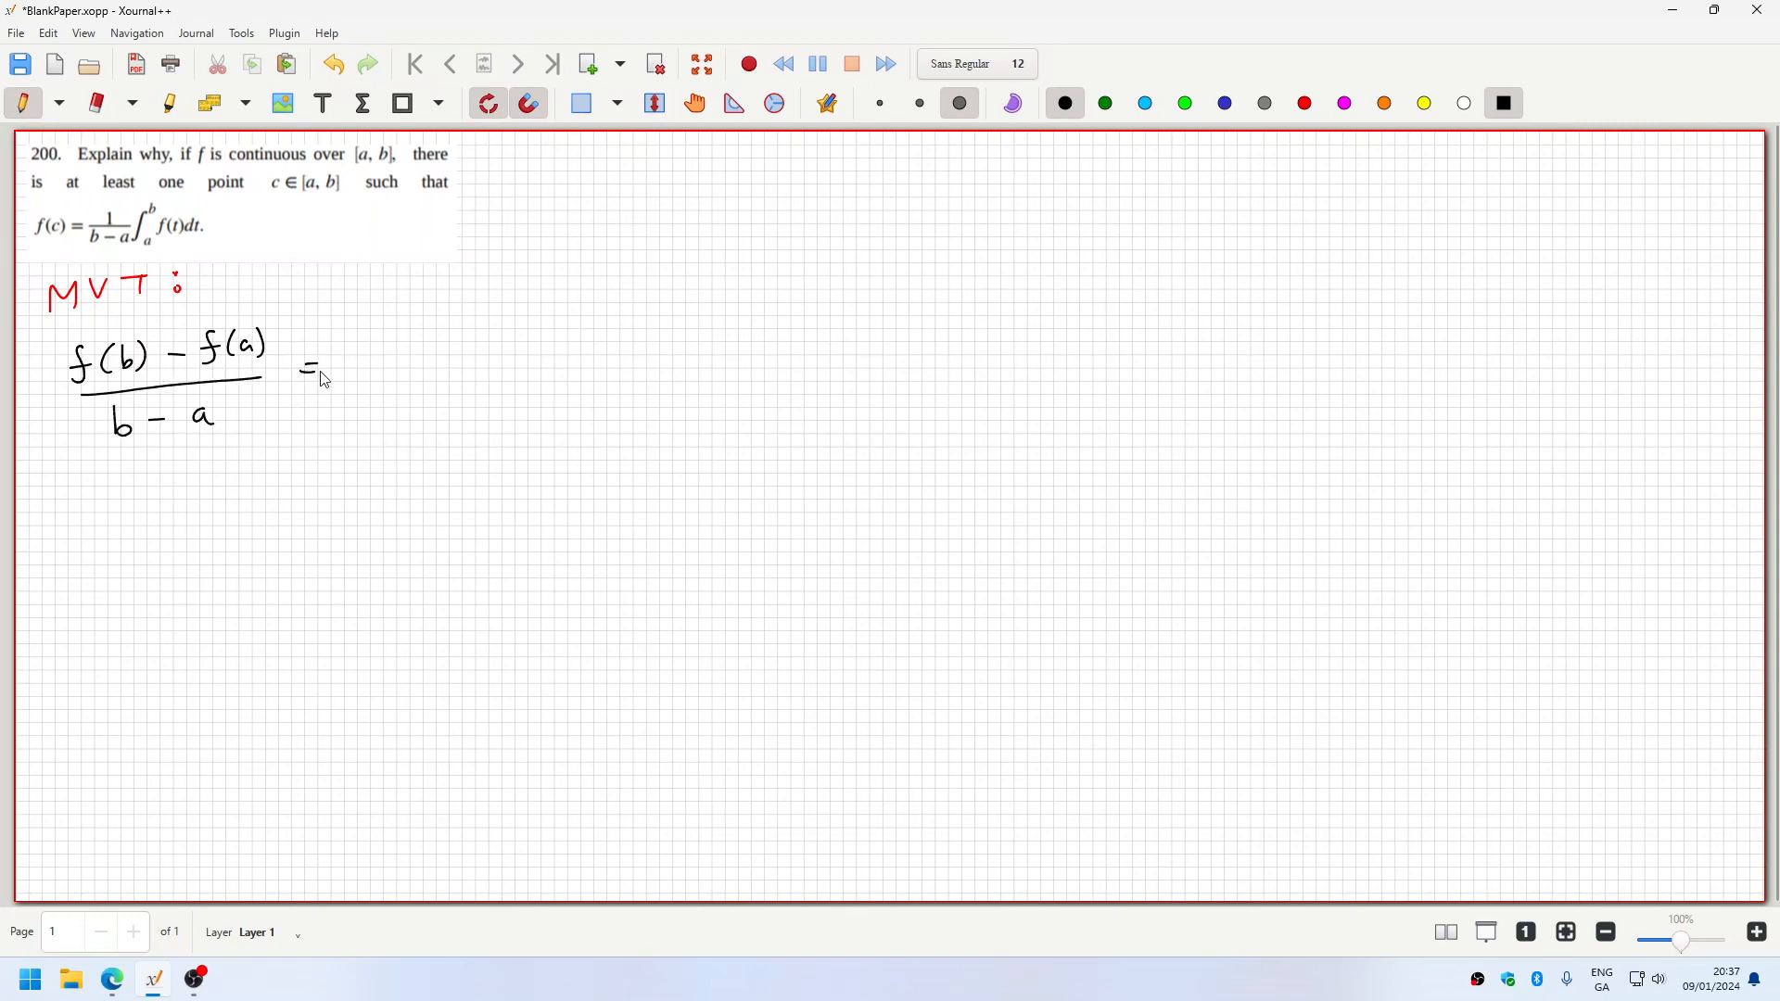
drag(369, 341, 364, 391)
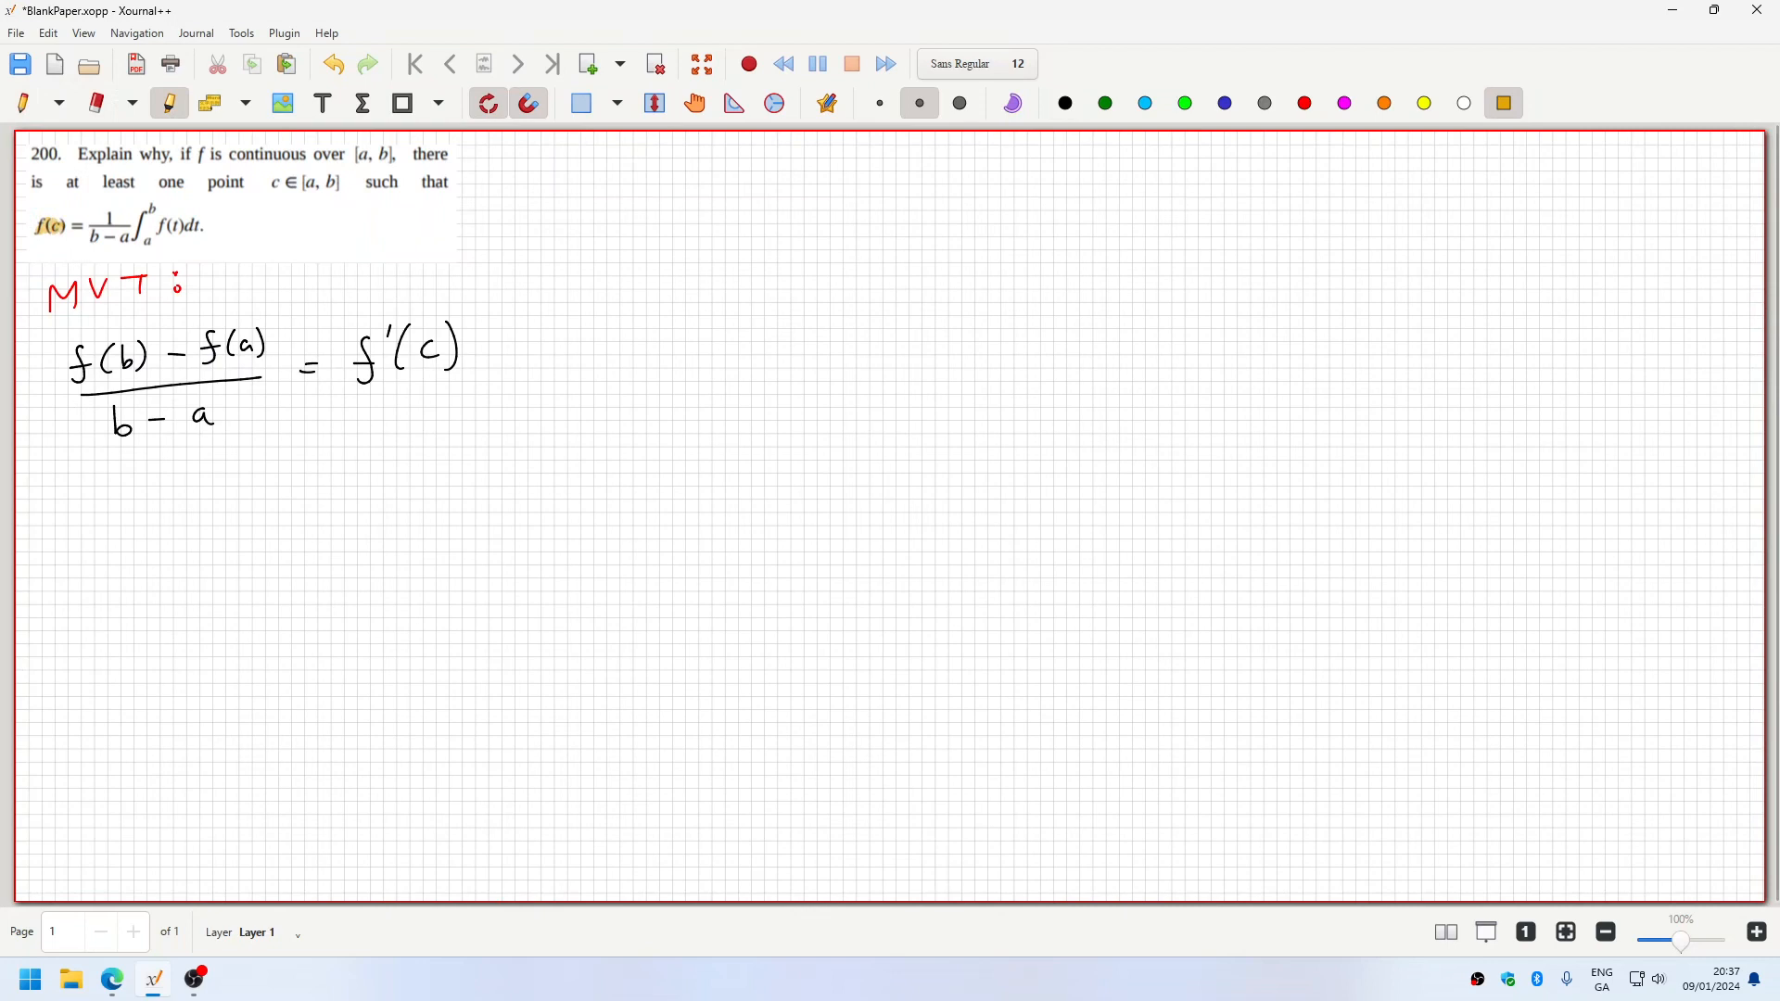
- Highlight the integral portion of problem 200's printed formula
click(1064, 104)
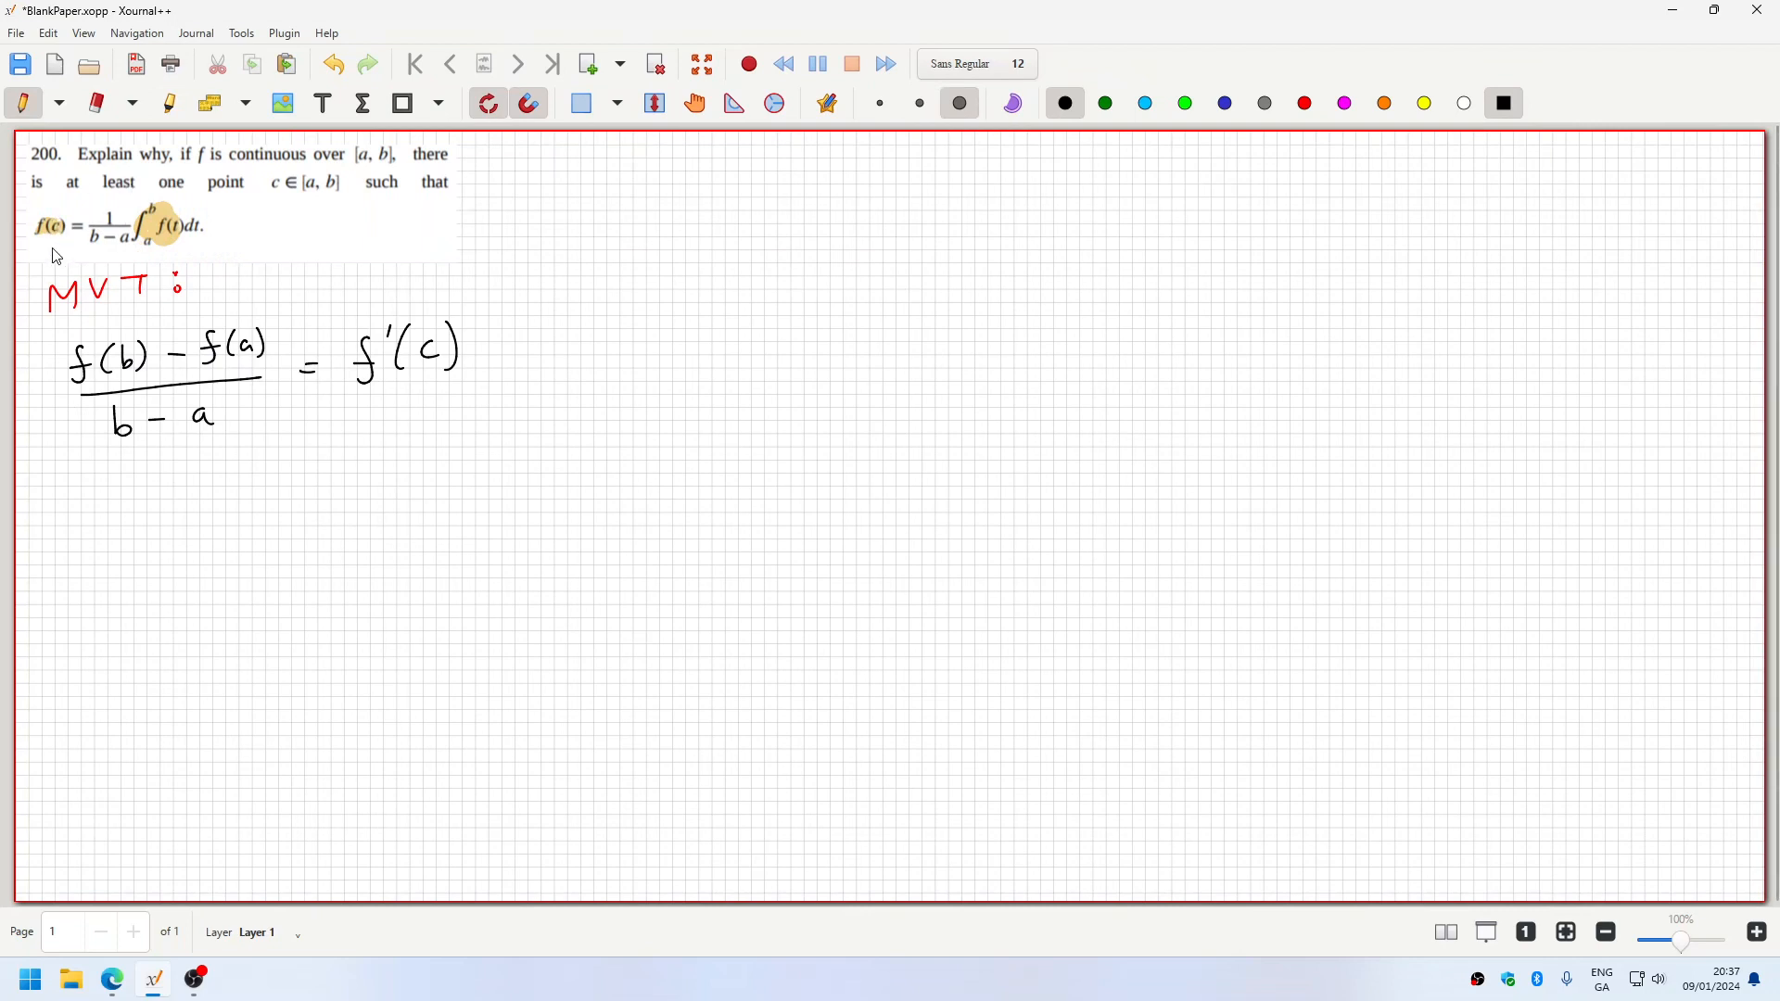
mouse_move(74, 243)
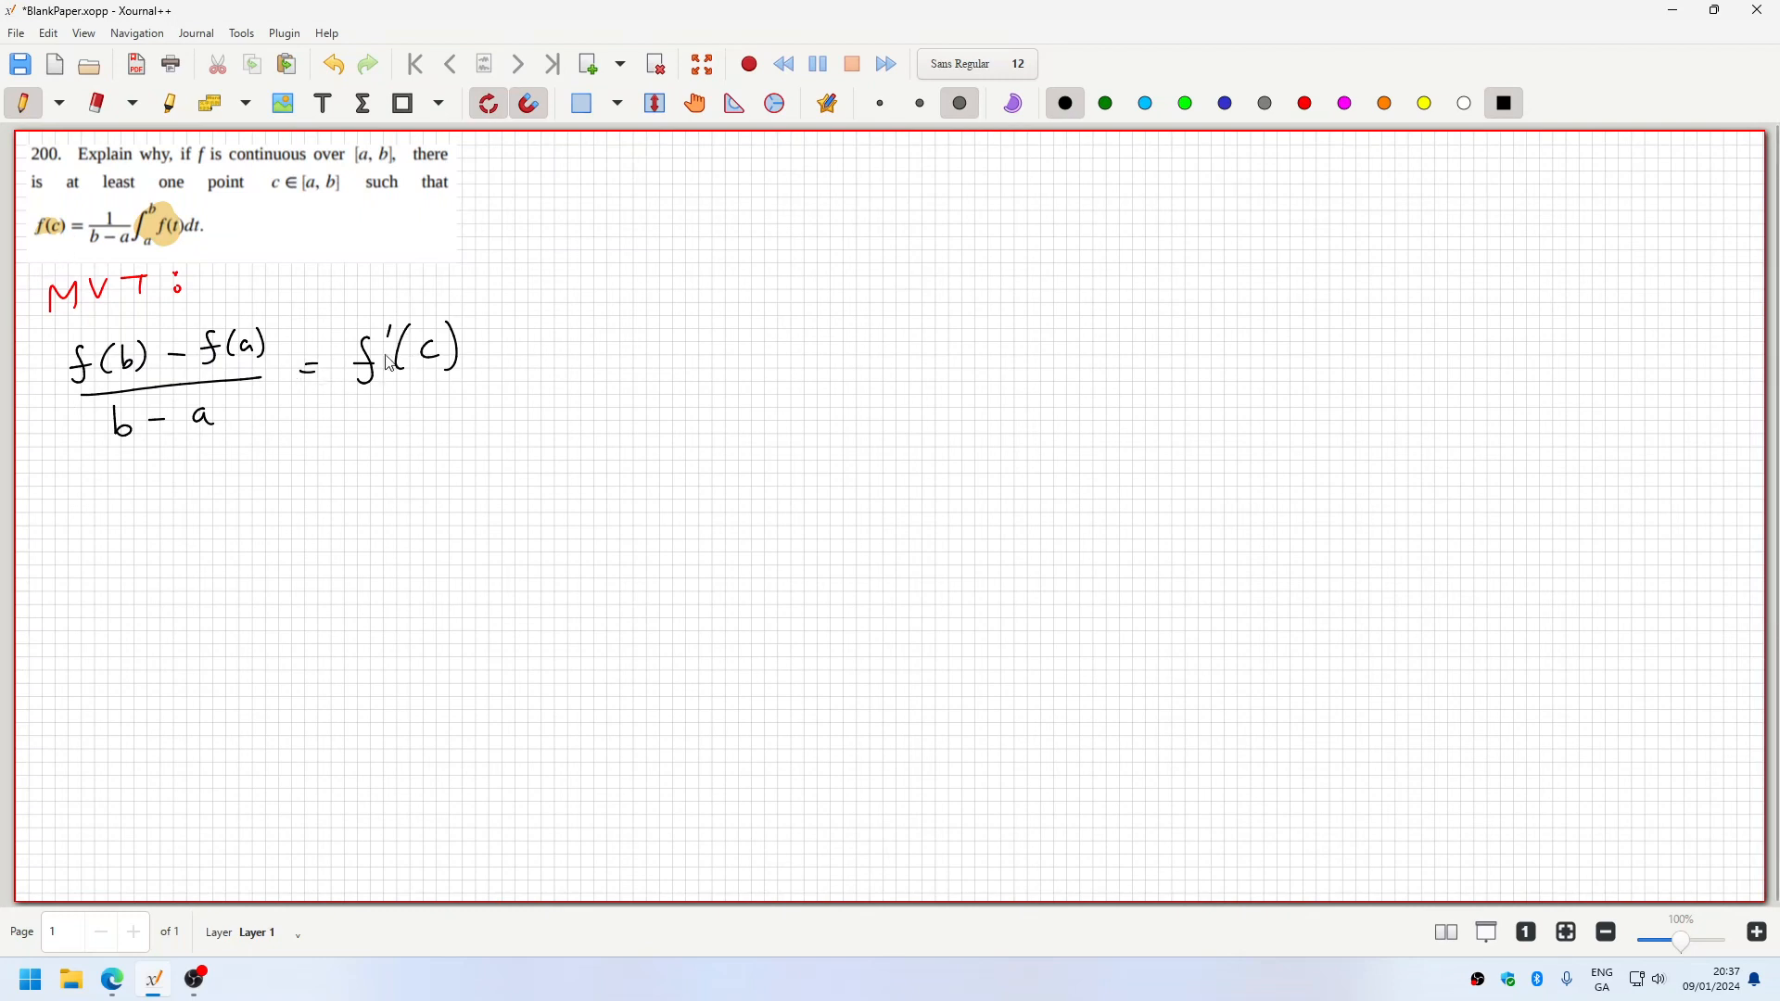
mouse_move(375, 360)
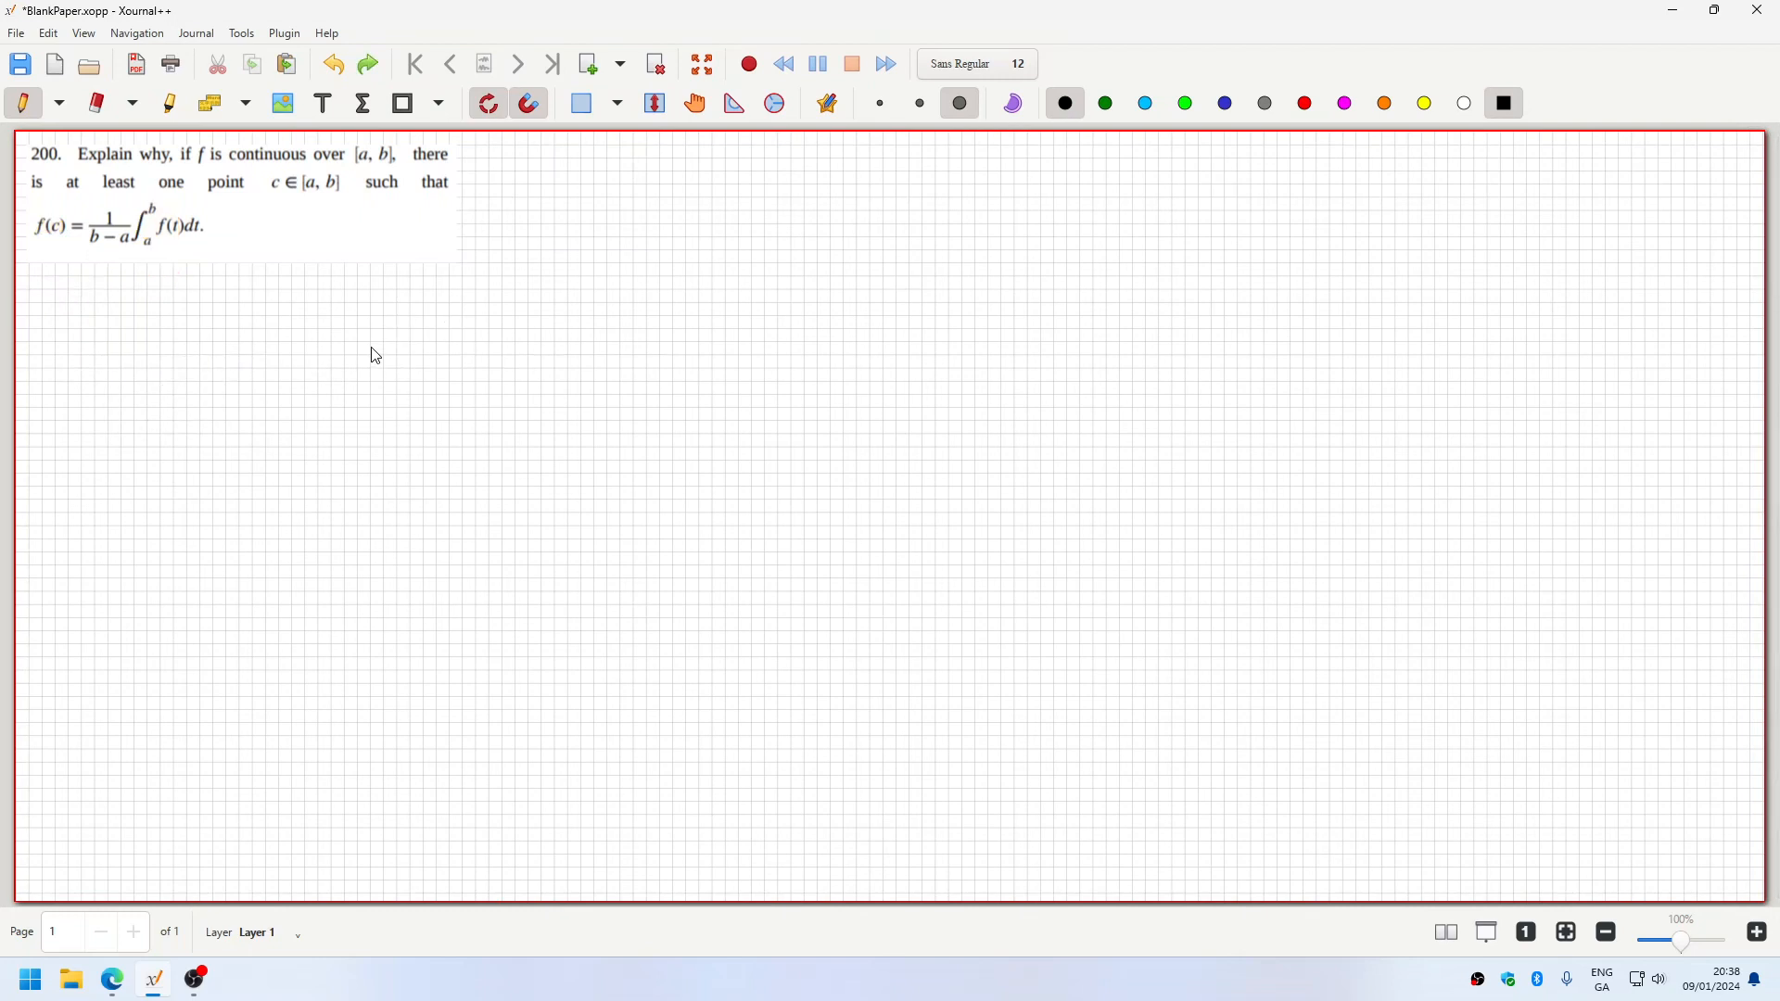
mouse_move(48, 311)
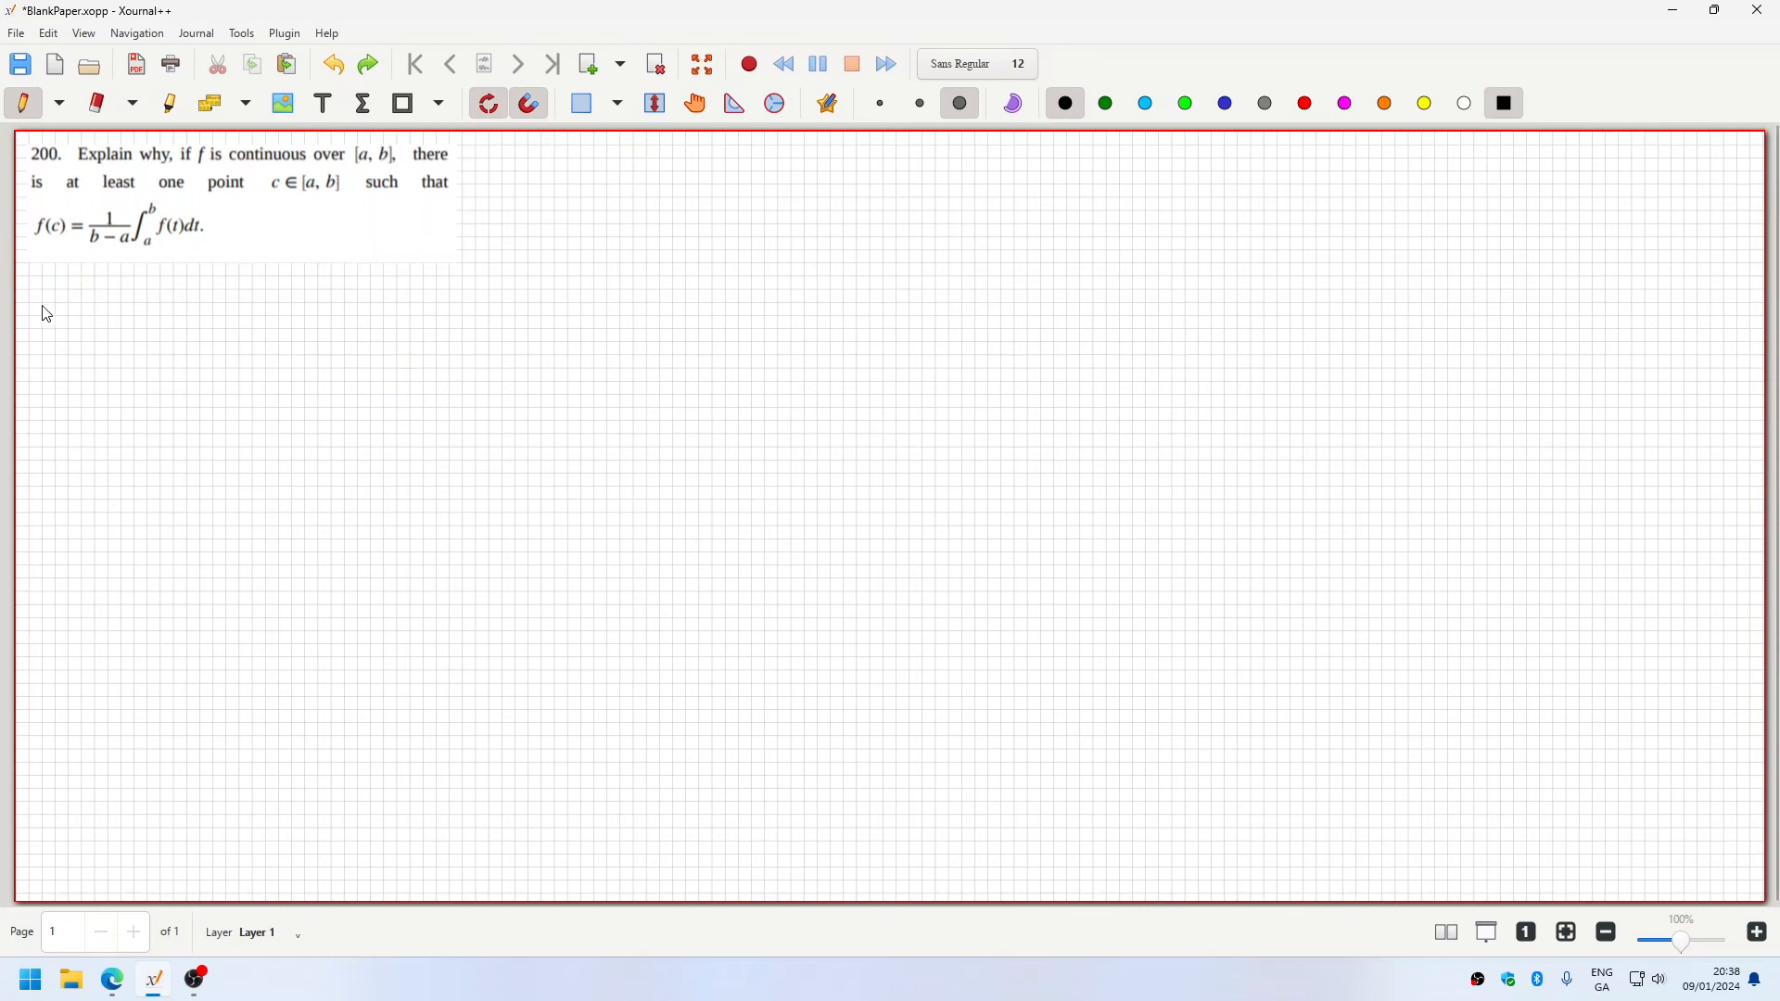
- Write 'Let F(x) = ∫ₐˣ f(t) dt' in black below the problem
drag(60, 284, 78, 330)
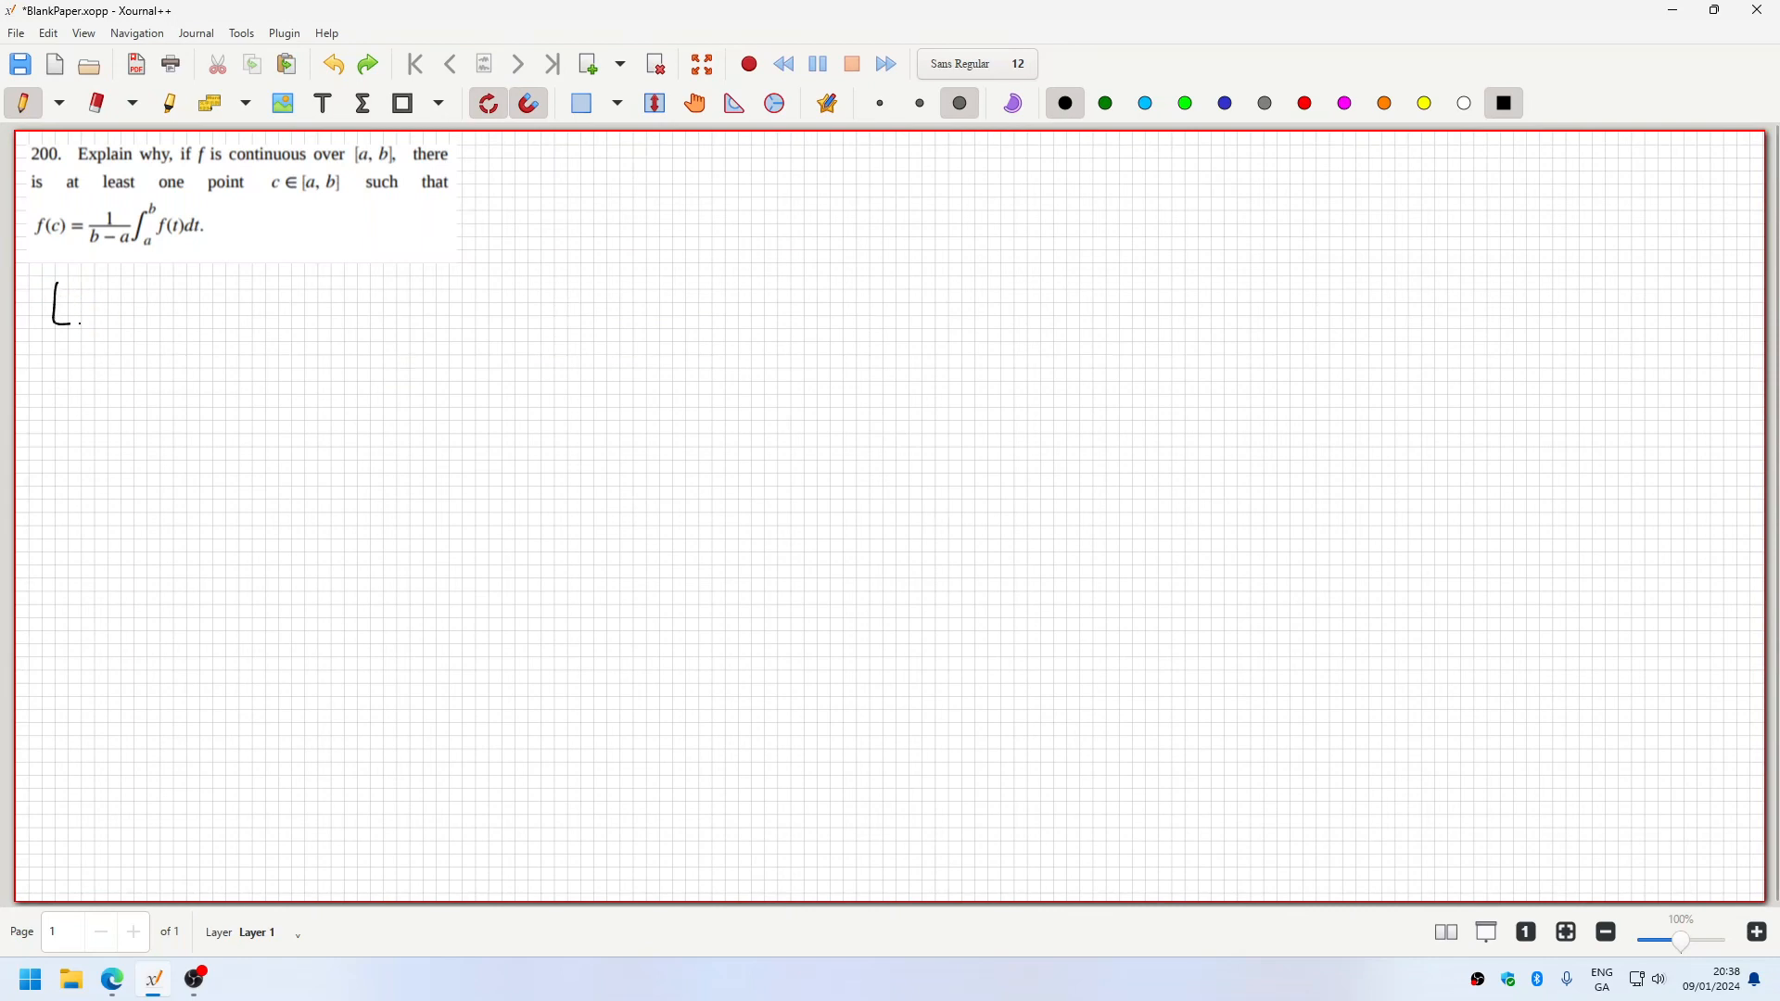
drag(80, 311, 130, 295)
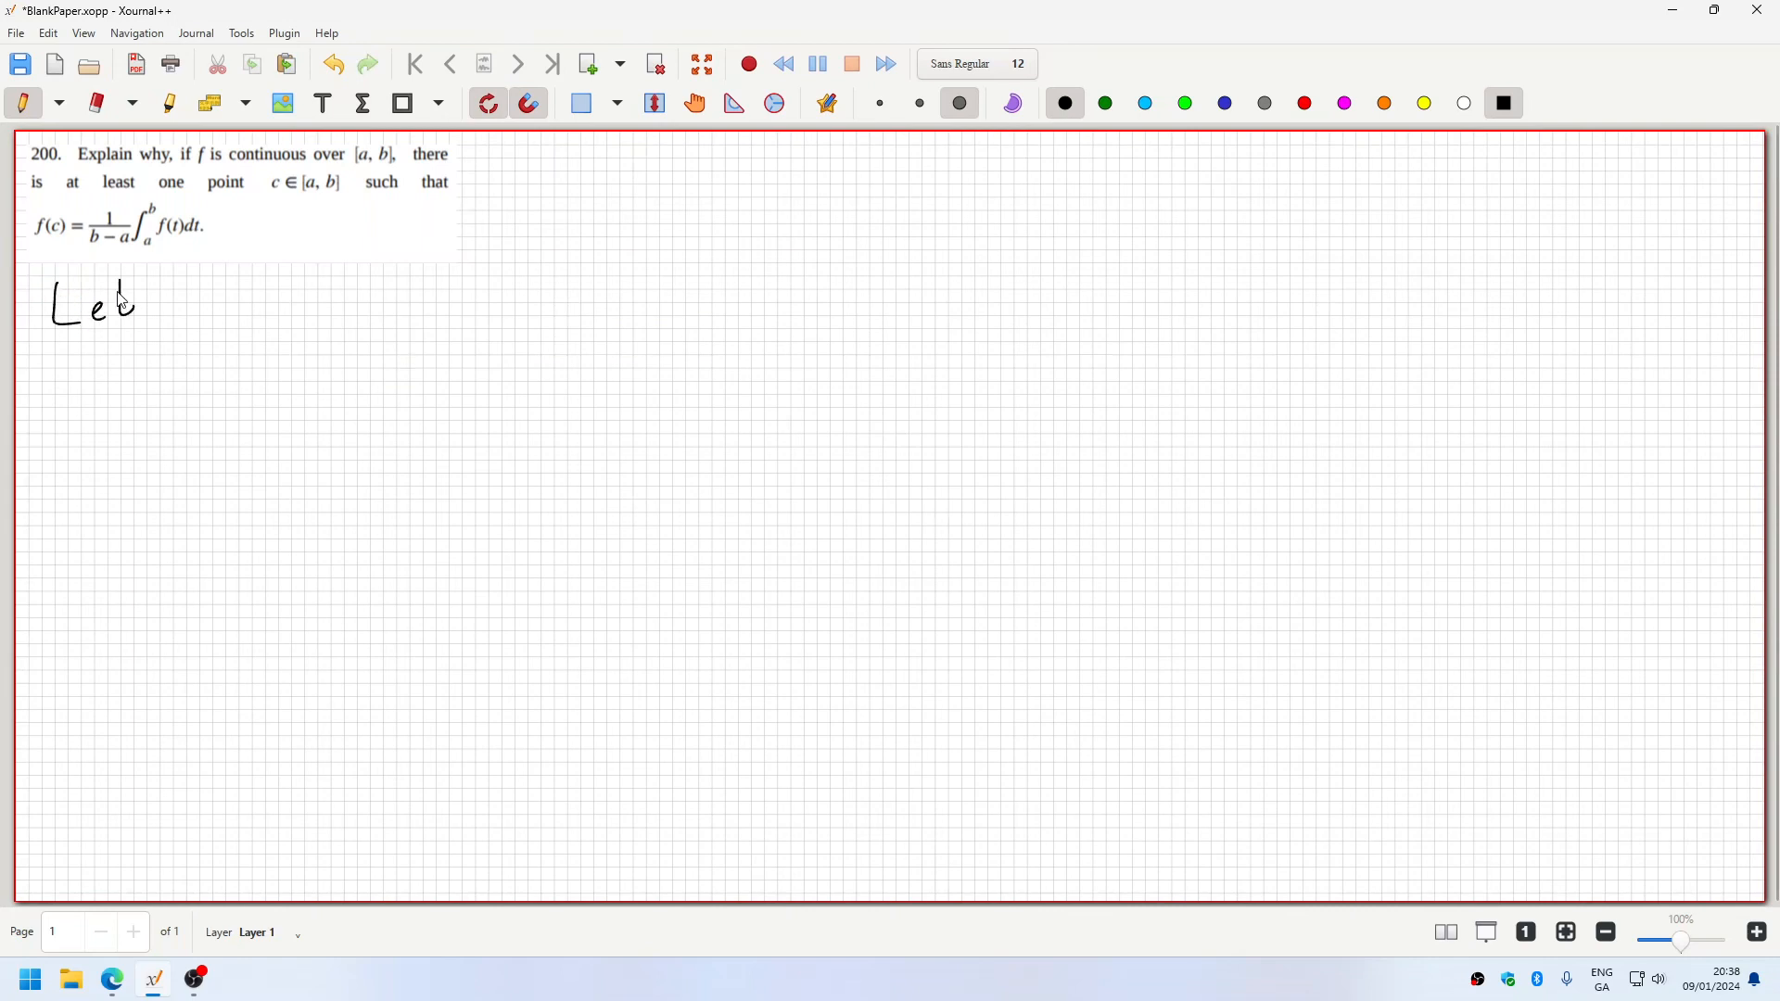
drag(119, 293, 133, 318)
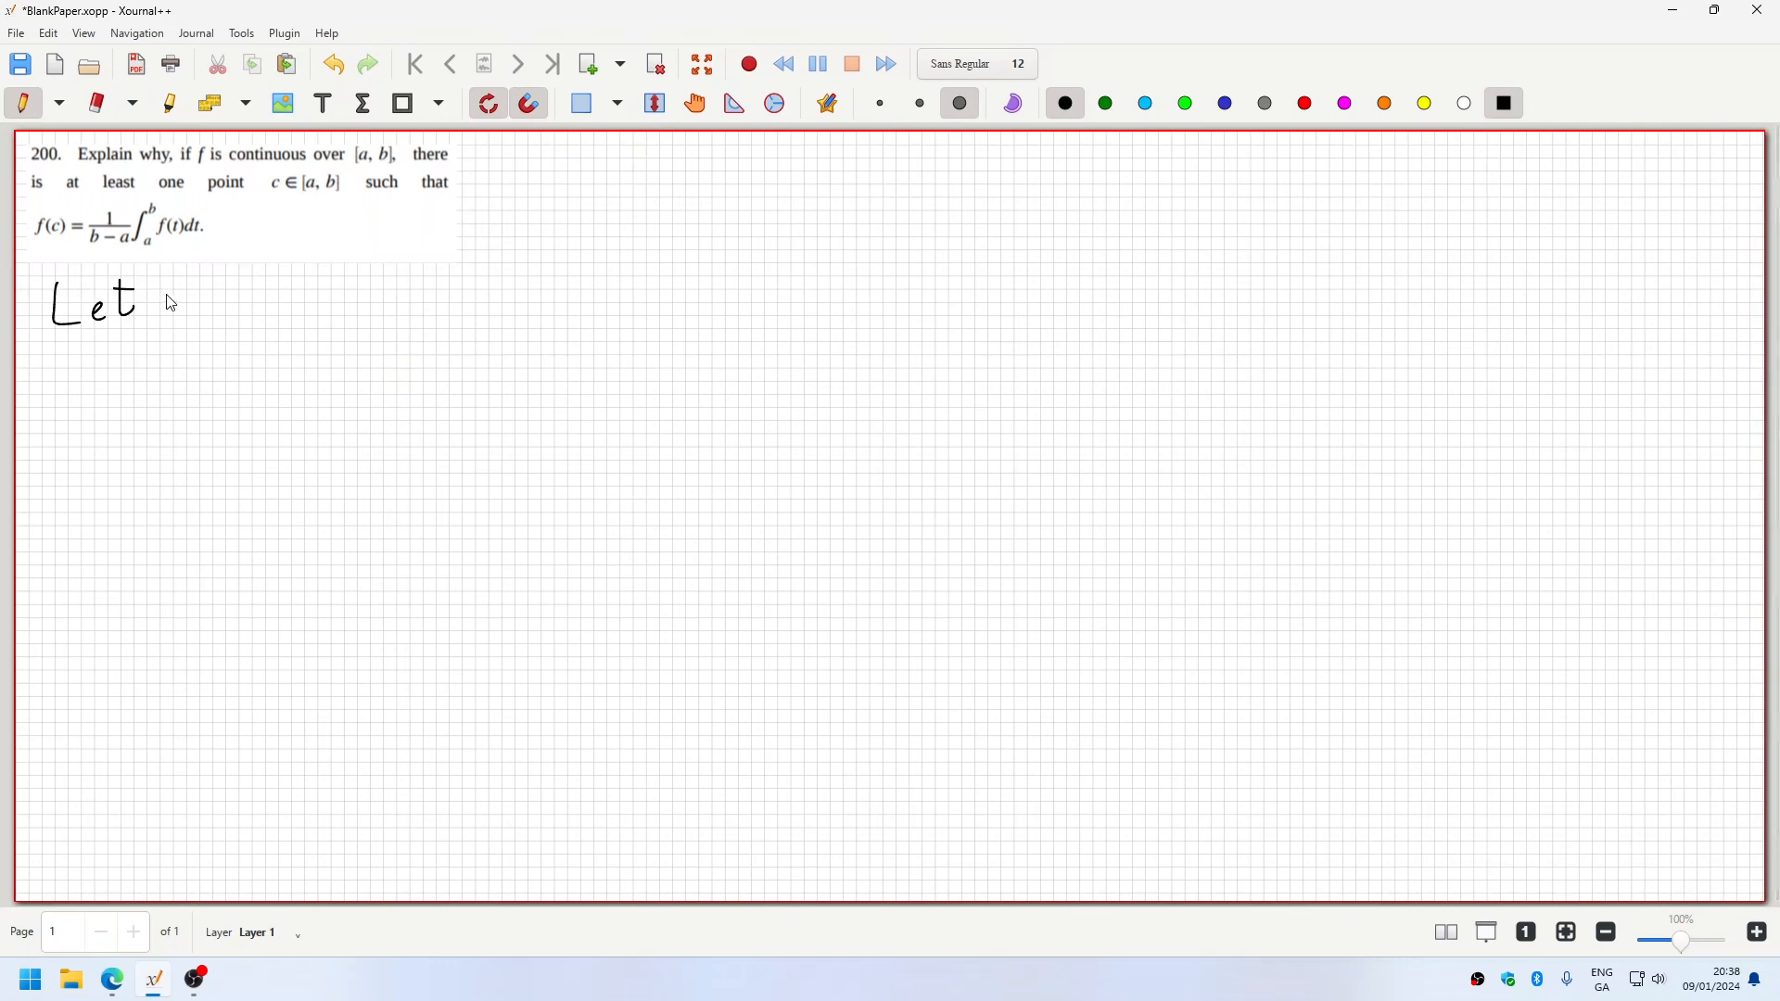
drag(201, 288, 201, 312)
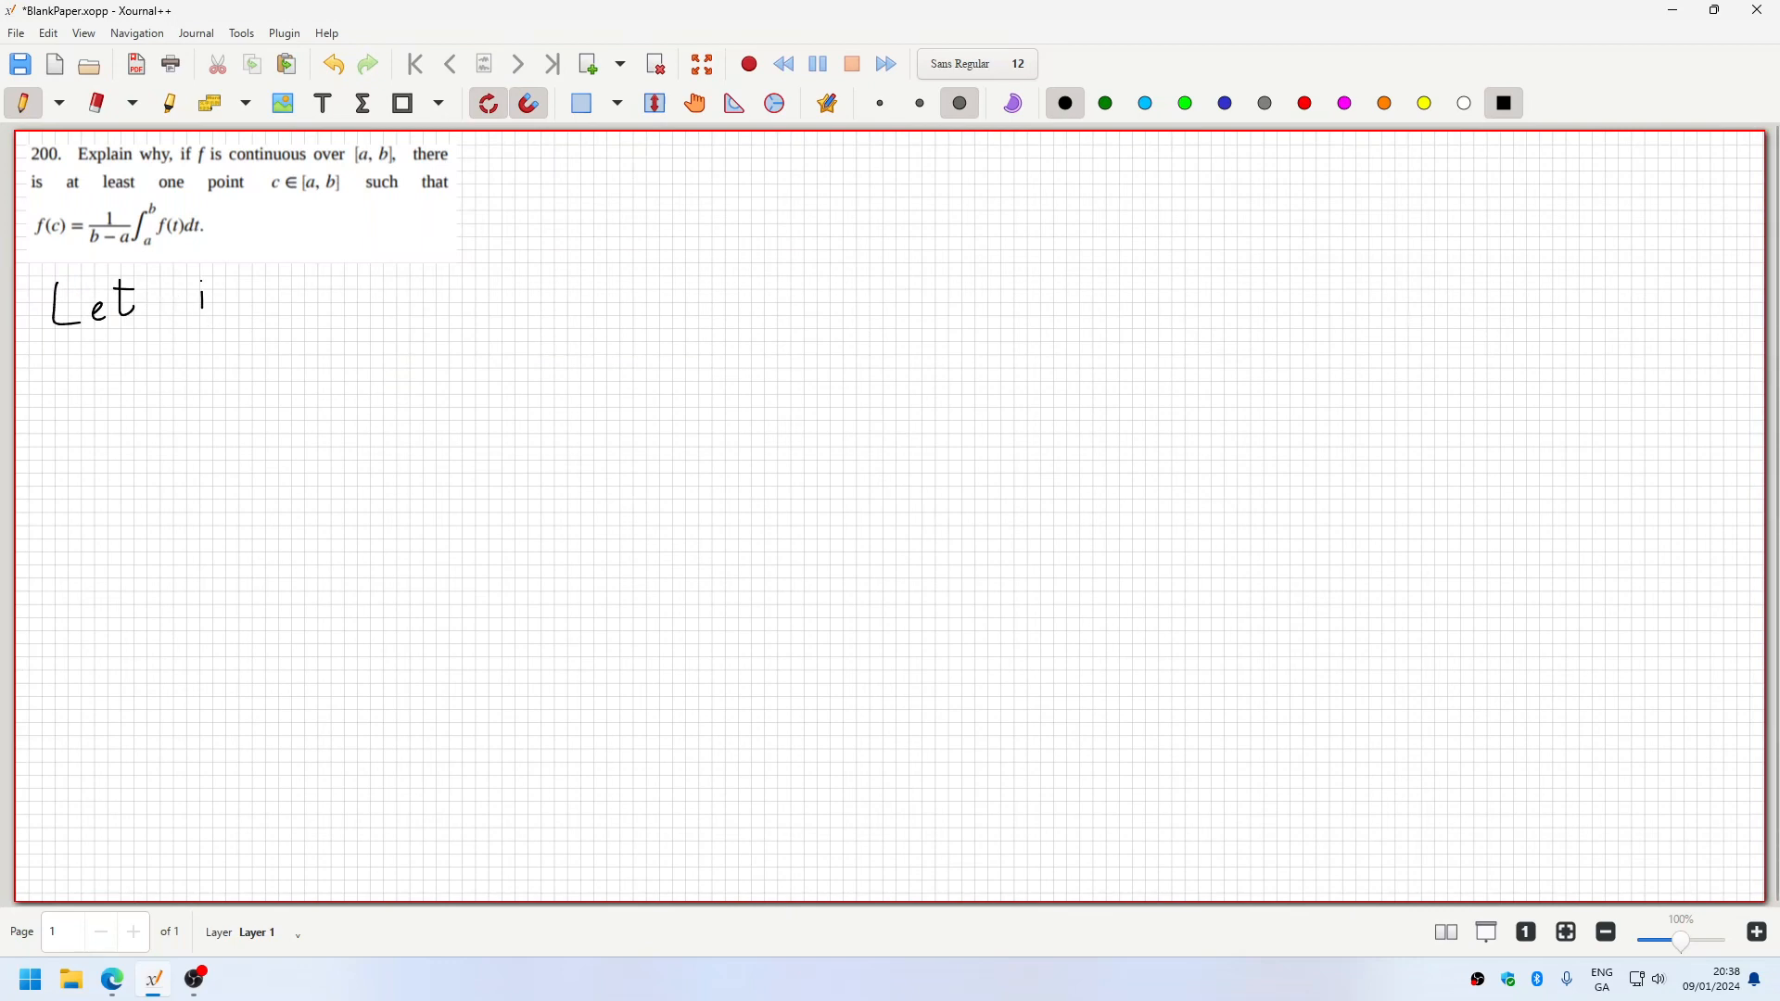
drag(199, 284, 267, 306)
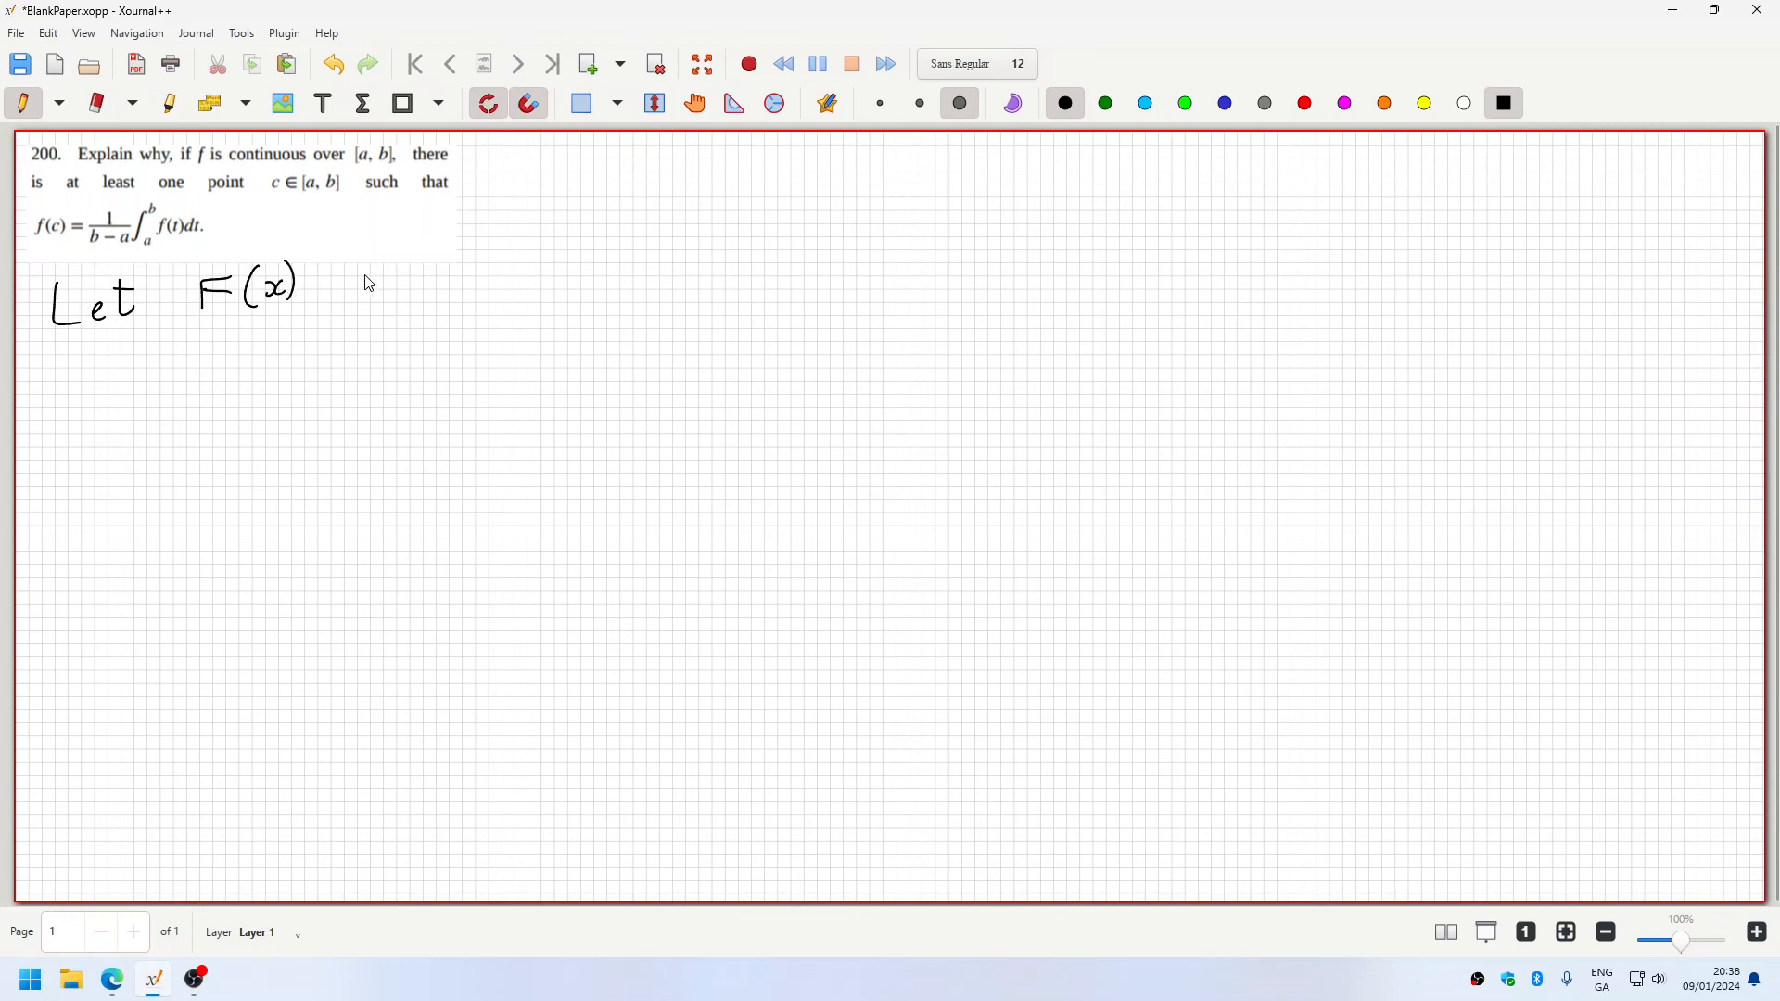
drag(330, 284, 364, 284)
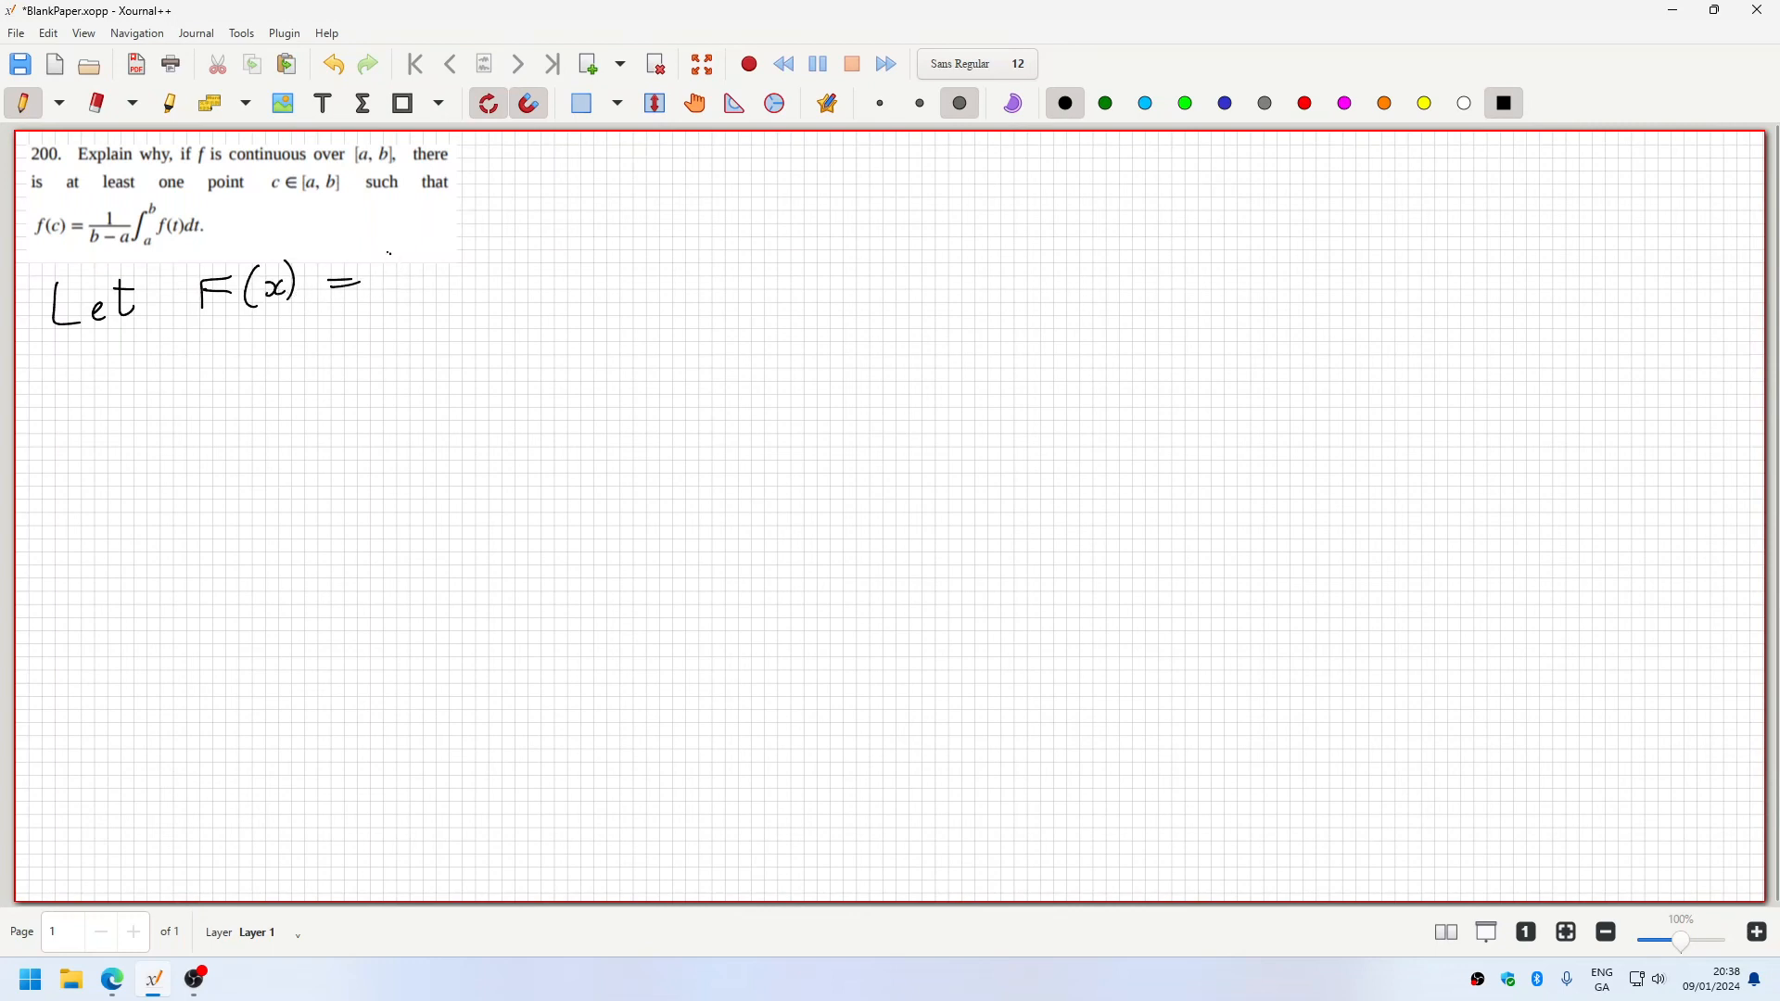
drag(386, 267, 408, 306)
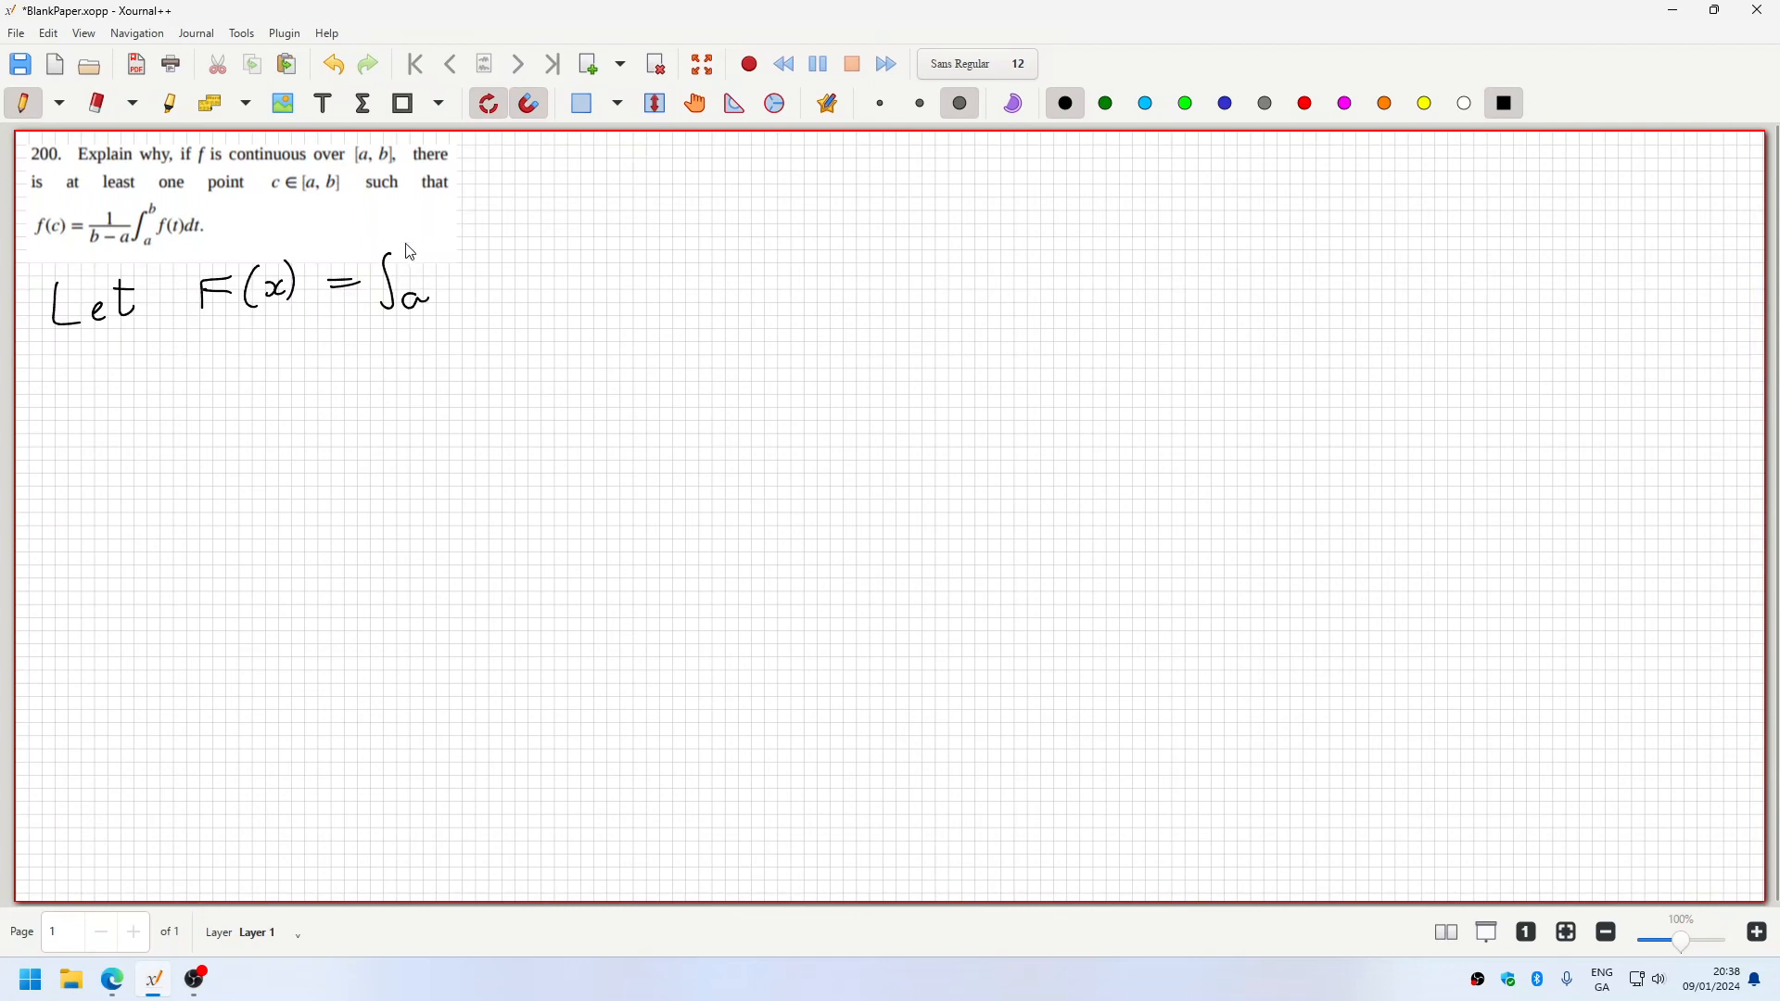
drag(408, 239, 488, 284)
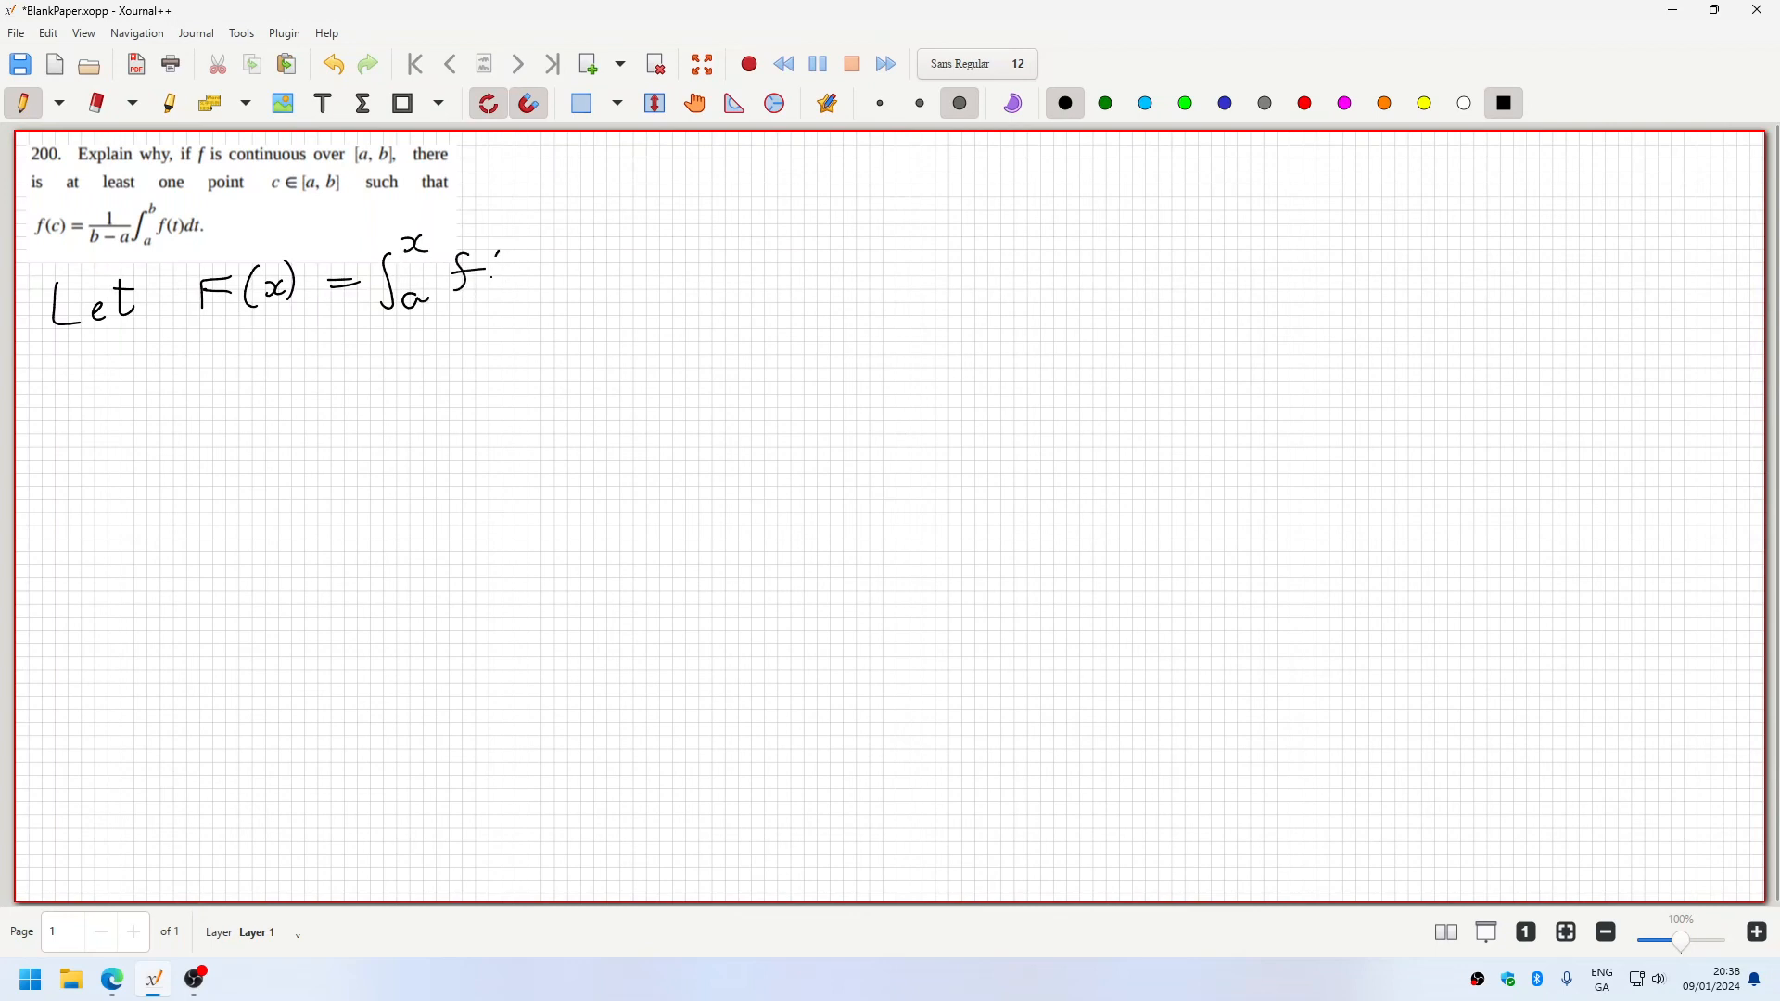
drag(476, 262, 573, 267)
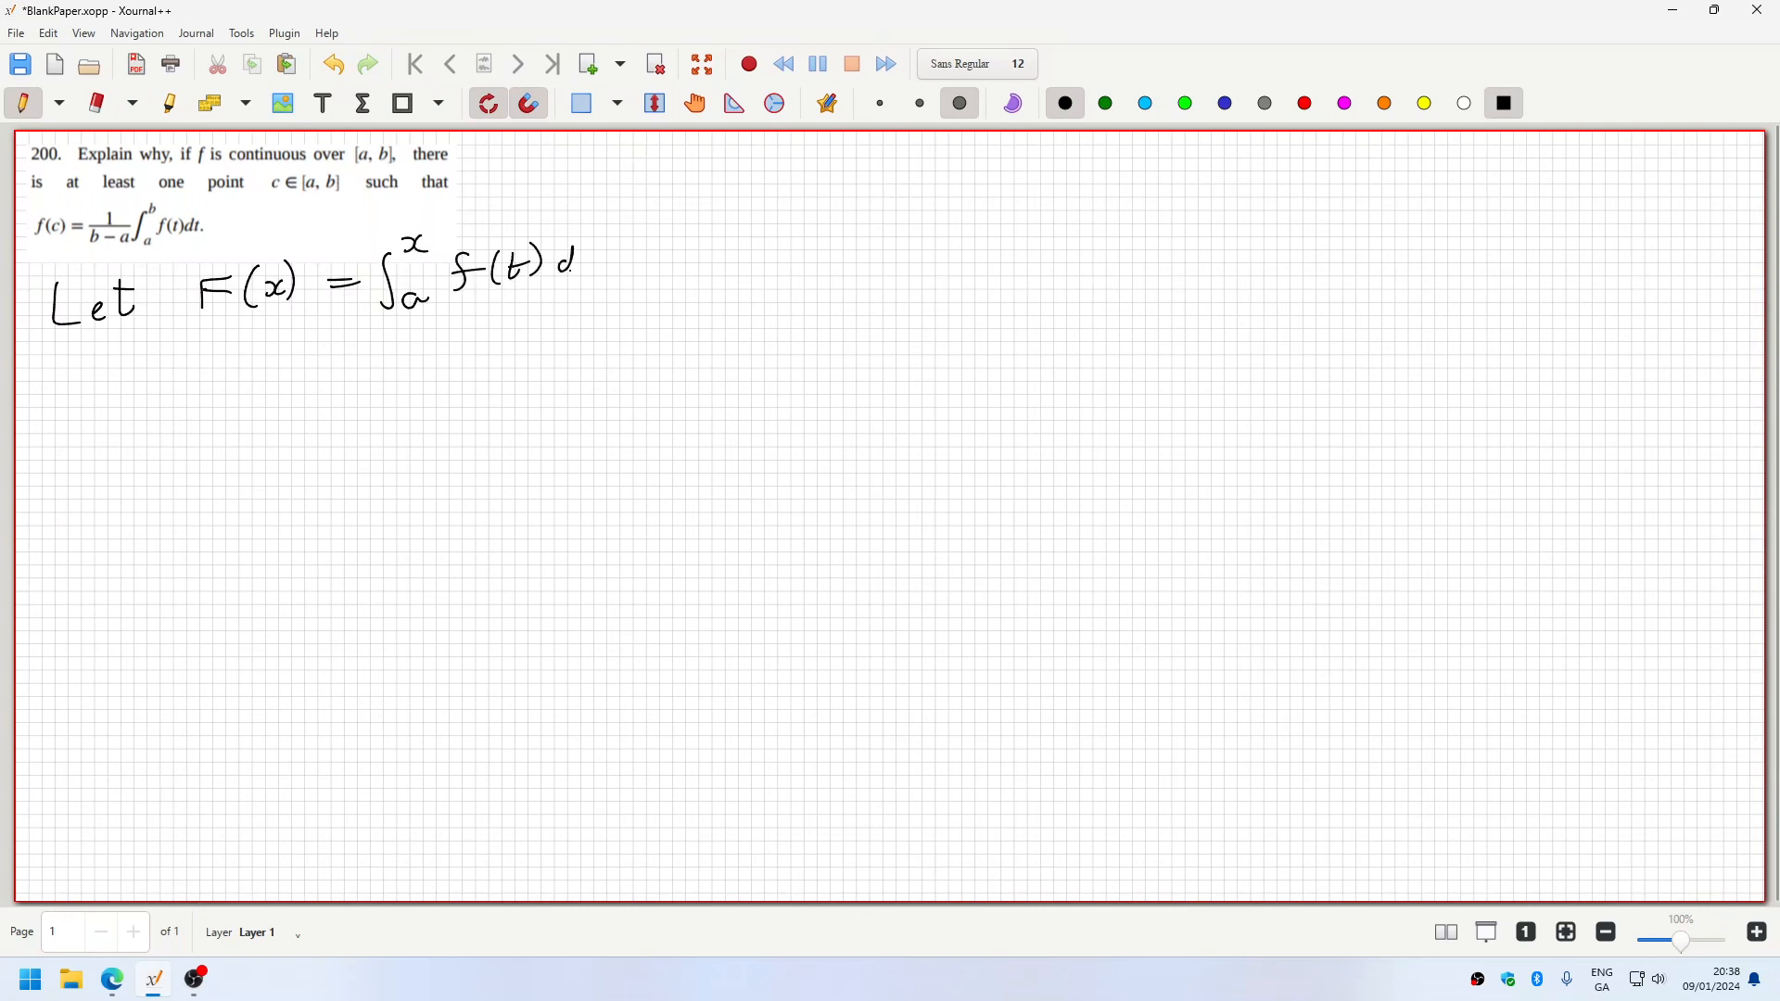
drag(567, 261, 608, 256)
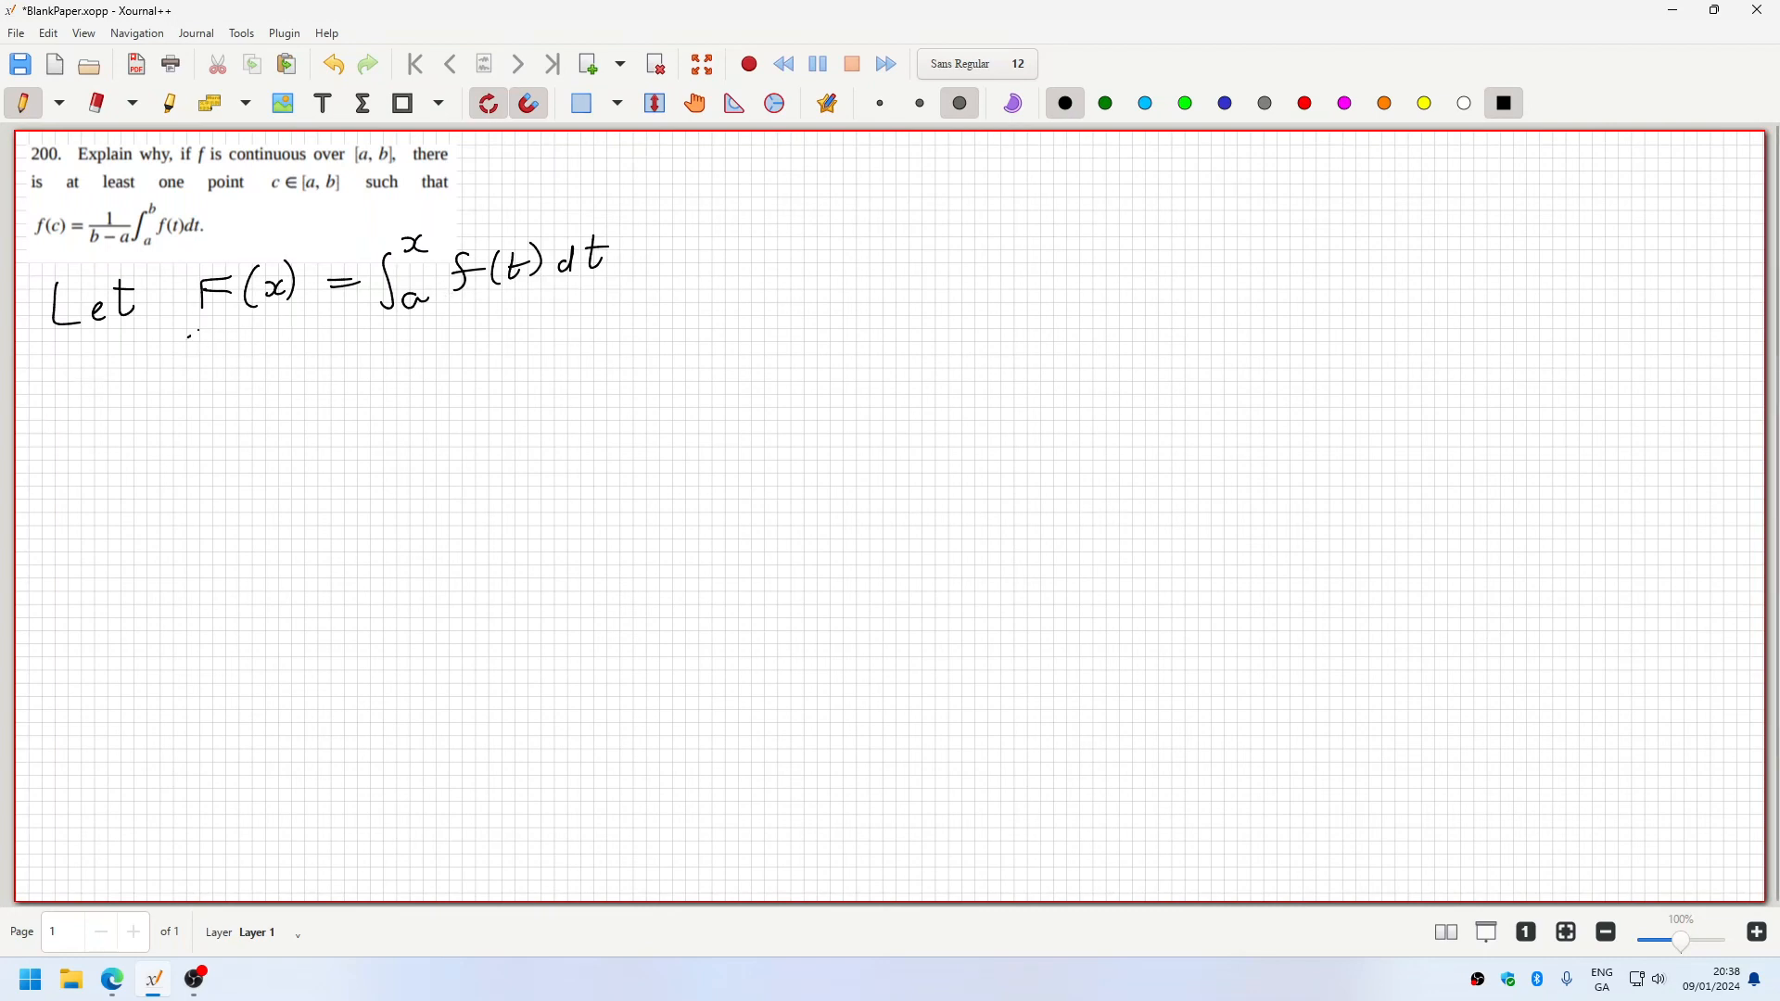
- Note underneath that F is cts on [a,b]
drag(181, 341, 272, 374)
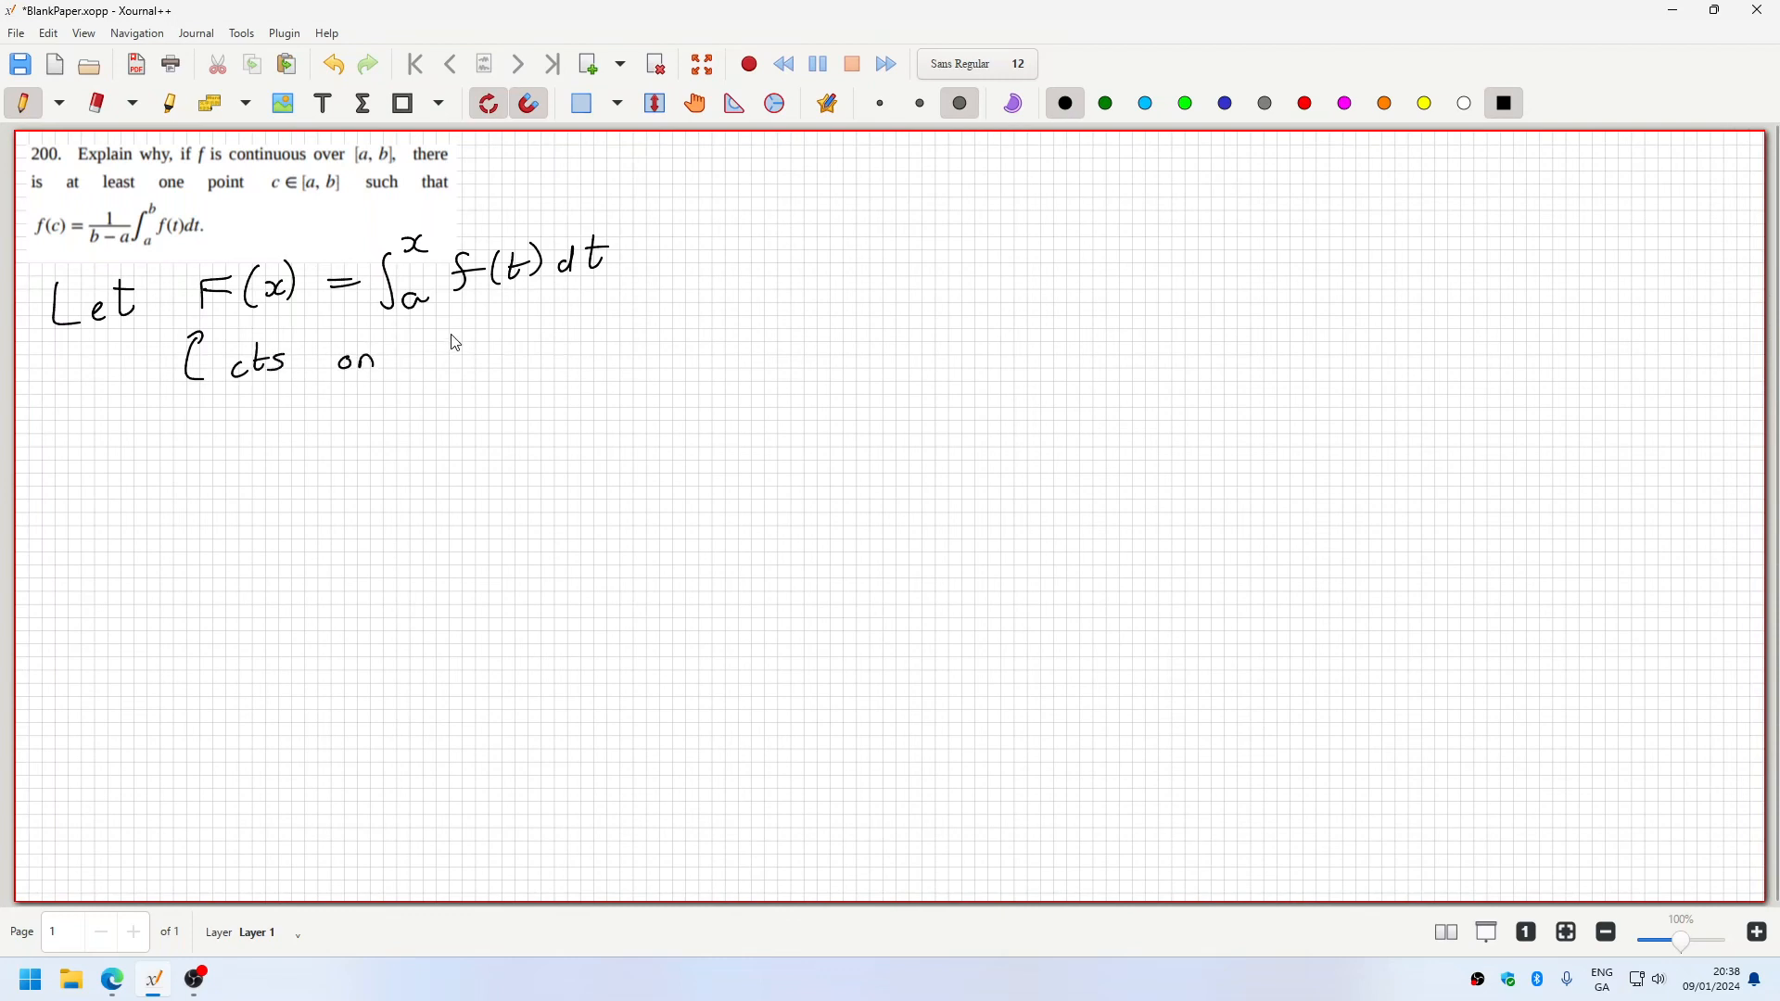
drag(443, 341, 523, 342)
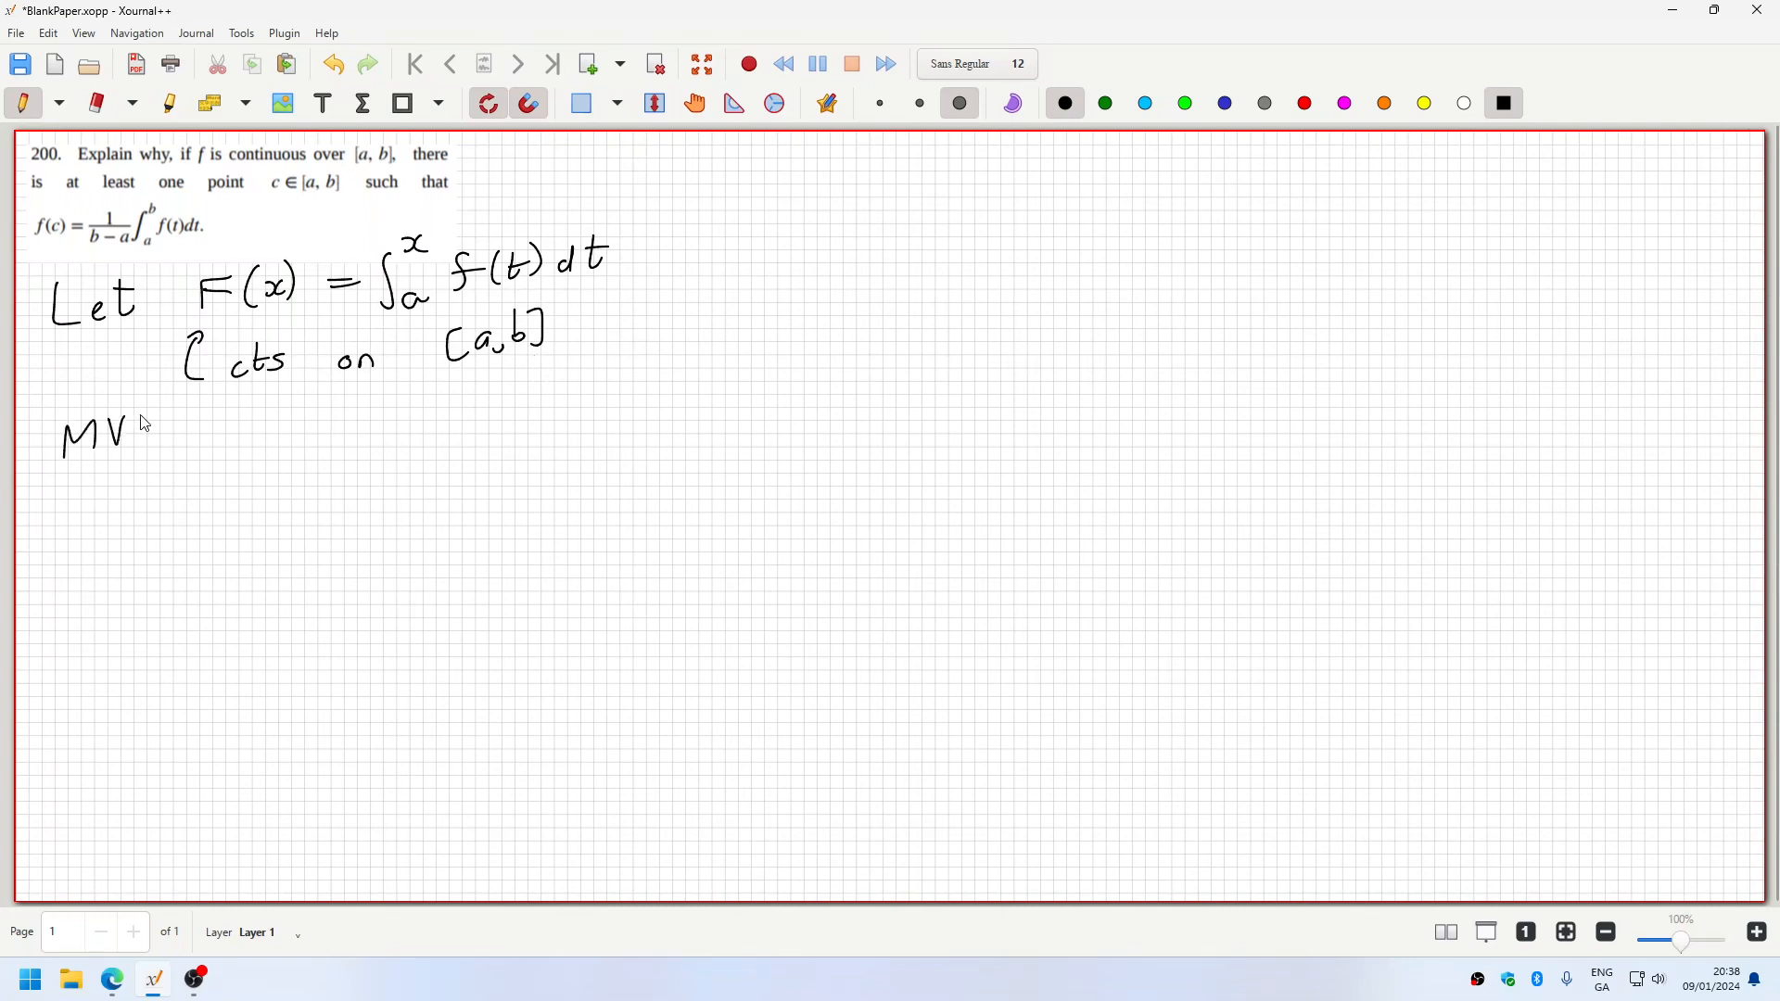
- Write 'MVT on F:' followed by (F(b) − F(a))/(b − a) = F′(c)
drag(135, 432, 226, 432)
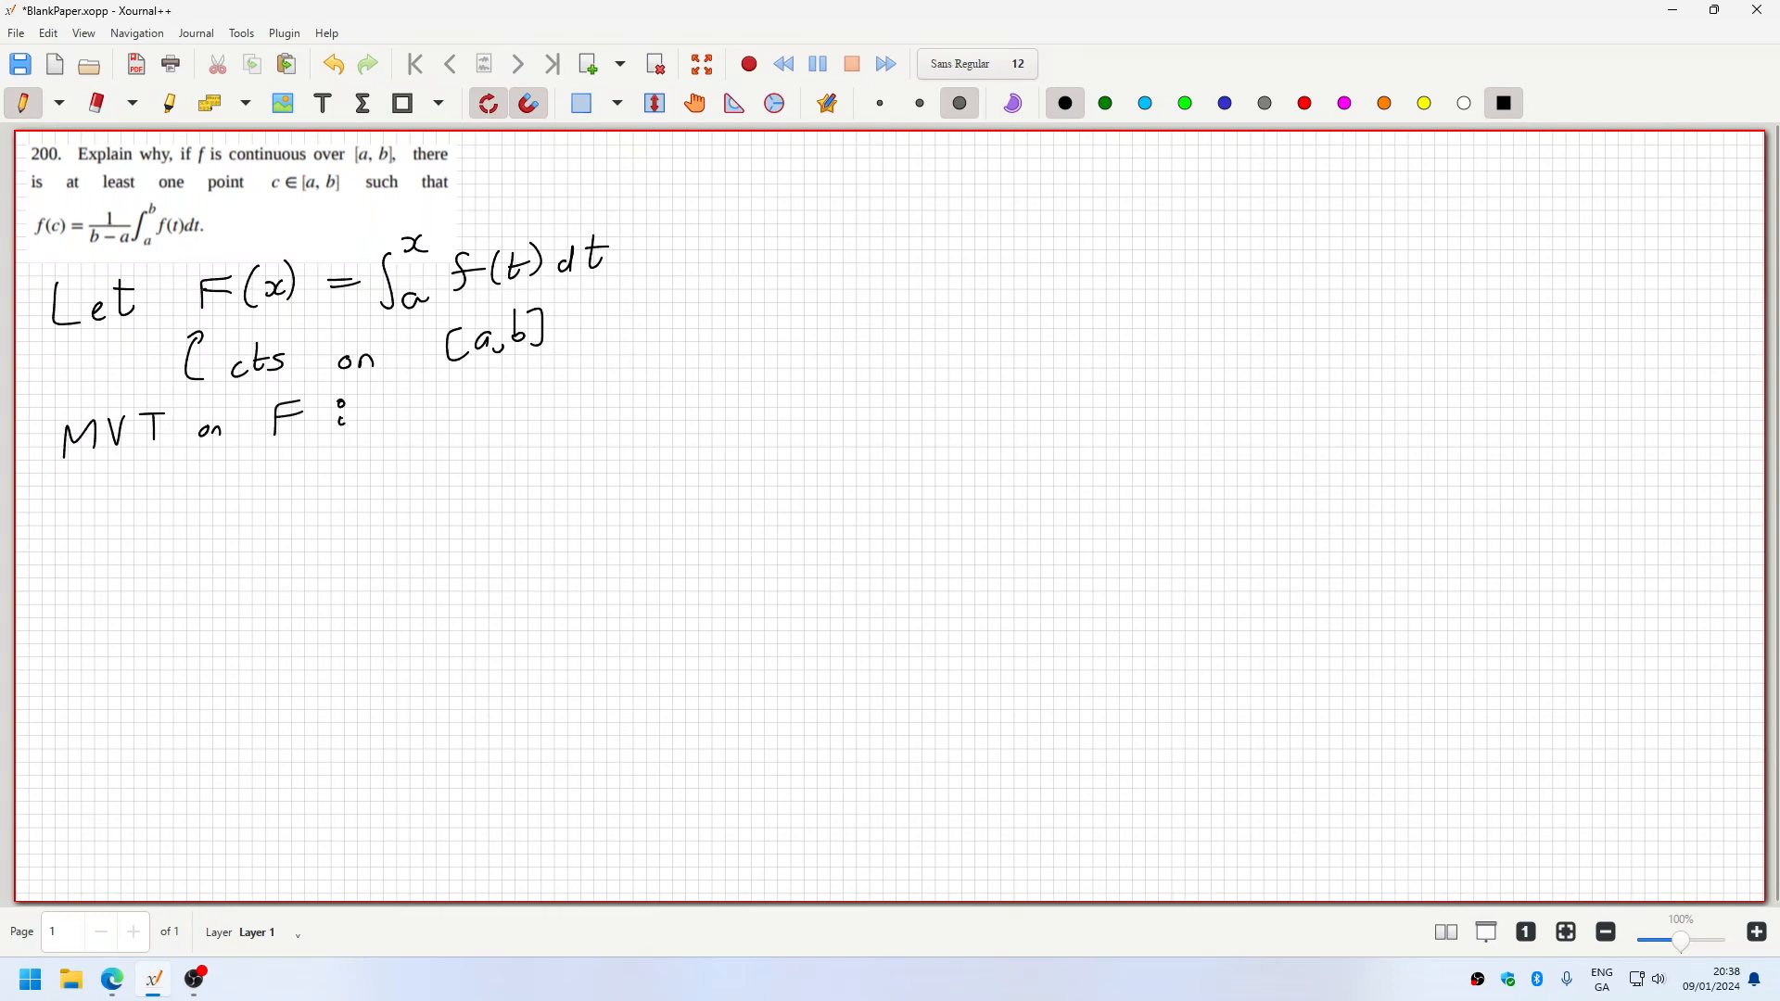
drag(82, 499, 104, 535)
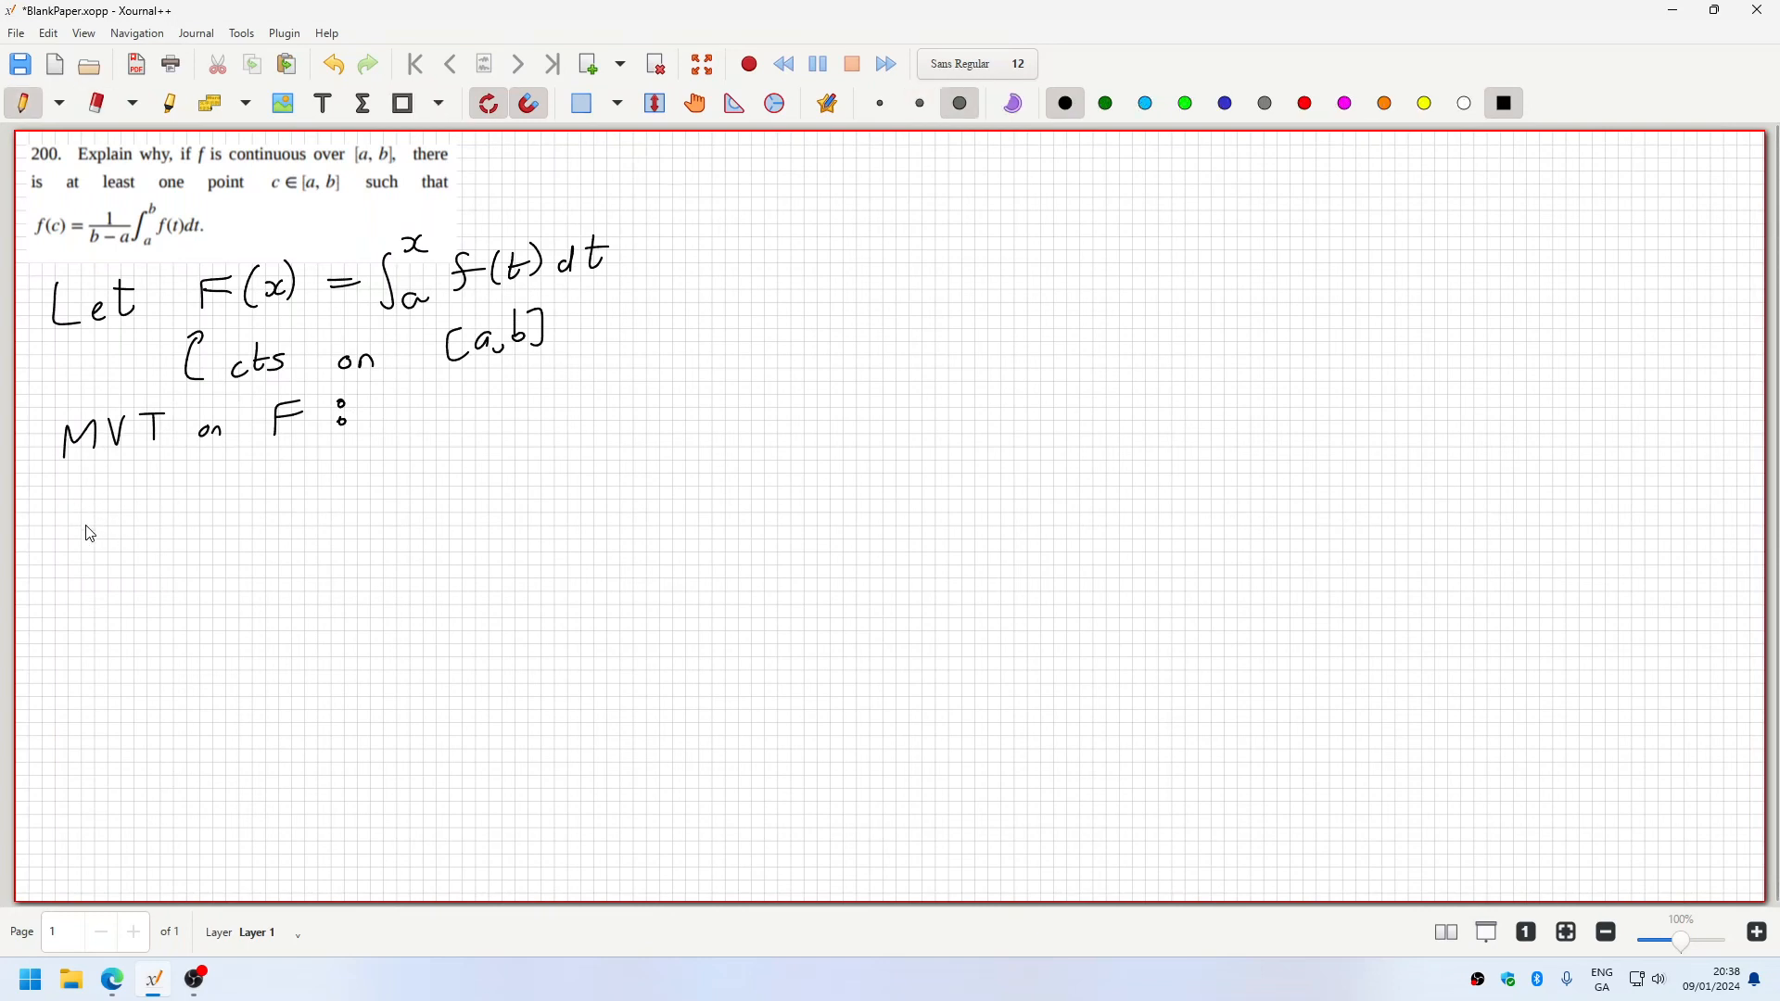
drag(85, 511, 176, 505)
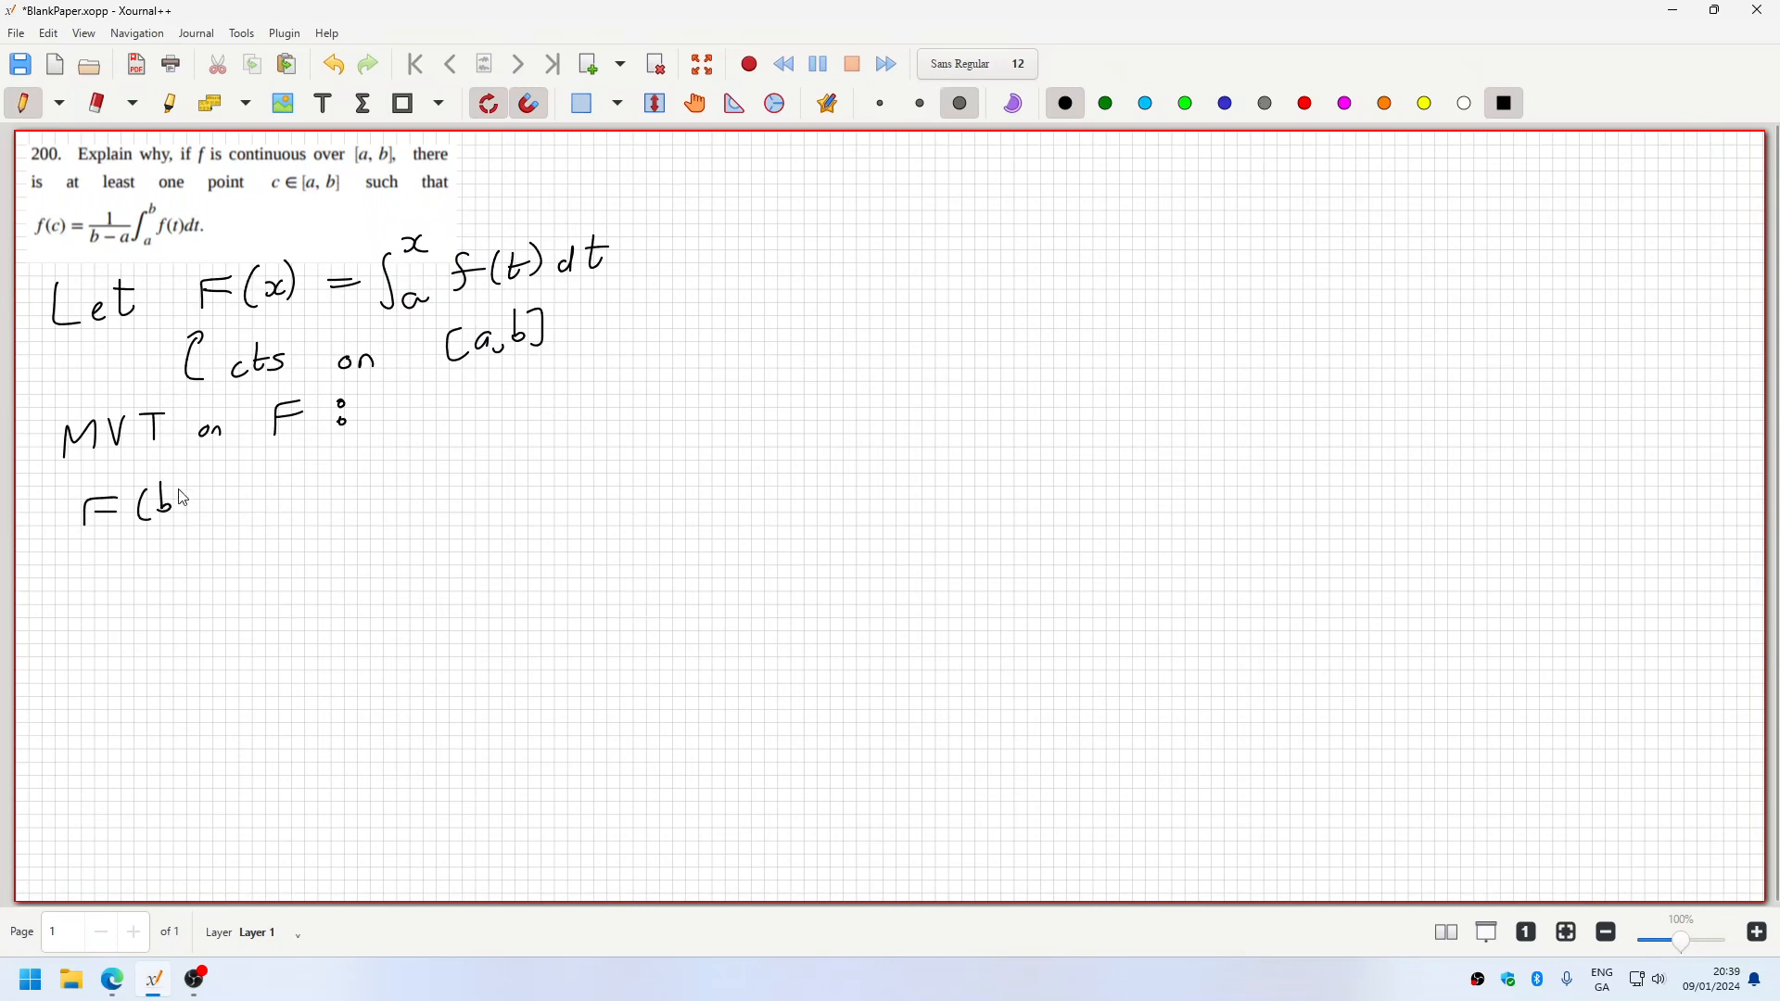
drag(182, 504, 284, 487)
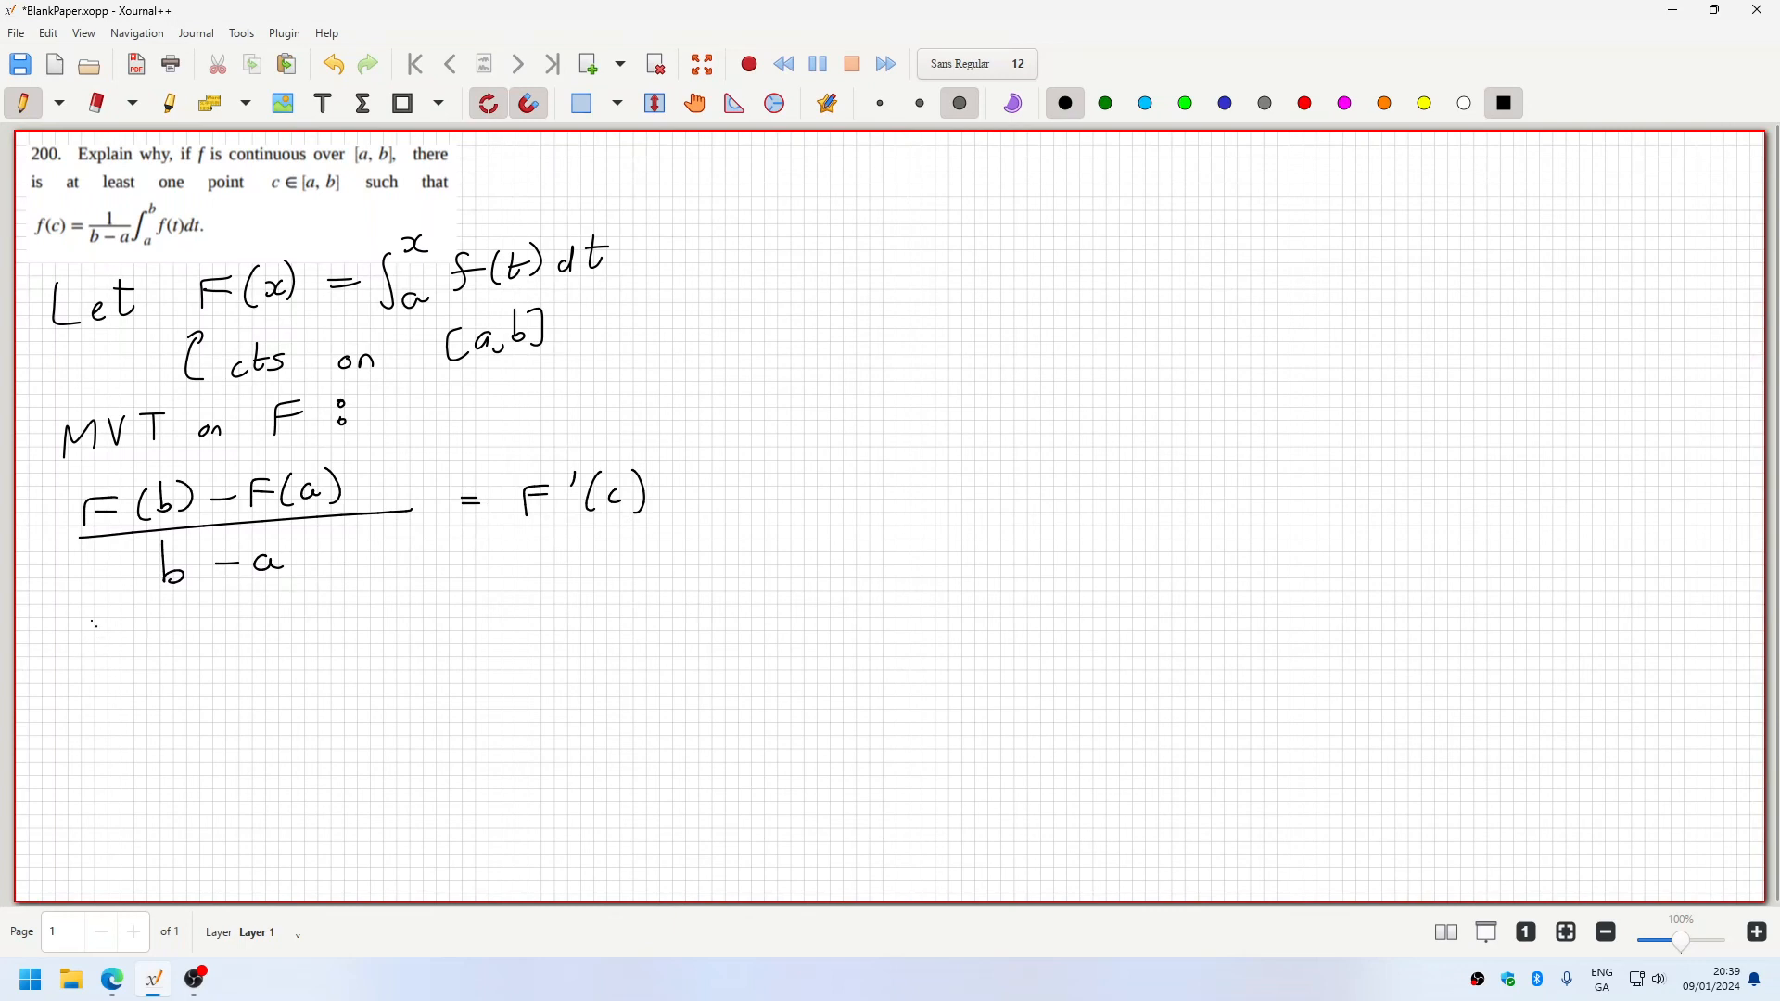
- Add 'for some c ∈ (a,b)' beneath the quotient
drag(79, 636, 227, 636)
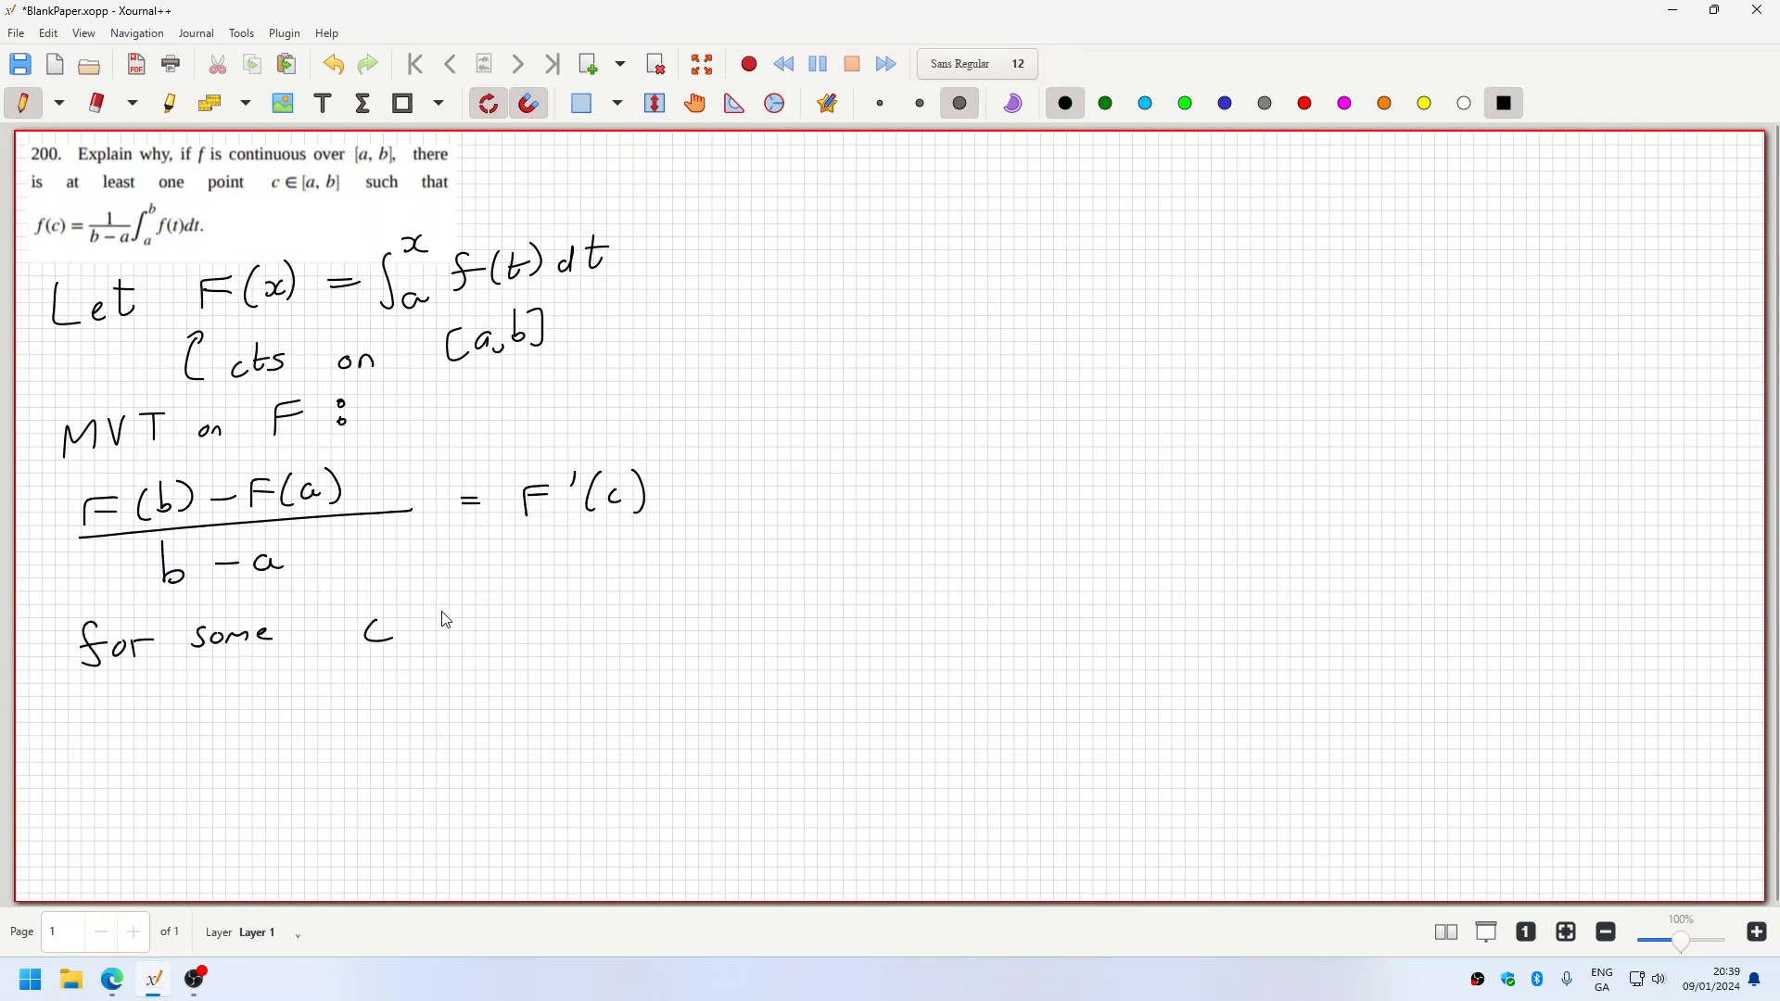
drag(432, 619, 482, 647)
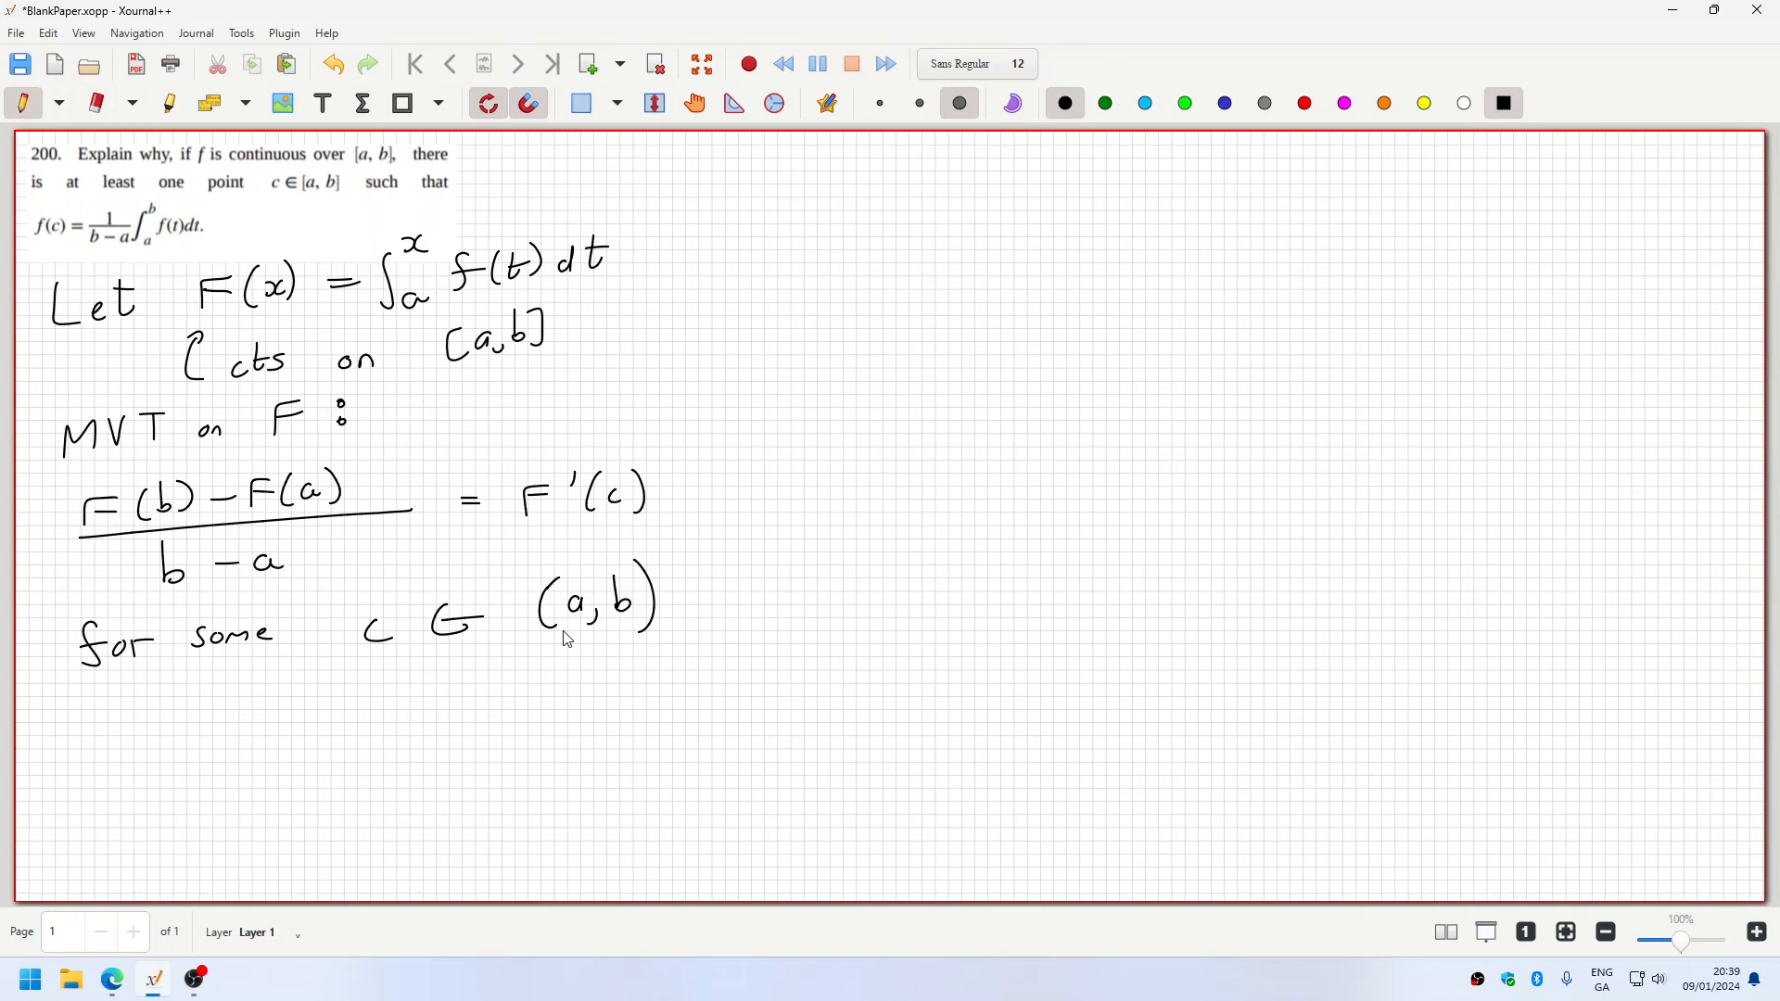
mouse_move(549, 630)
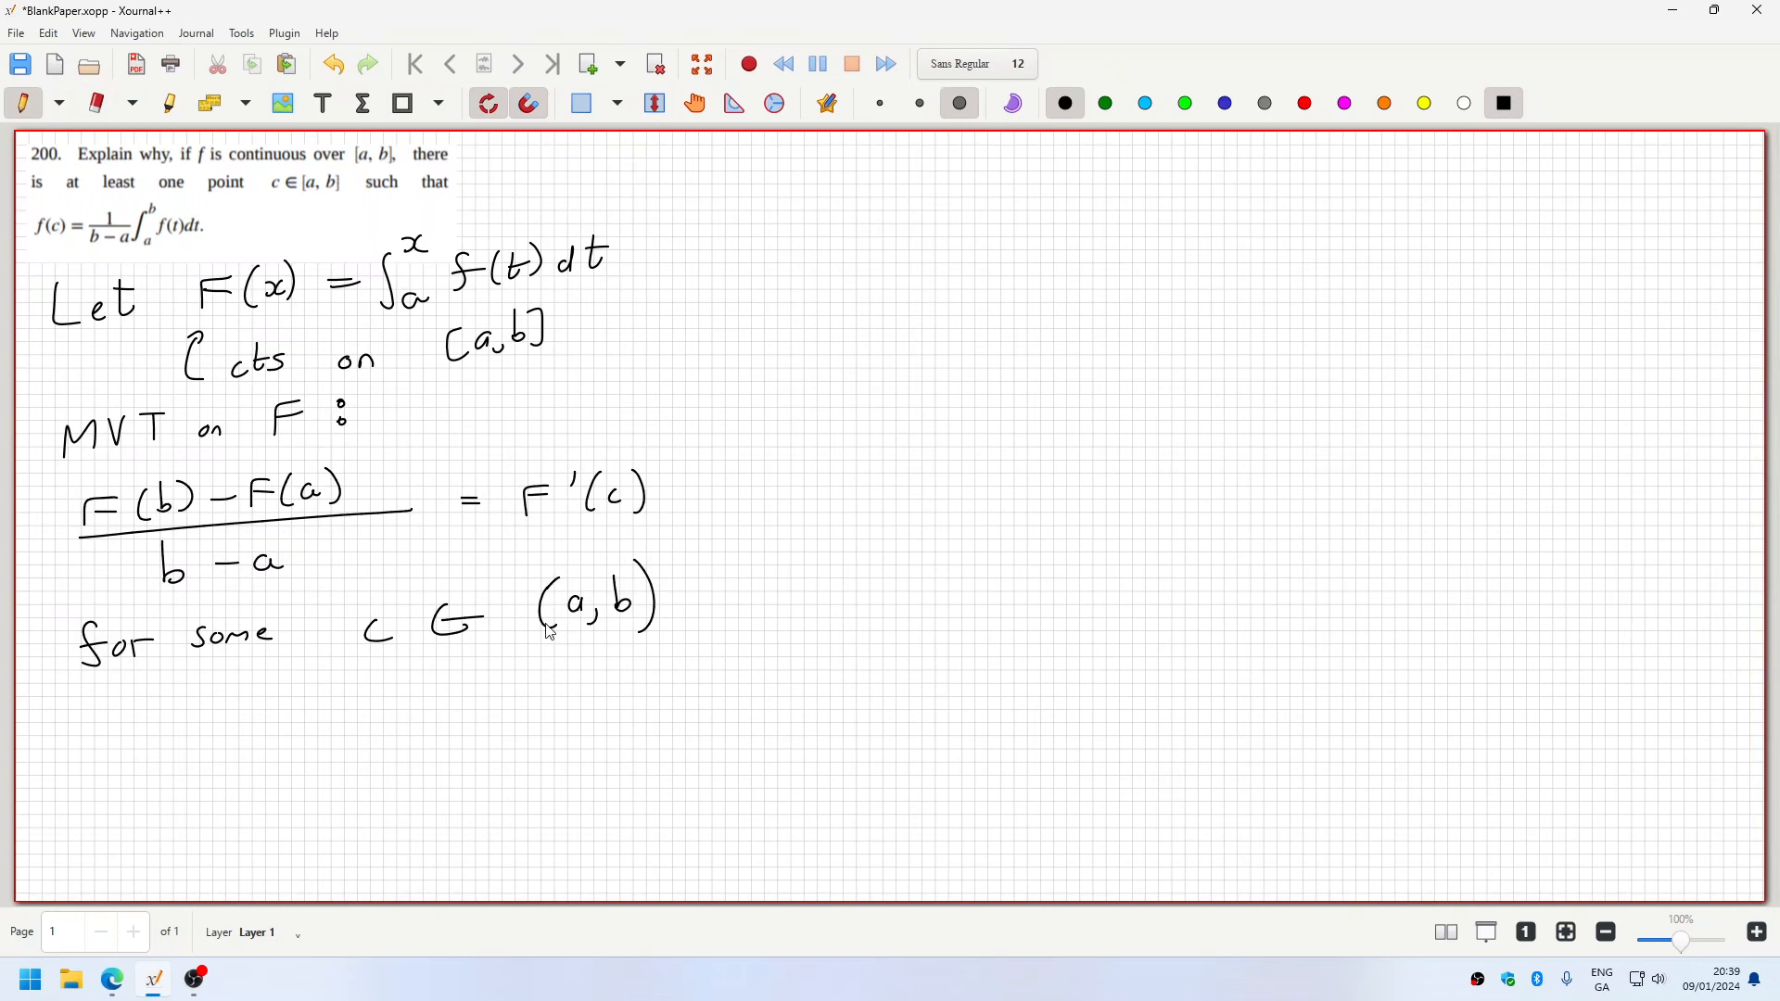
mouse_move(170, 734)
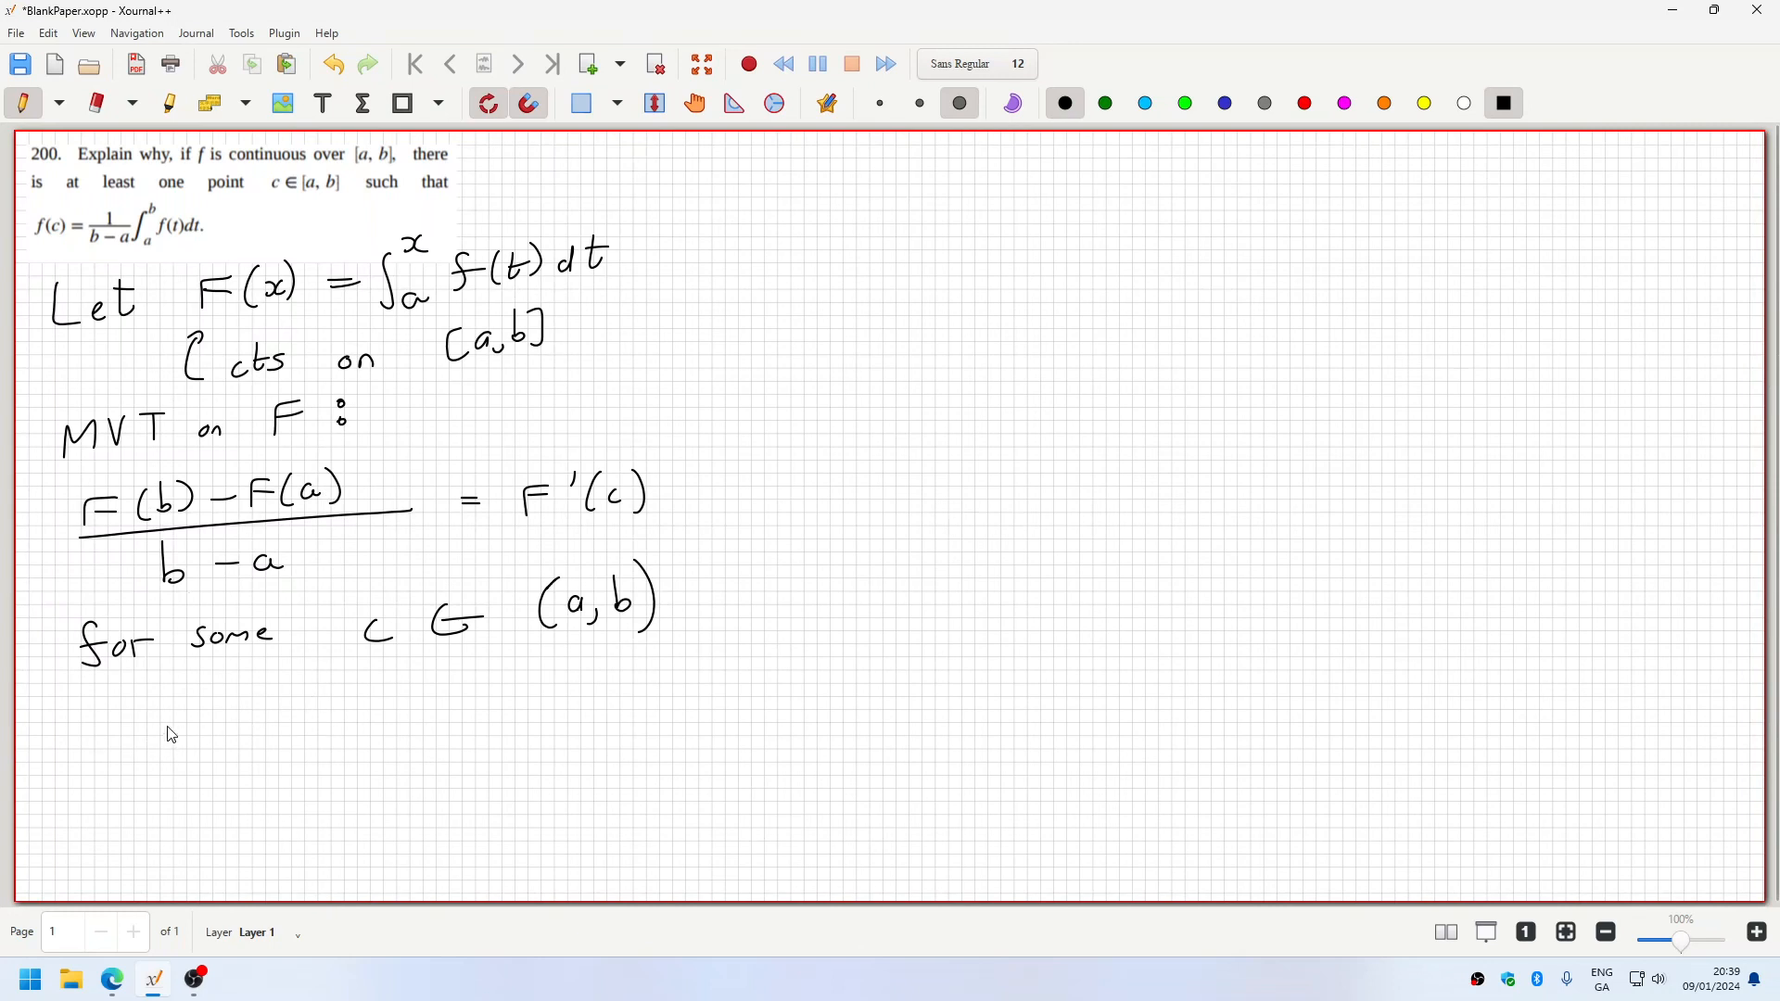
- Write ∫ₐᵇ f(t)dt/(b − a) = f(c) on the next line
drag(159, 727, 181, 783)
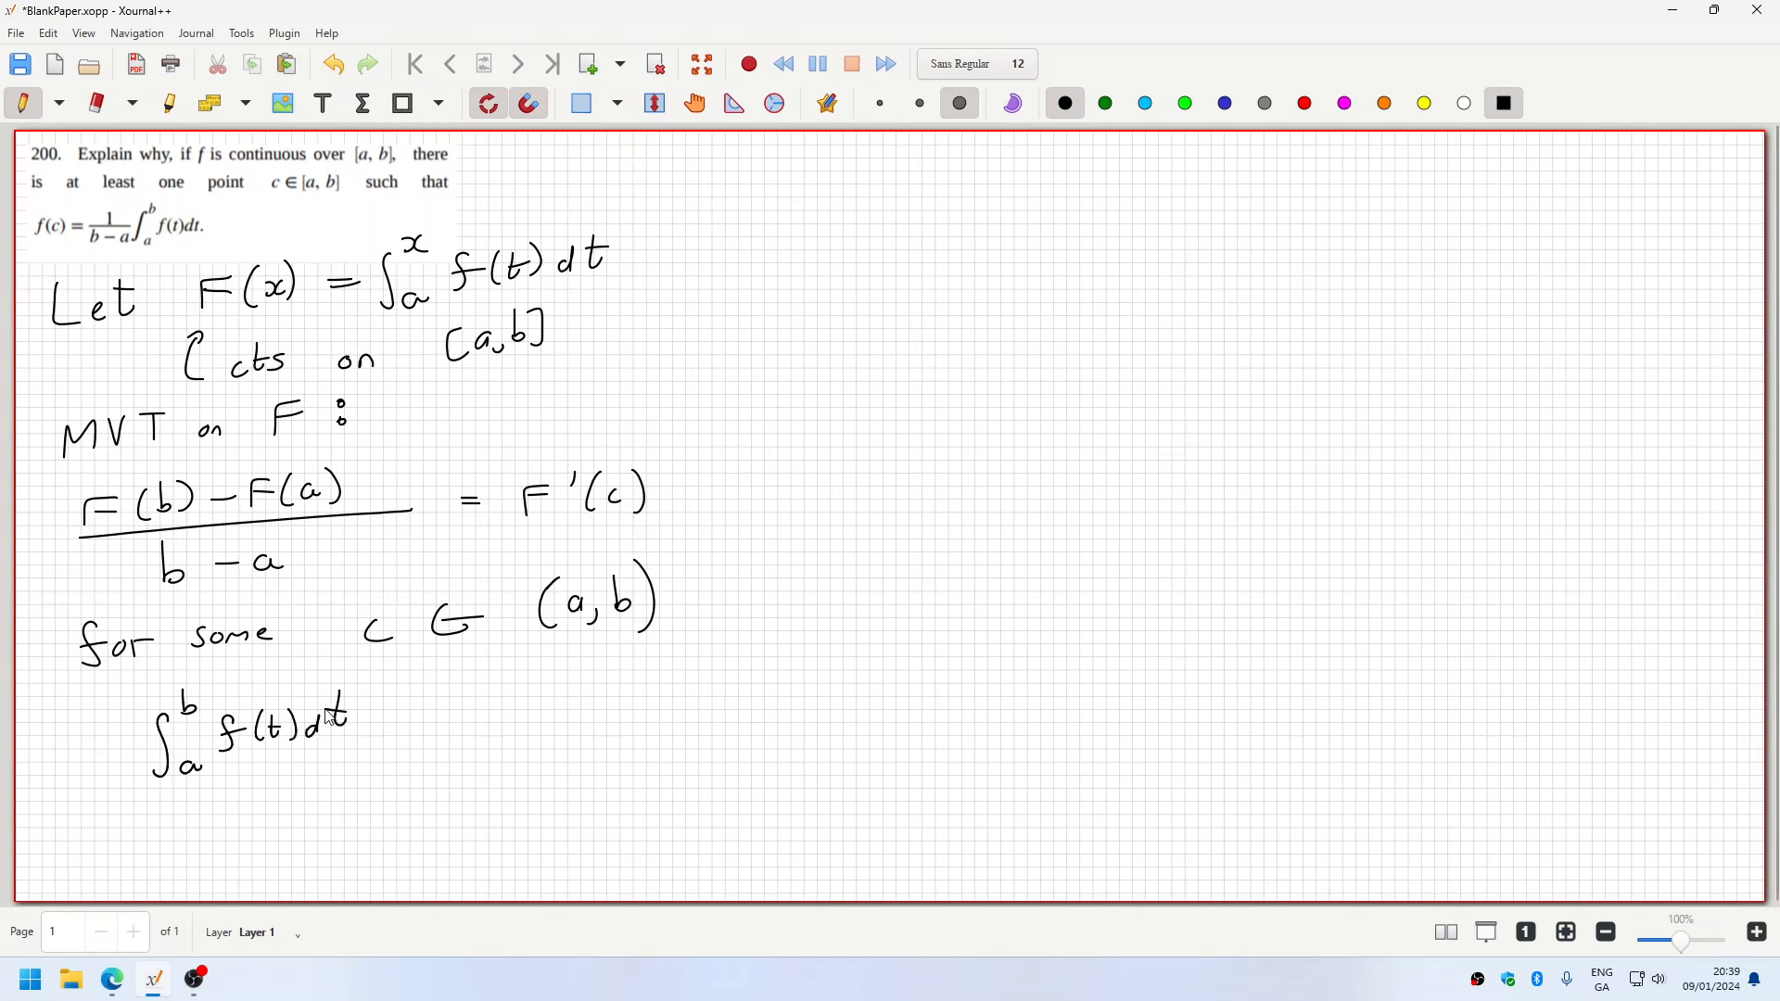
drag(133, 790, 388, 787)
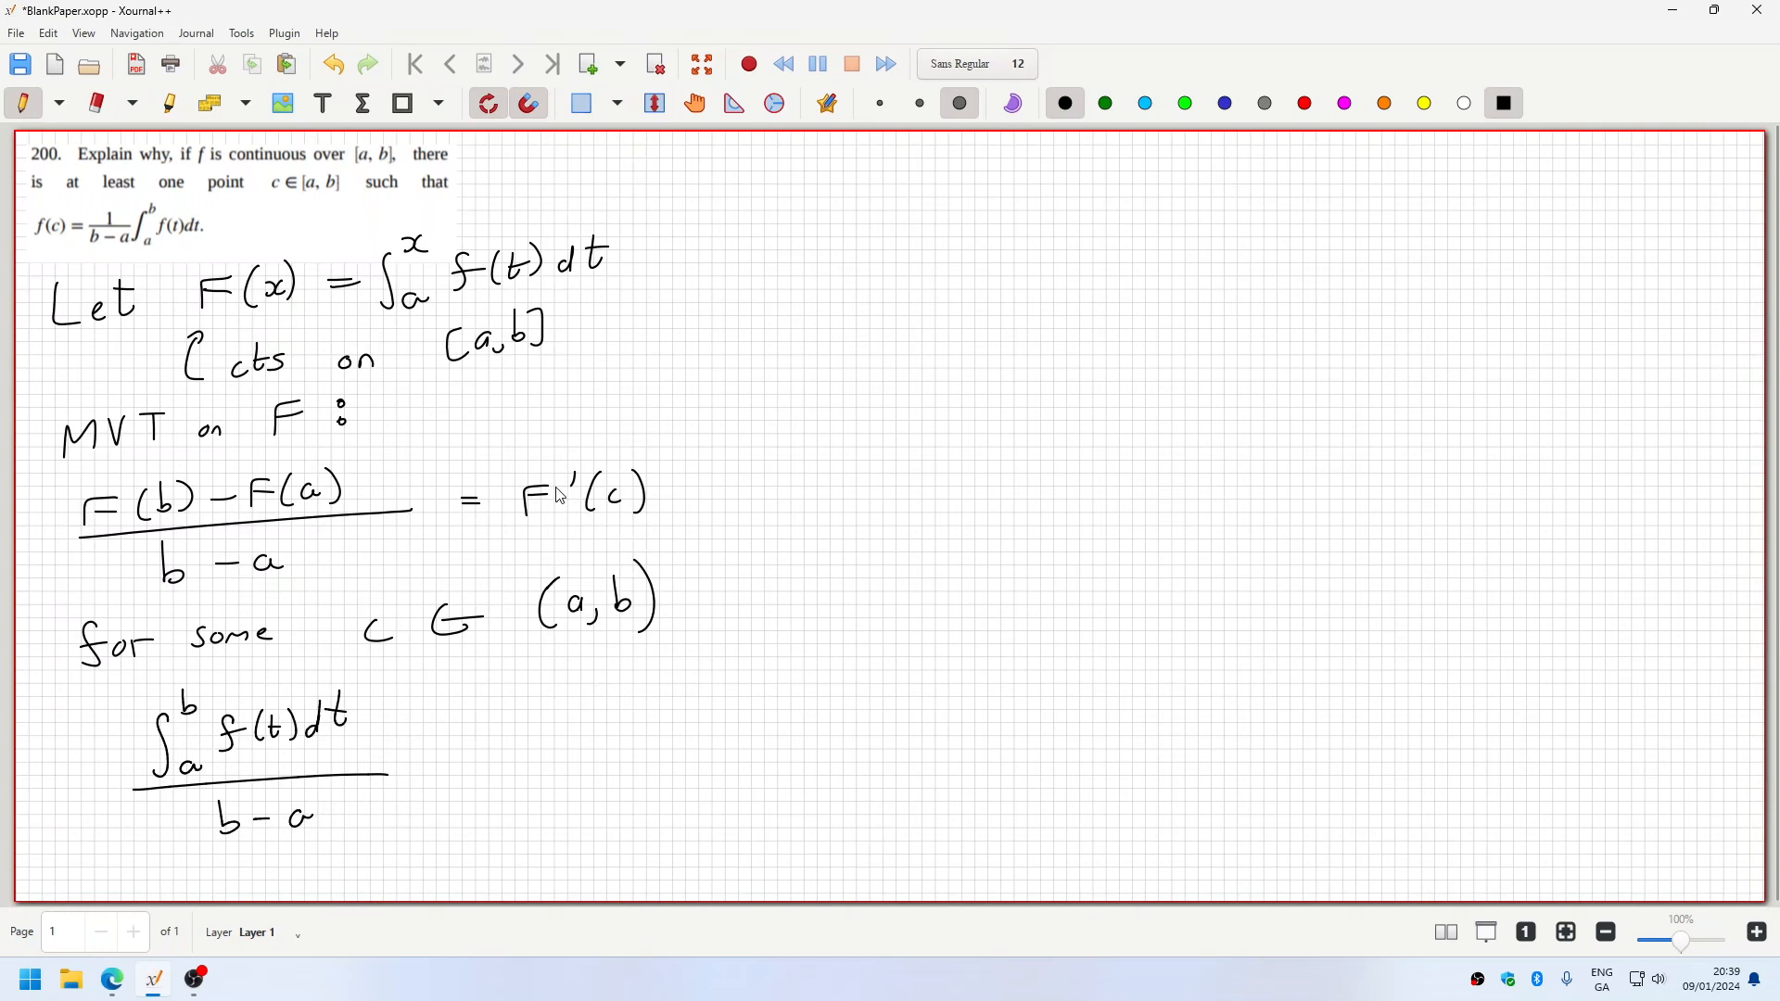
drag(438, 755, 460, 755)
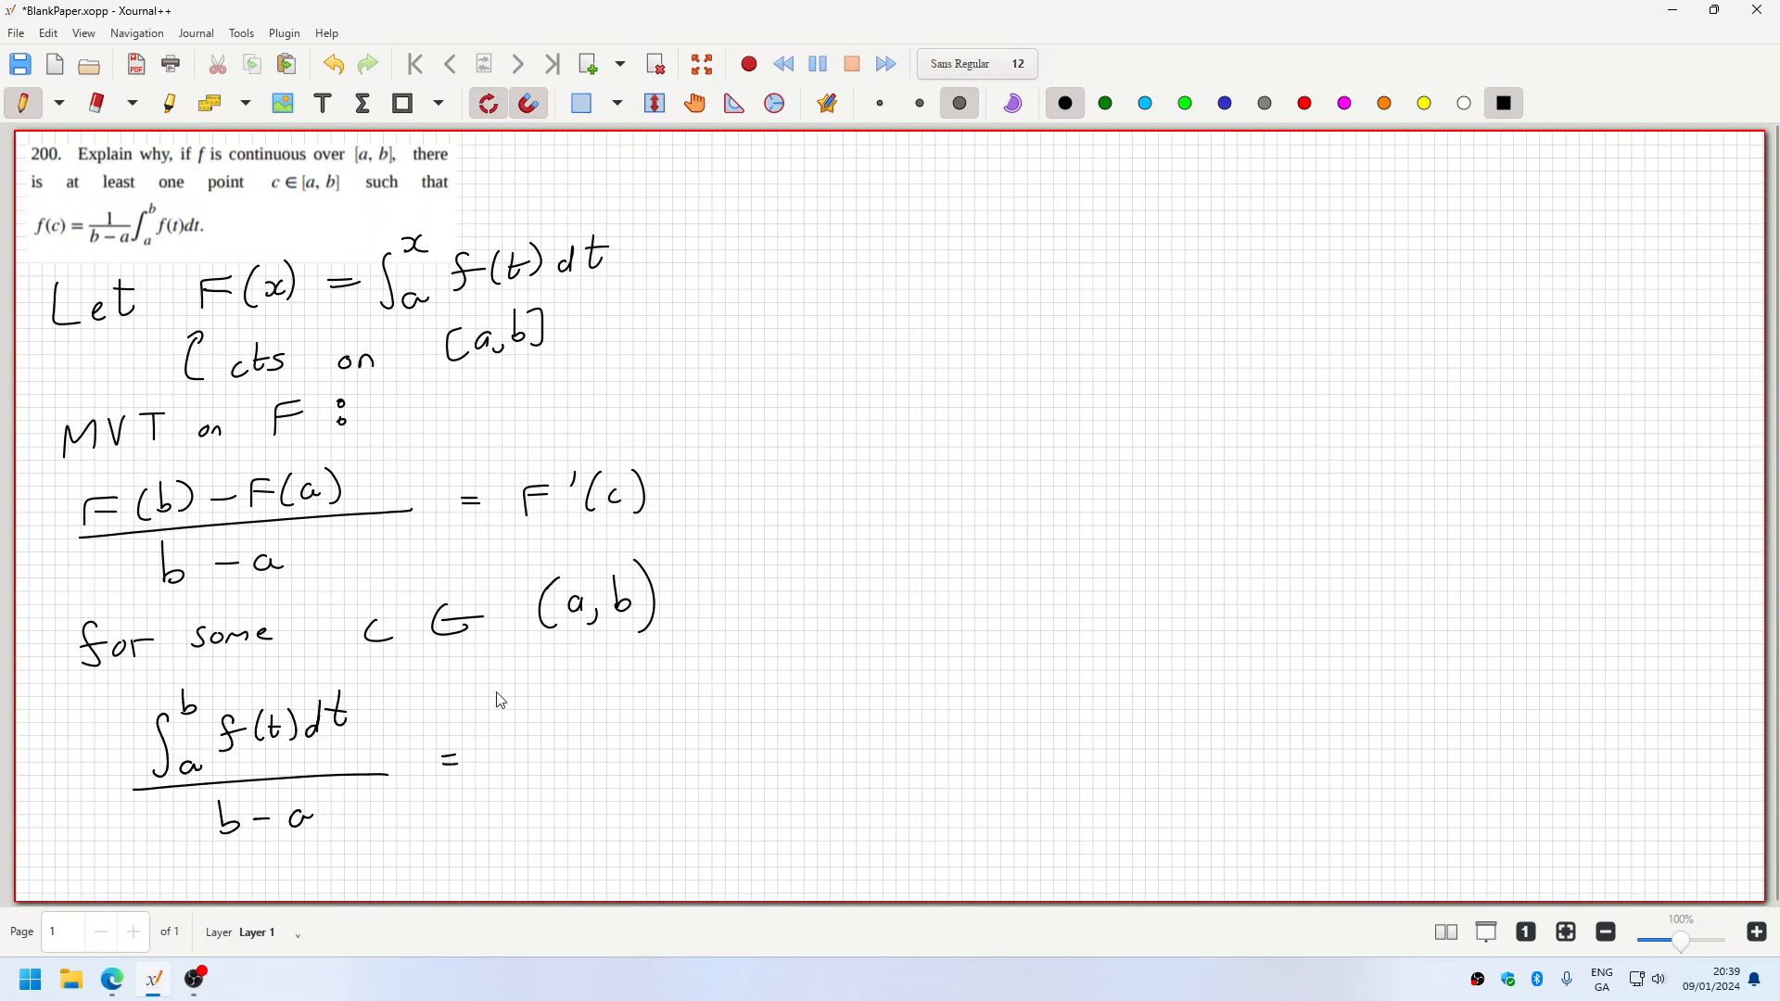
mouse_move(541, 768)
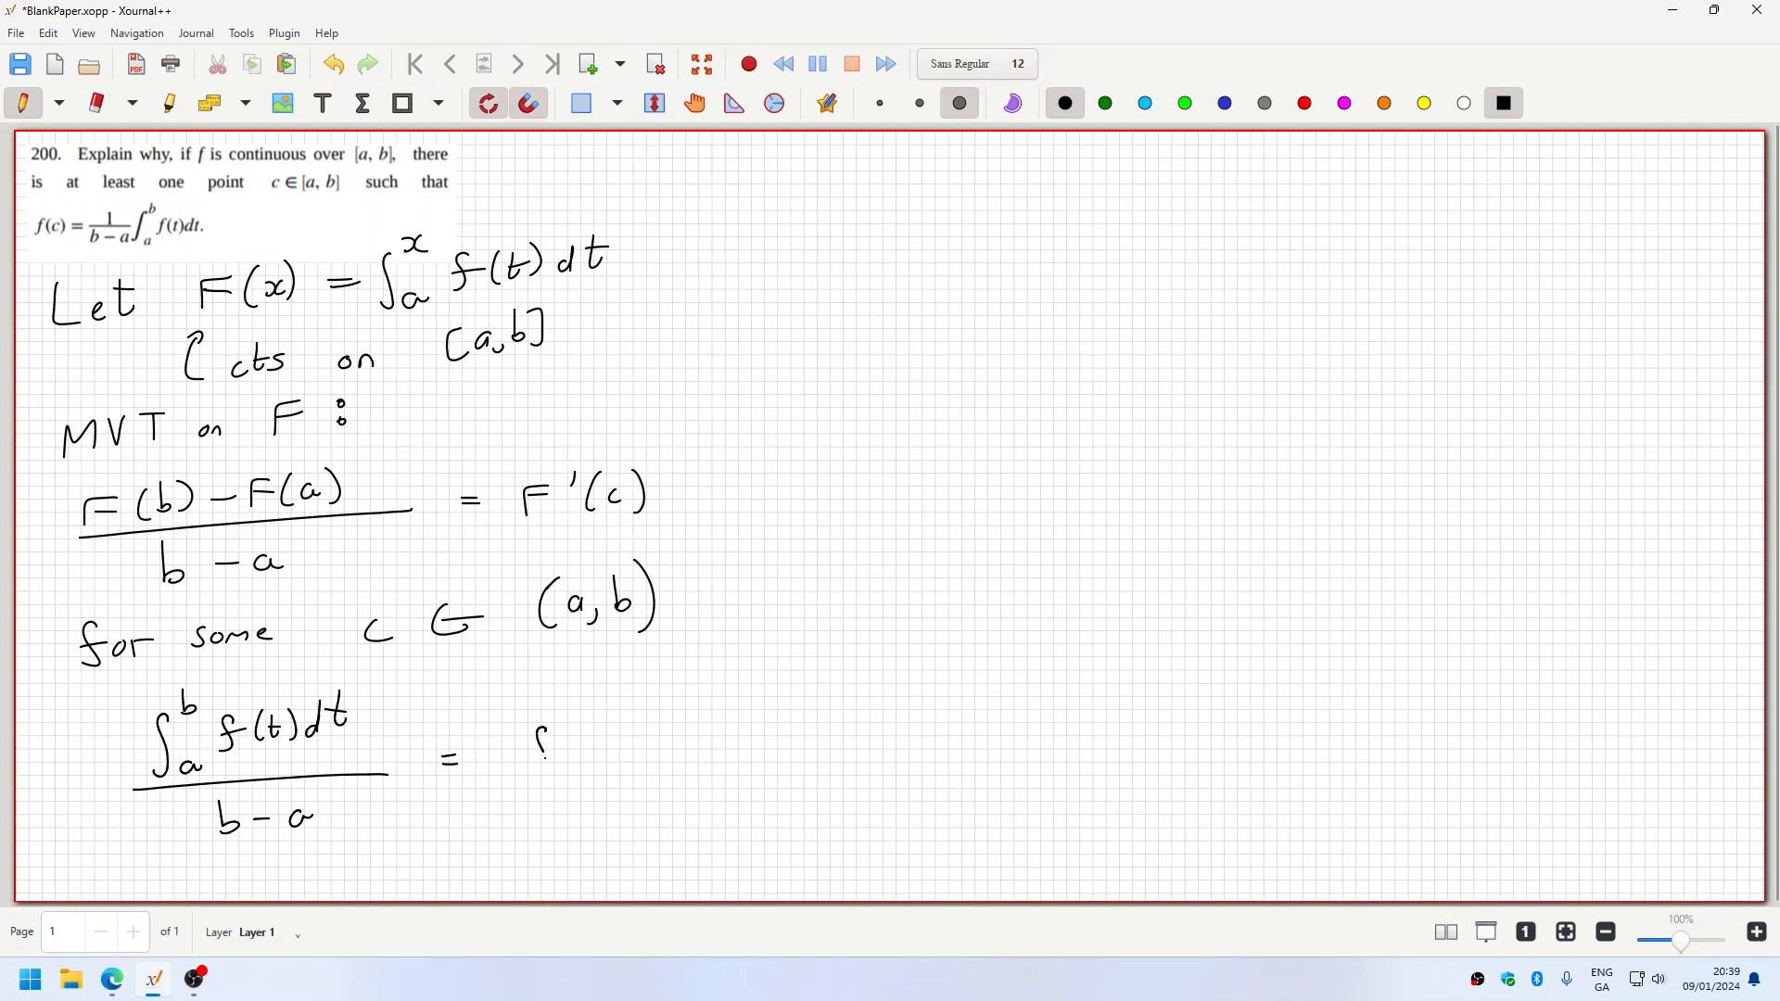
drag(523, 750, 614, 761)
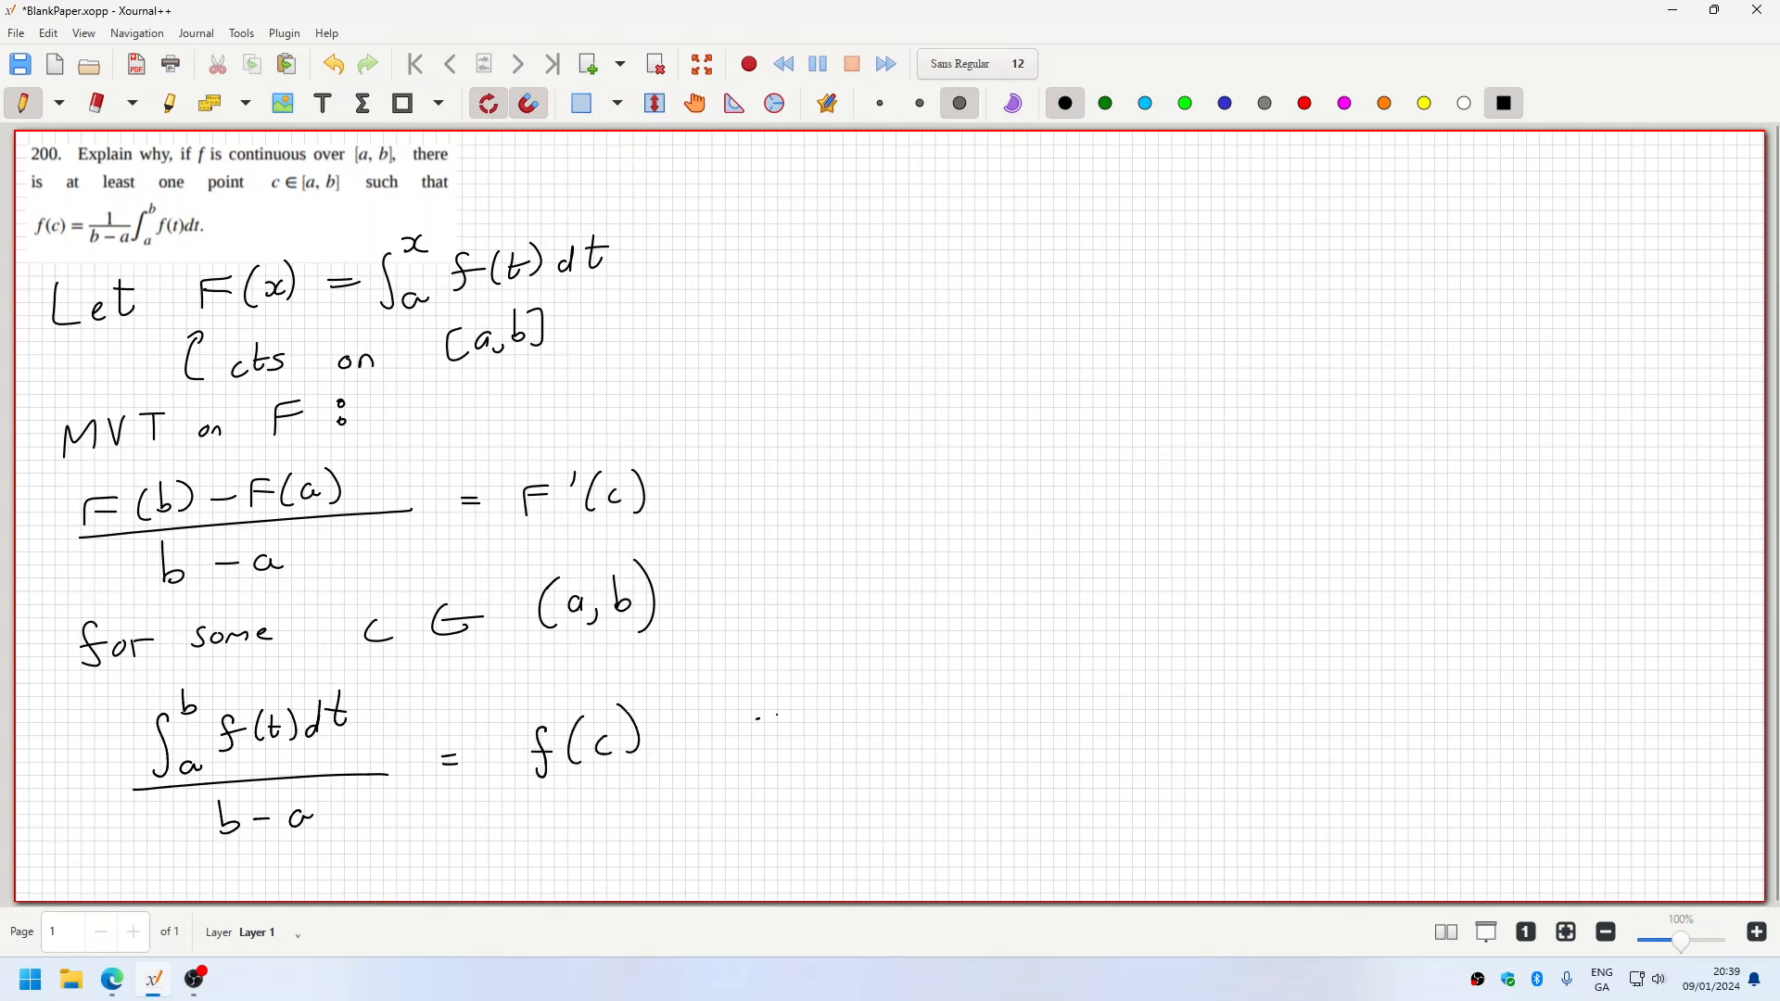
- Add ⇒ 1/(b−a)∫ₐᵇ f(t)dt = f(c) to complete the conclusion
drag(755, 722, 829, 710)
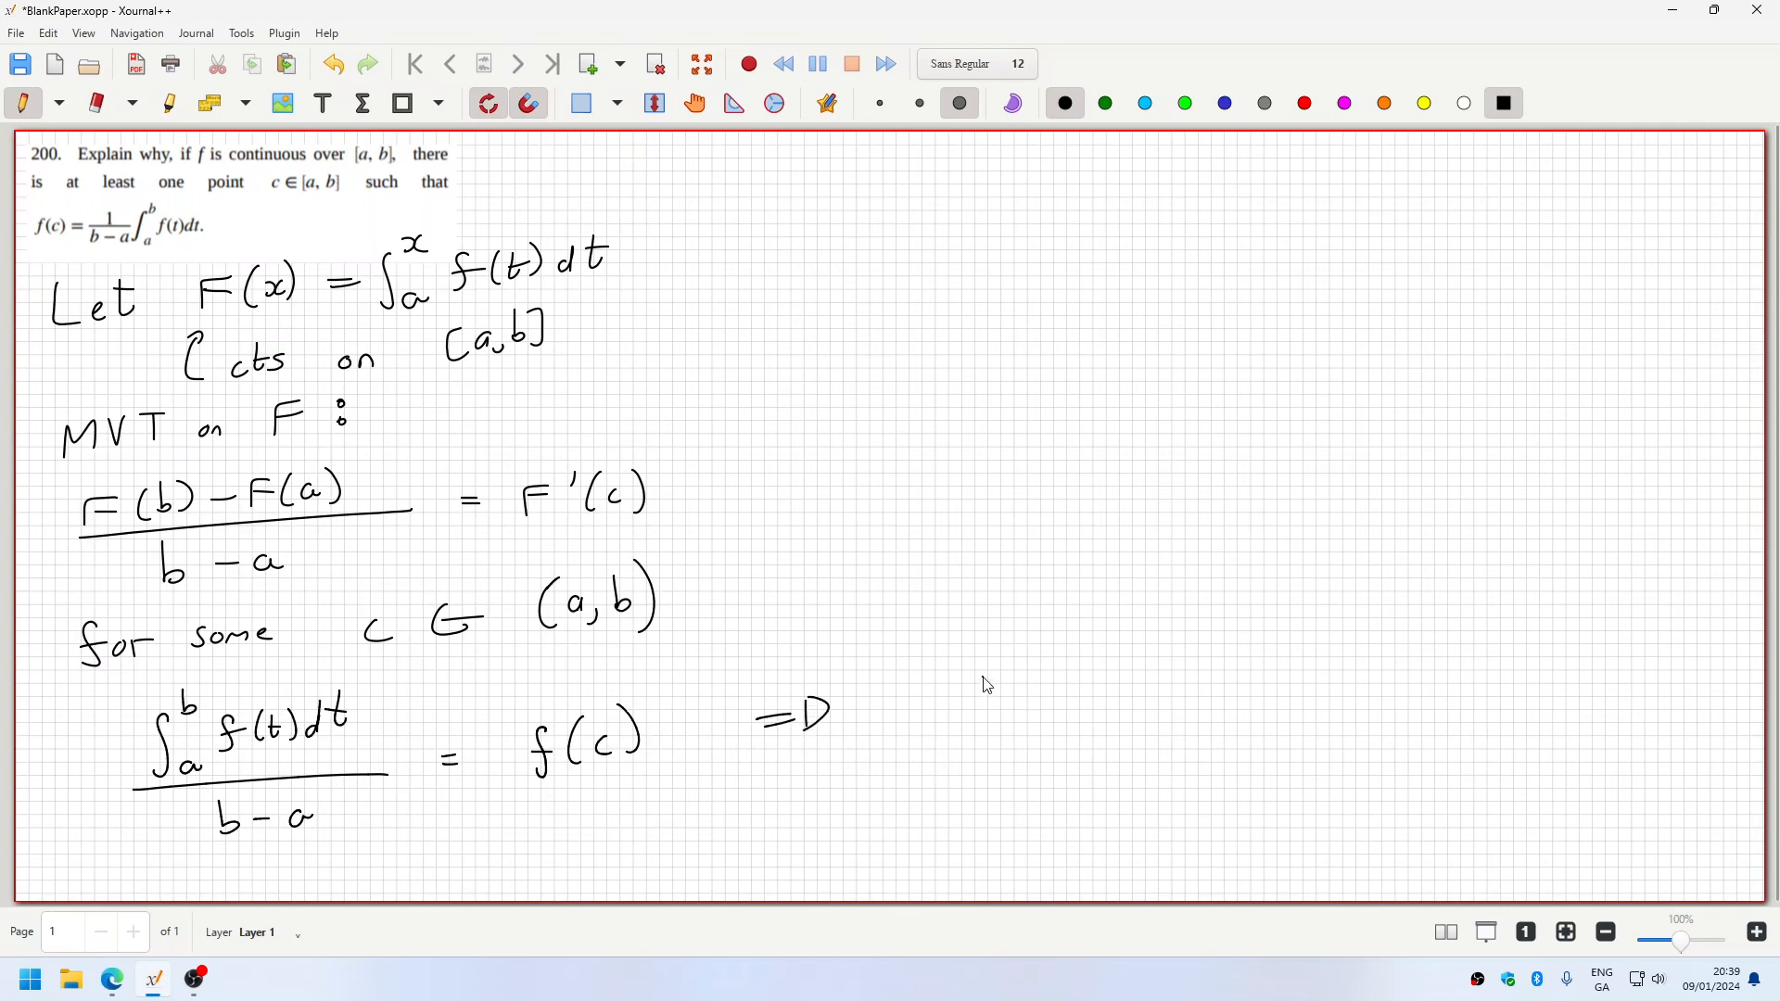
drag(958, 686, 994, 754)
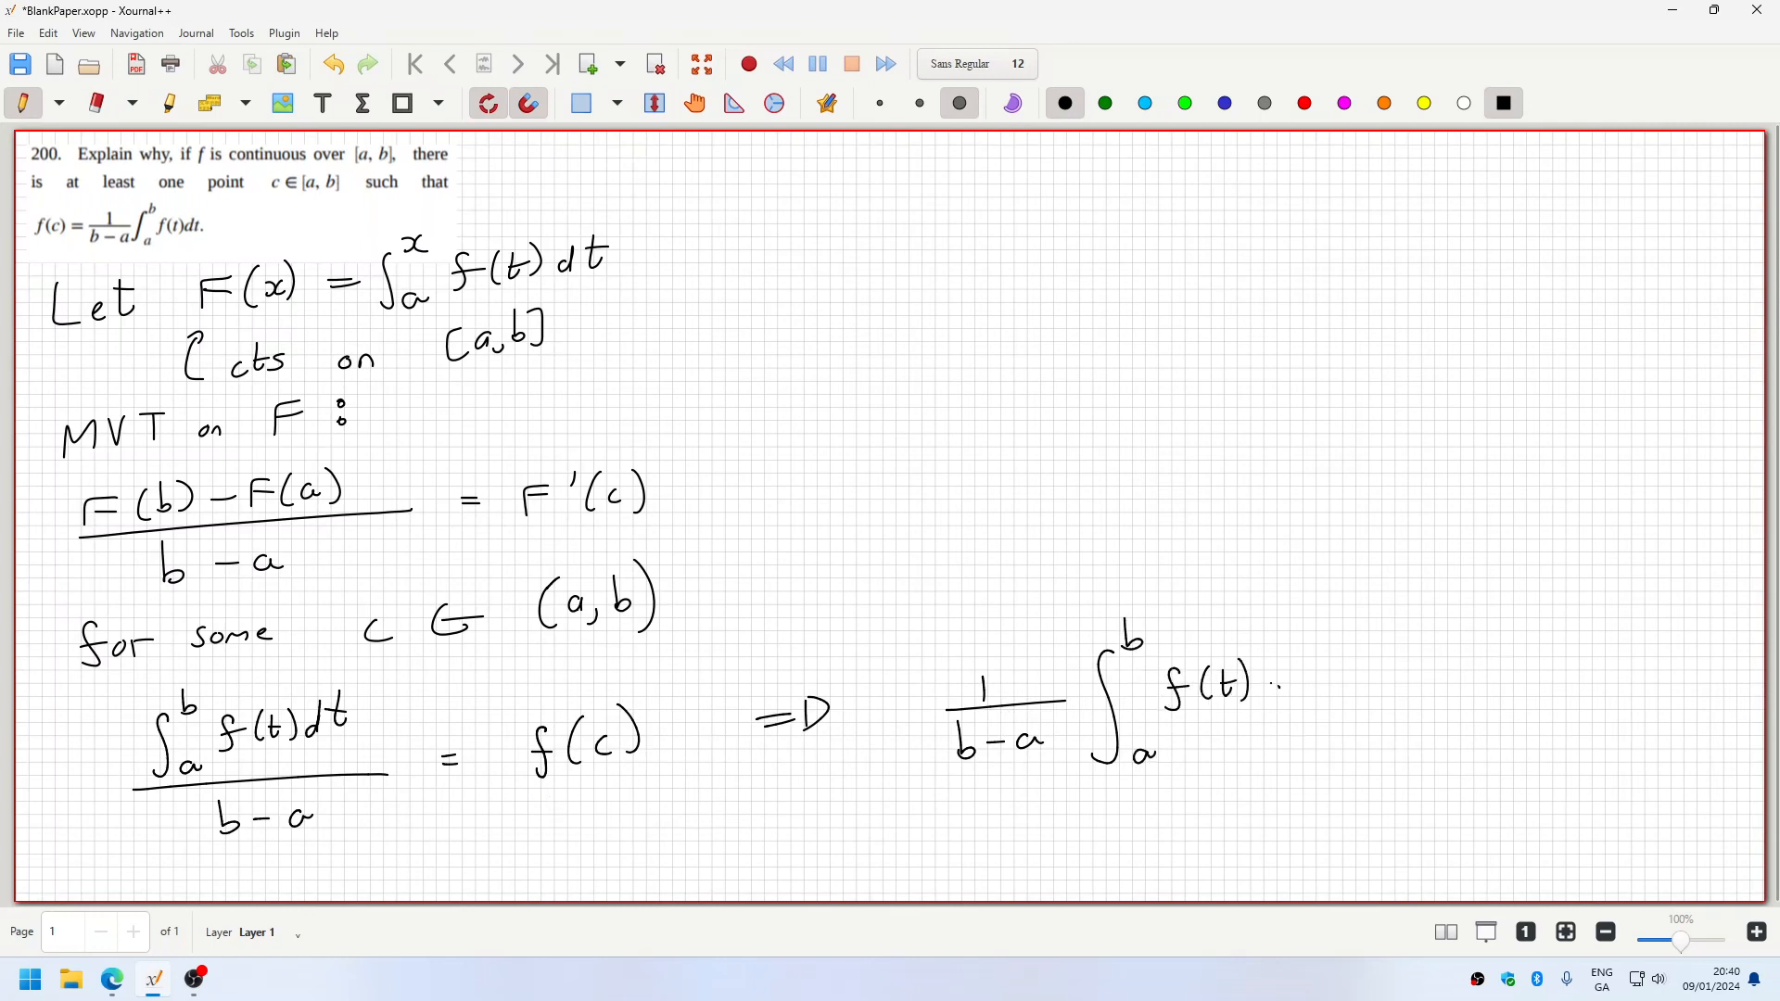
drag(1273, 681, 1374, 680)
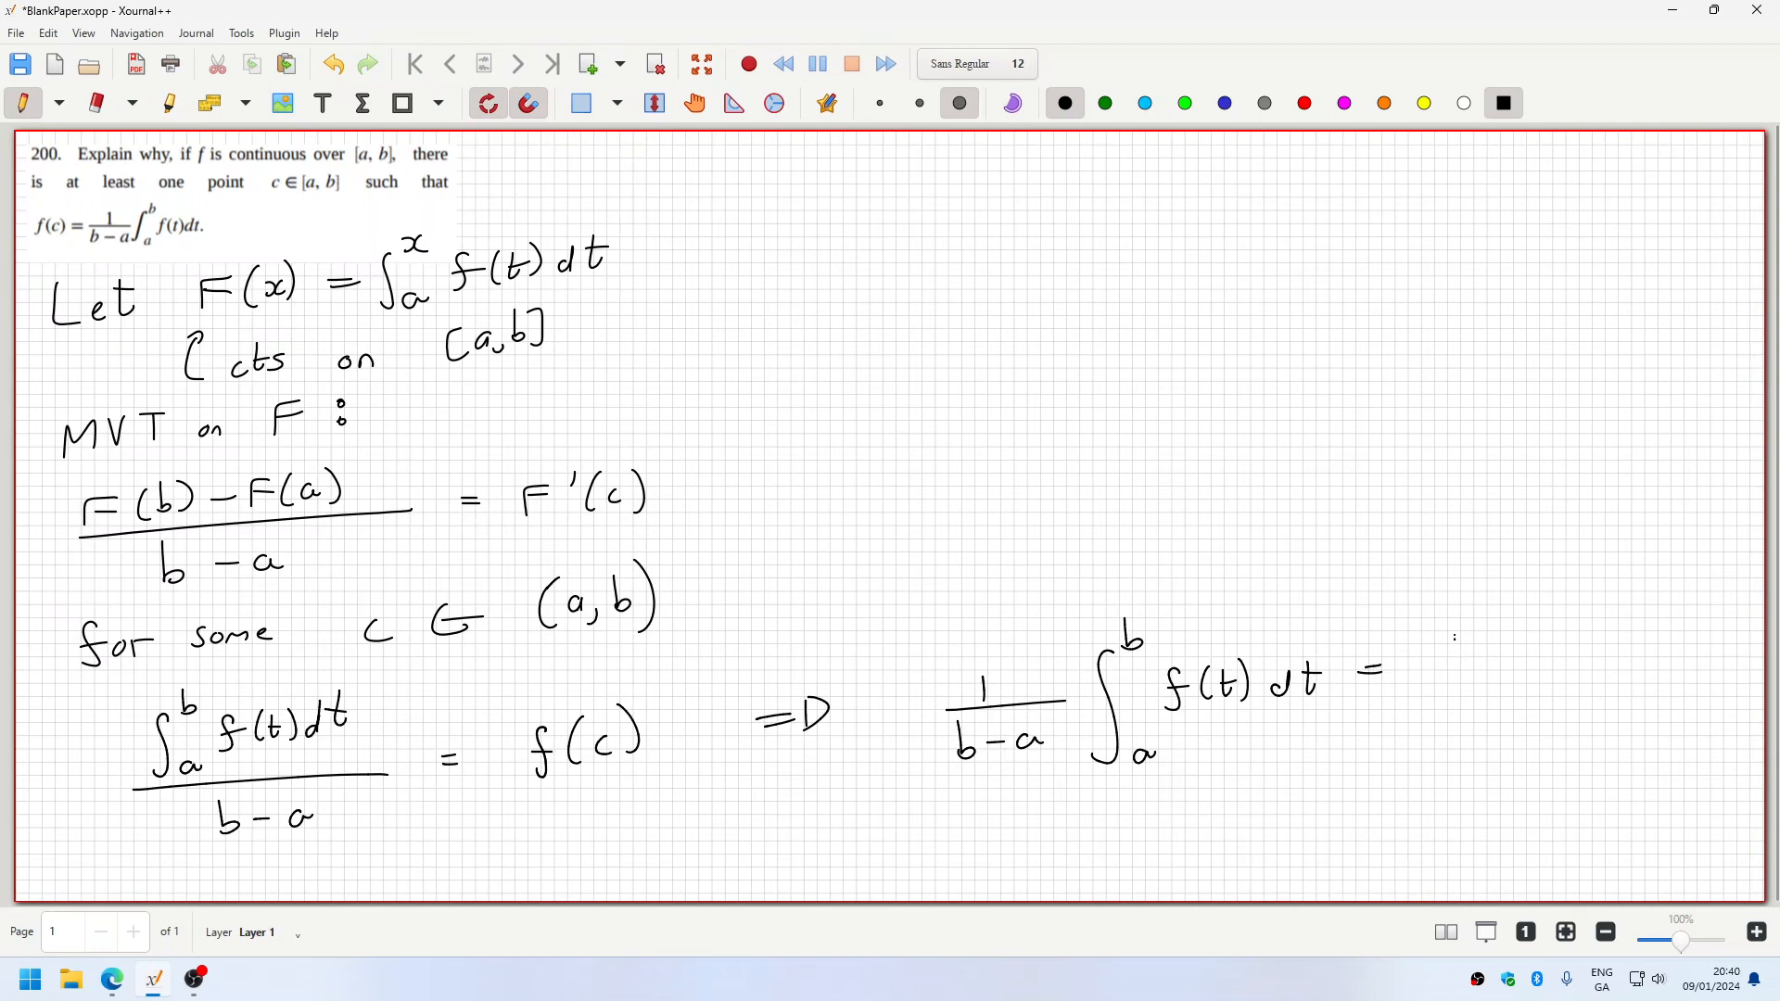
drag(1430, 658, 1556, 692)
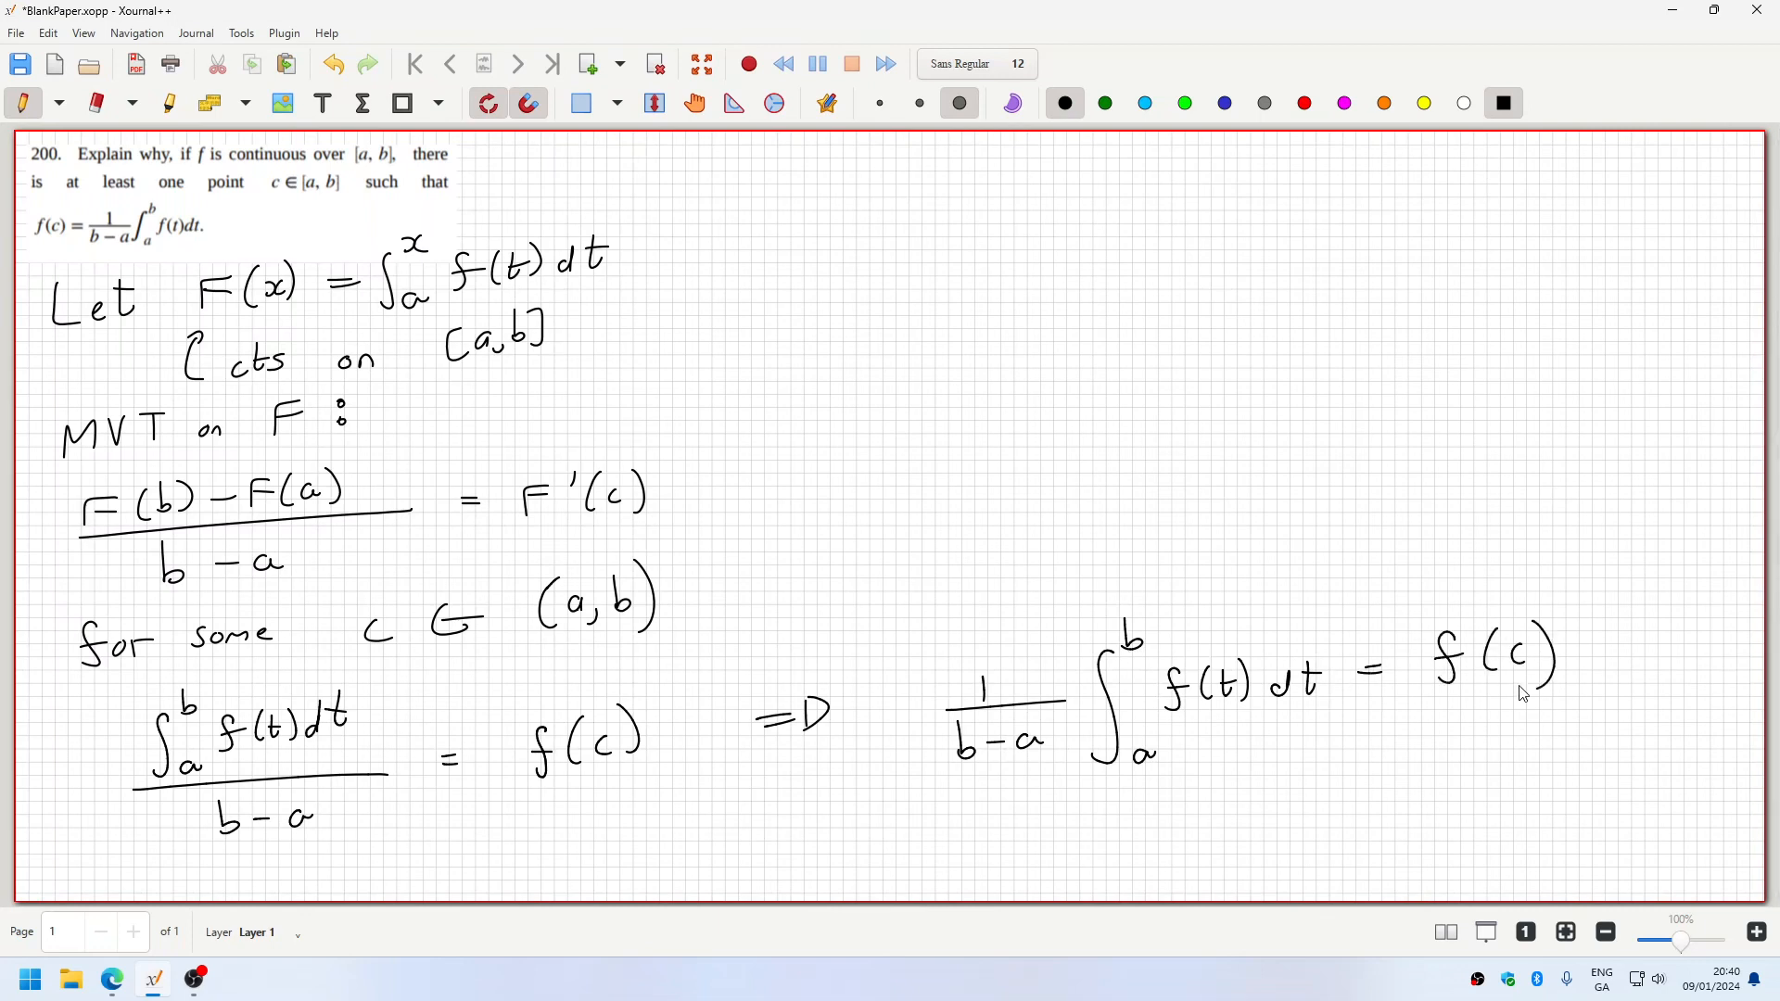
mouse_move(1510, 680)
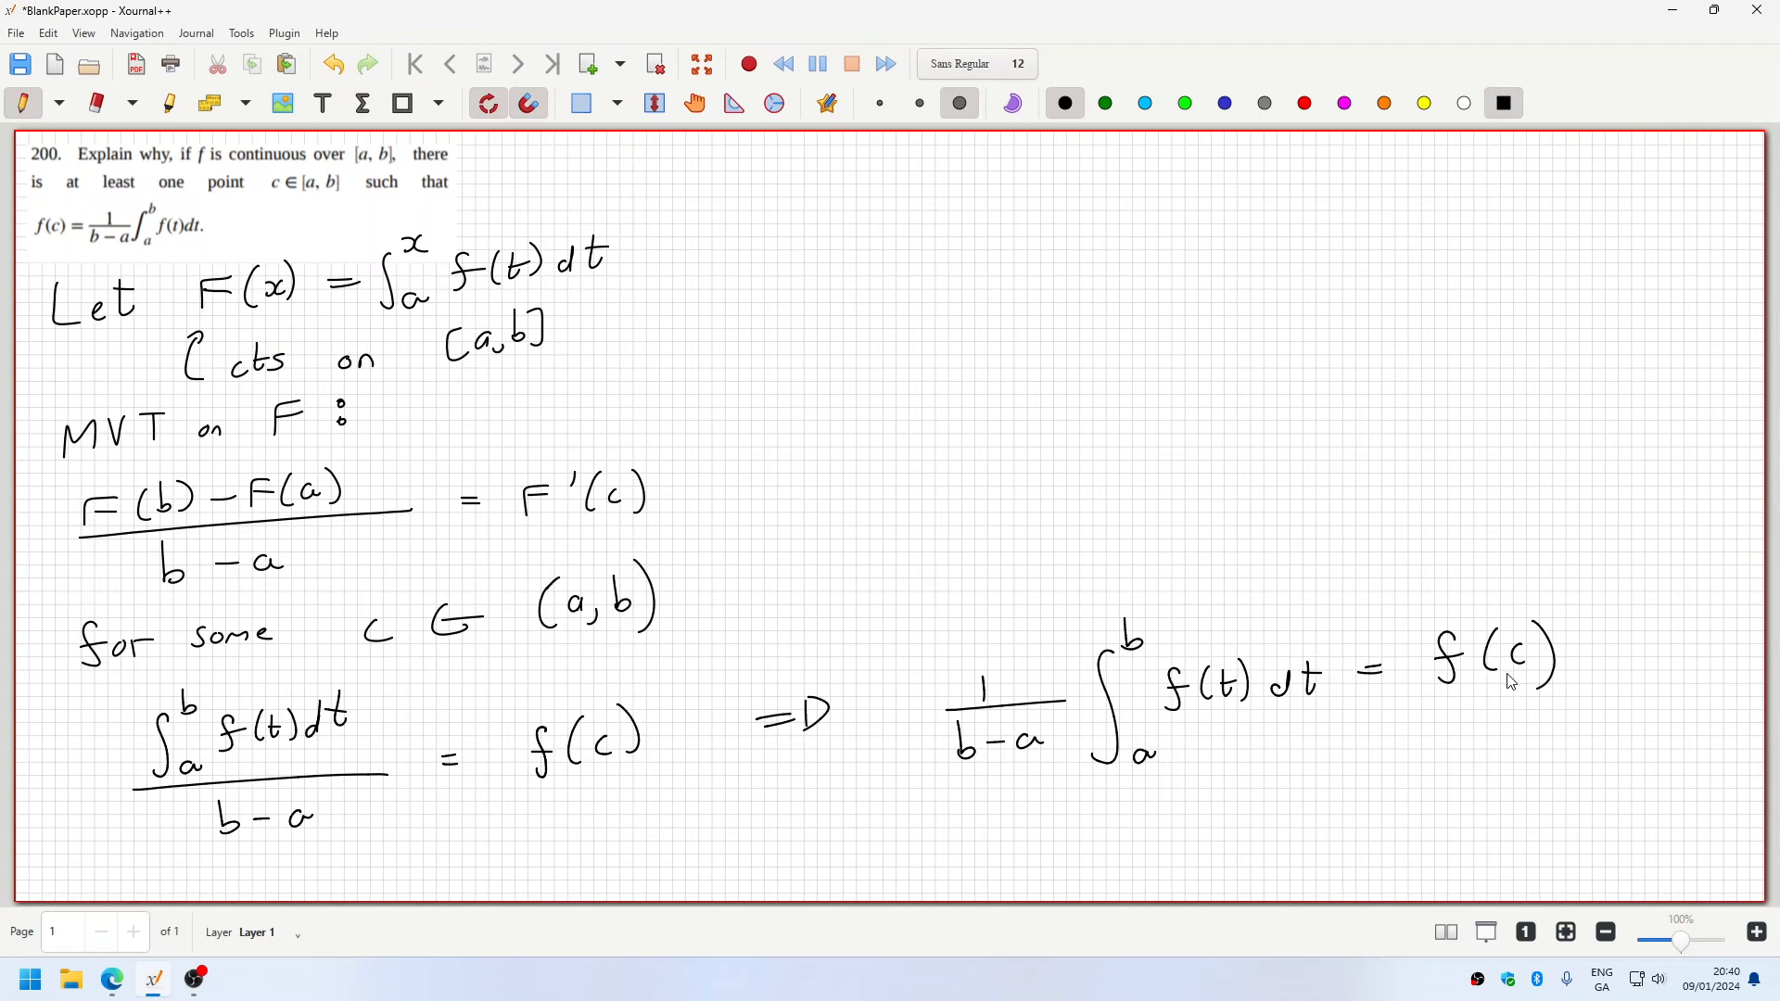
mouse_move(690, 672)
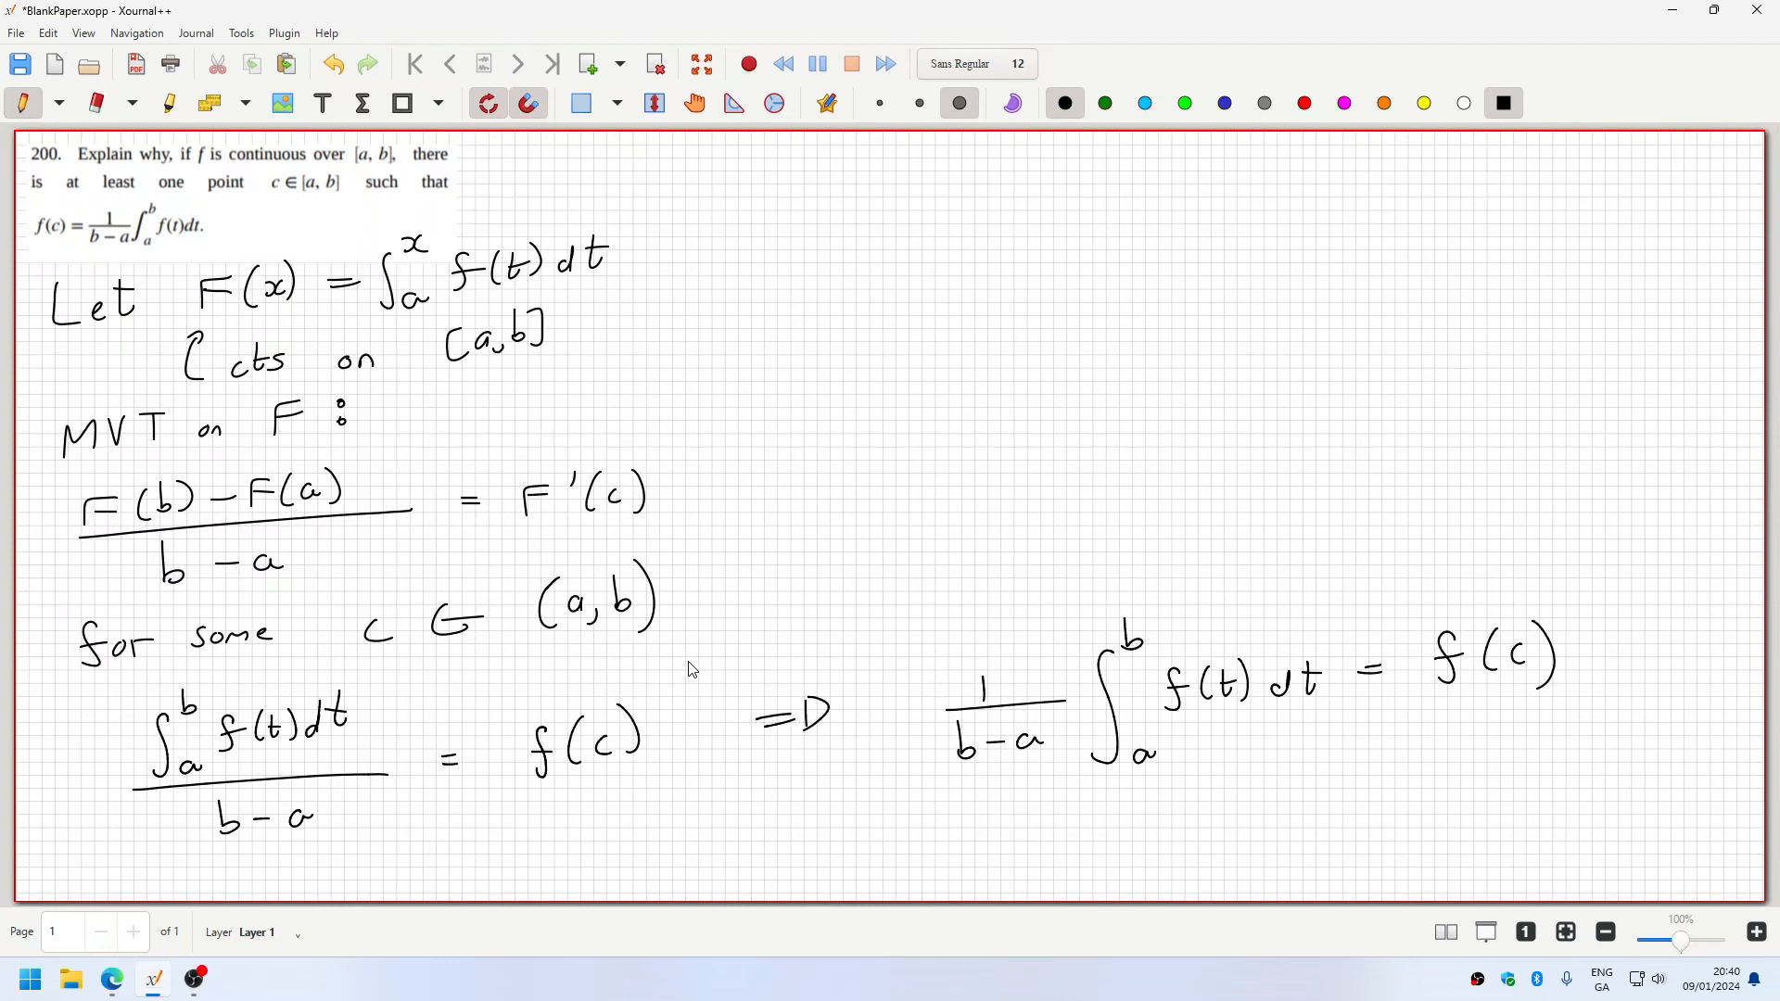
mouse_move(683, 668)
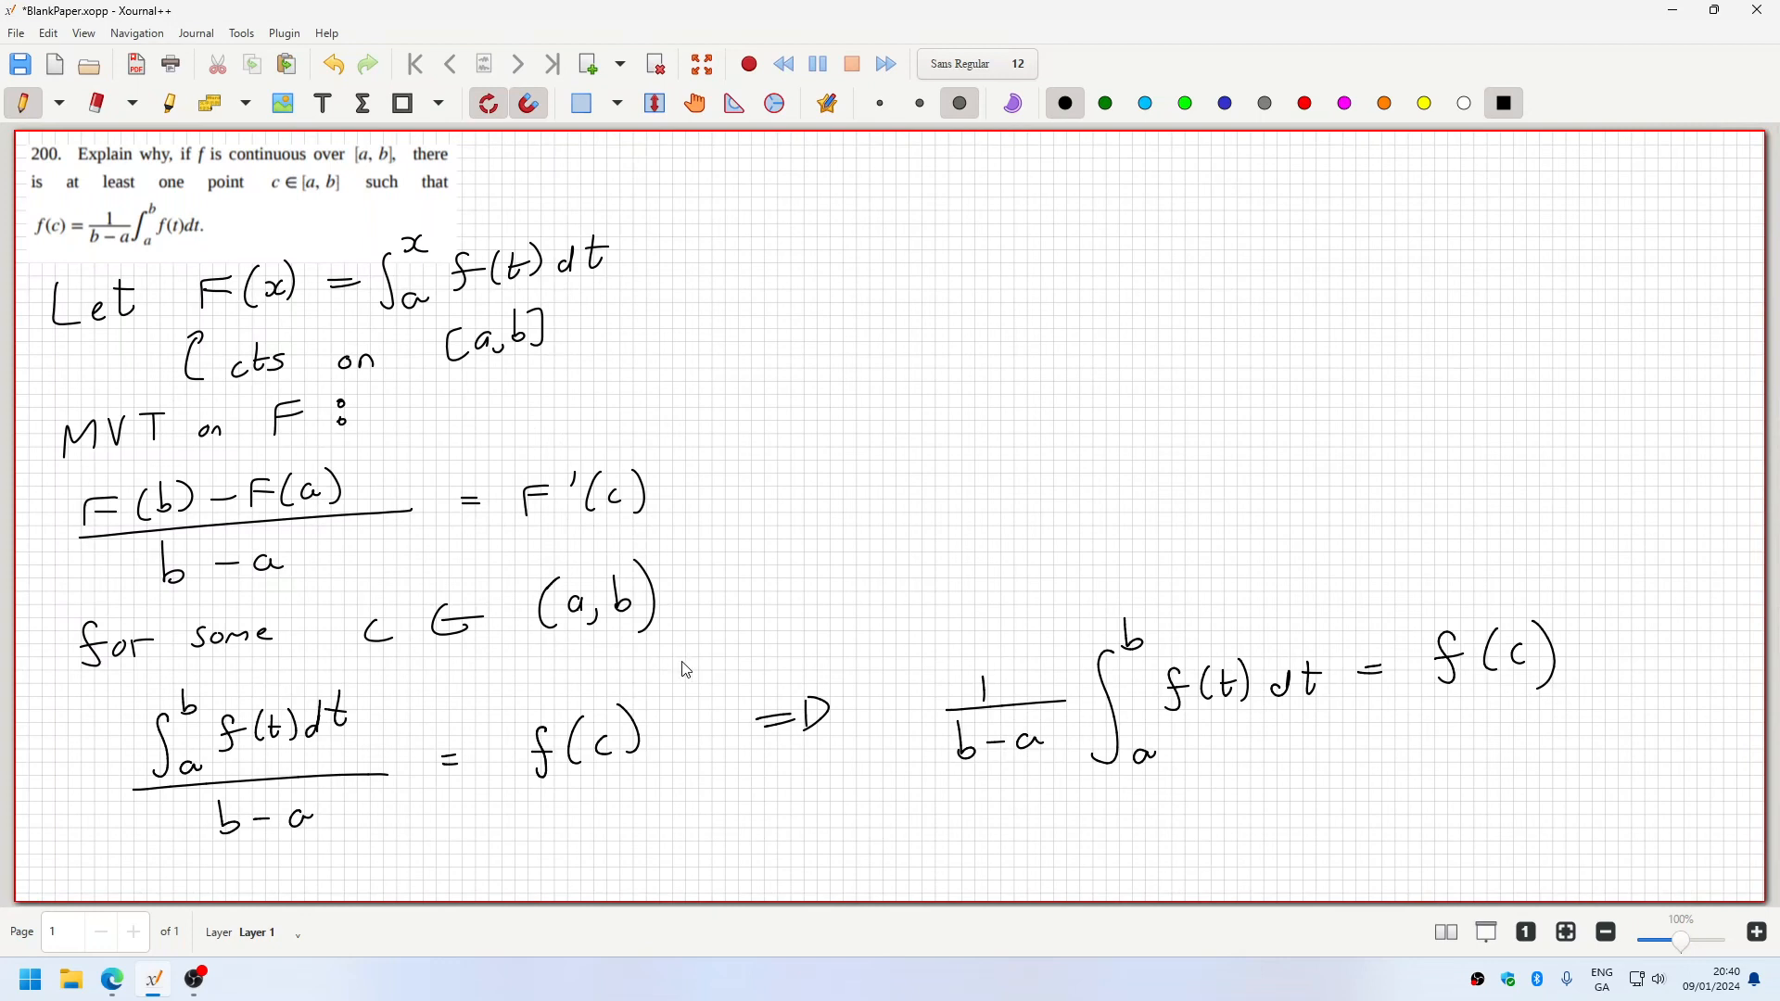
mouse_move(412, 618)
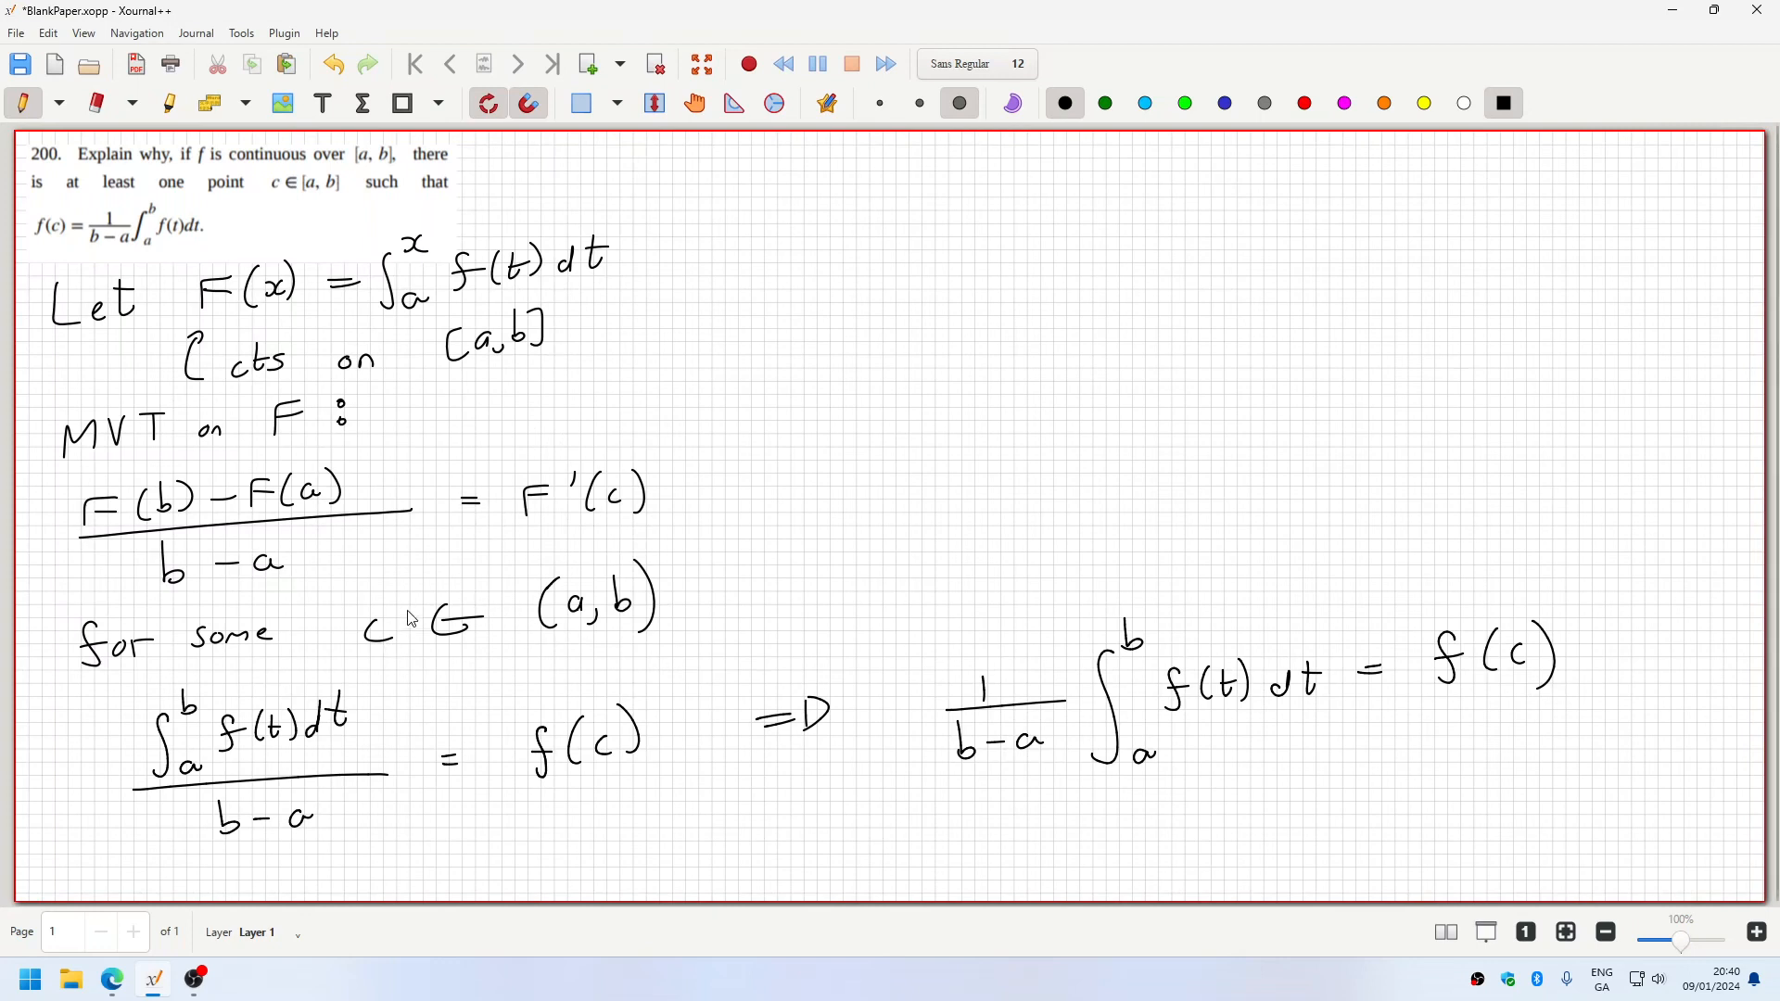
mouse_move(575, 624)
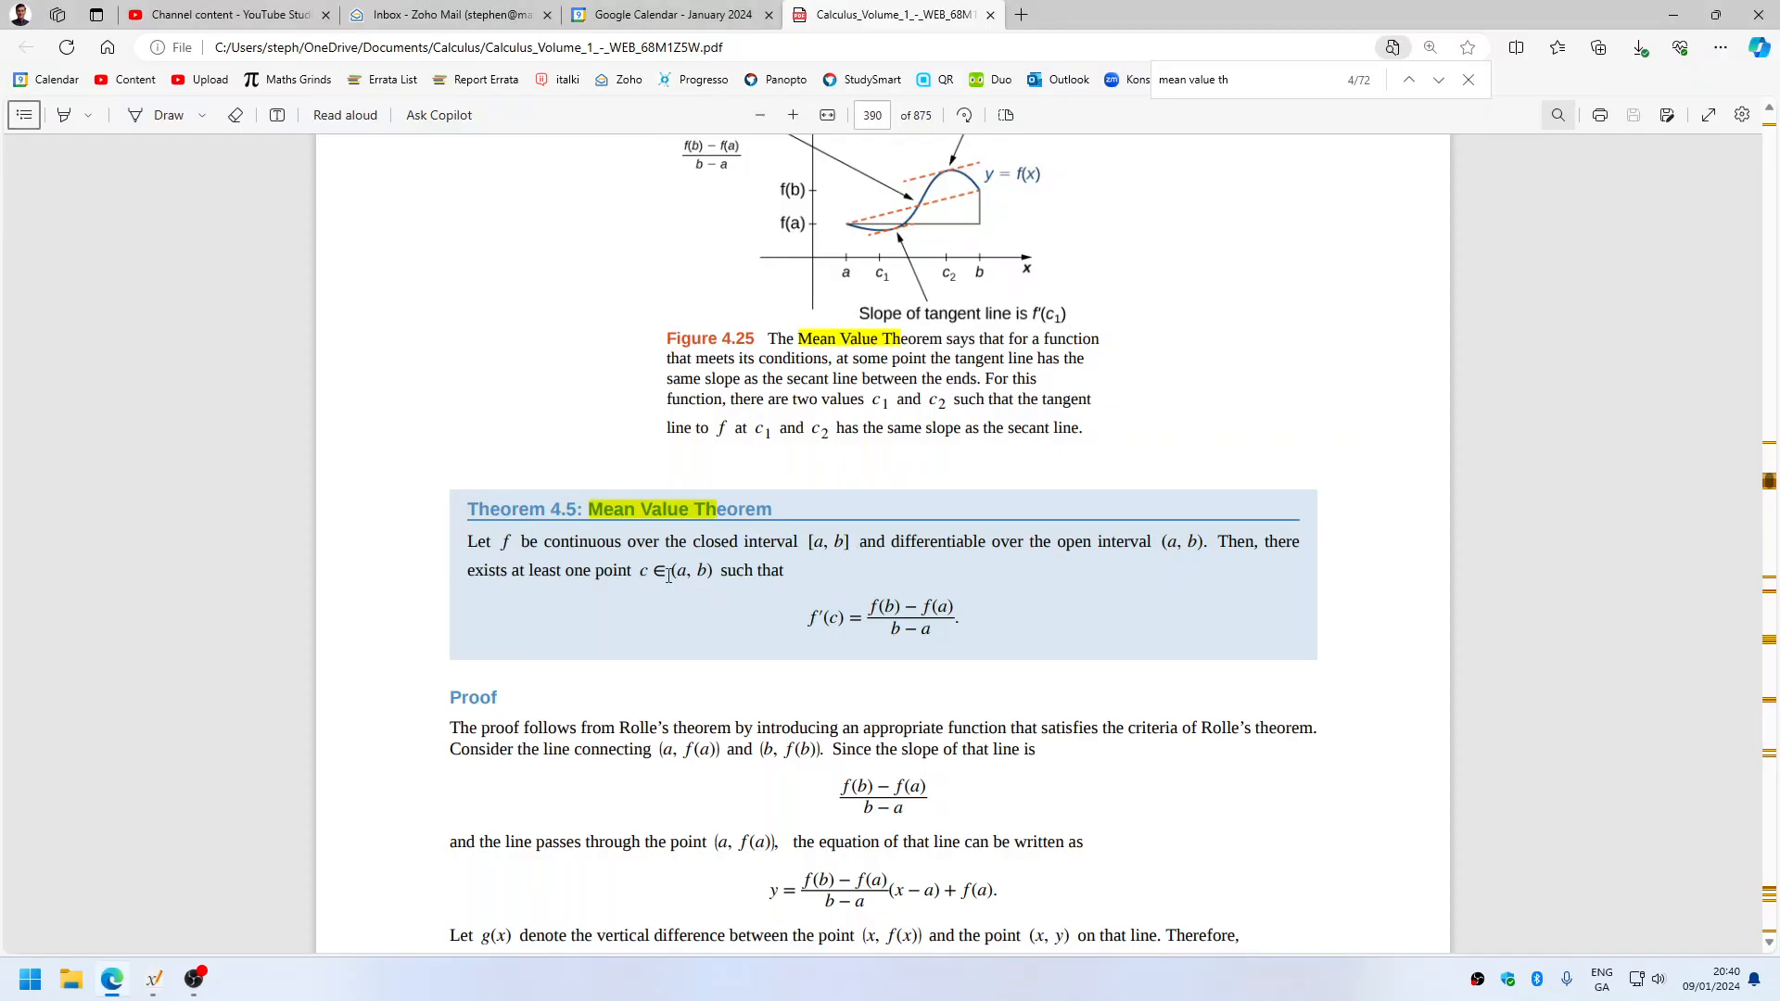
- Extend 'c ∈ (a,b)' with ⊂ [a,b]
drag(638, 569, 712, 569)
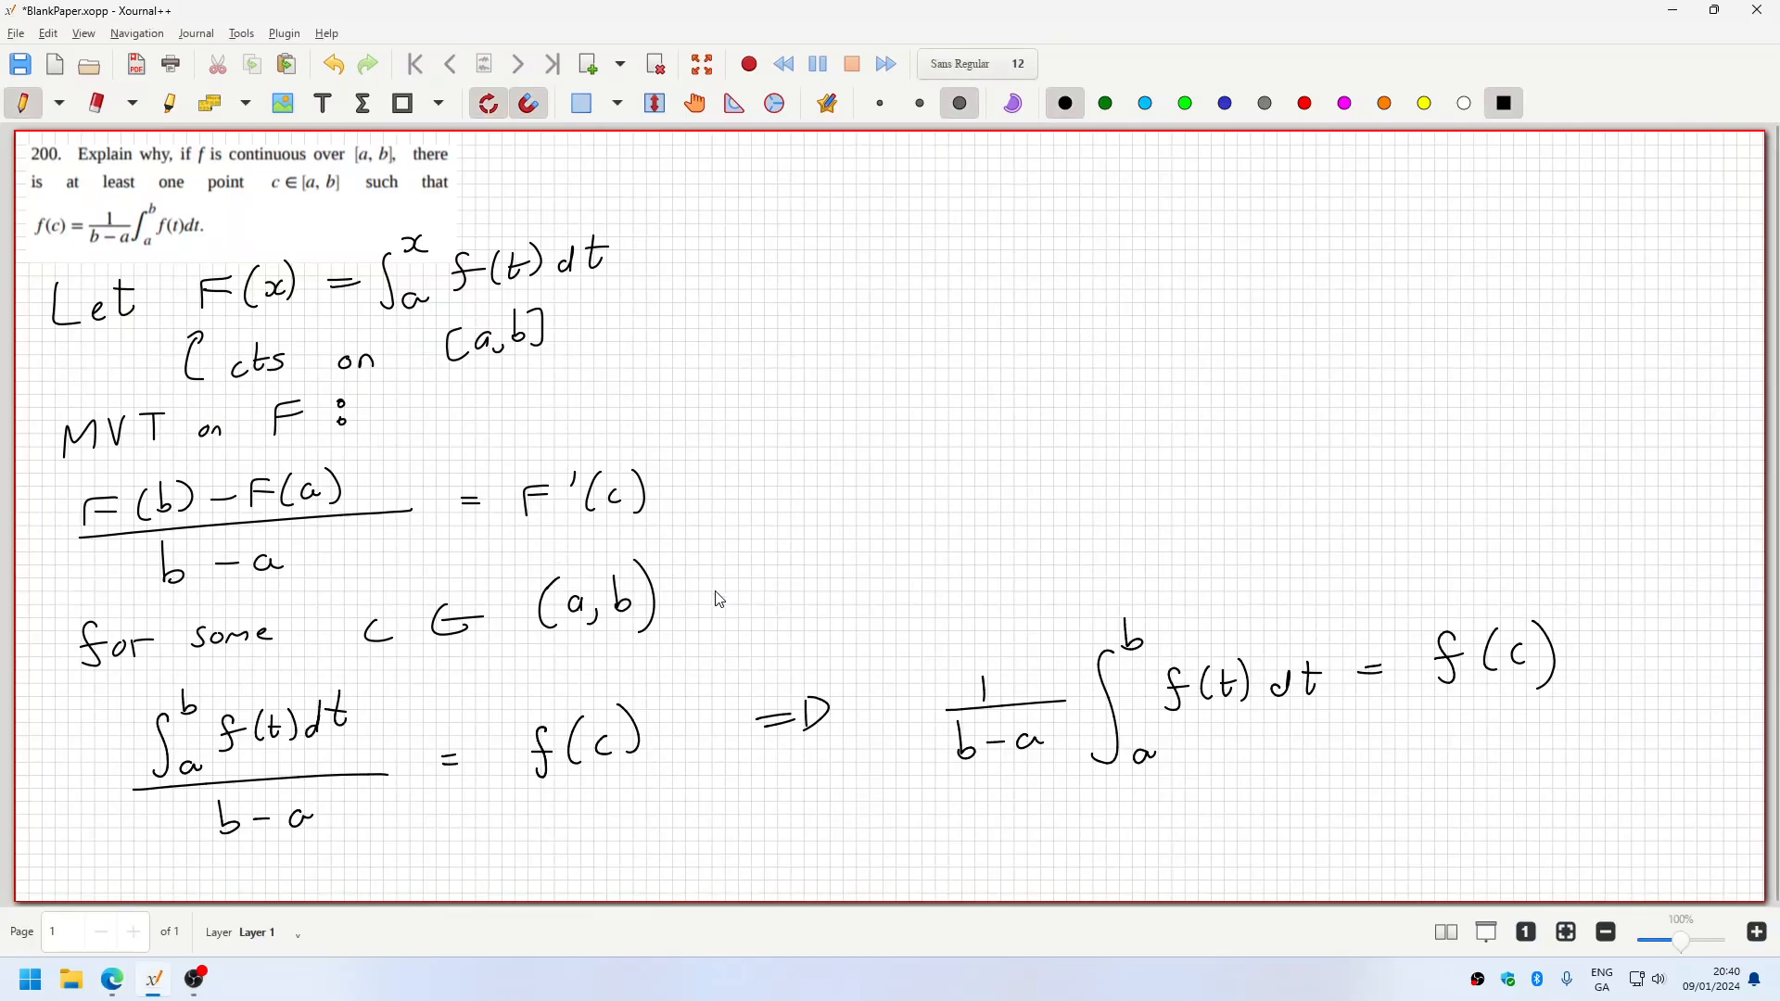
drag(710, 568, 755, 630)
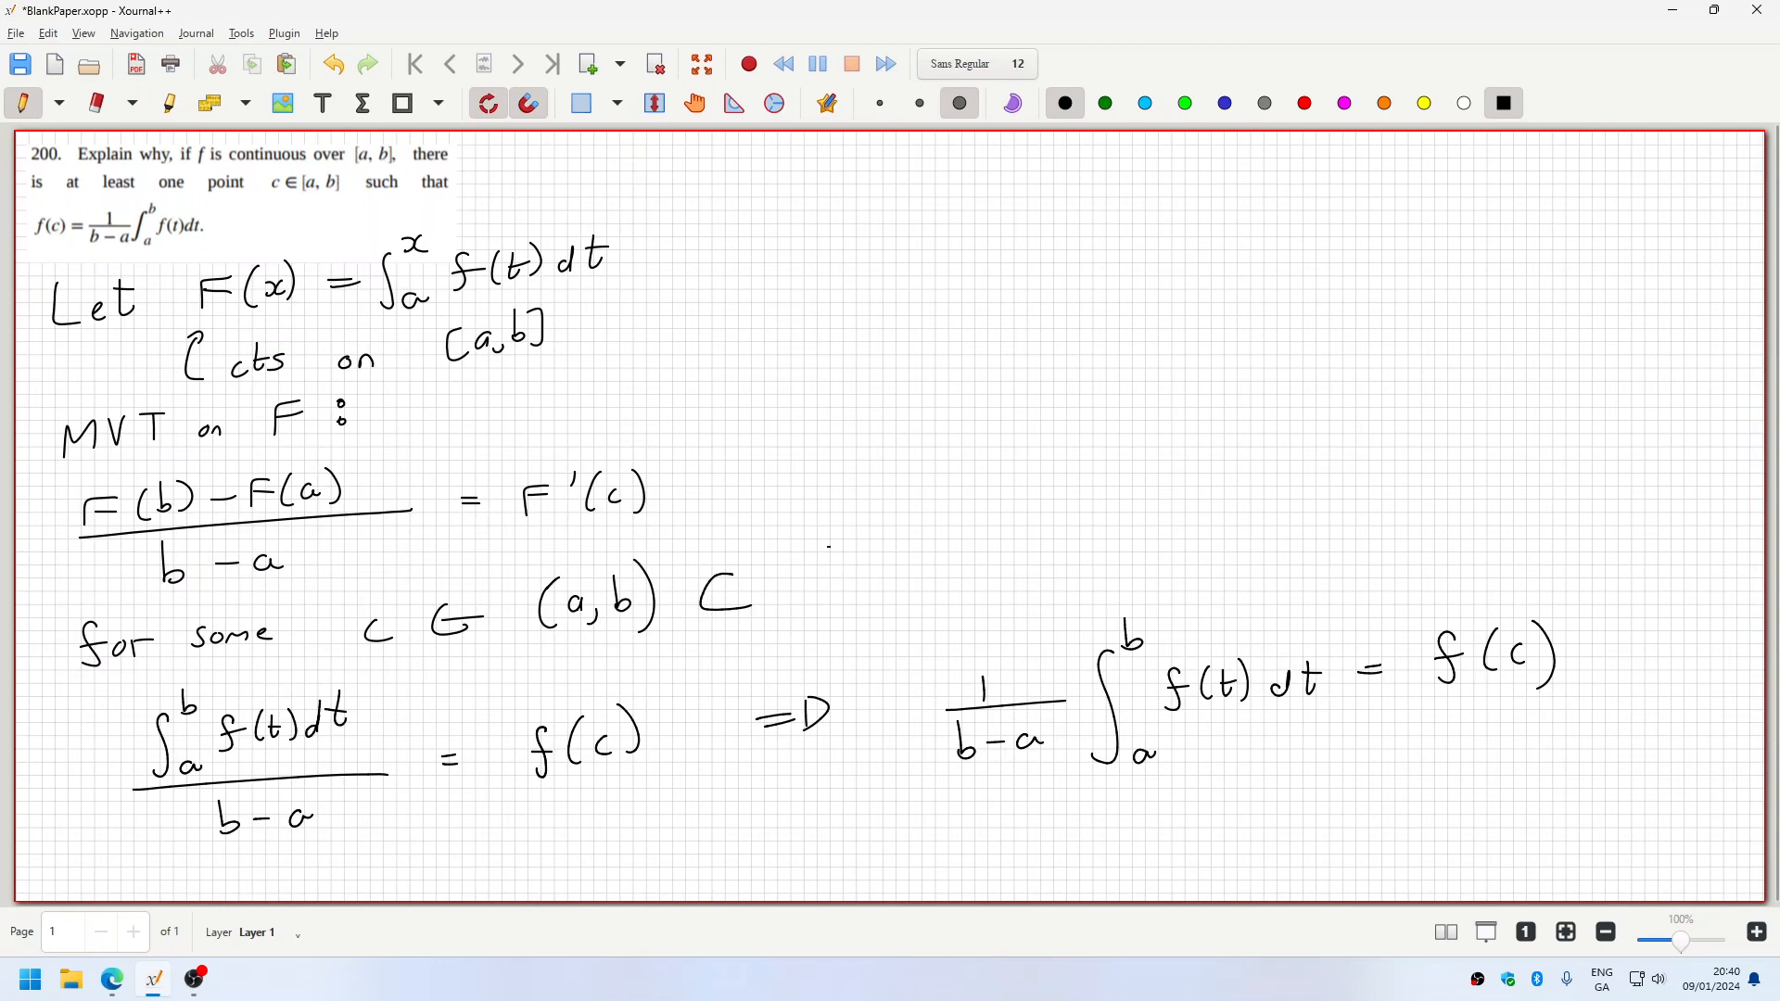
drag(795, 557, 920, 601)
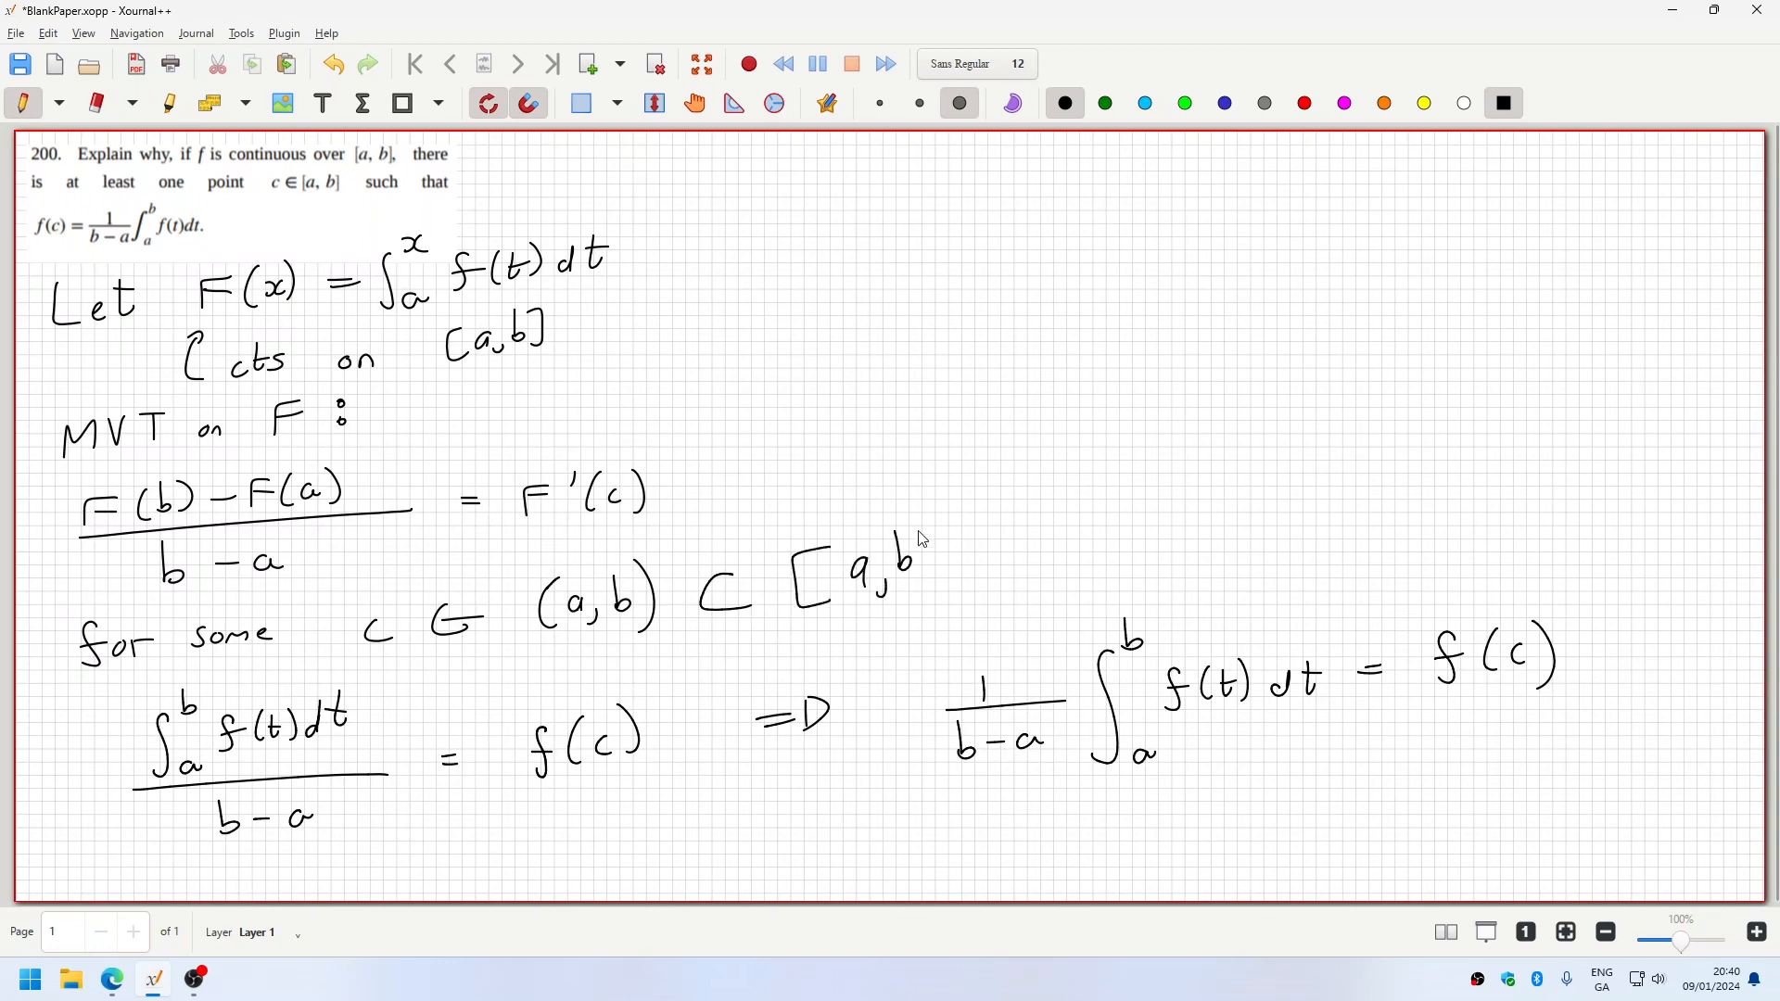
drag(926, 539, 948, 601)
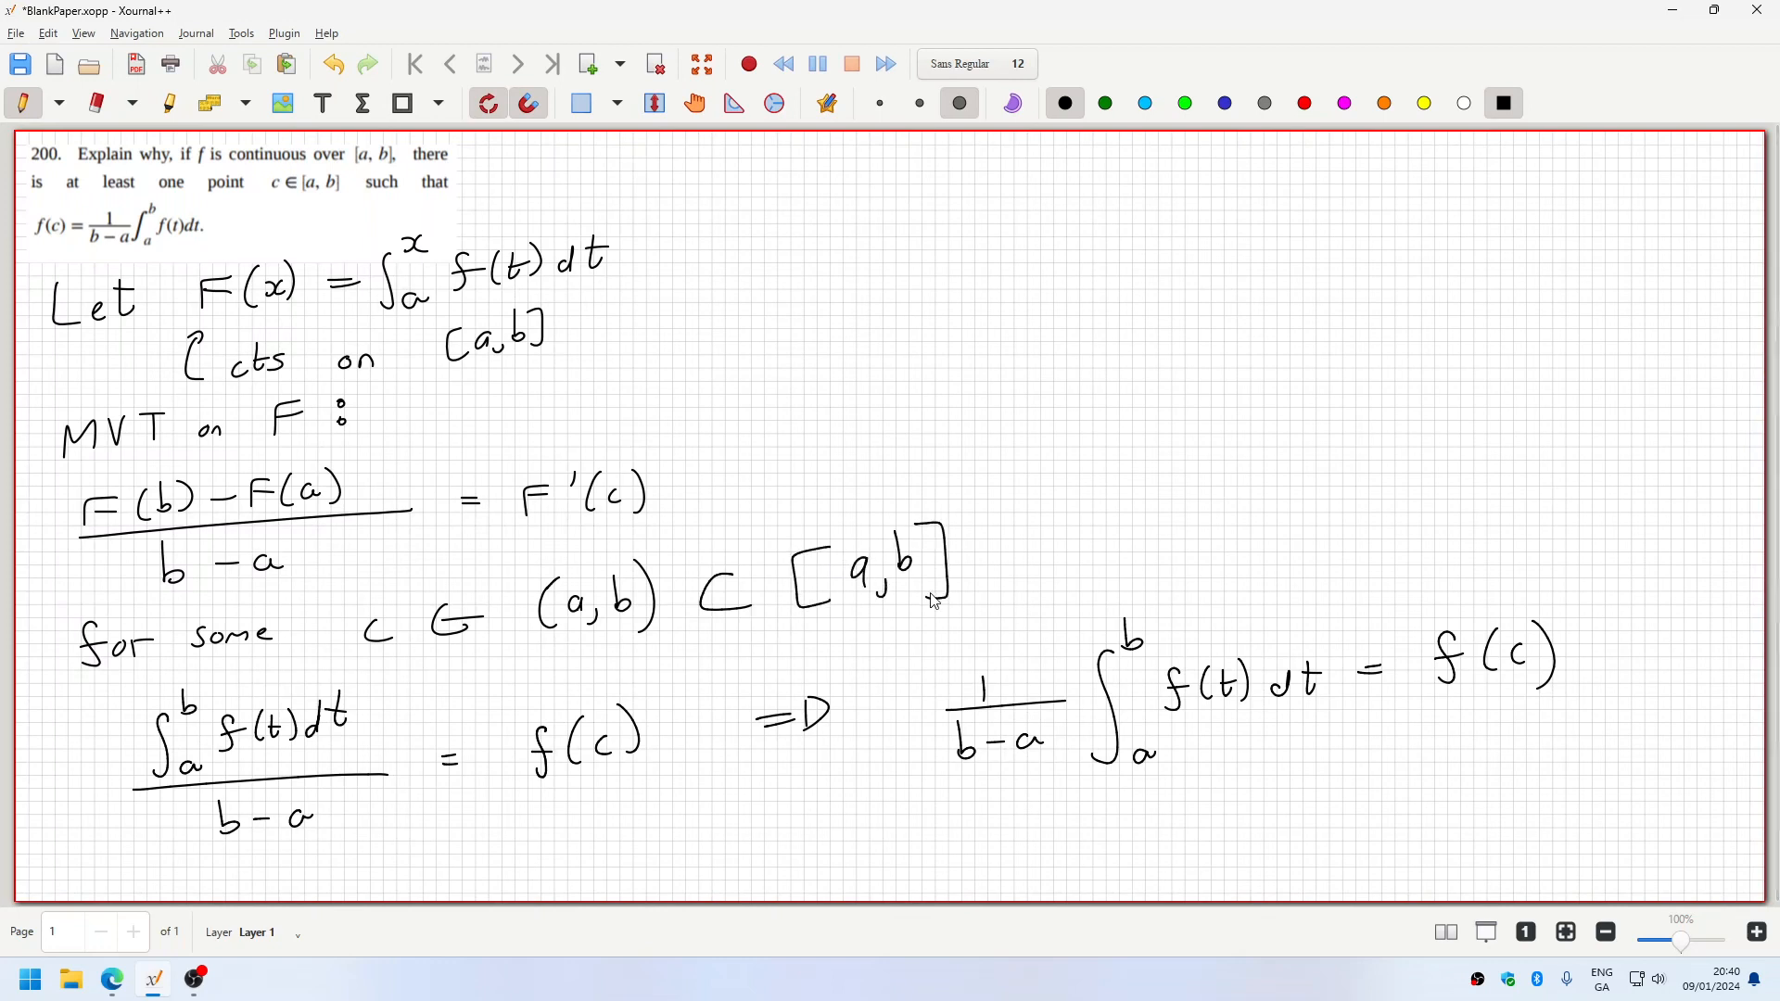
mouse_move(1664, 662)
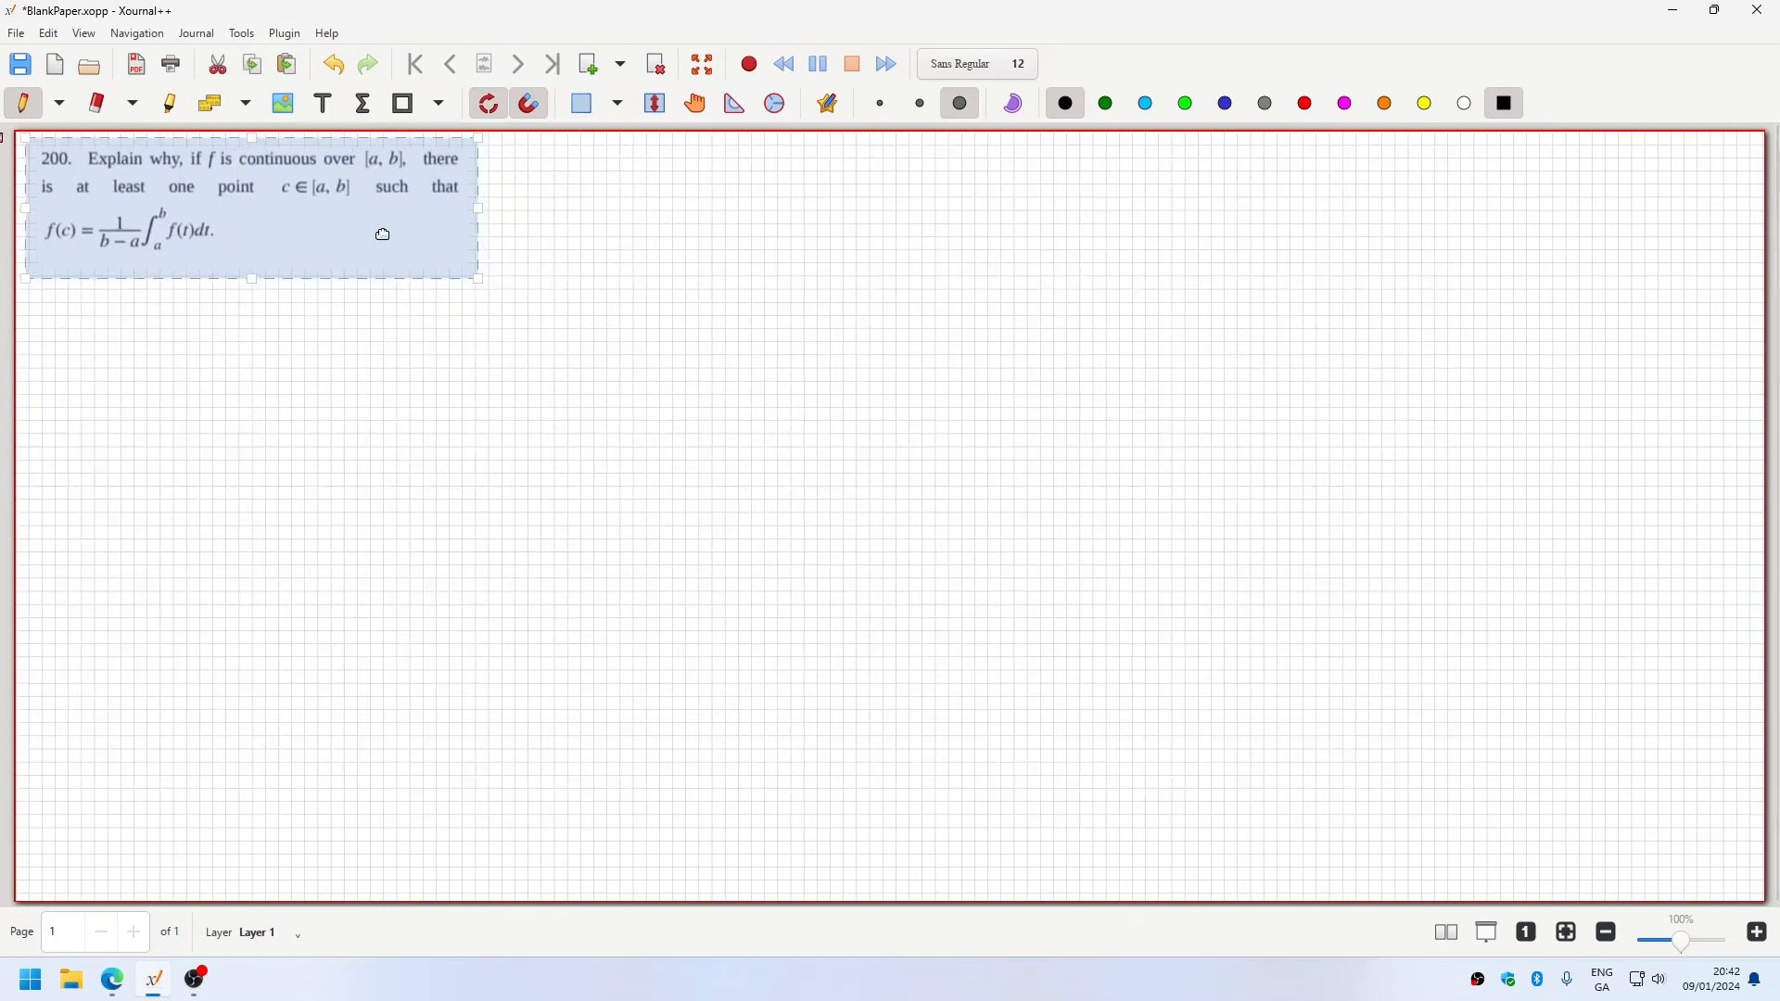
mouse_move(1276, 749)
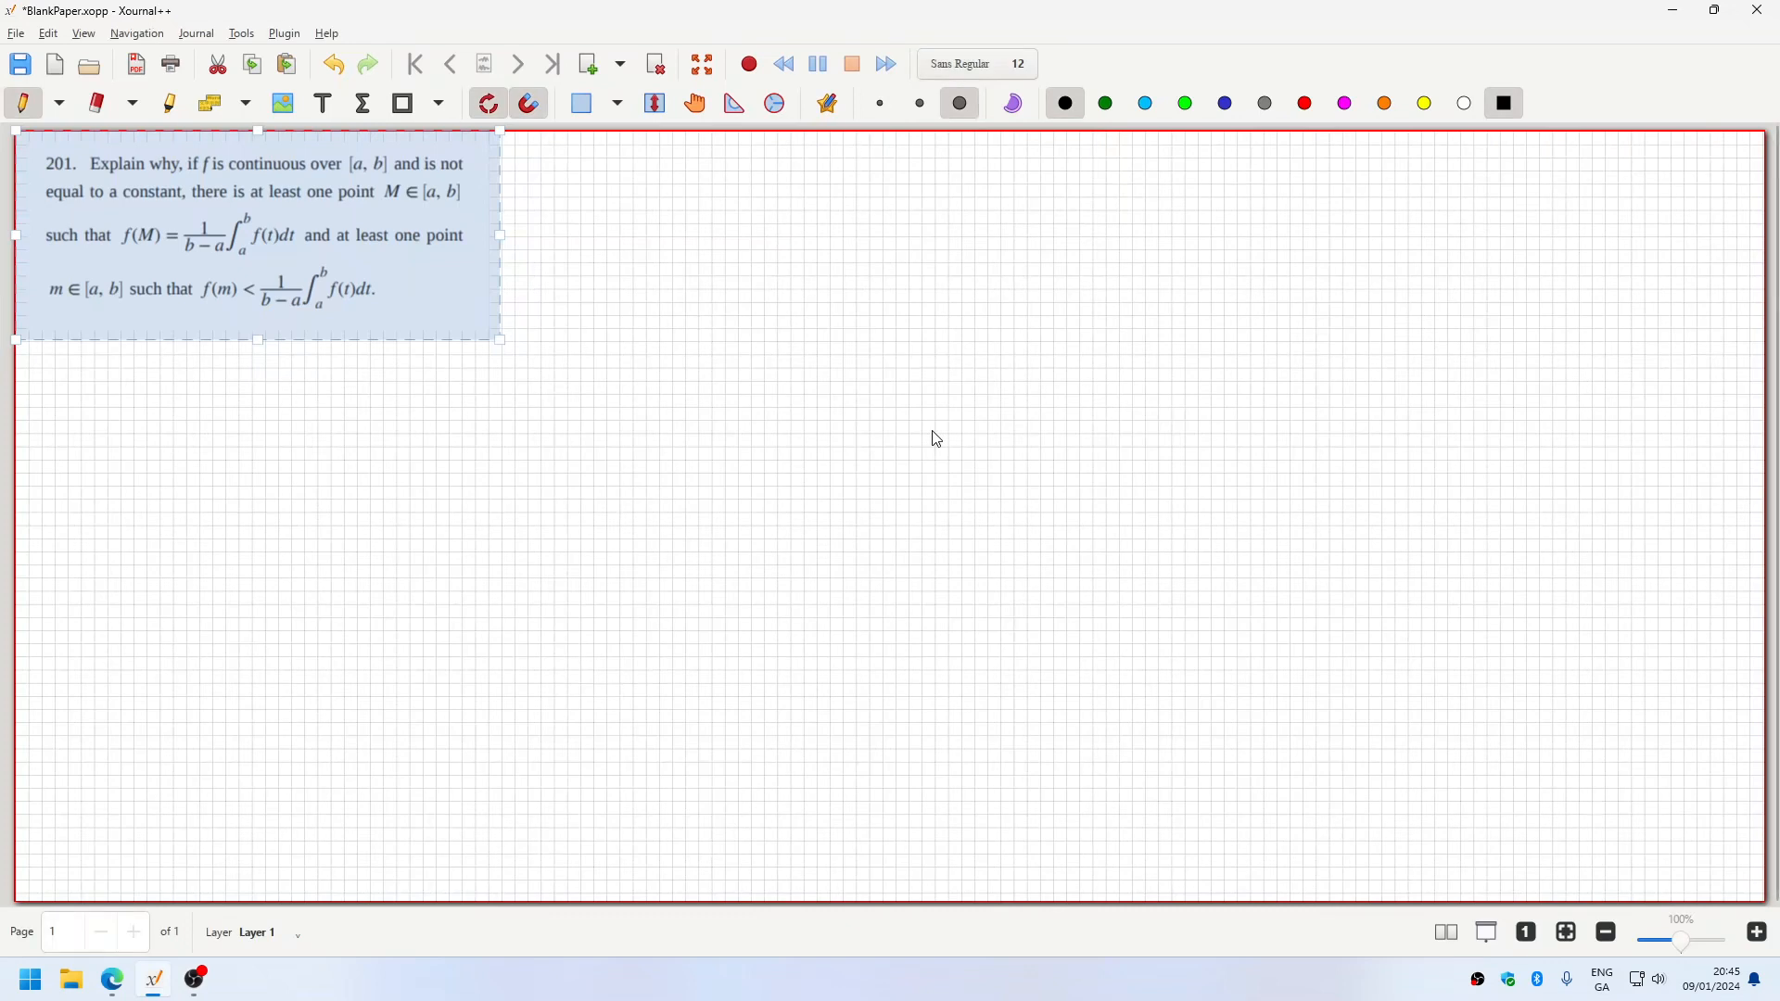
mouse_move(252, 401)
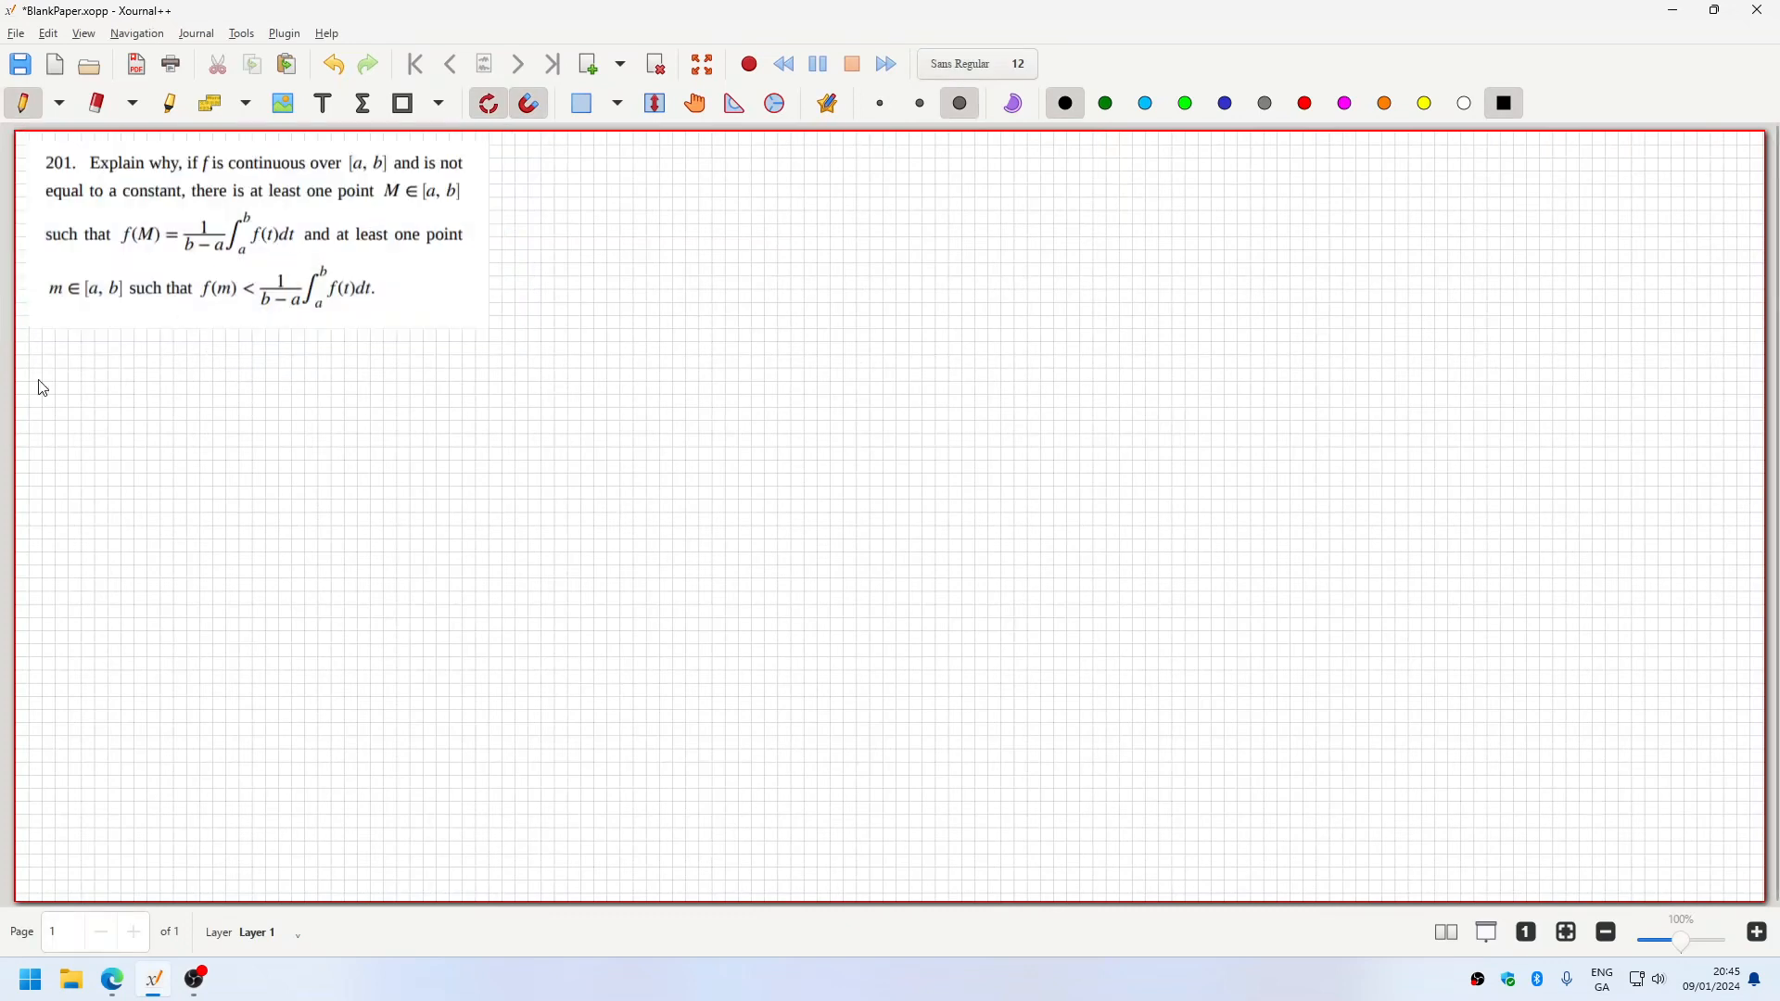
- Write 'See Q200 for M (MVT)' below problem 201
drag(63, 358, 78, 350)
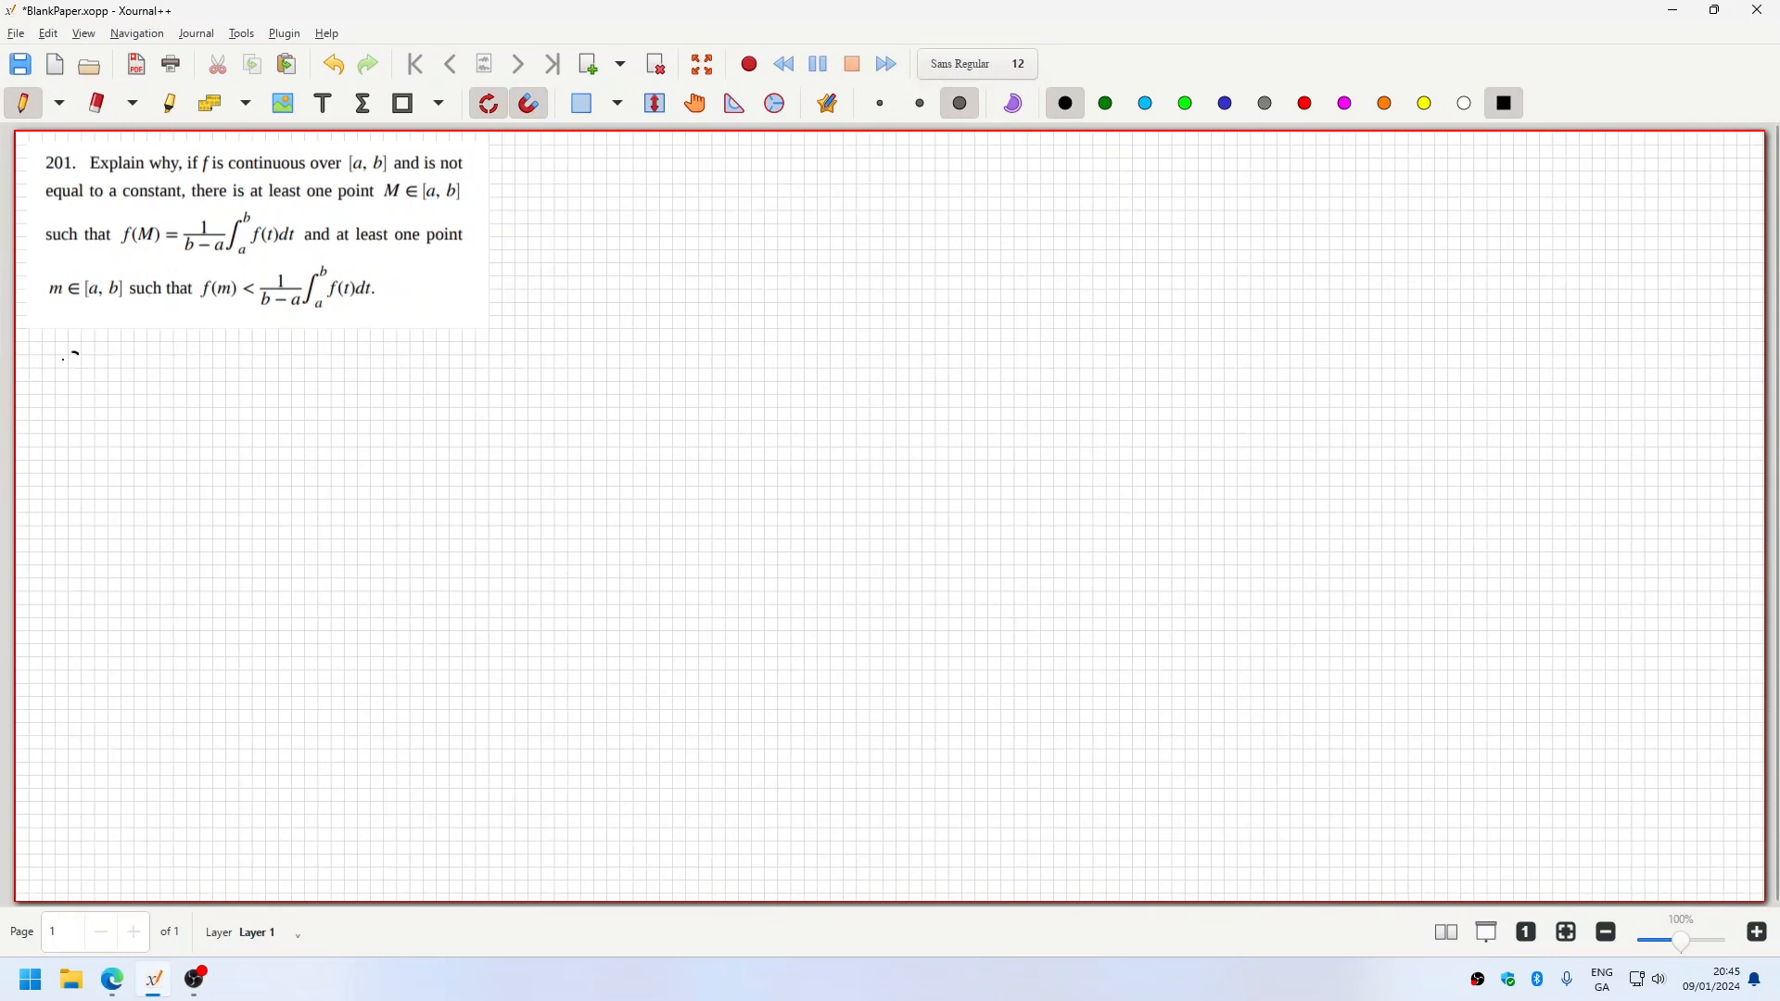
drag(57, 369, 204, 364)
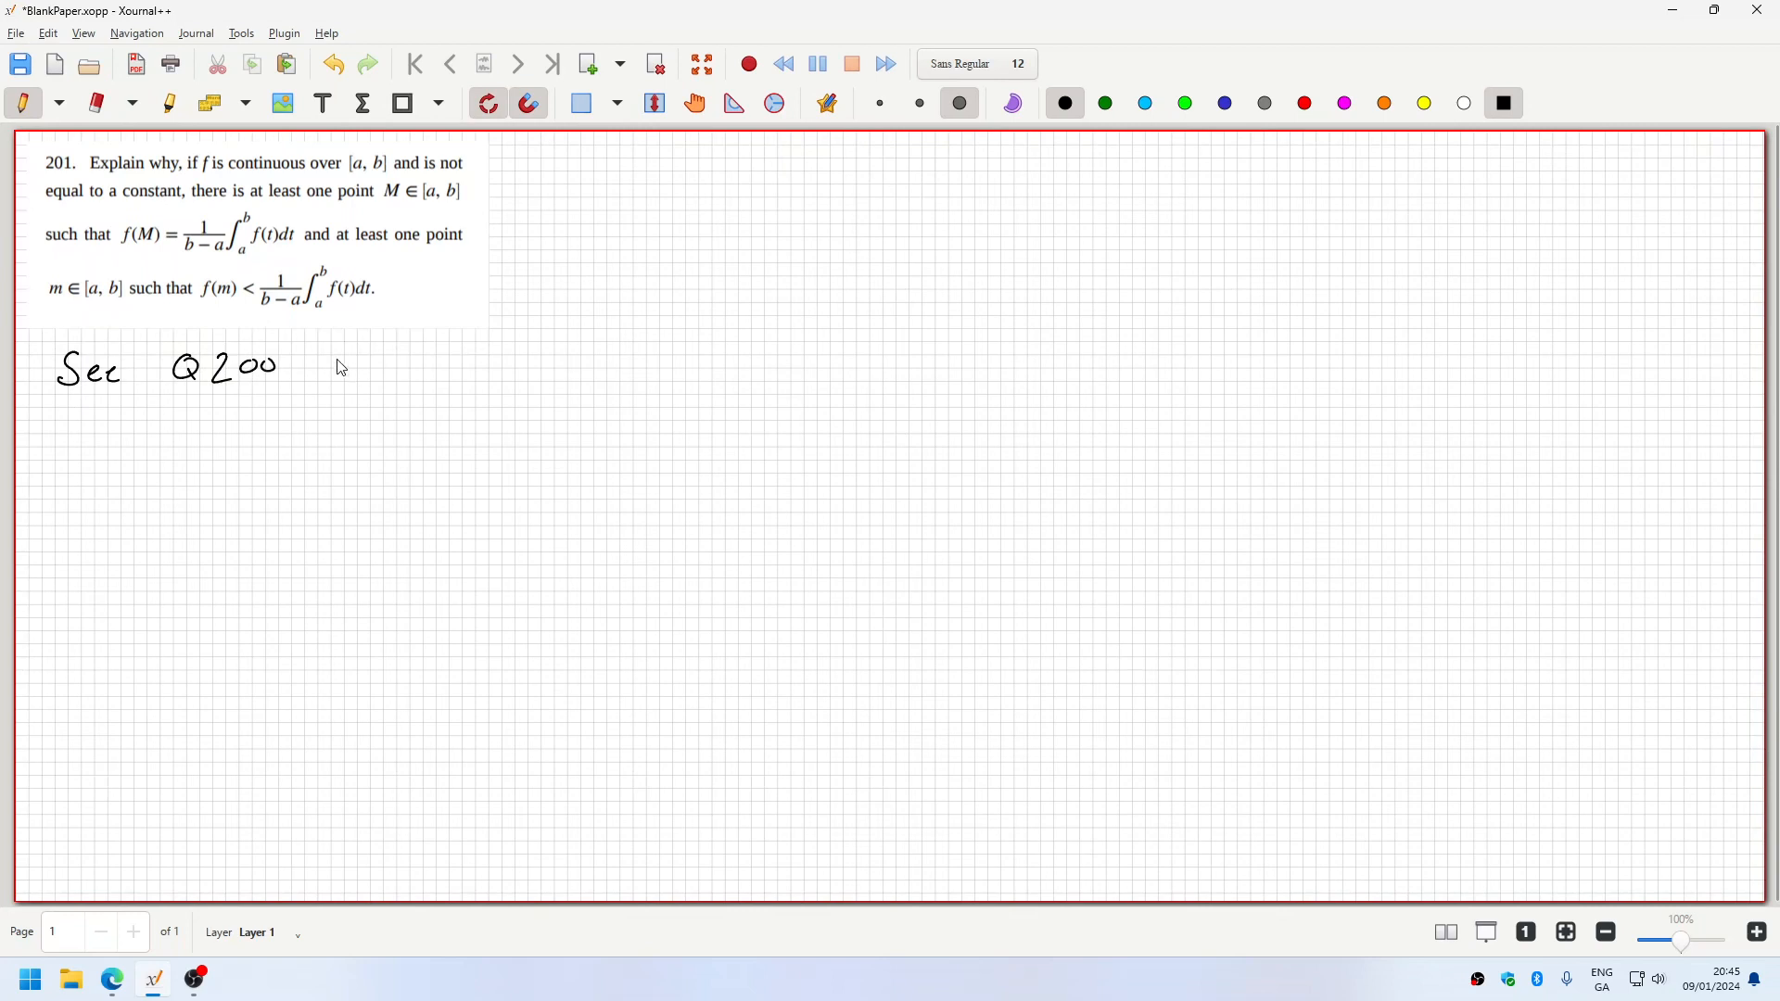
drag(317, 364, 421, 358)
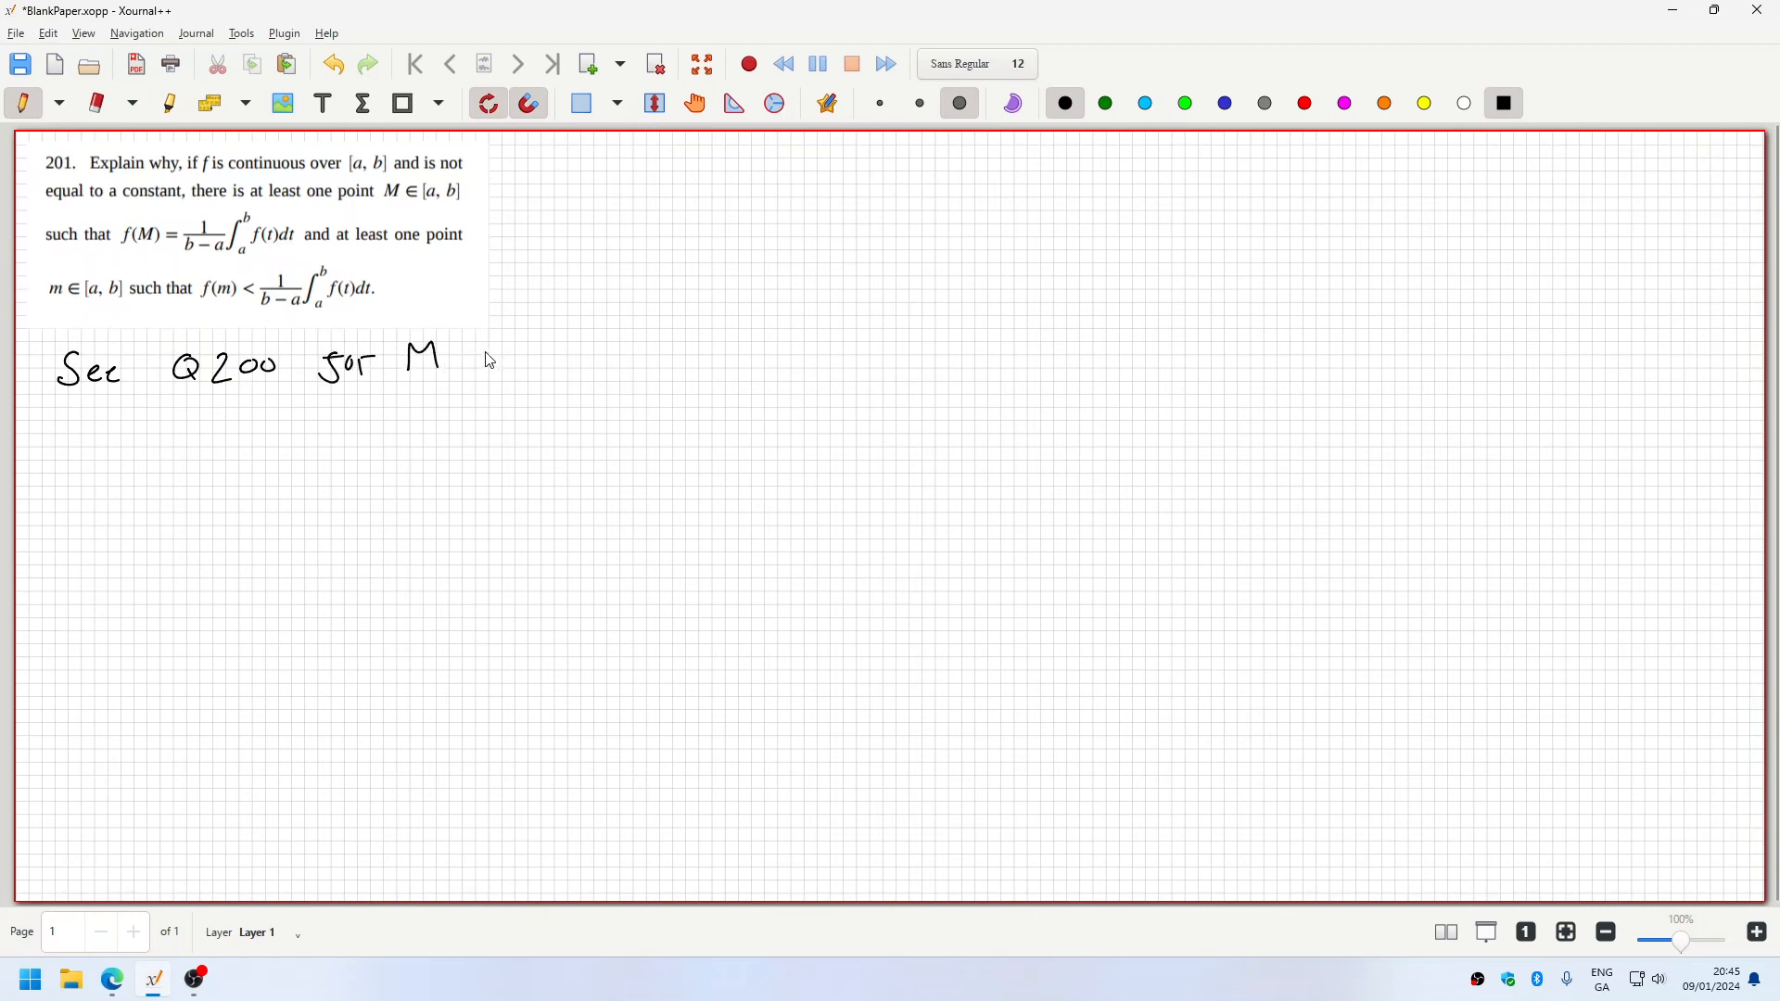
drag(488, 358, 584, 342)
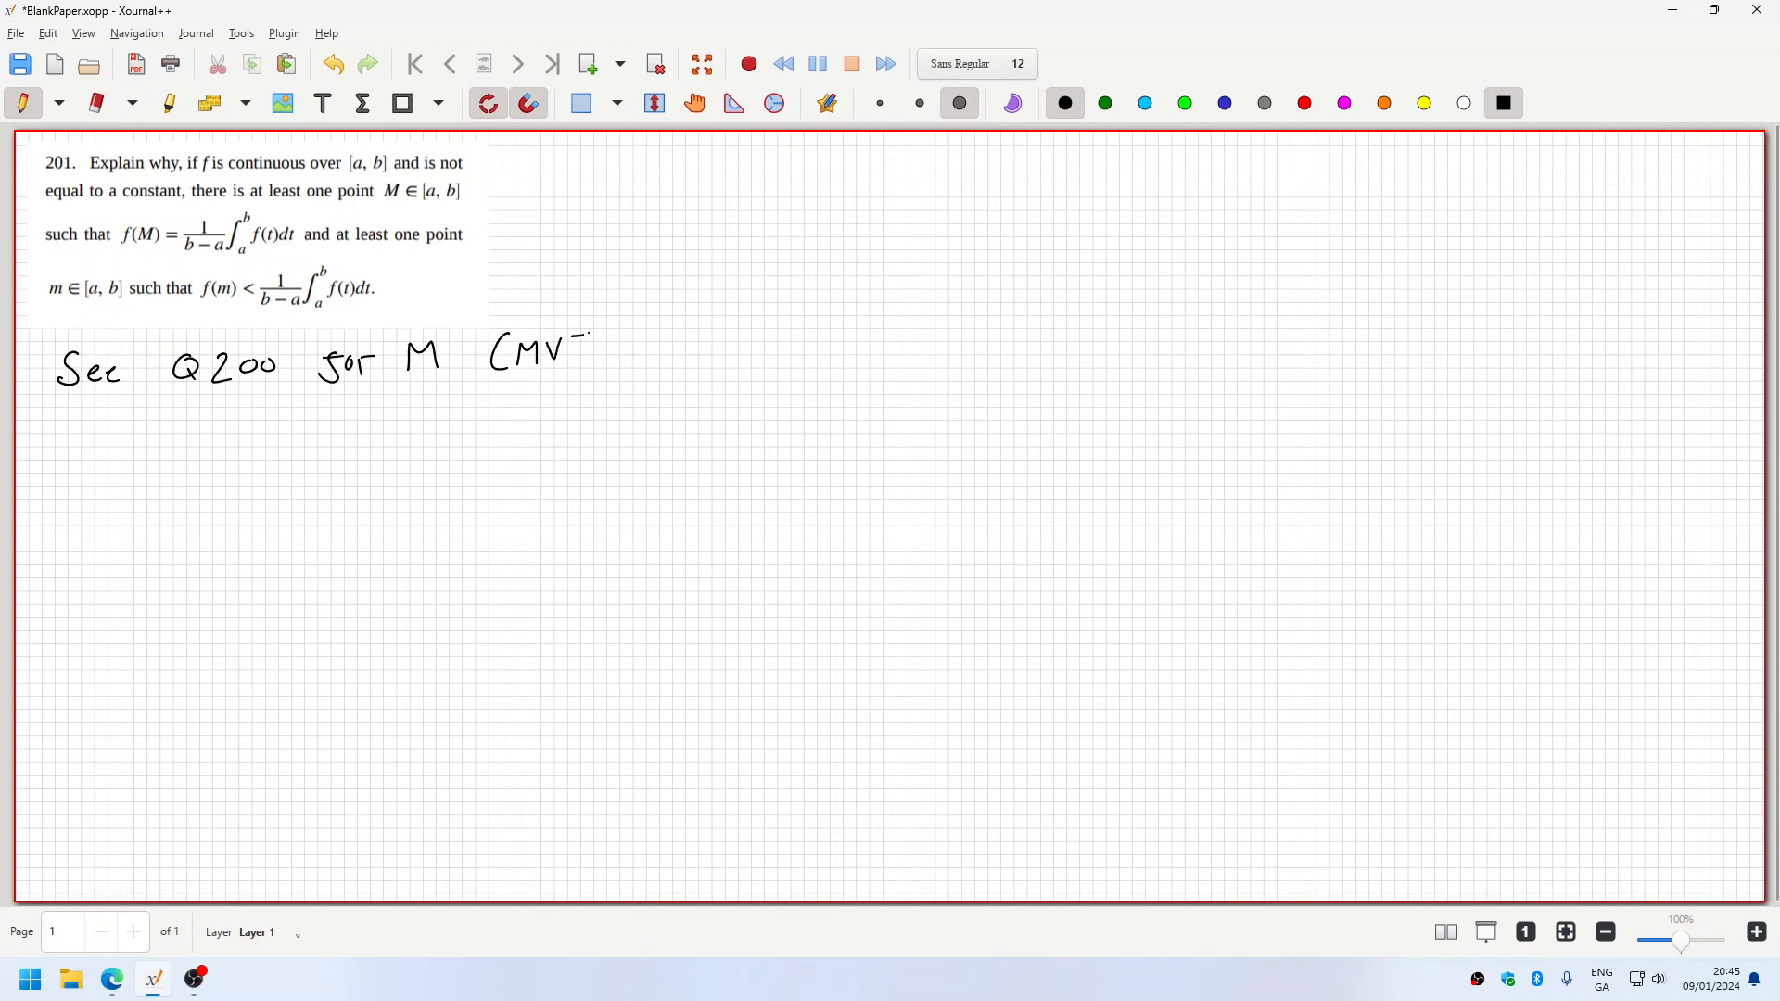
drag(579, 347, 609, 363)
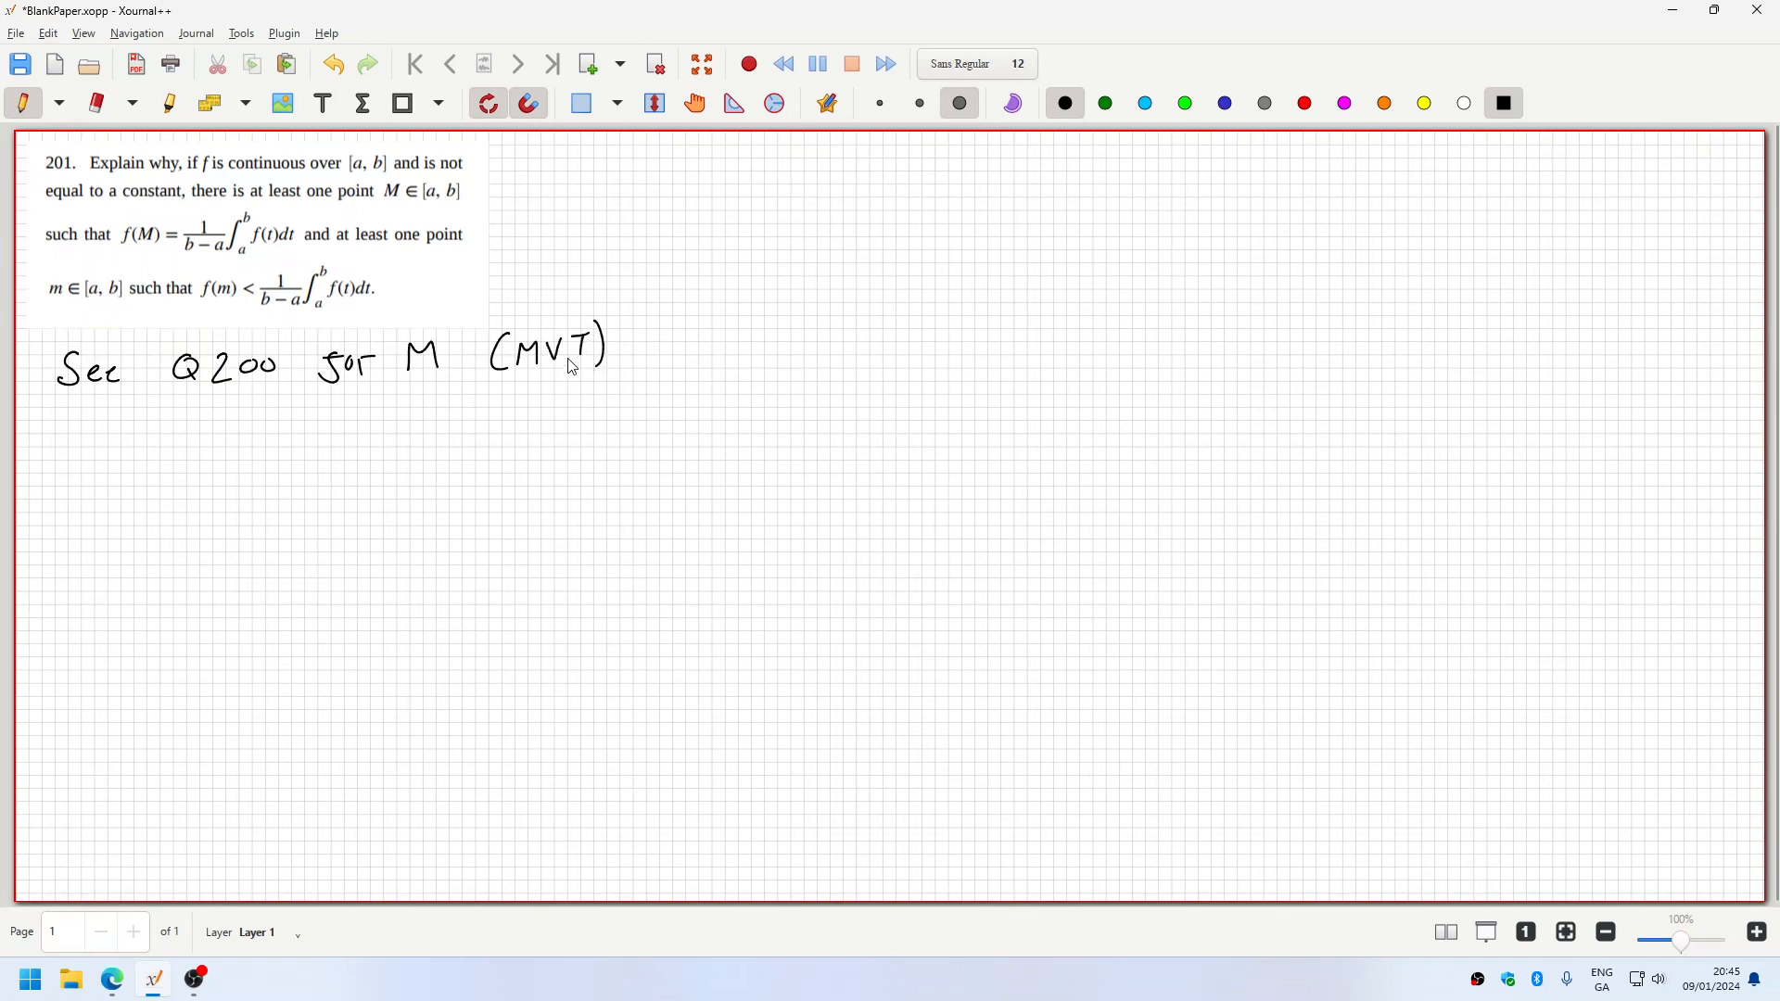
mouse_move(59, 475)
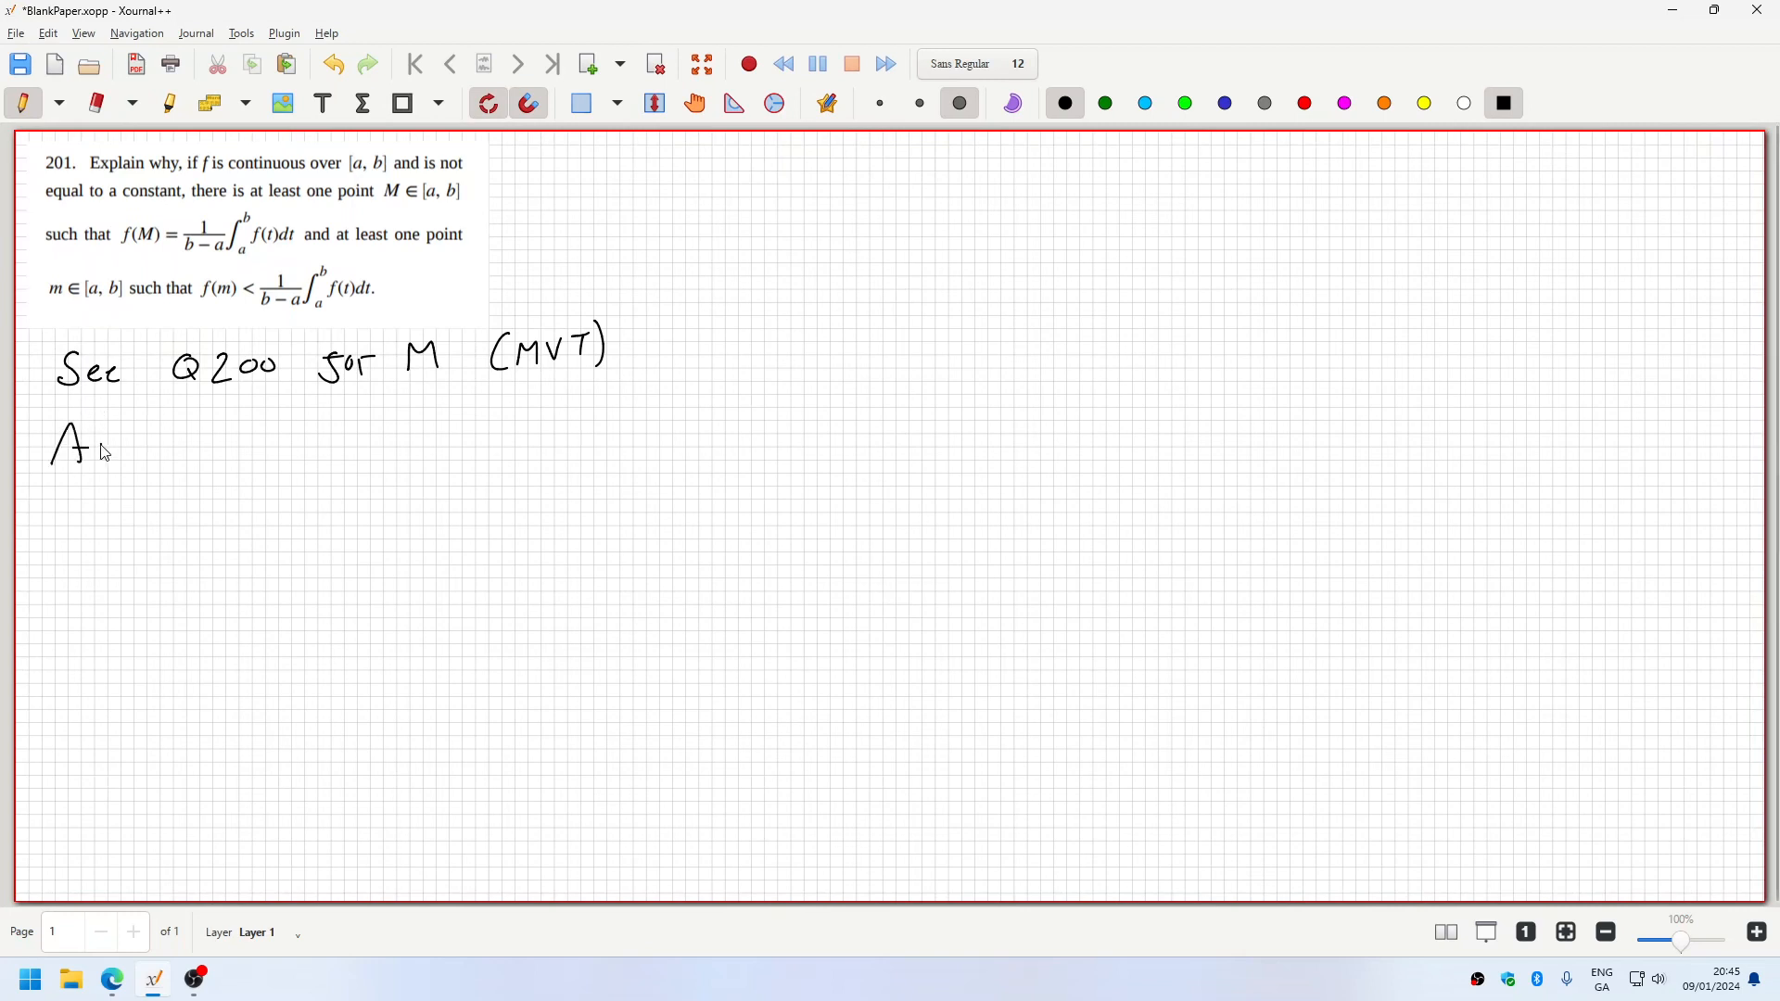
- Write 'Again FTC:' and begin F(x) = ∫ₐˣ f on a new line
drag(85, 448, 170, 455)
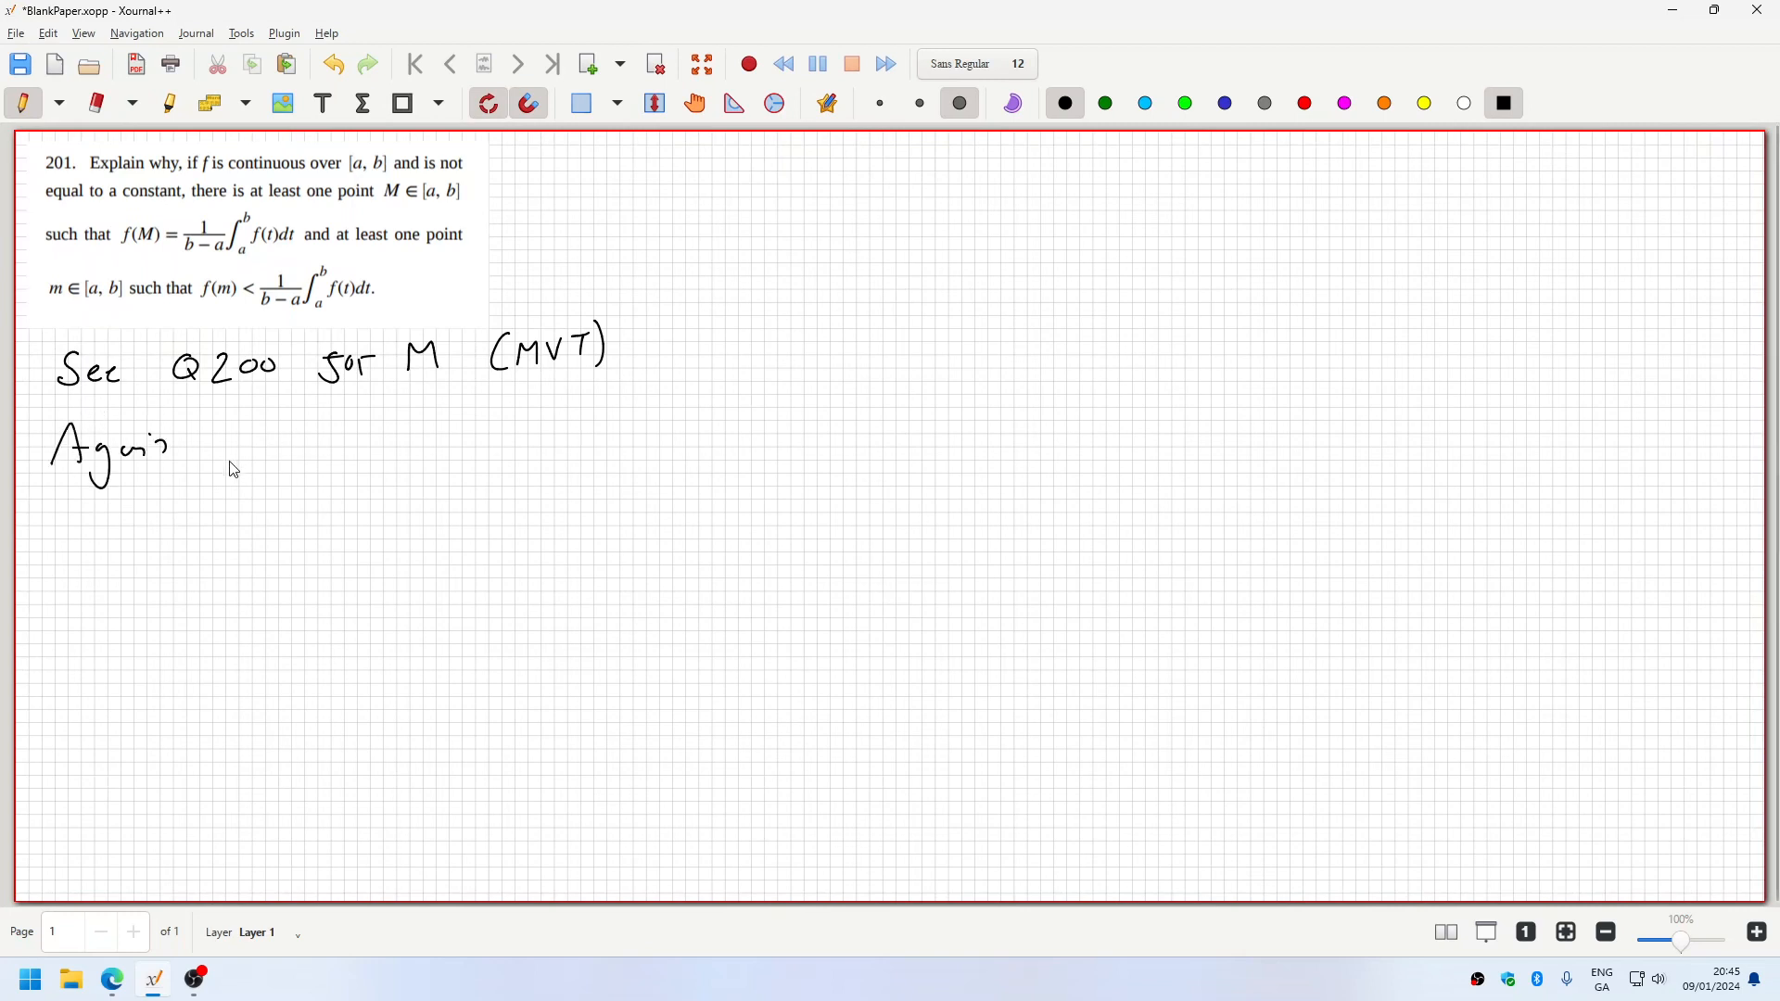
drag(226, 437, 386, 438)
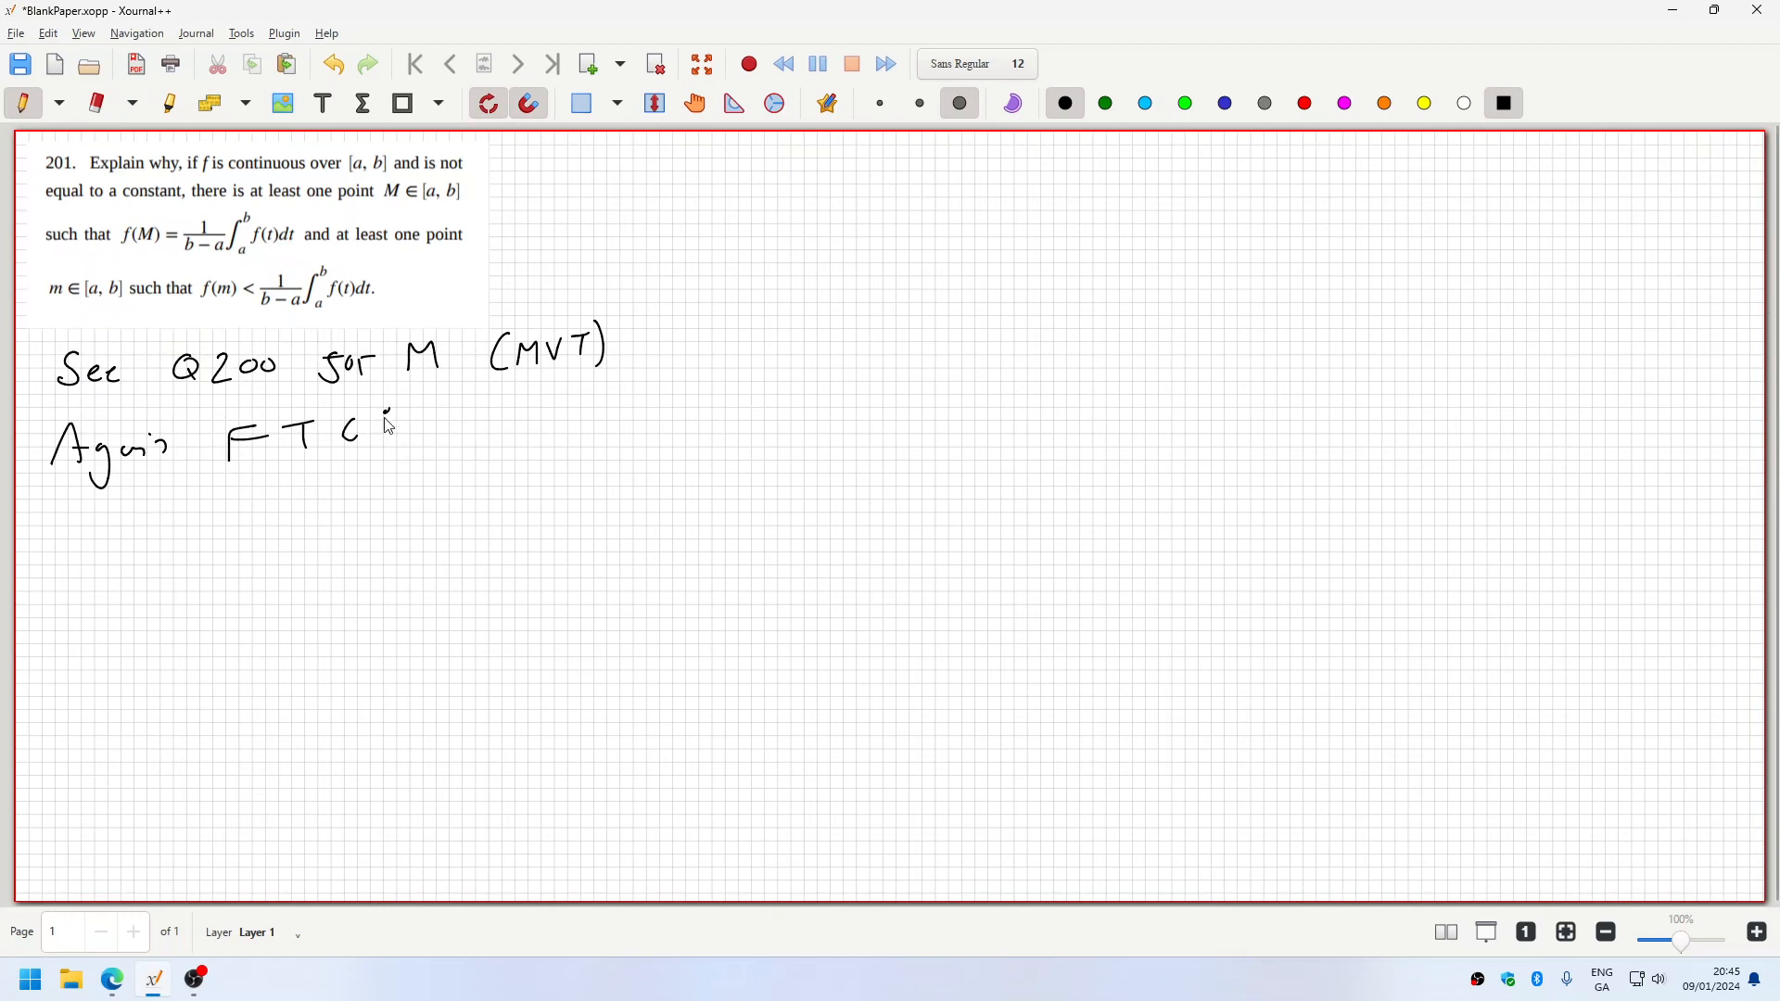
drag(85, 523, 108, 556)
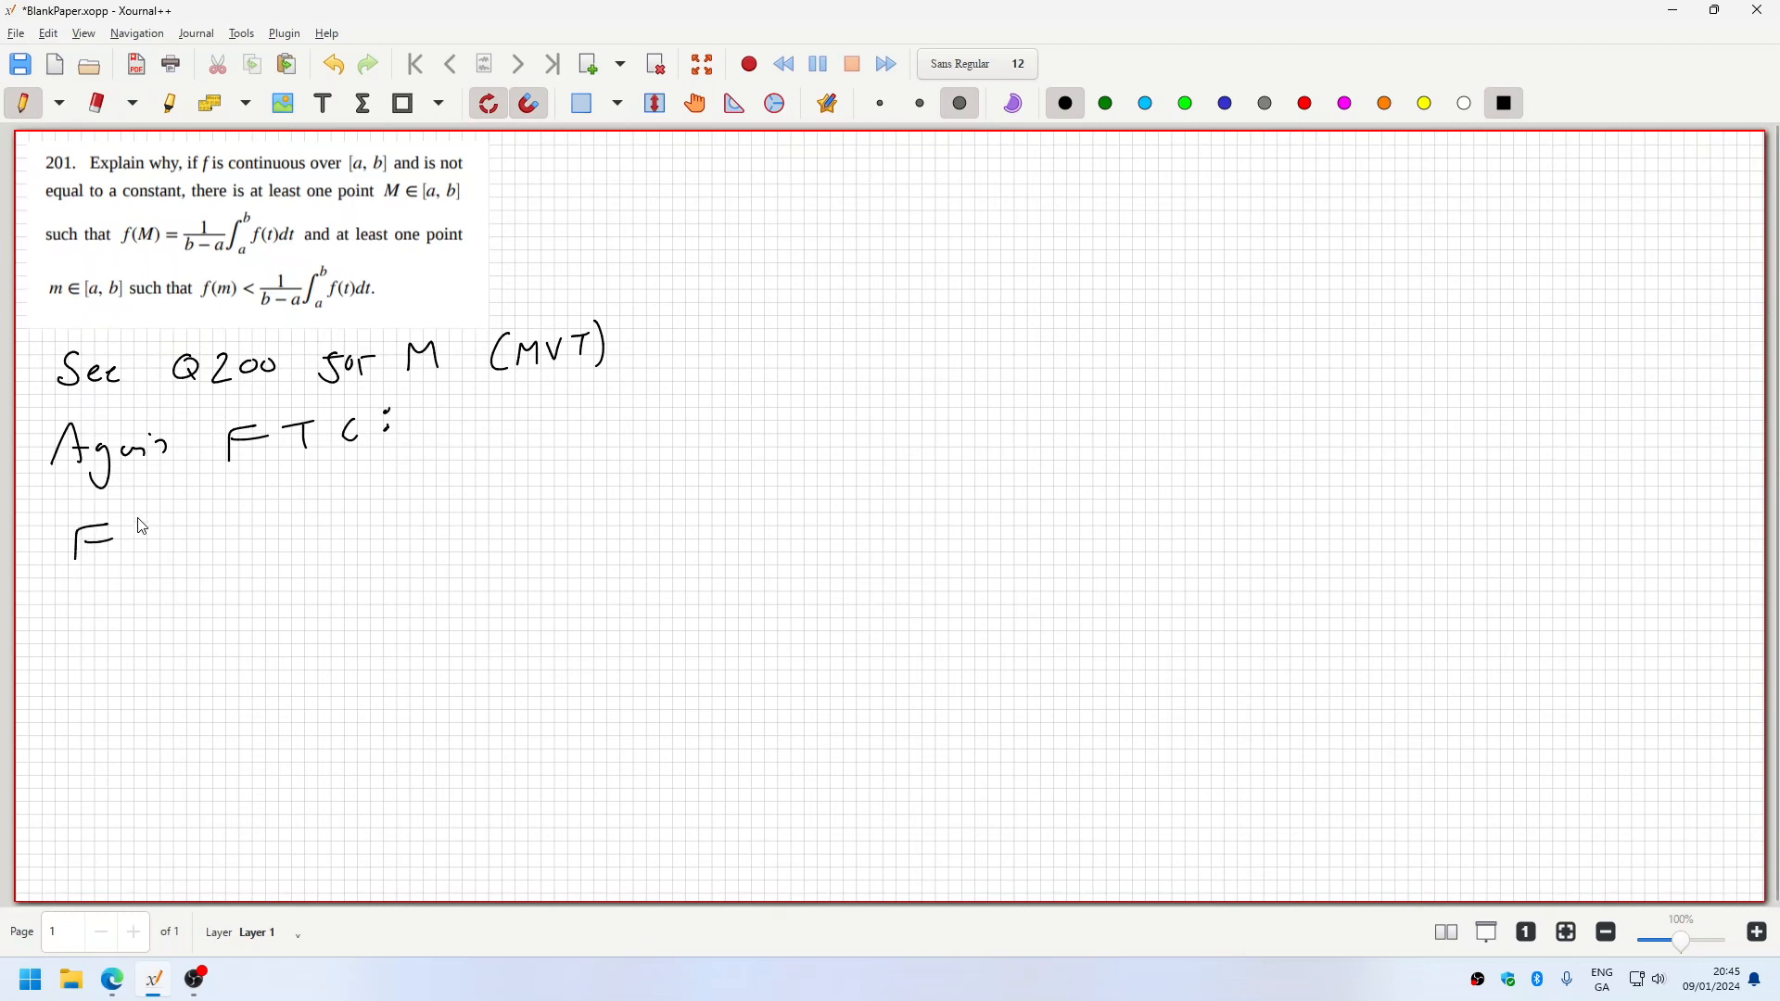
drag(113, 540, 250, 534)
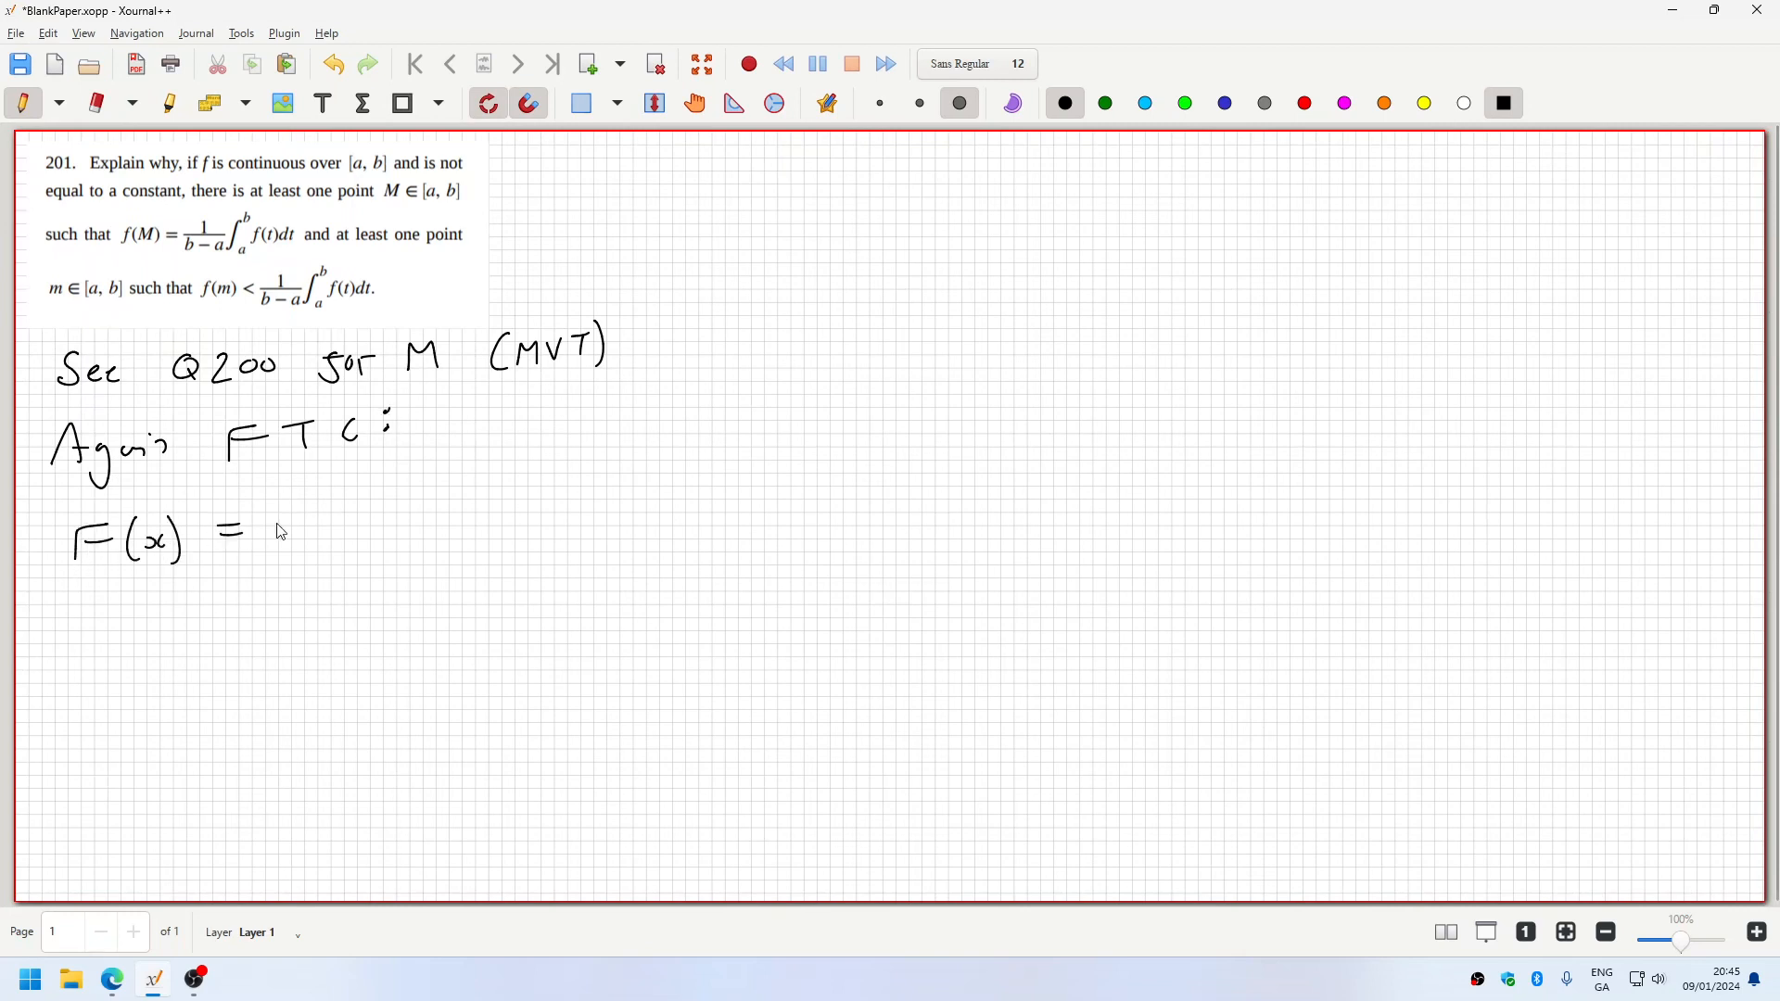
drag(300, 488, 322, 568)
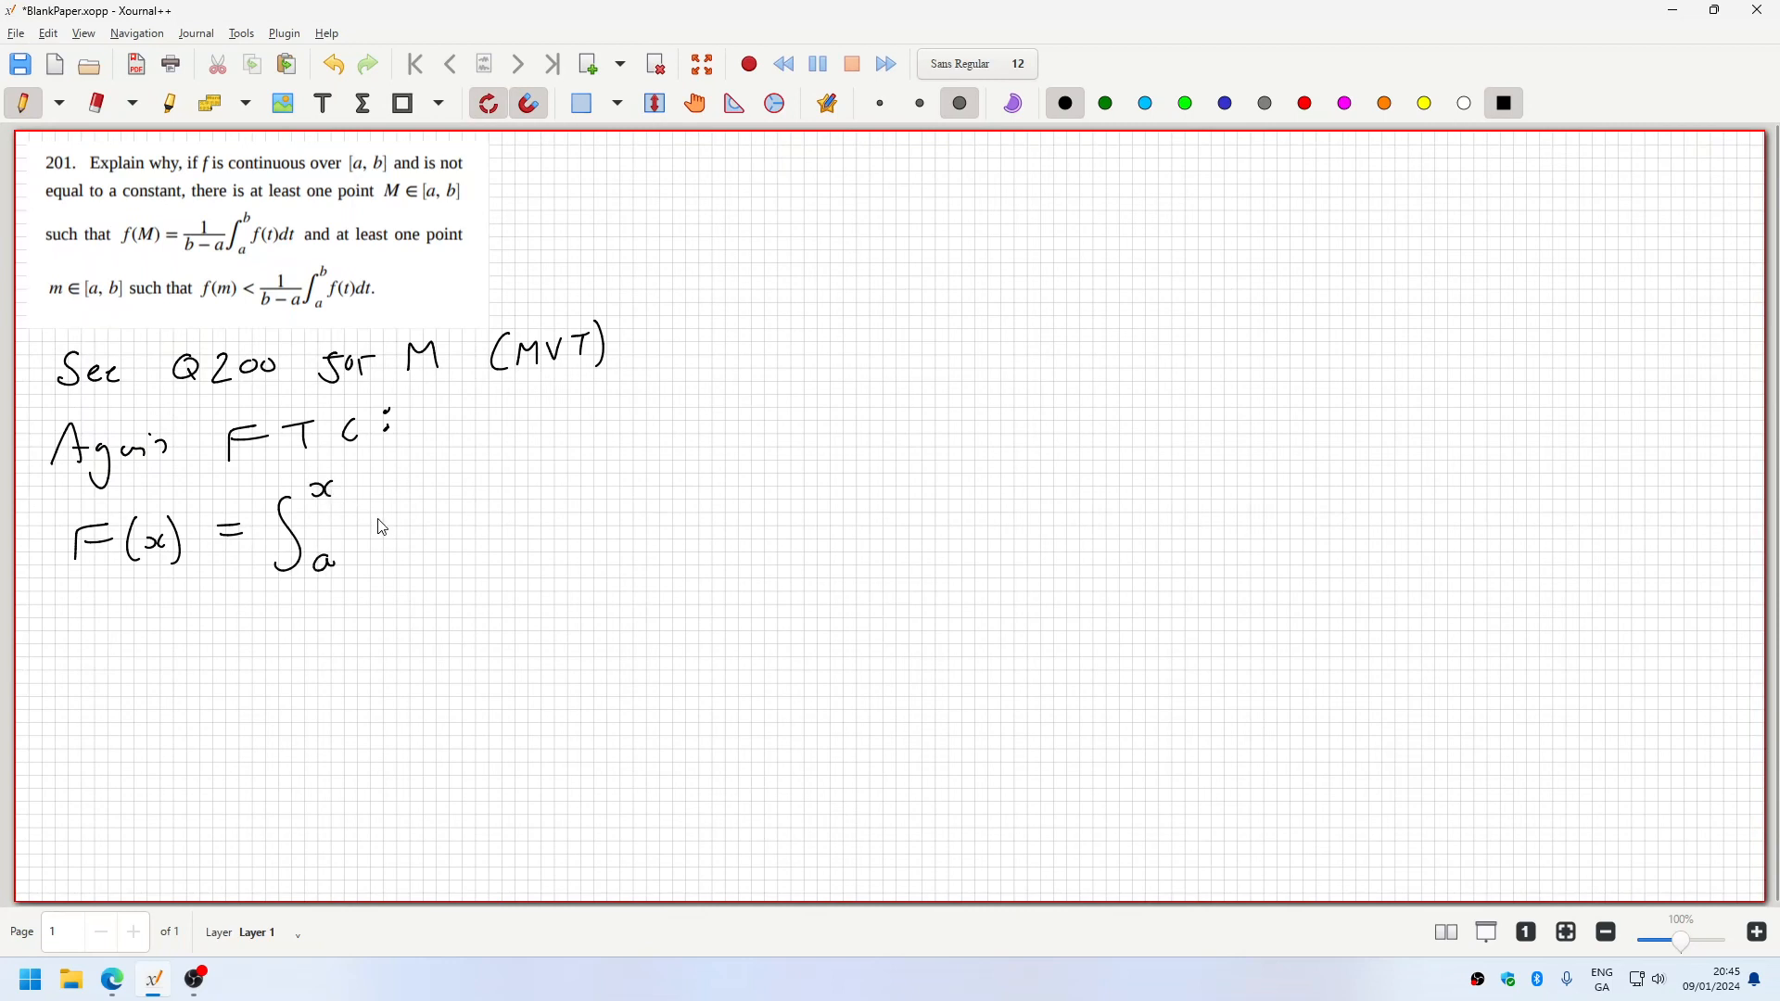
drag(369, 512, 365, 550)
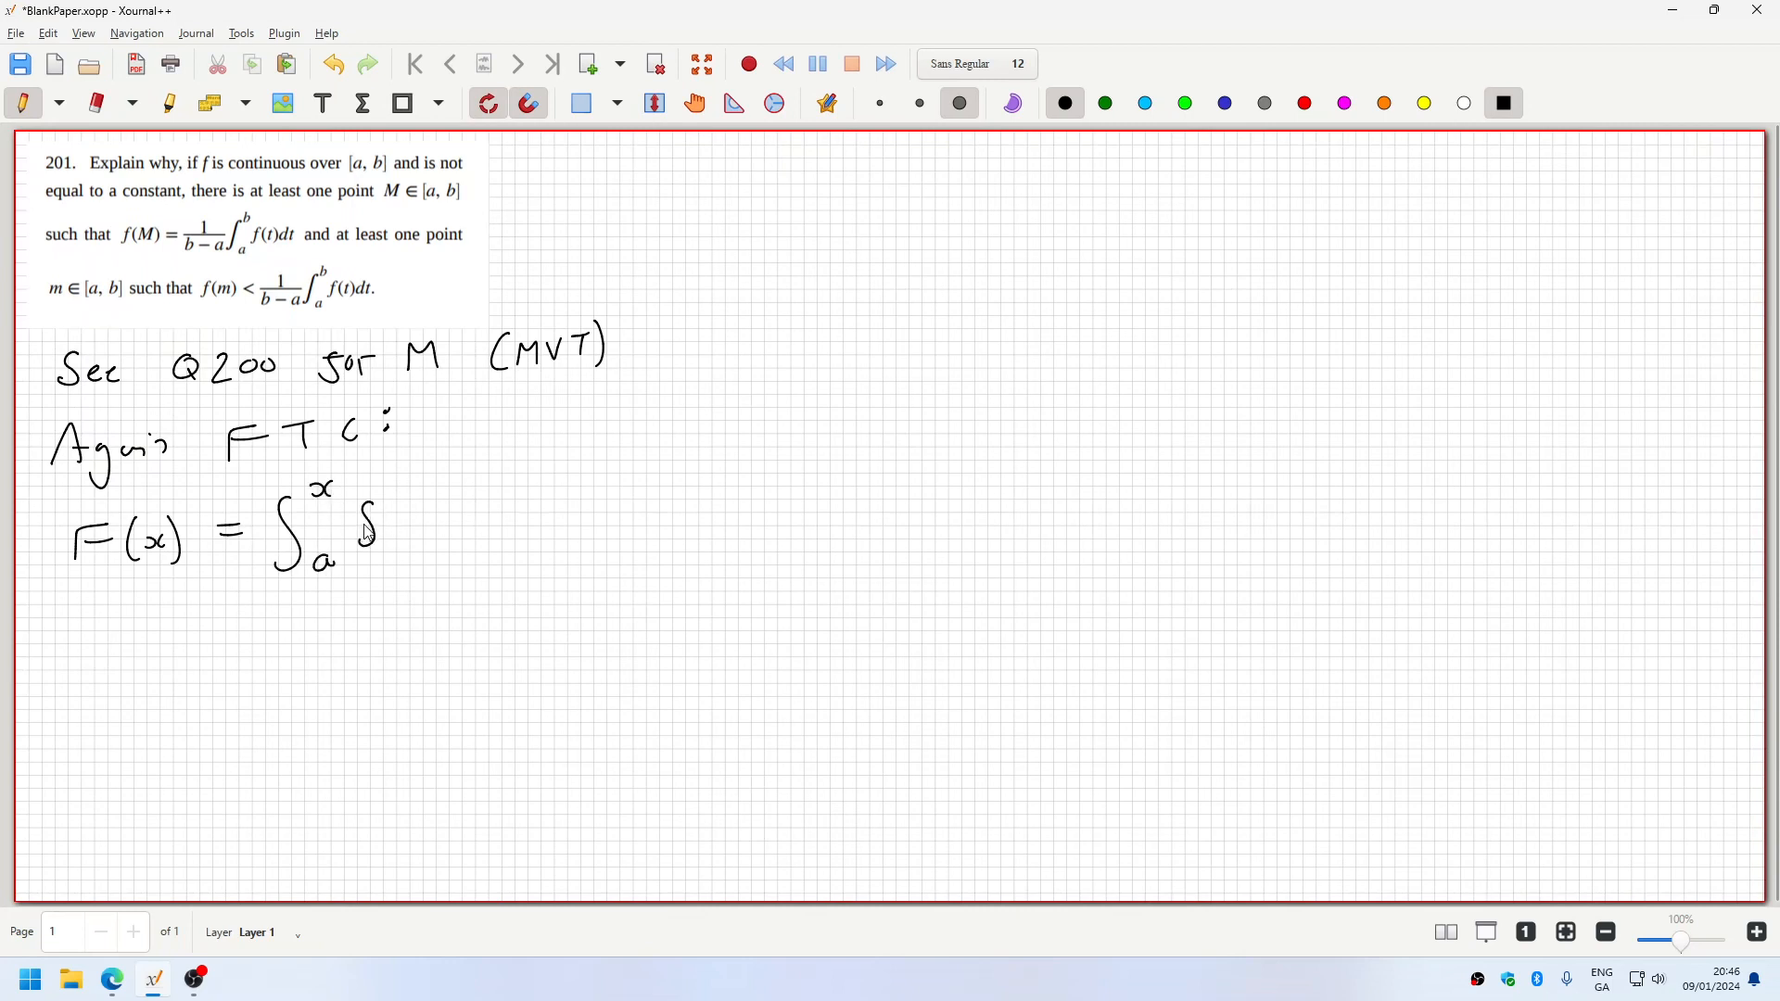
drag(364, 534, 385, 556)
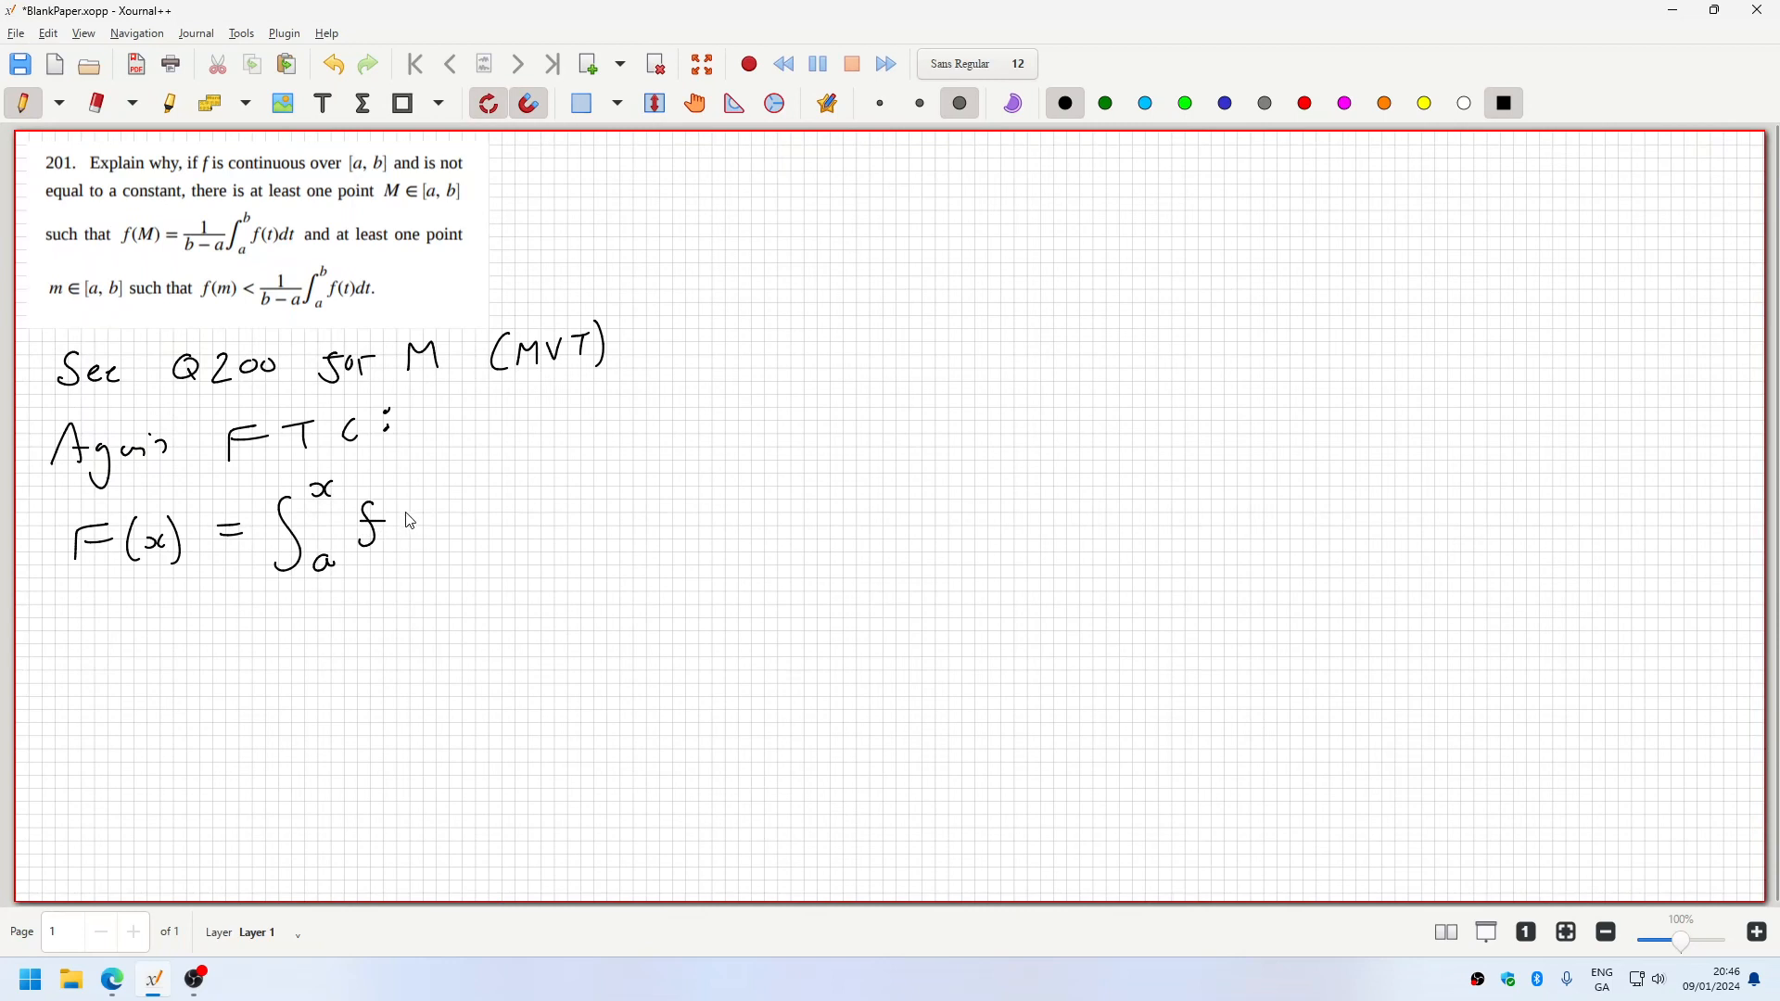
drag(402, 518, 427, 539)
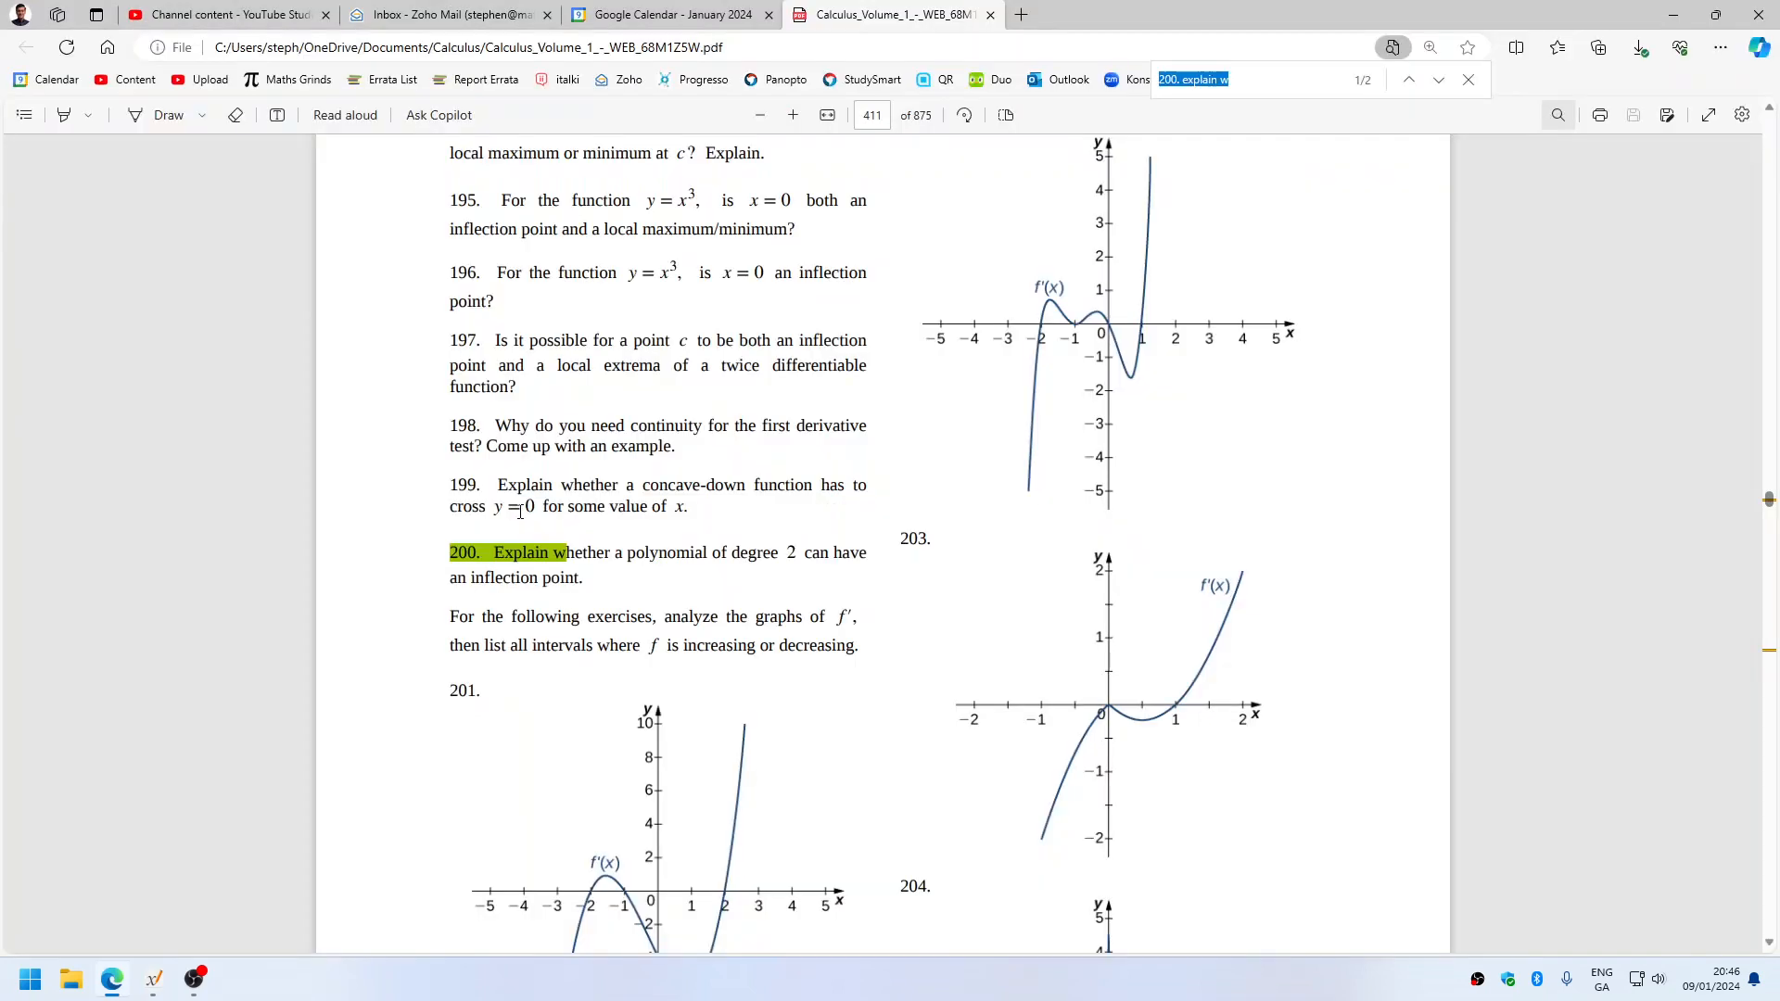
- Search the textbook PDF for 'fundament' and return to the Xournal++ notes
text(fundamental theorem of calc)
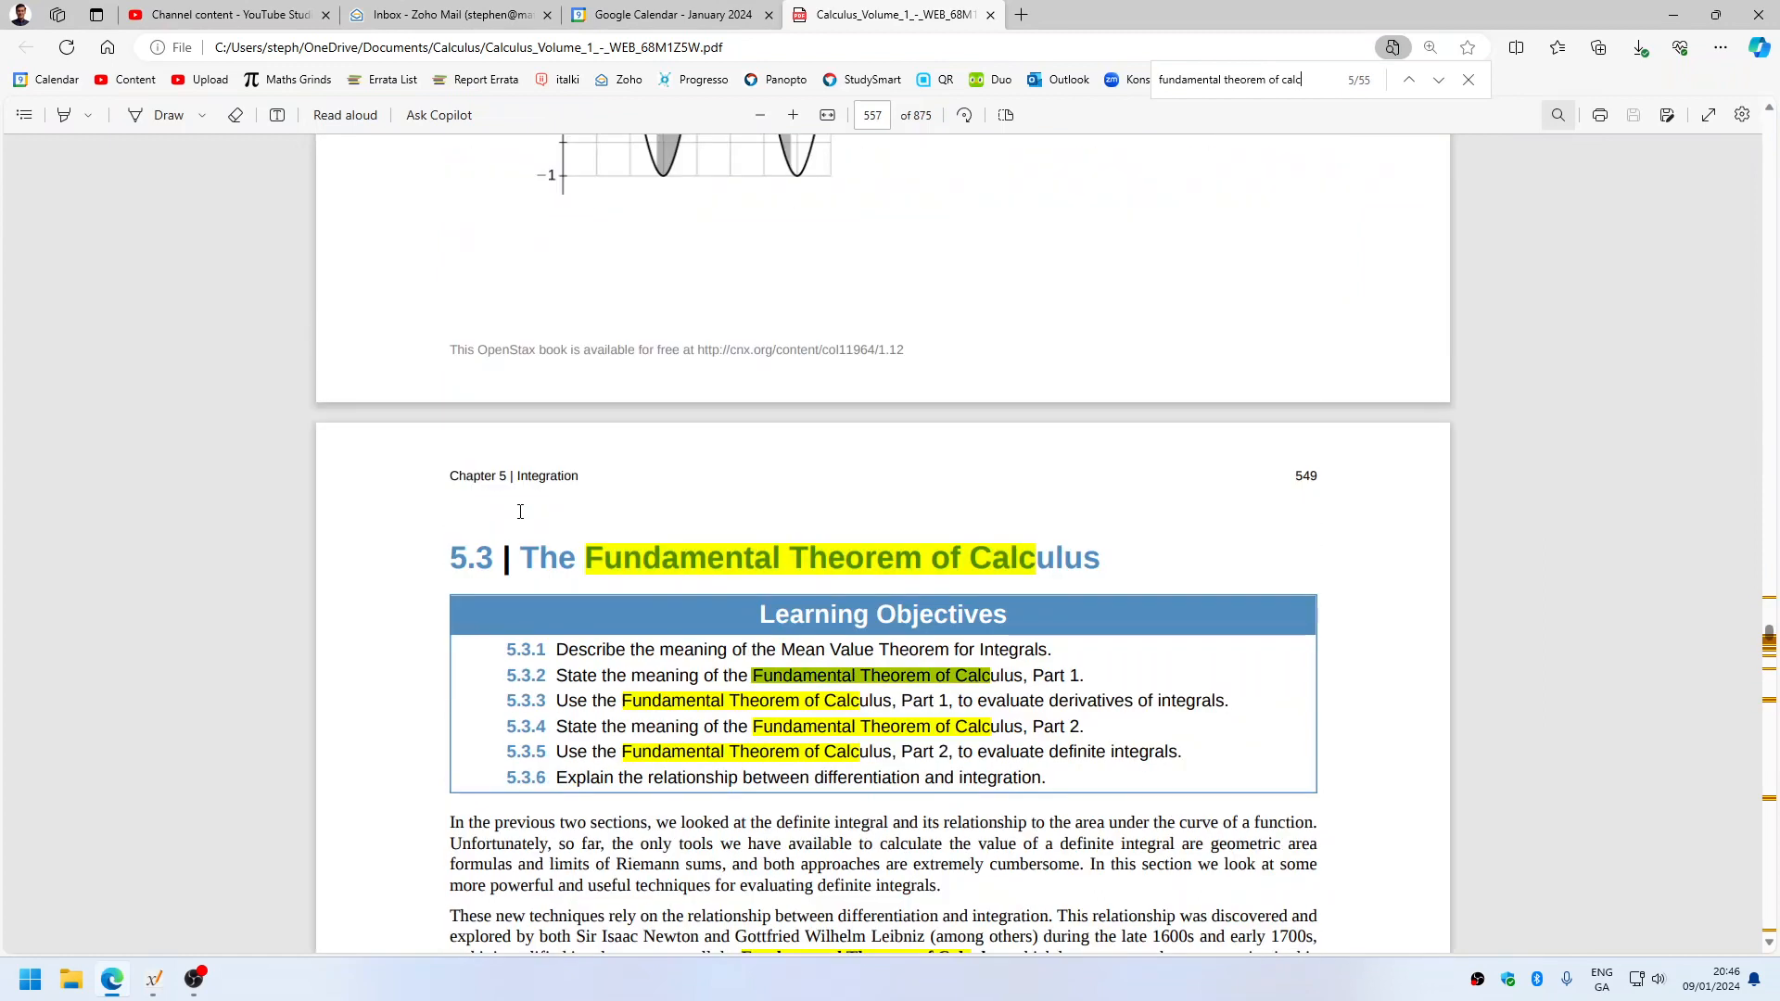
click(1438, 78)
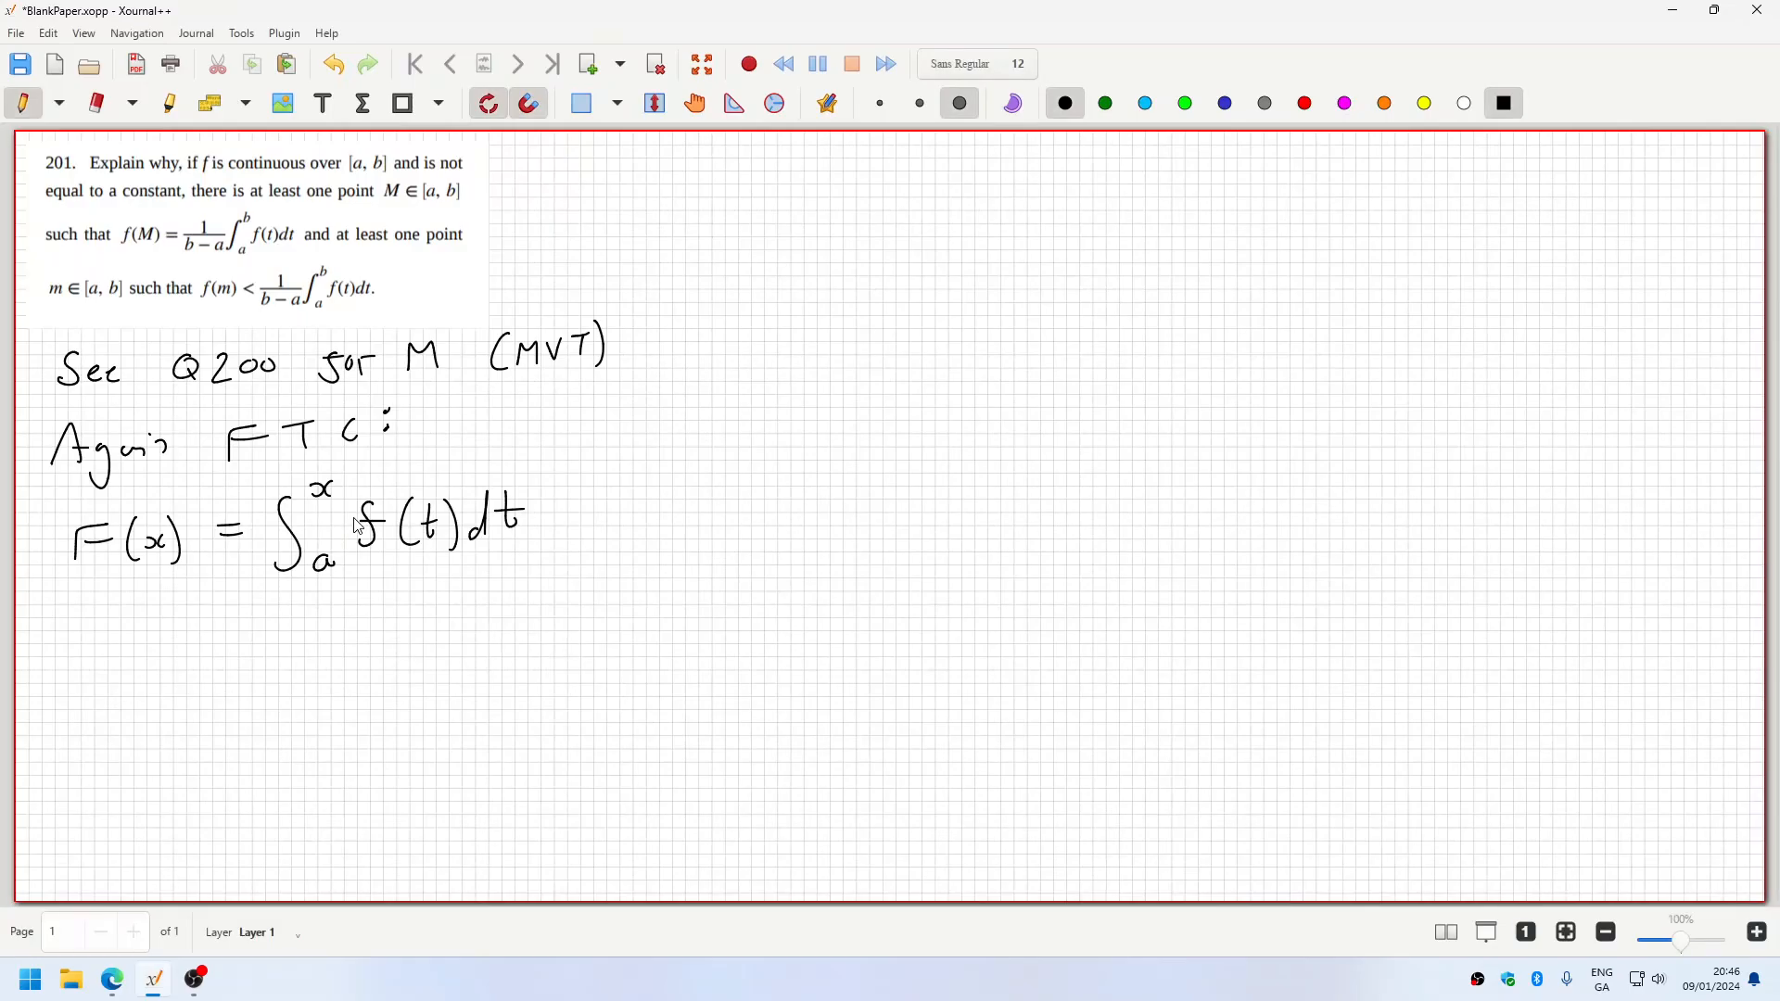
mouse_move(103, 627)
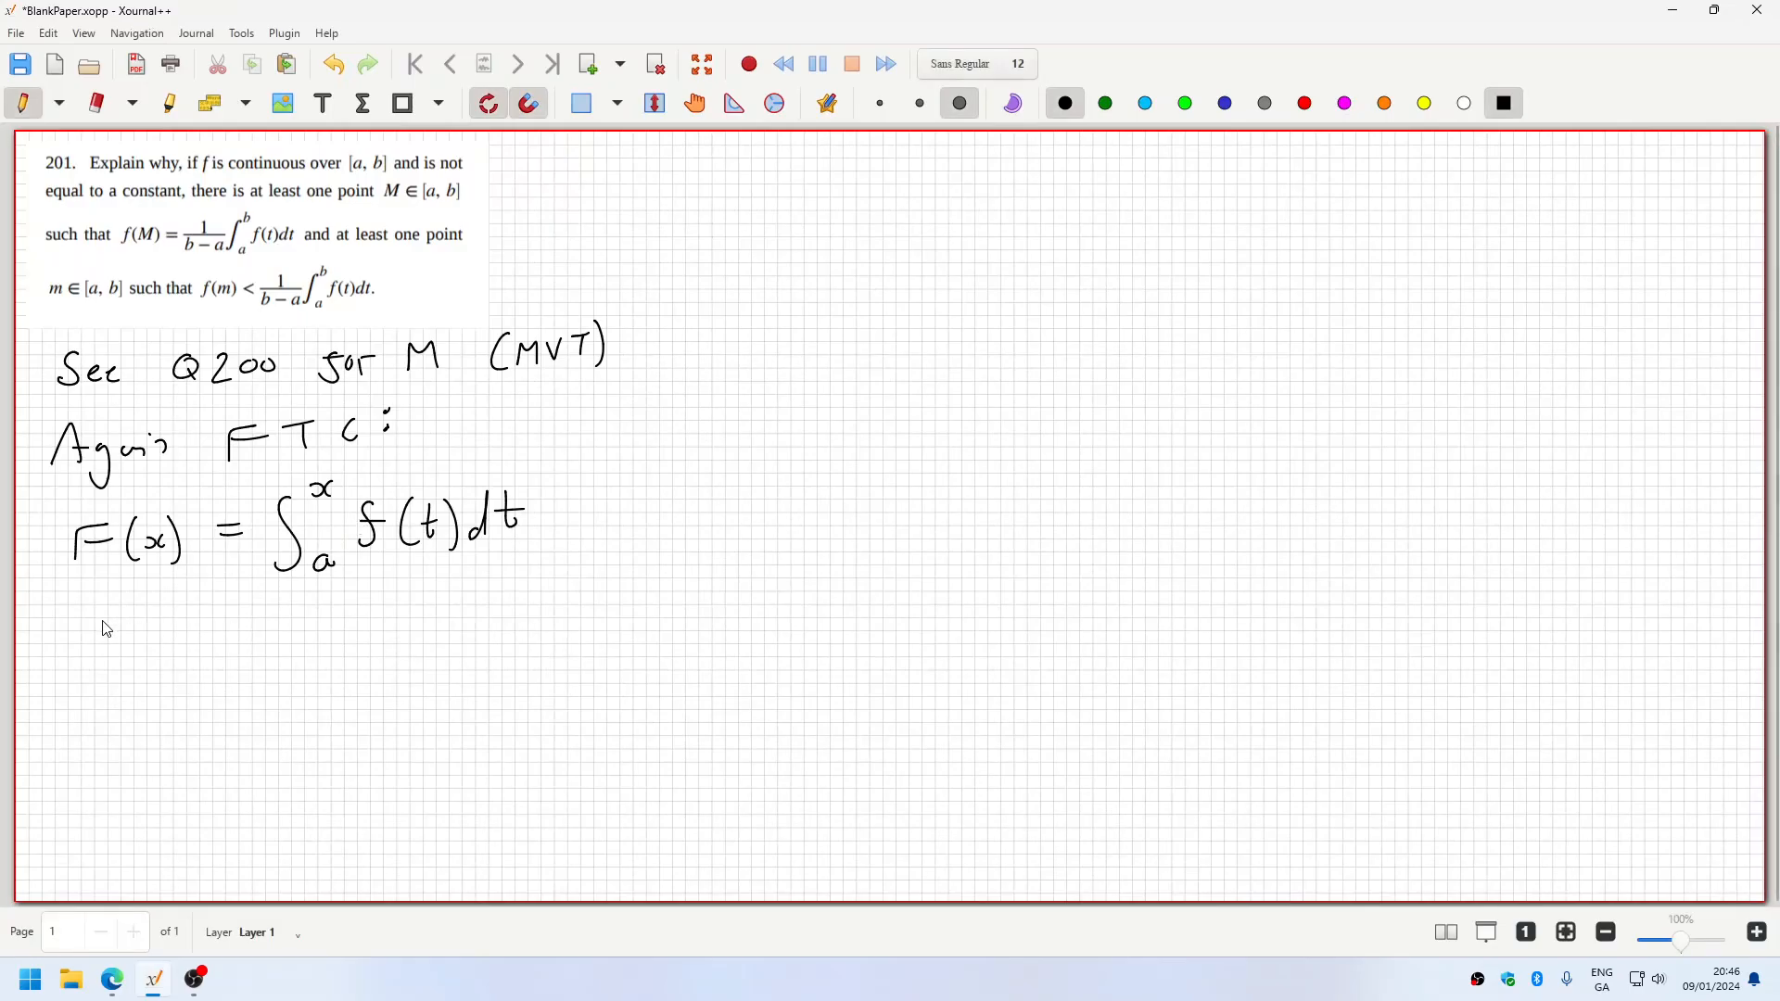
- Mark F(x) and the integrand as CTS and write 'EVT ⇒'
drag(96, 614, 171, 636)
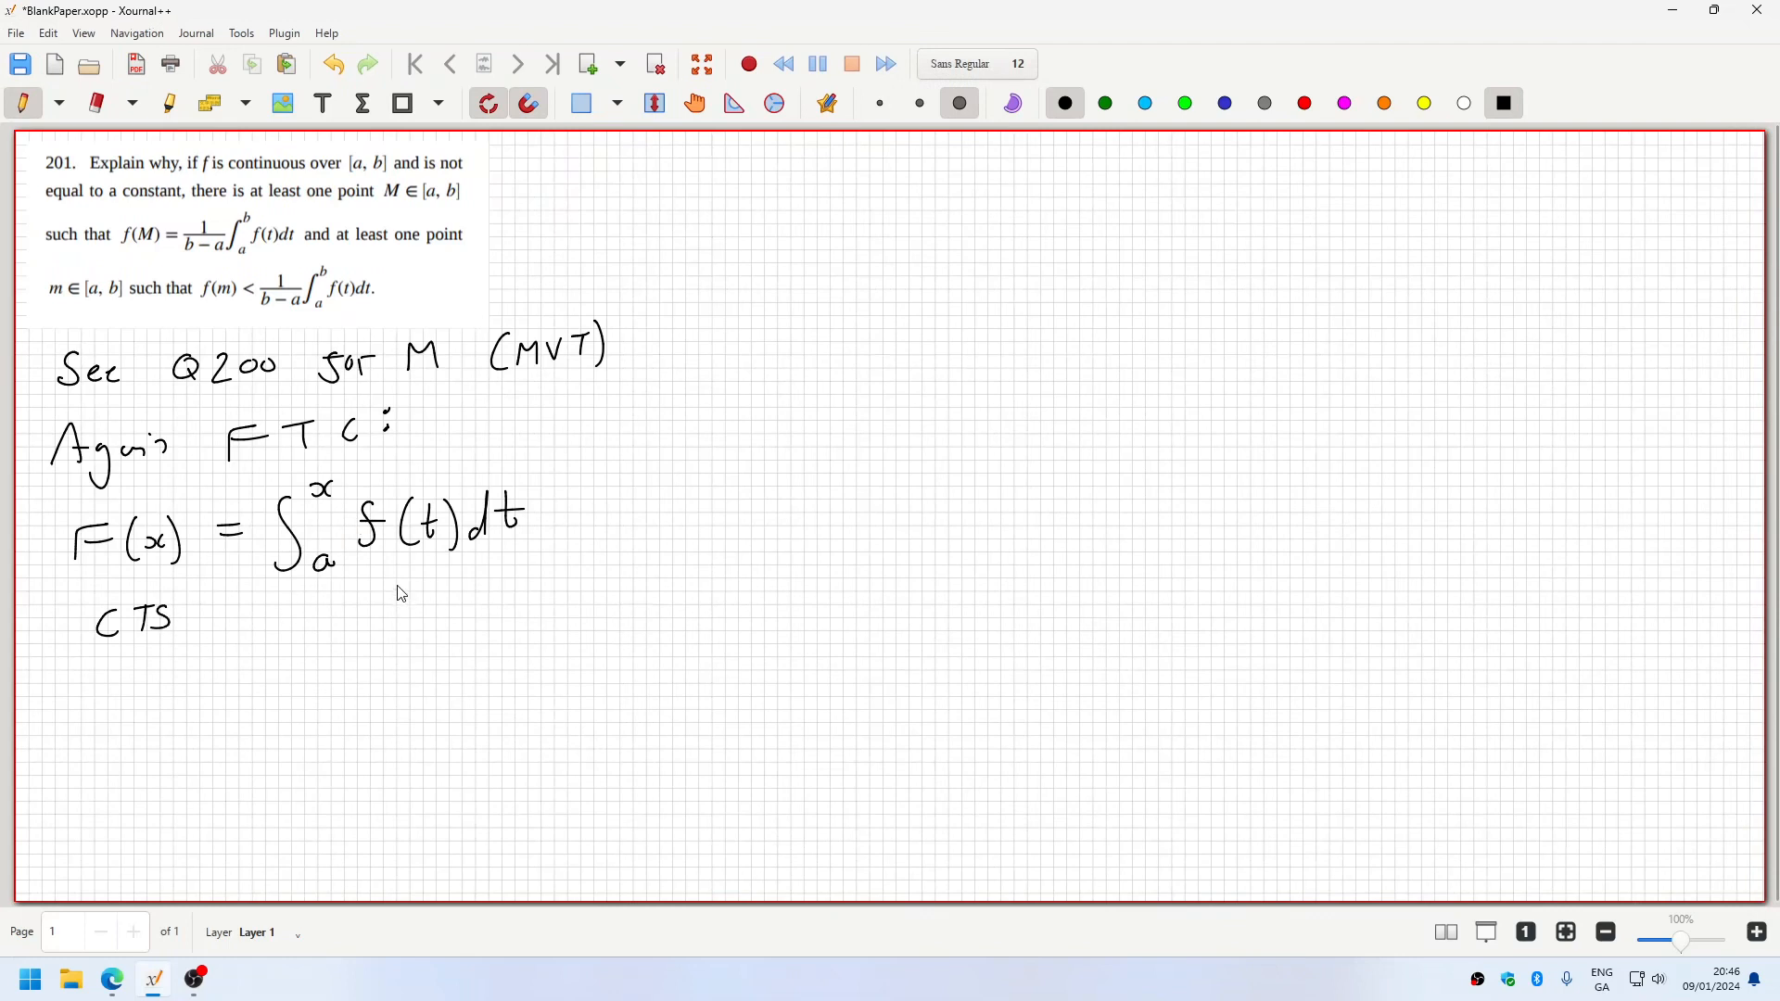
drag(374, 590, 432, 590)
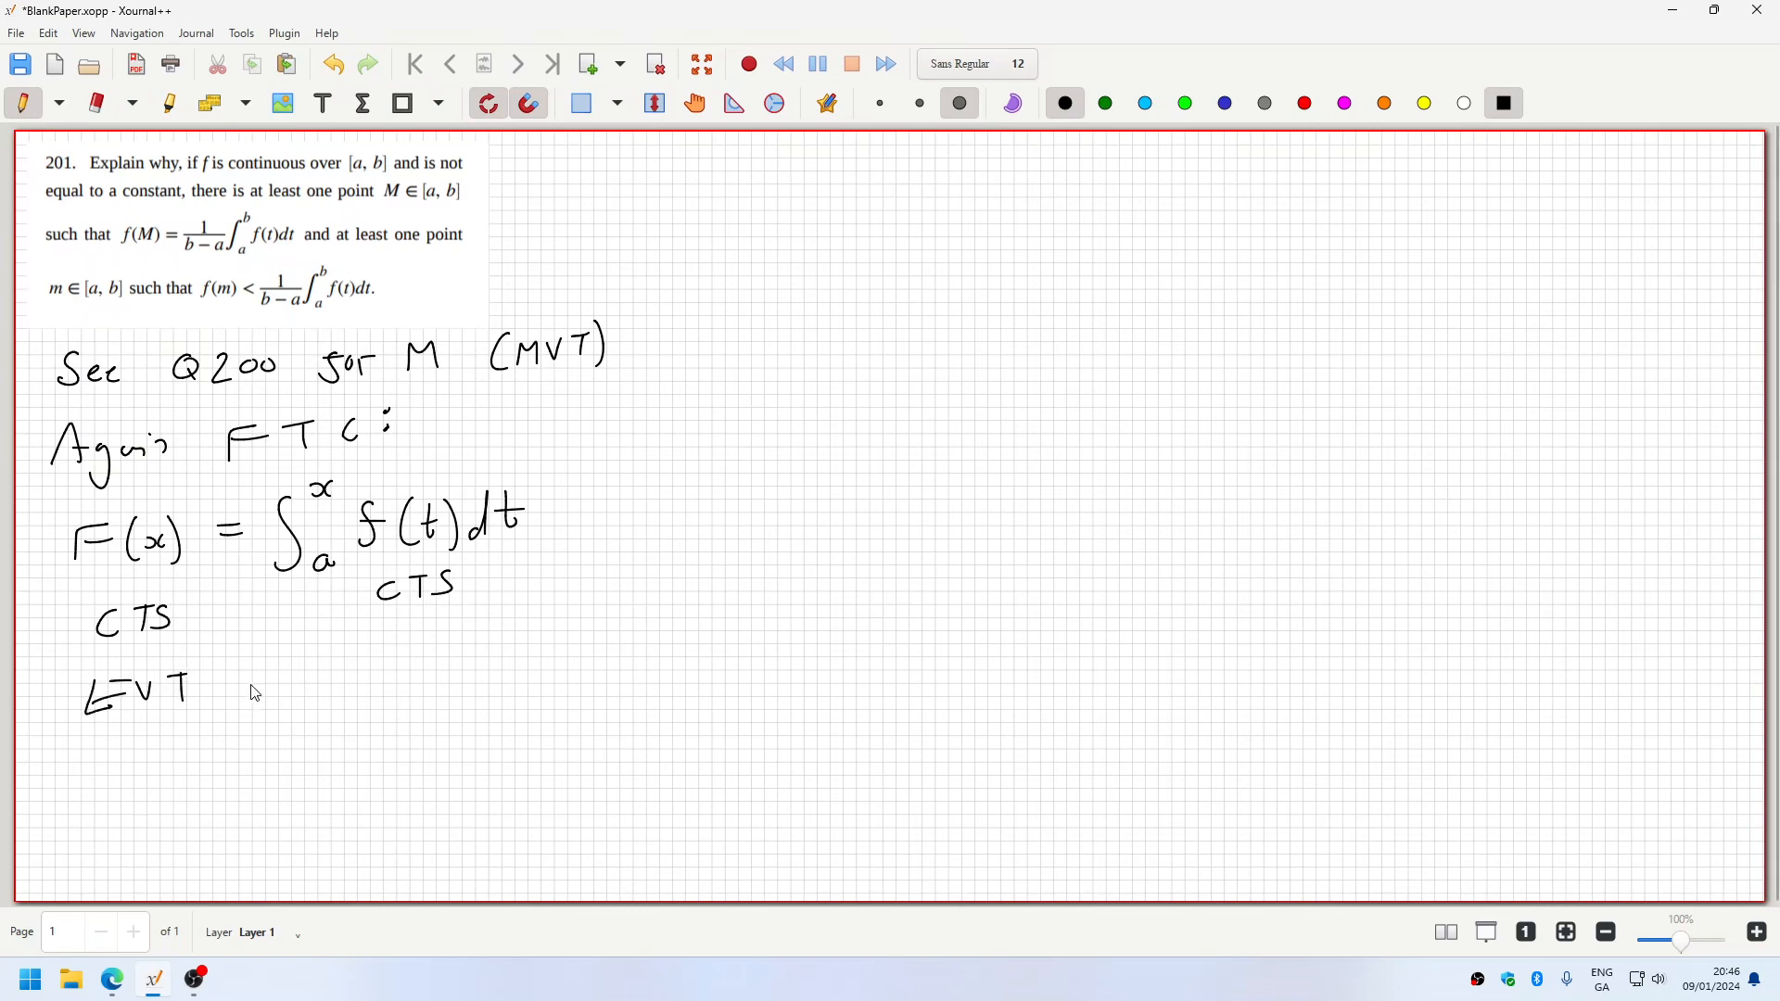
drag(234, 681, 284, 680)
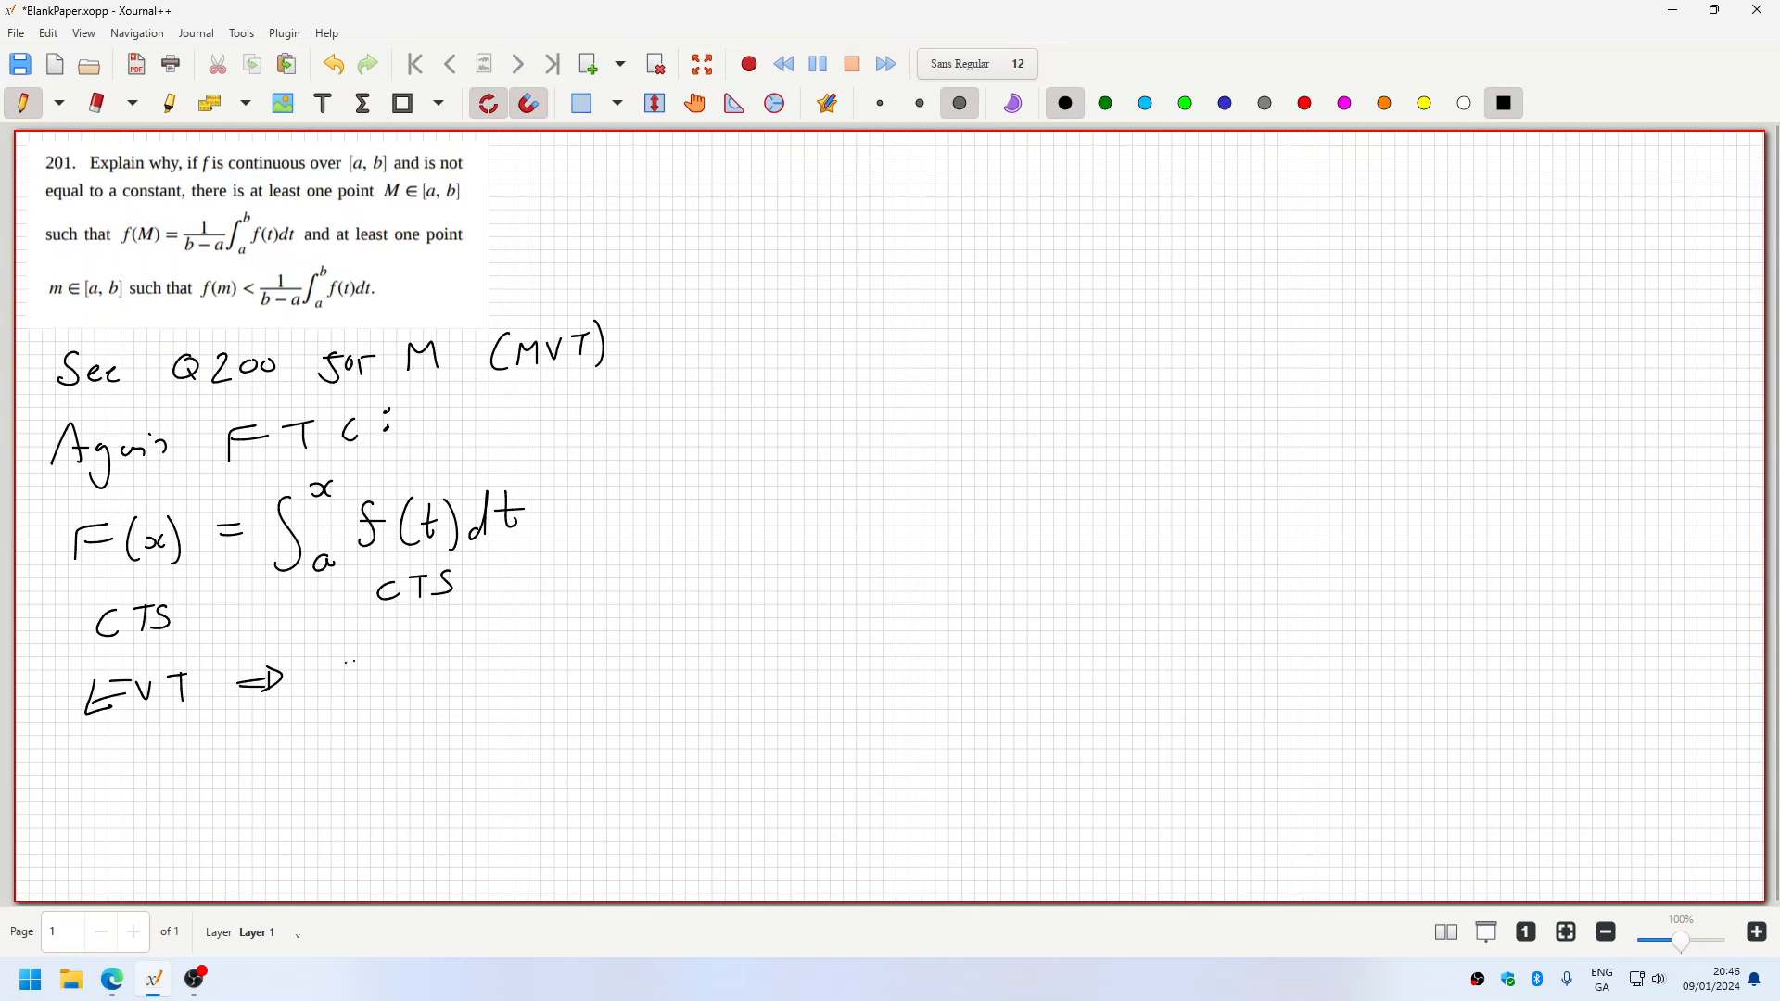
drag(342, 680, 421, 680)
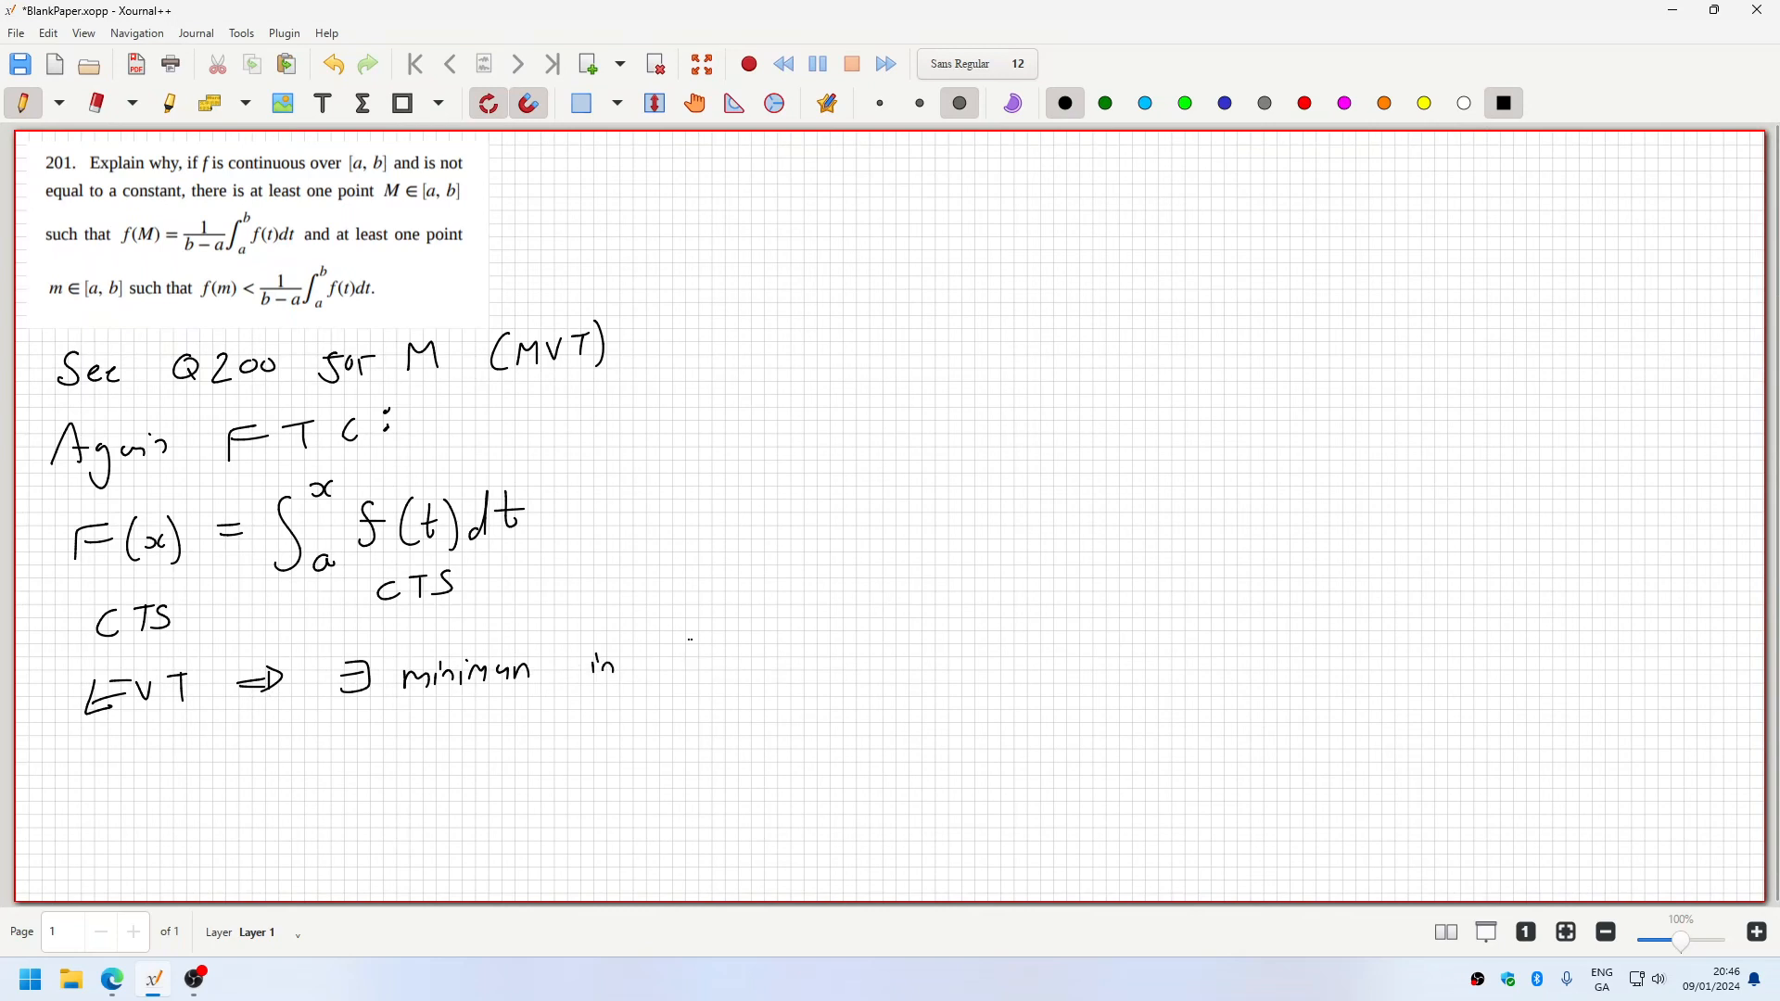
- Write '∃ minimum in [a,b] for F, call c'
drag(670, 636, 795, 681)
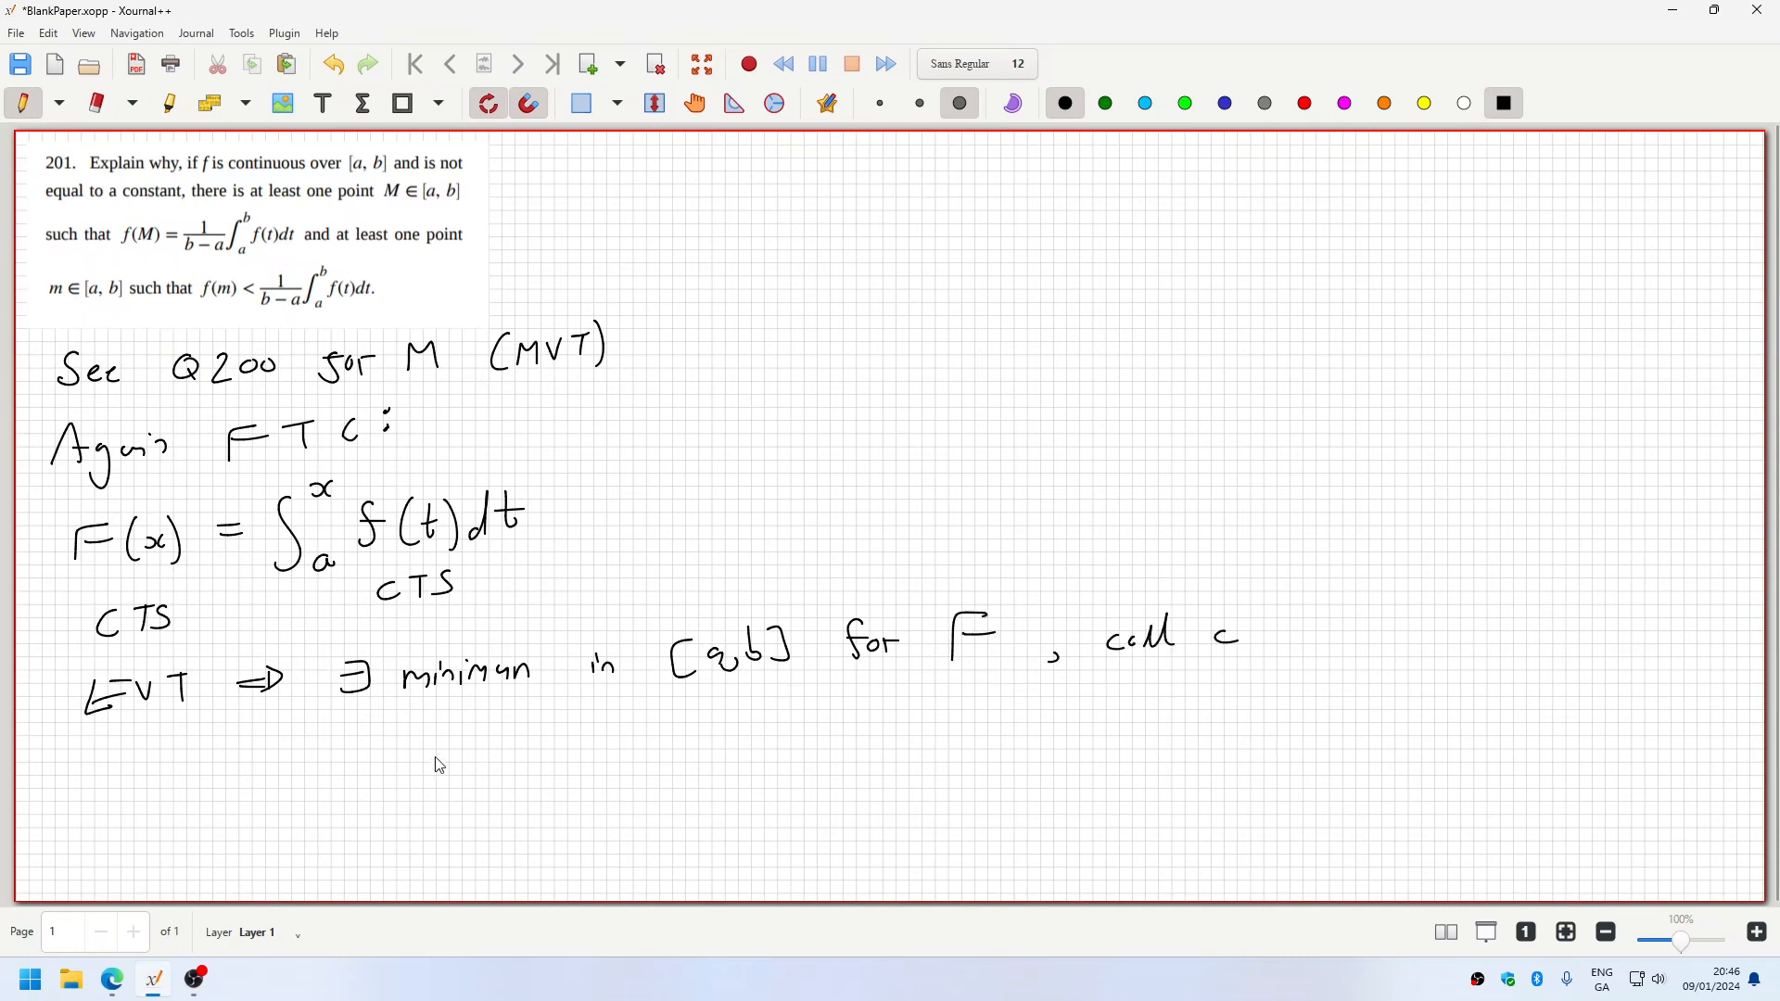
drag(145, 743, 176, 777)
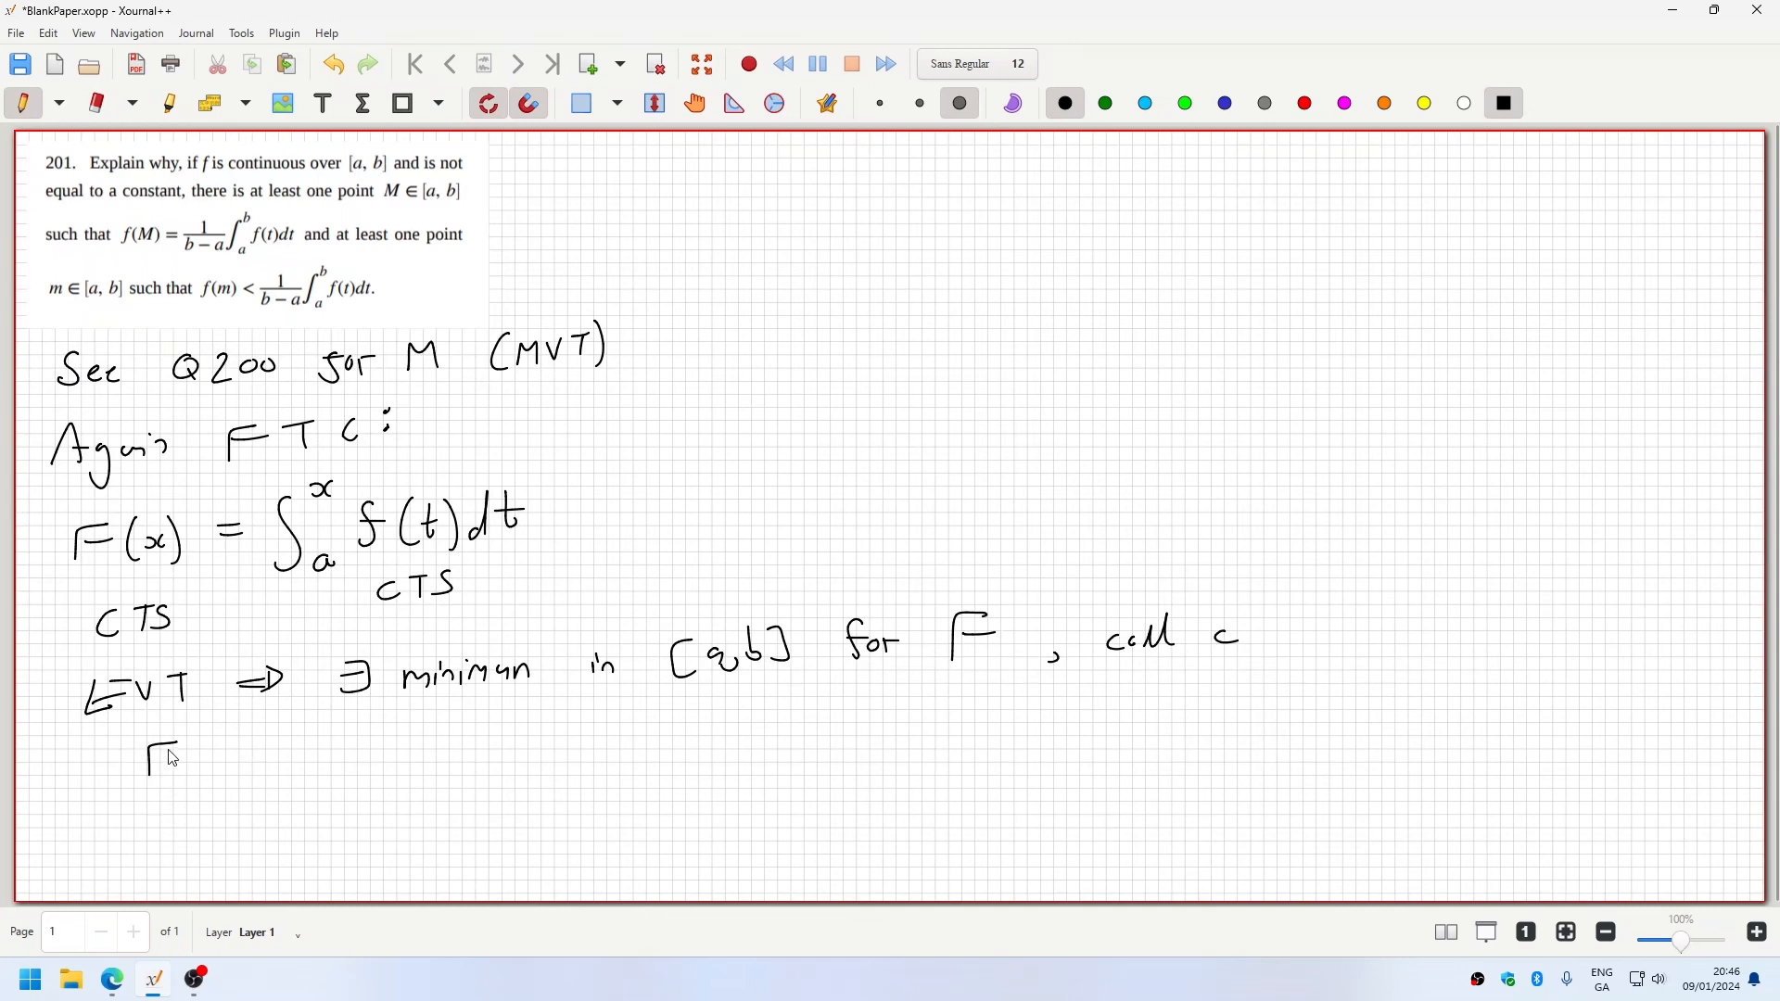
- Write F(m) < F(x) for x ∈ [a,b], relabelling c as m
drag(148, 761, 261, 749)
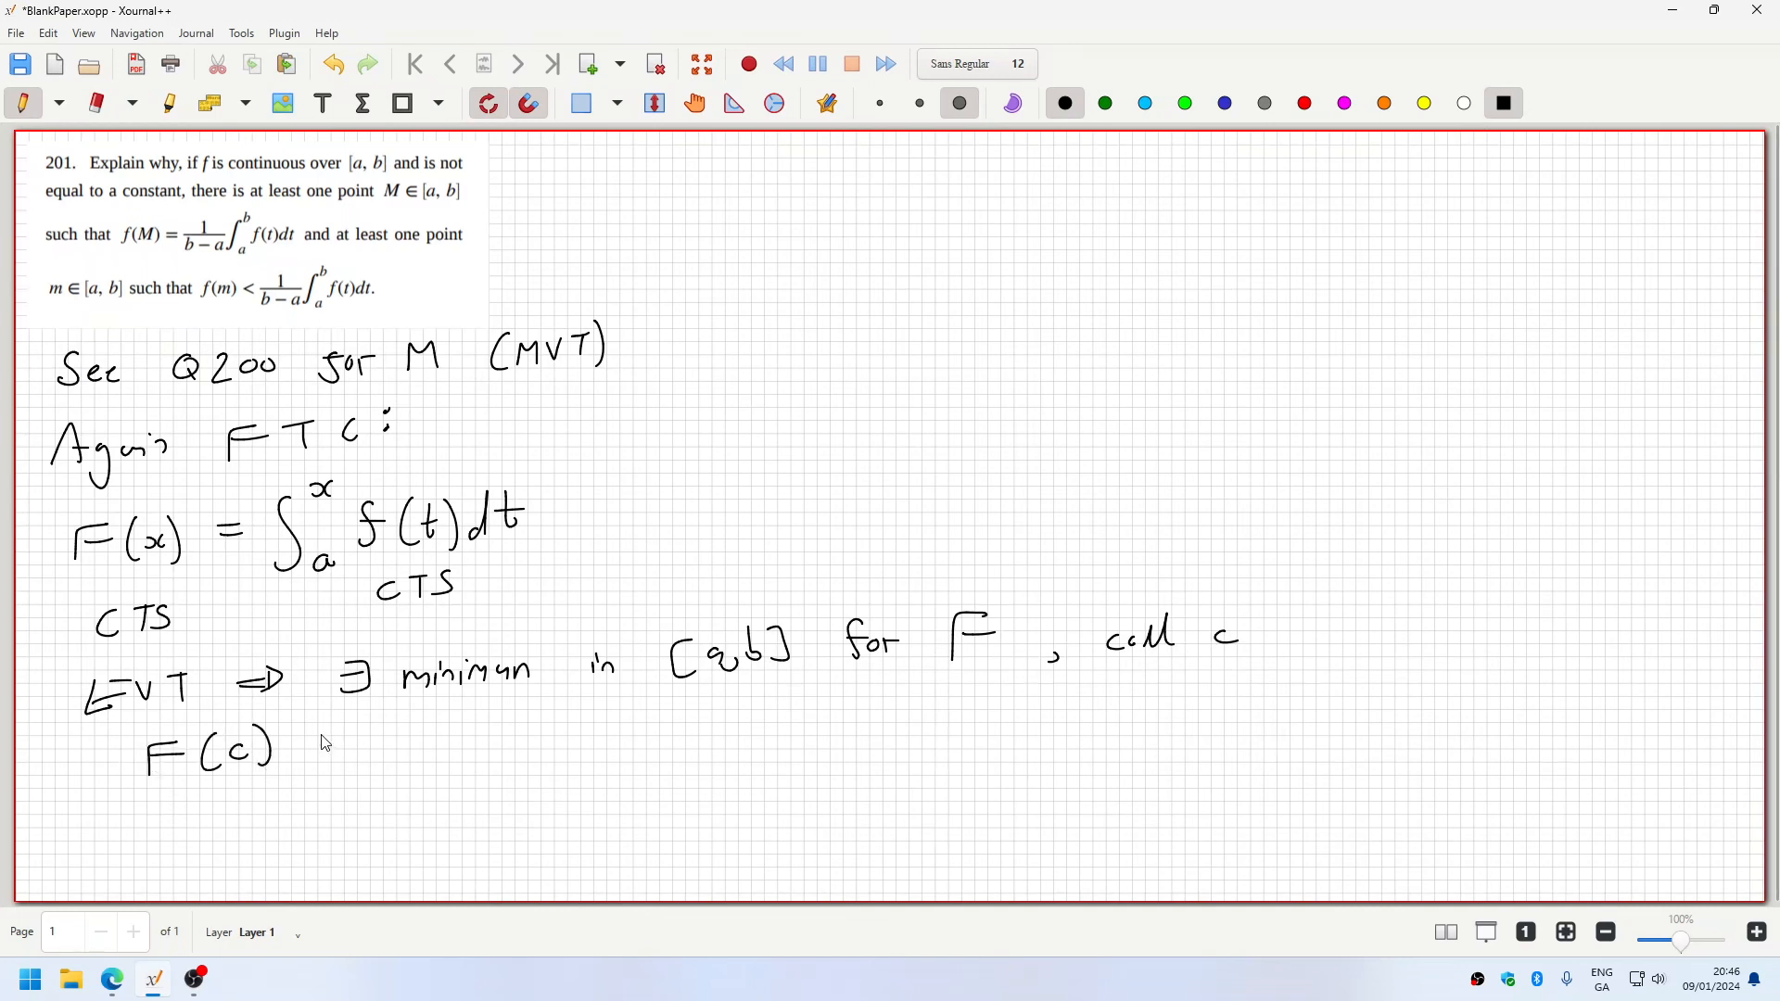
drag(317, 733, 341, 771)
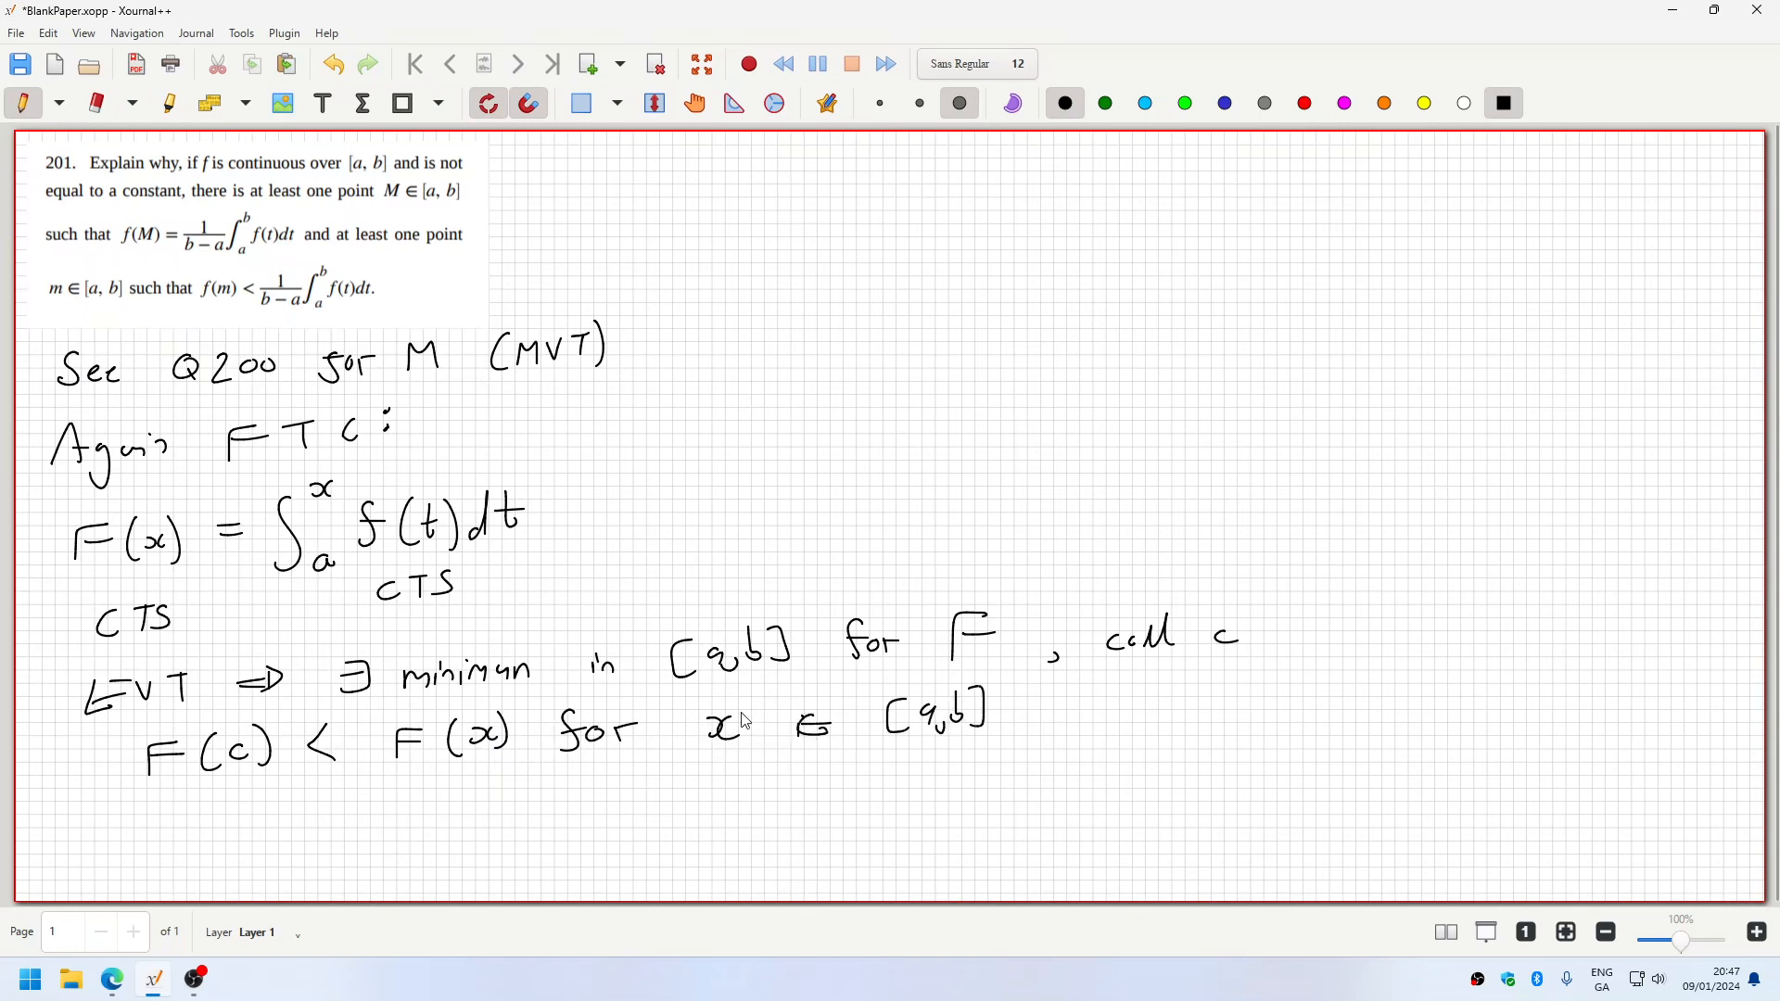
mouse_move(1101, 720)
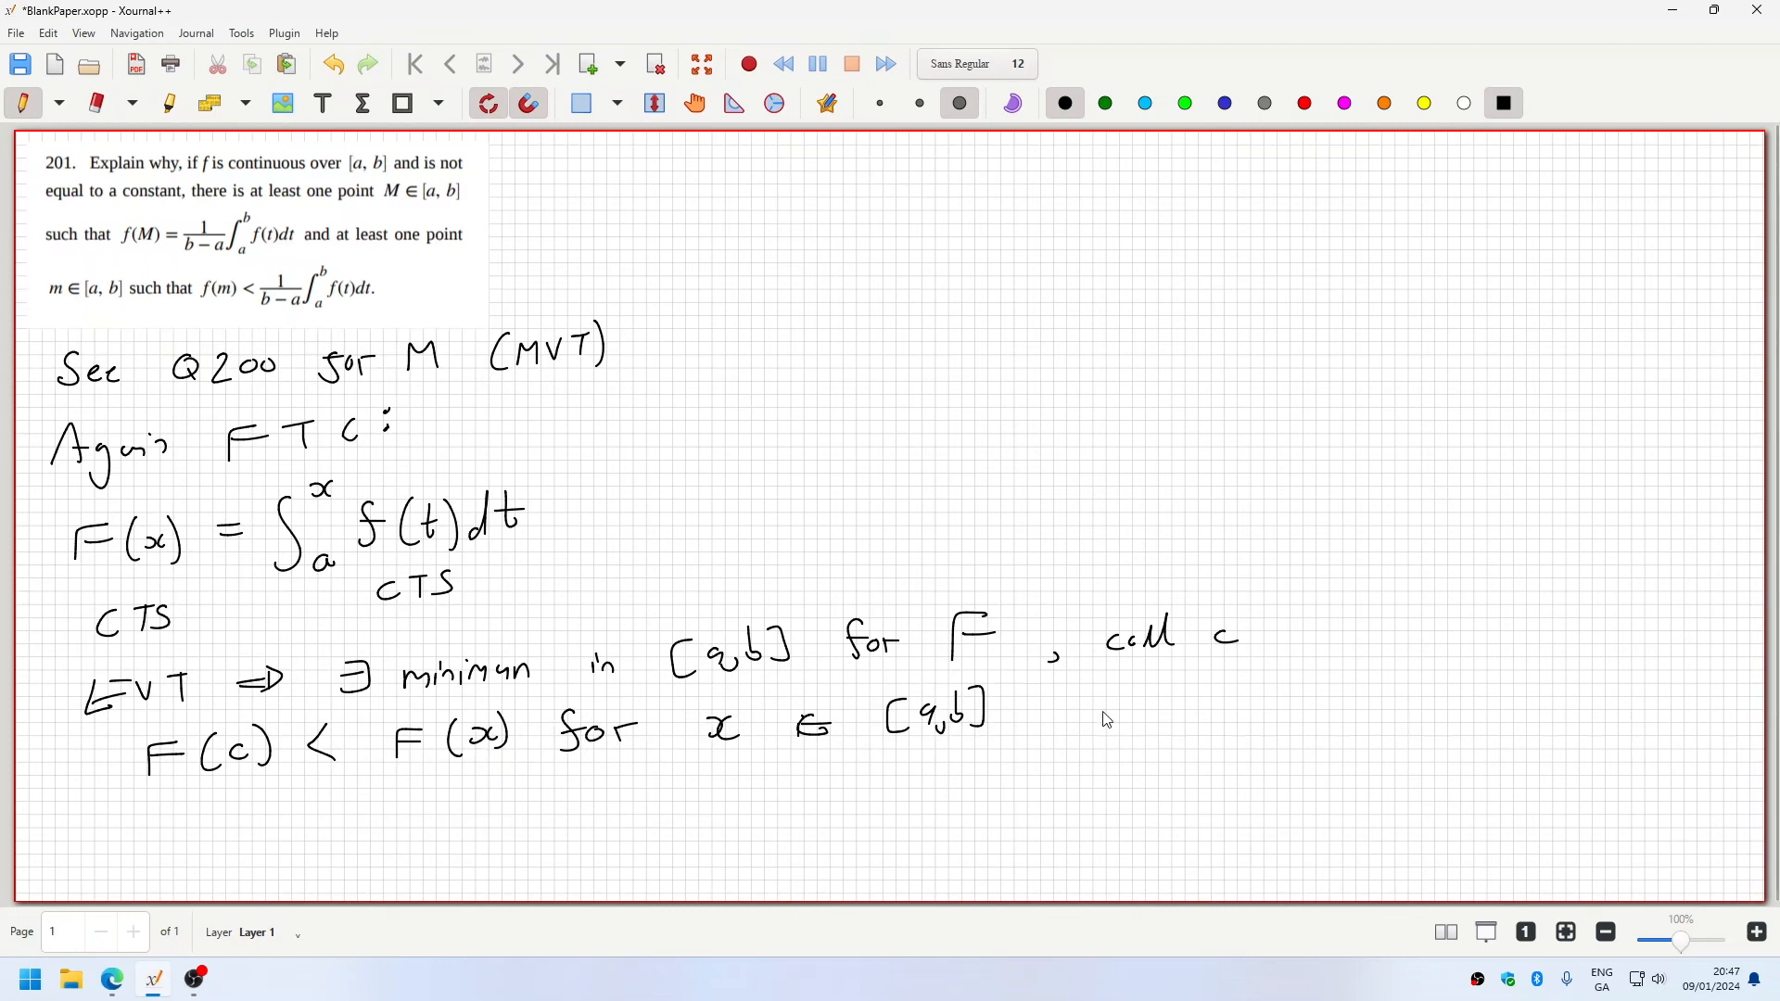
- Add the bracketed remark '(non-constant)' after the inequality
drag(1085, 691, 1130, 744)
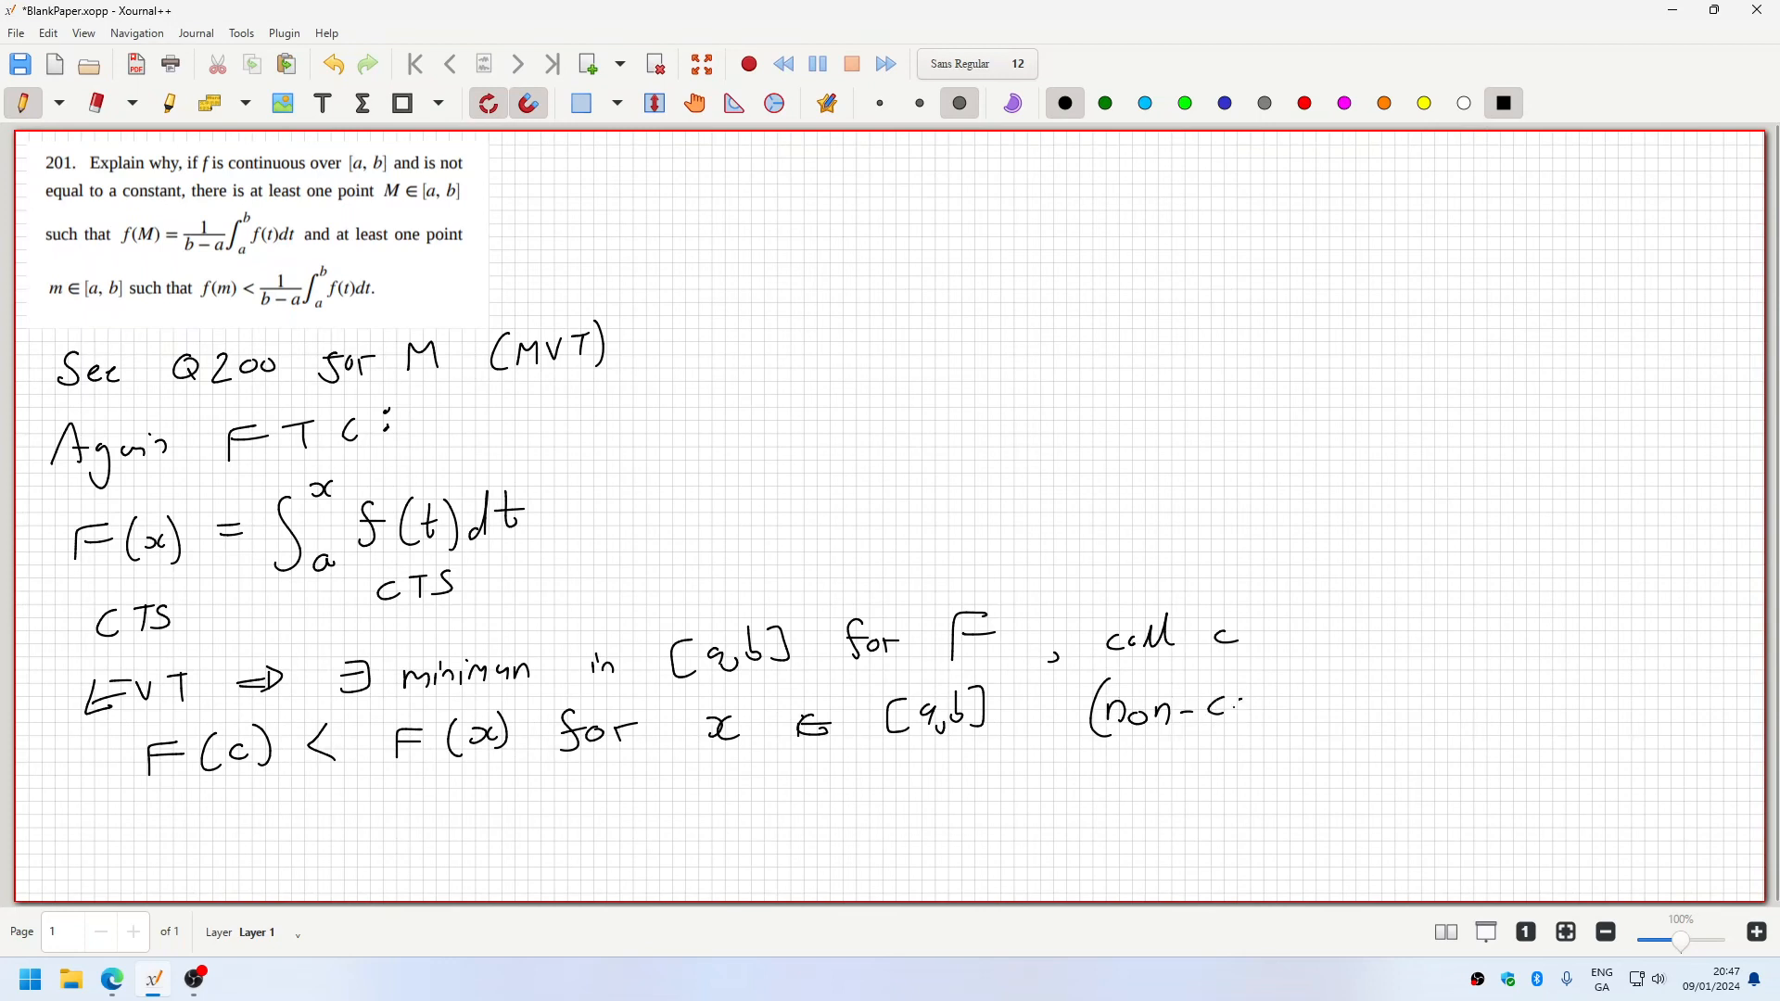
drag(1237, 705, 1305, 691)
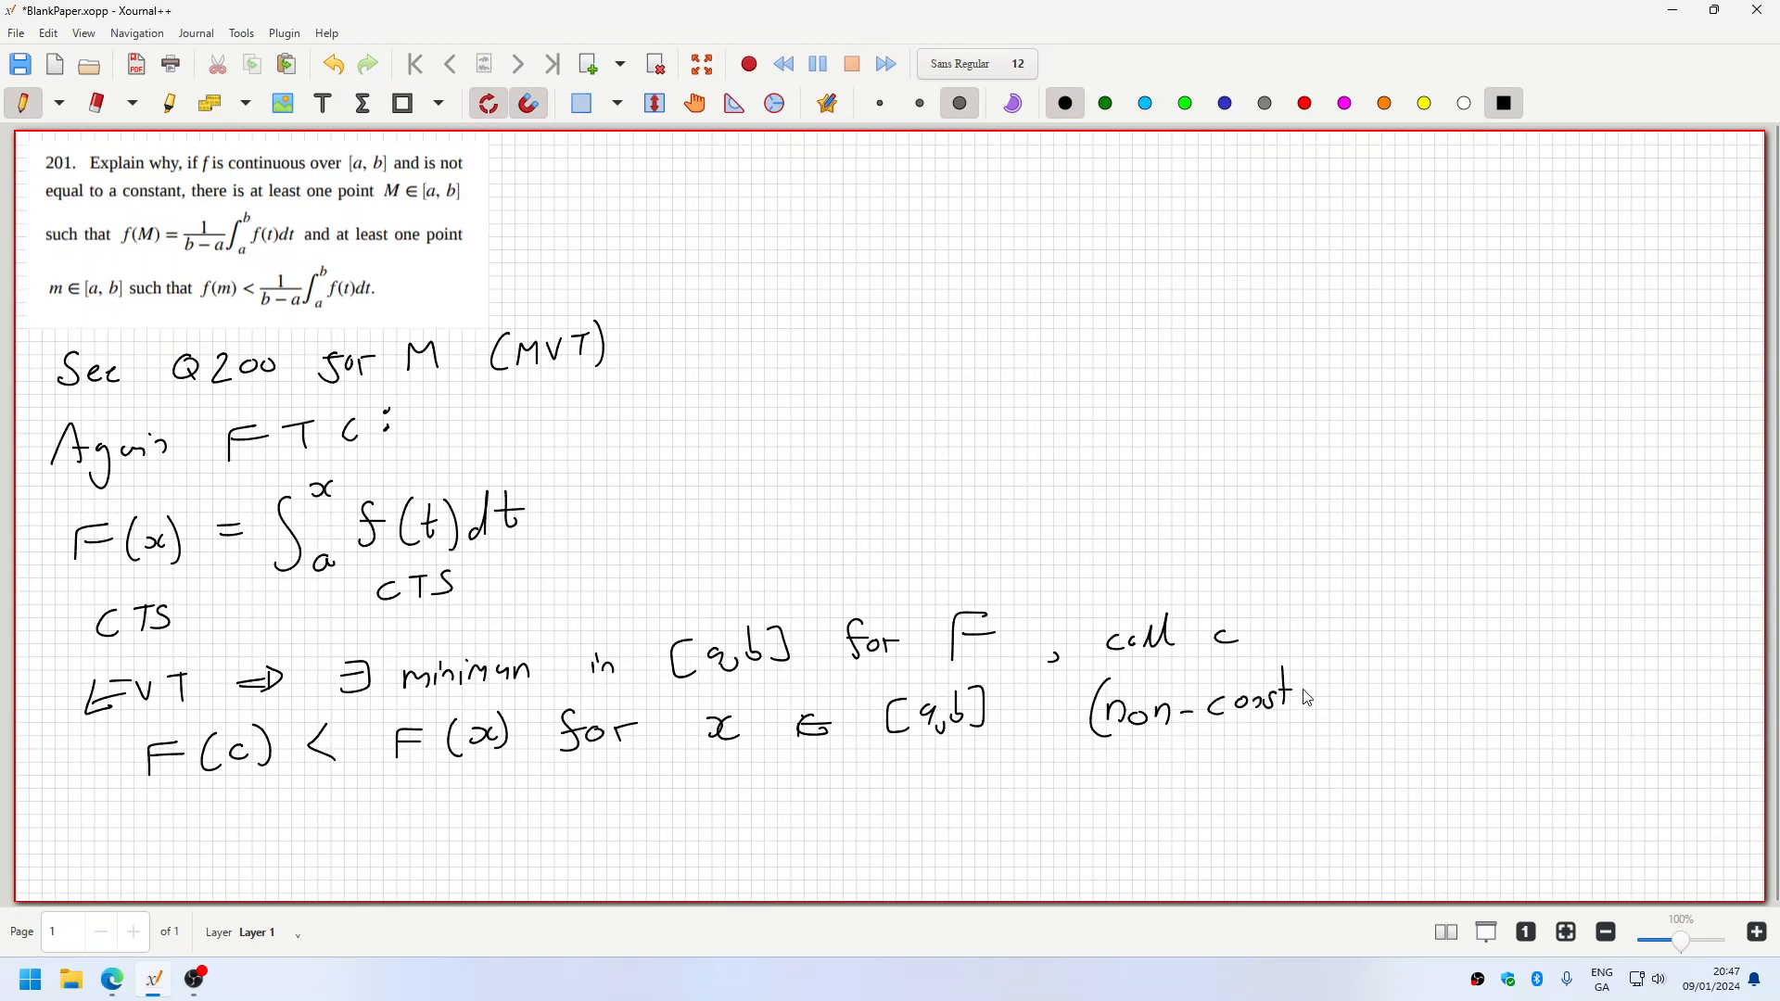
drag(1294, 692, 1346, 705)
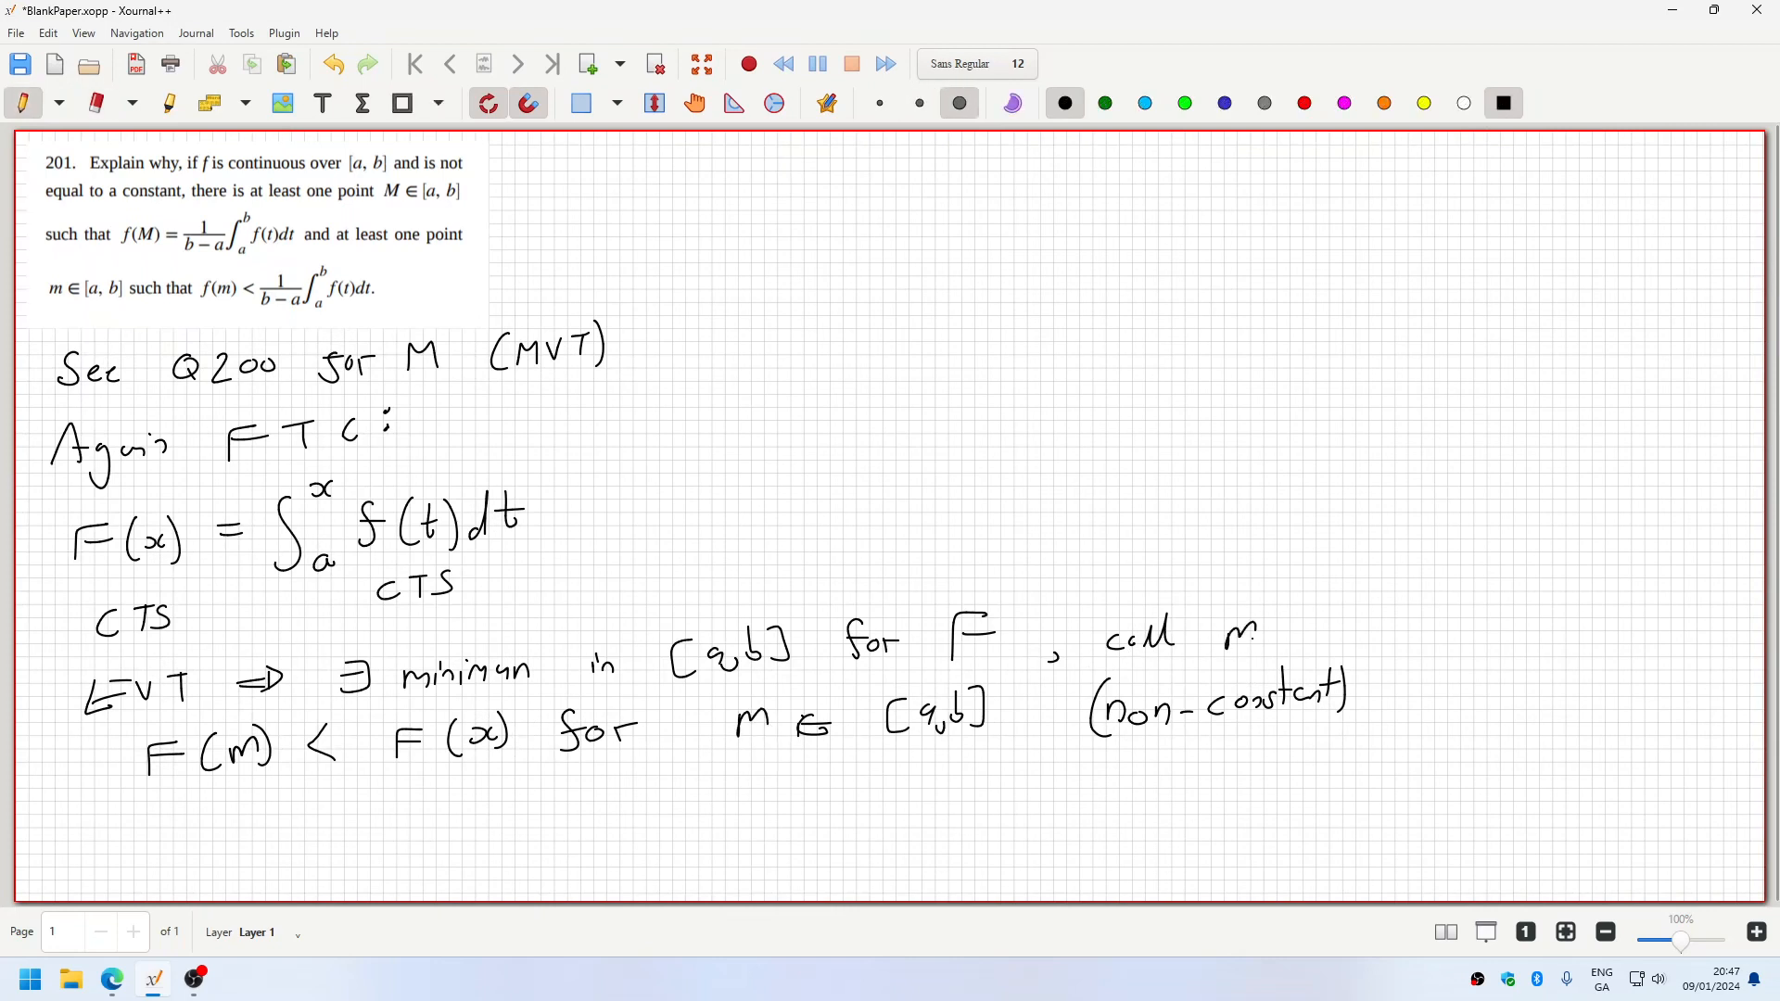
mouse_move(182, 823)
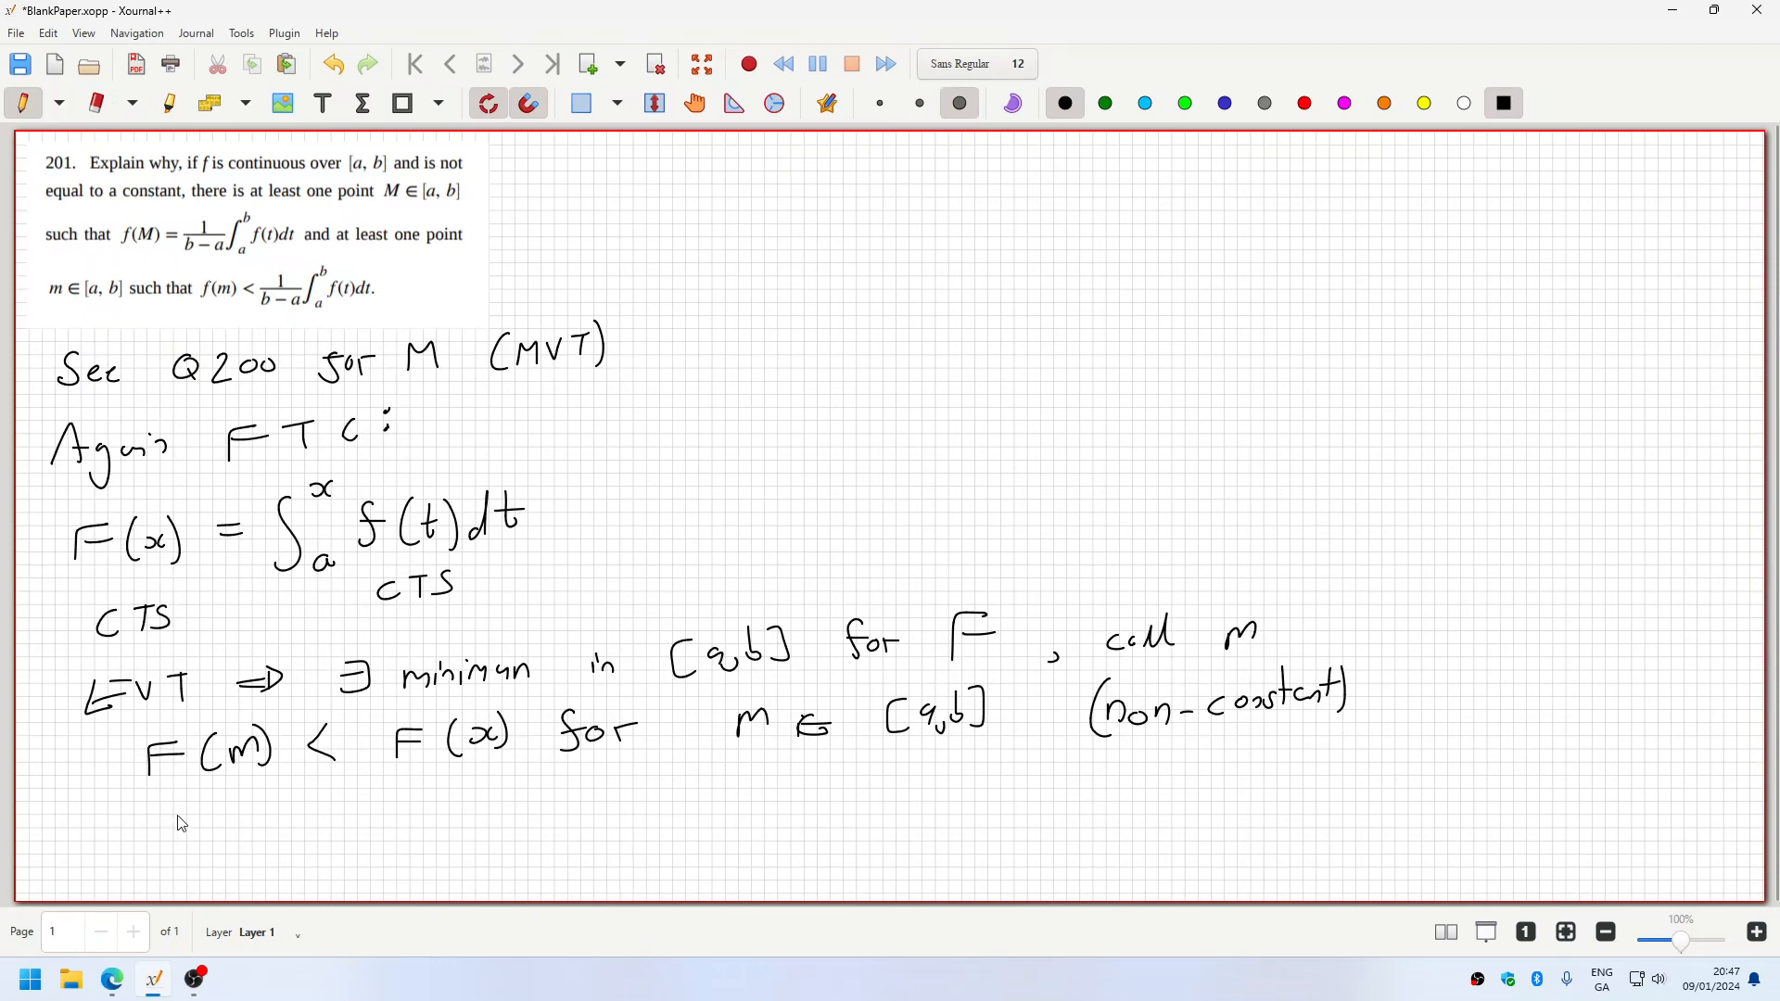
mouse_move(252, 453)
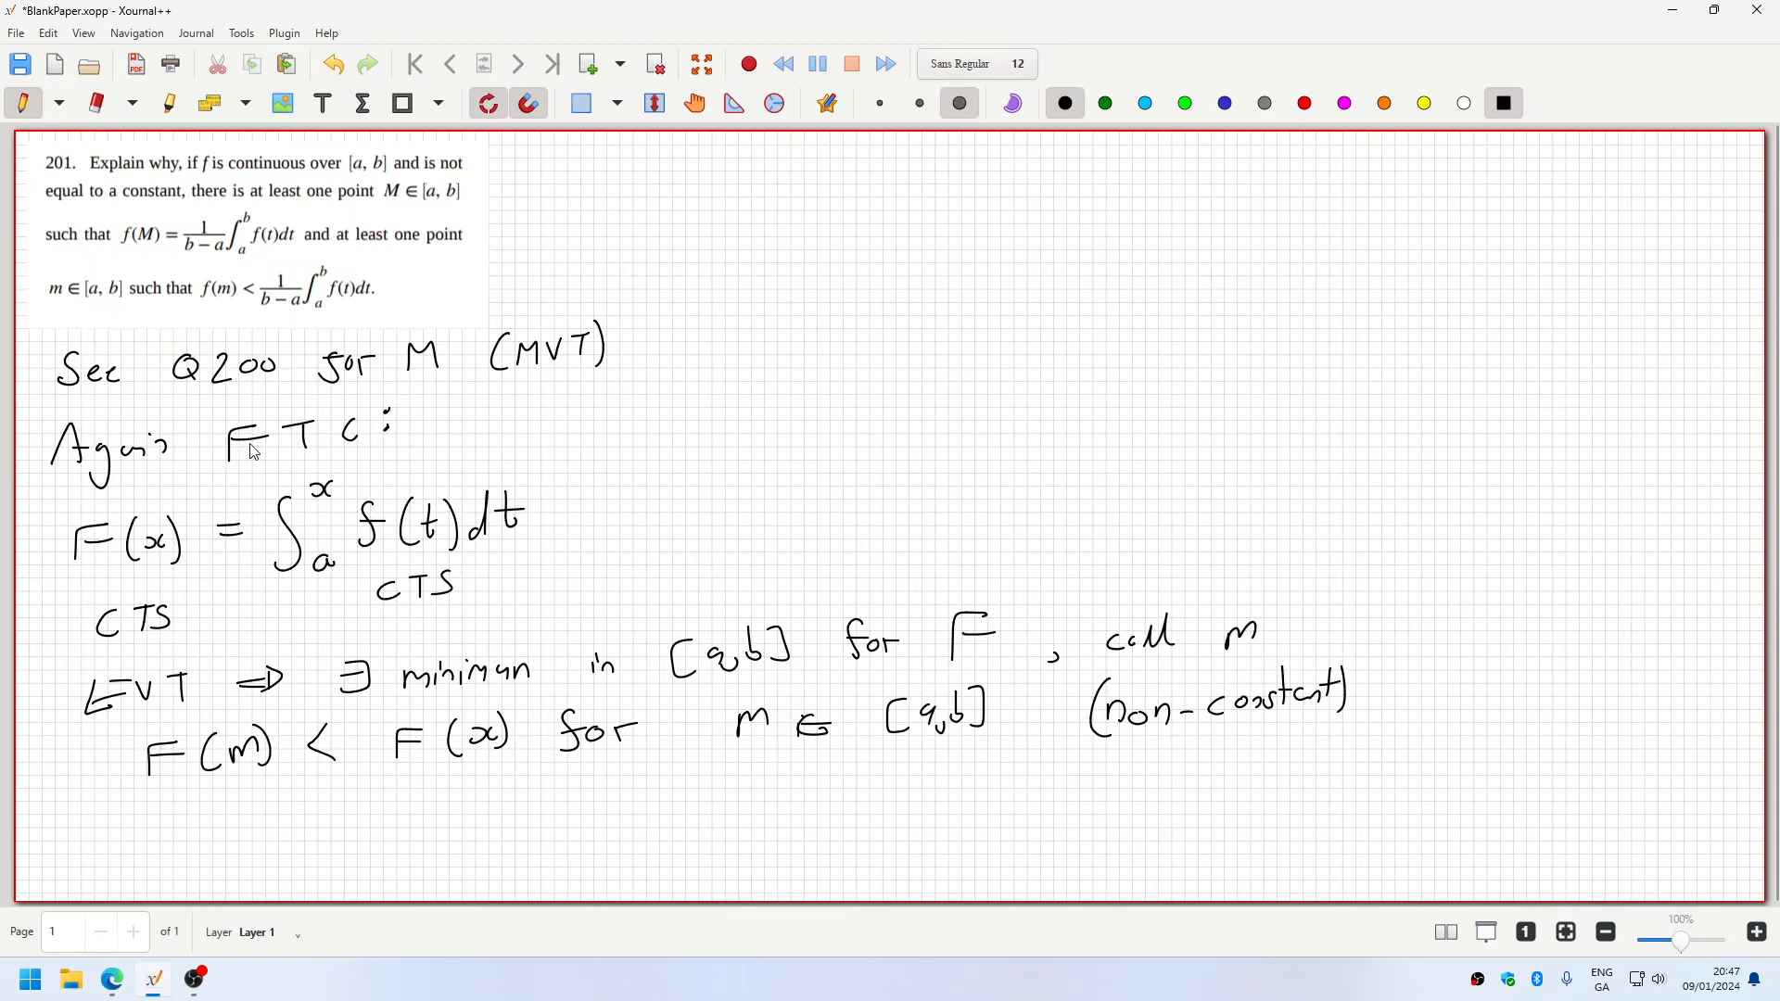
mouse_move(212, 301)
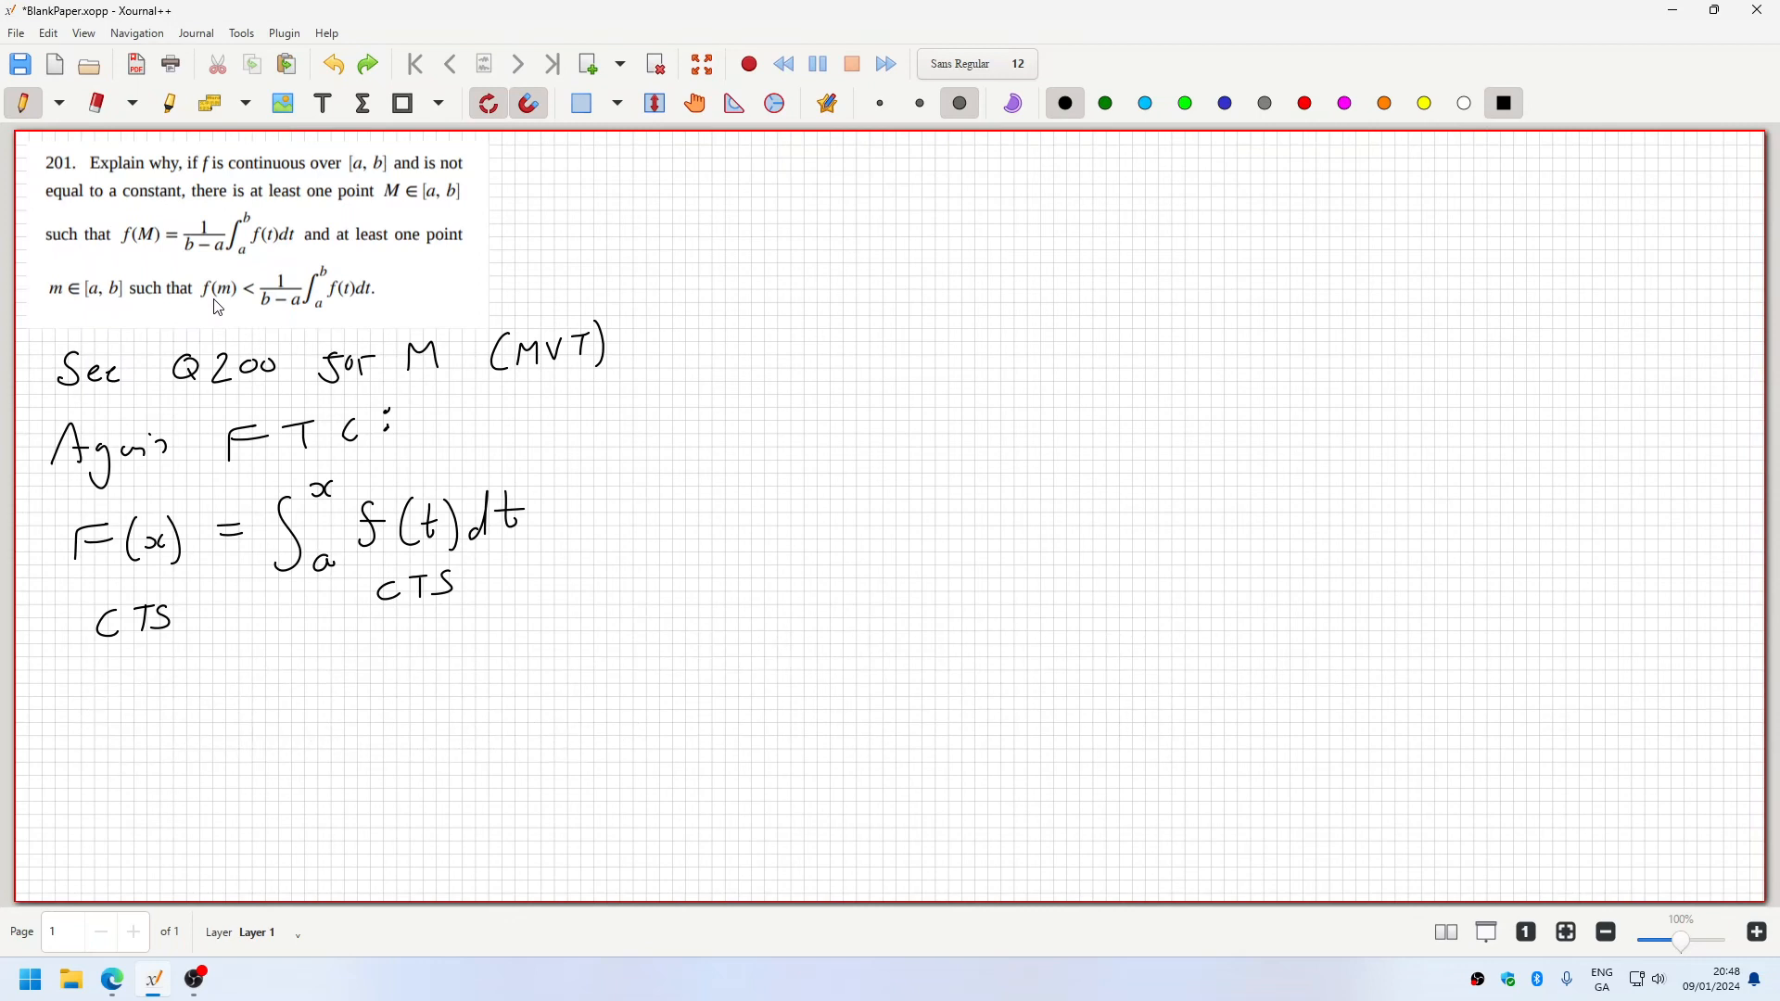
mouse_move(197, 175)
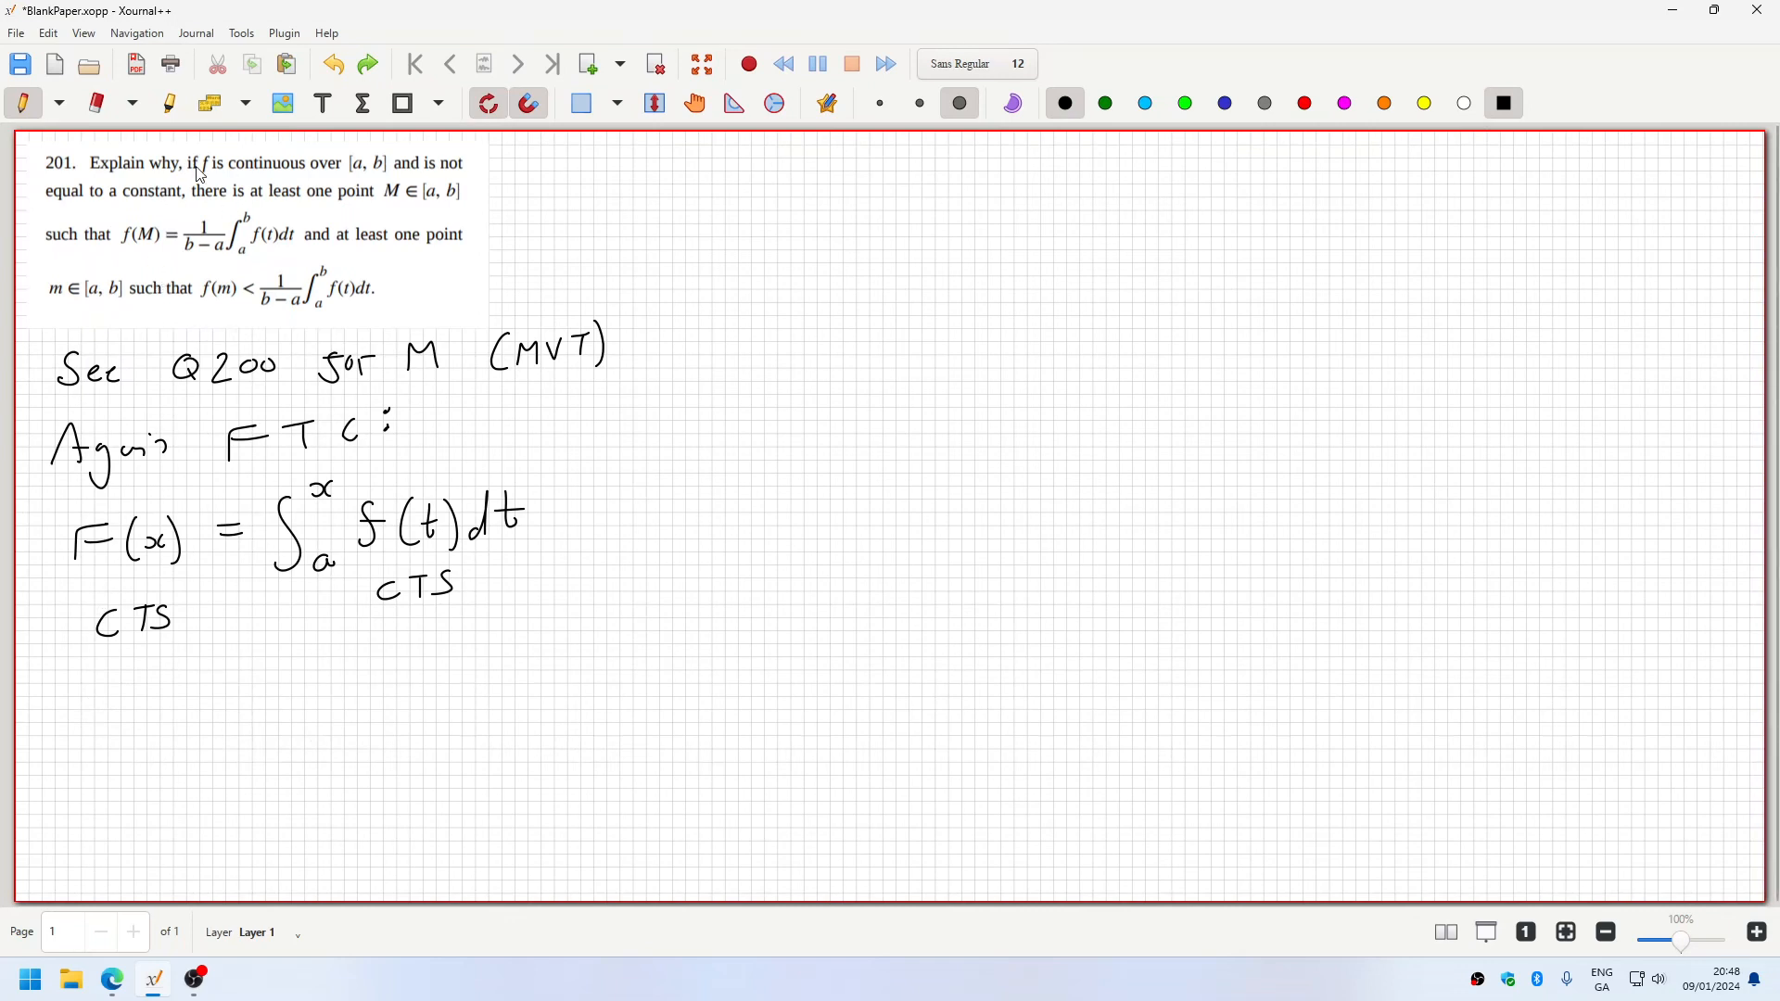
mouse_move(156, 771)
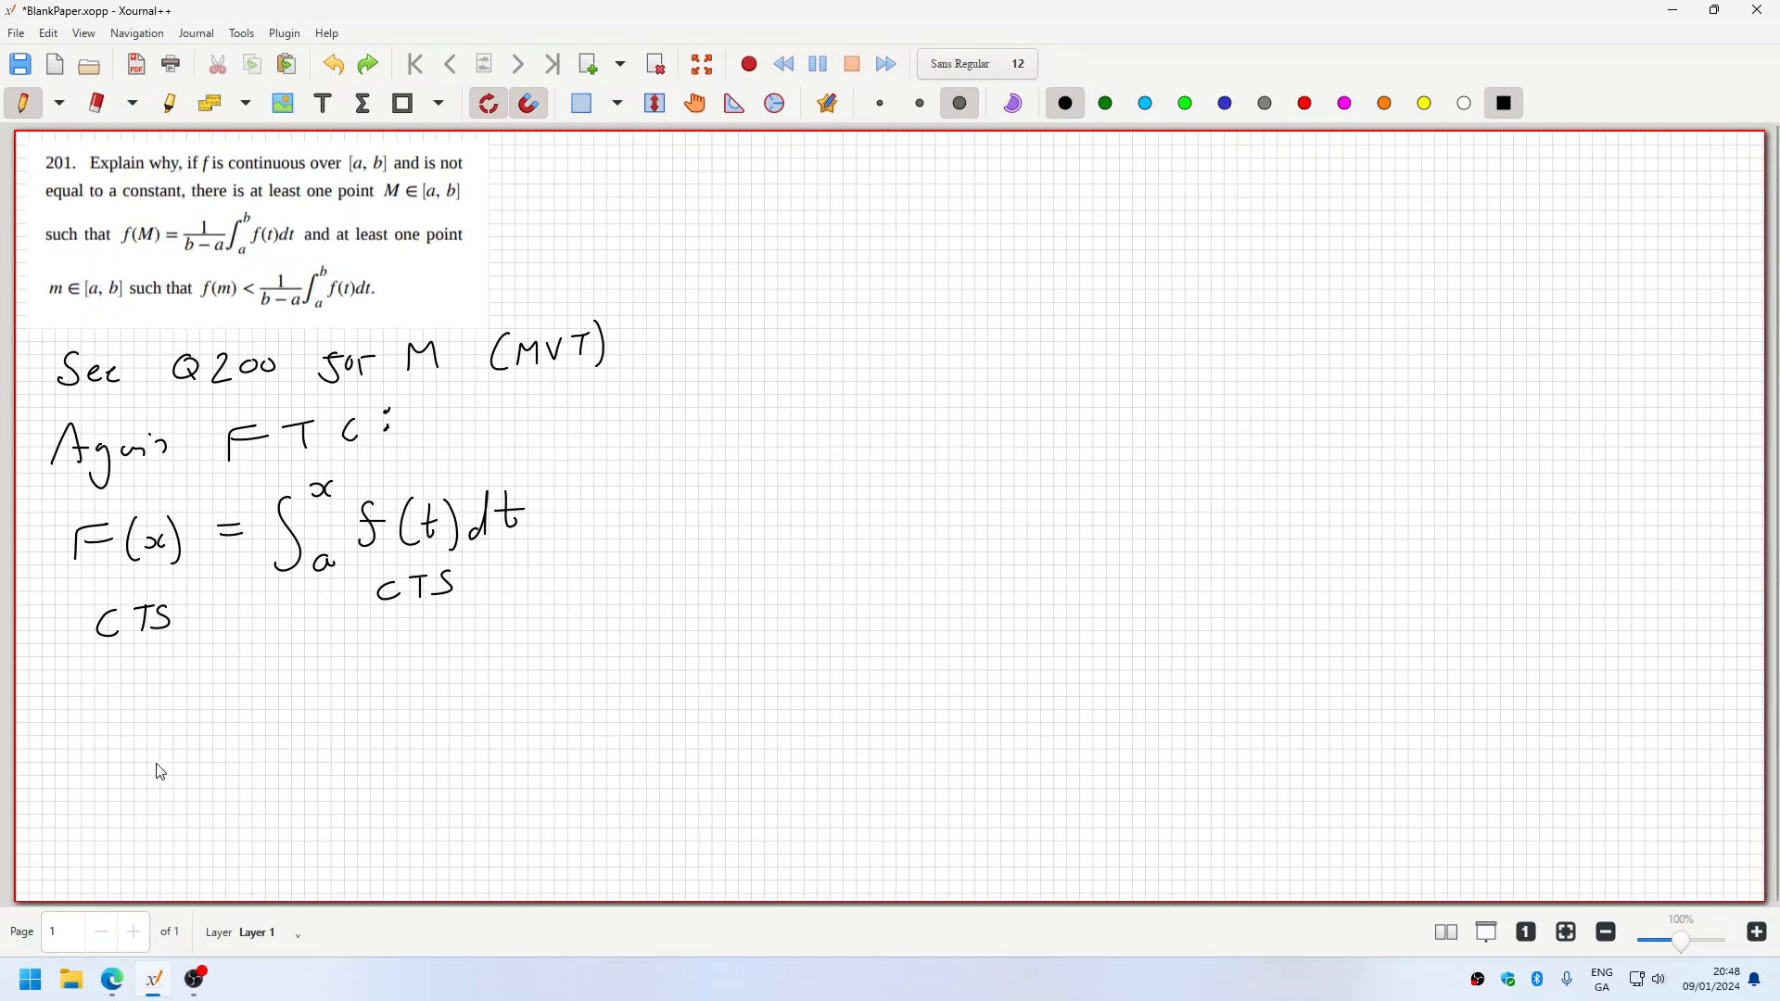
mouse_move(147, 694)
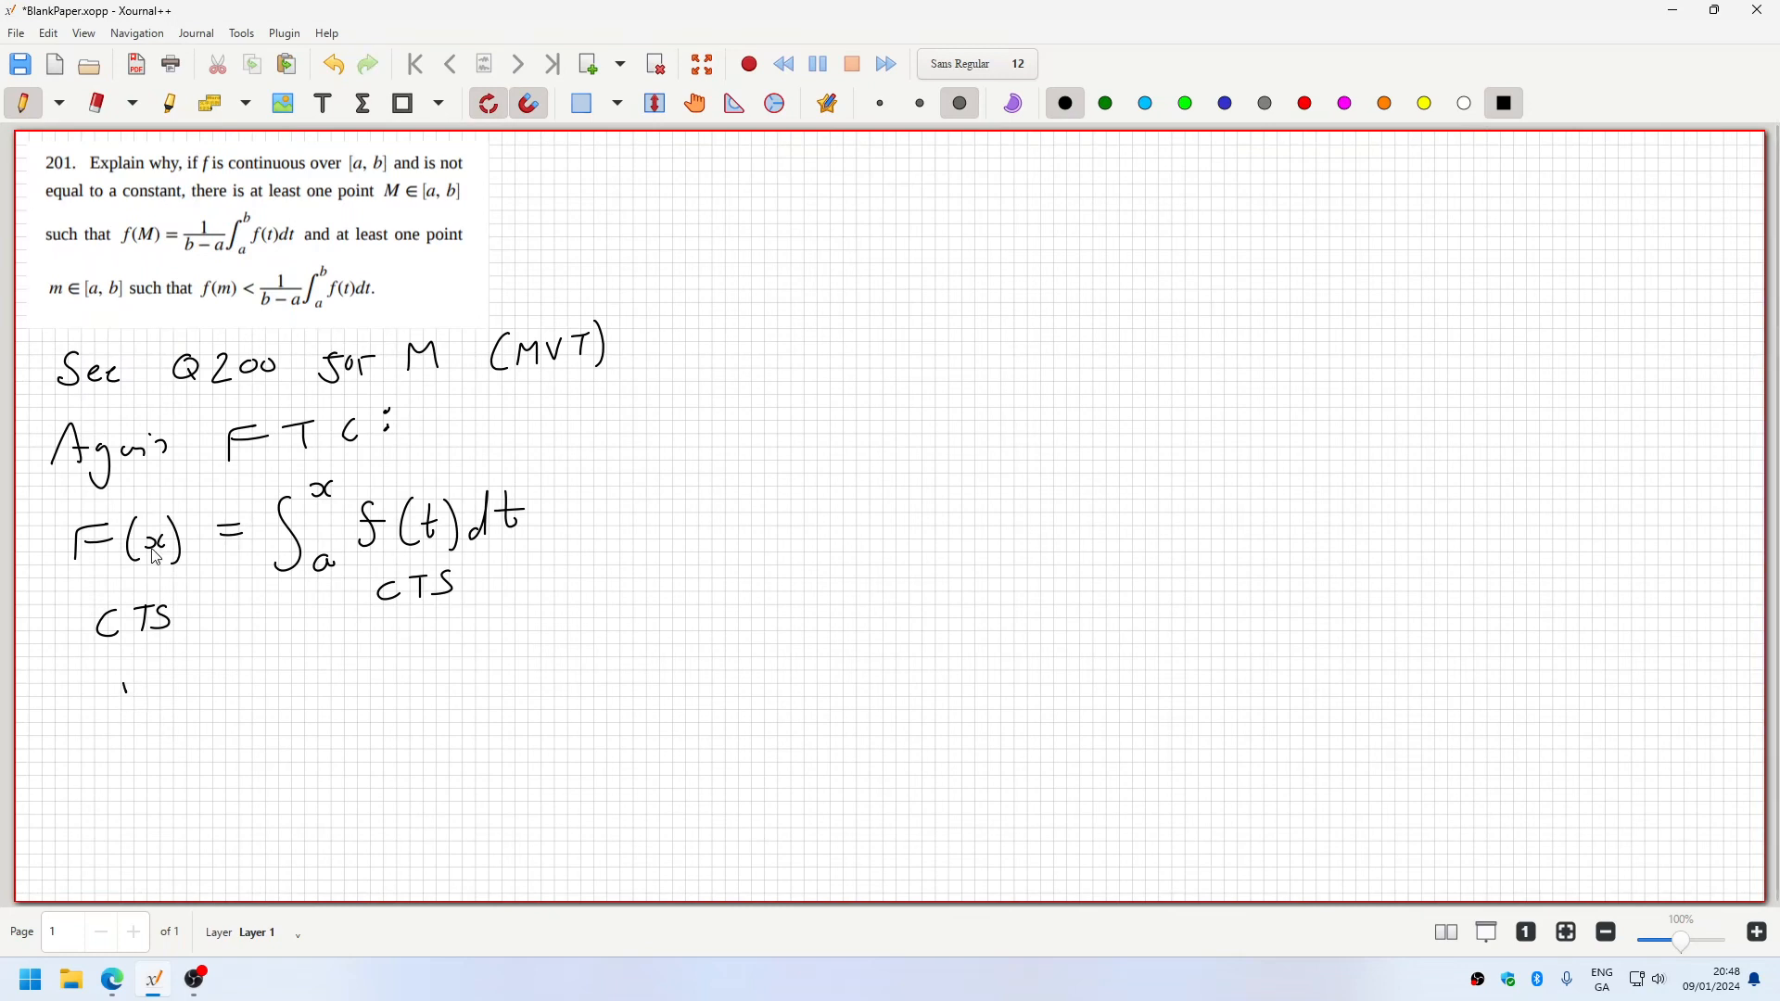
mouse_move(294, 235)
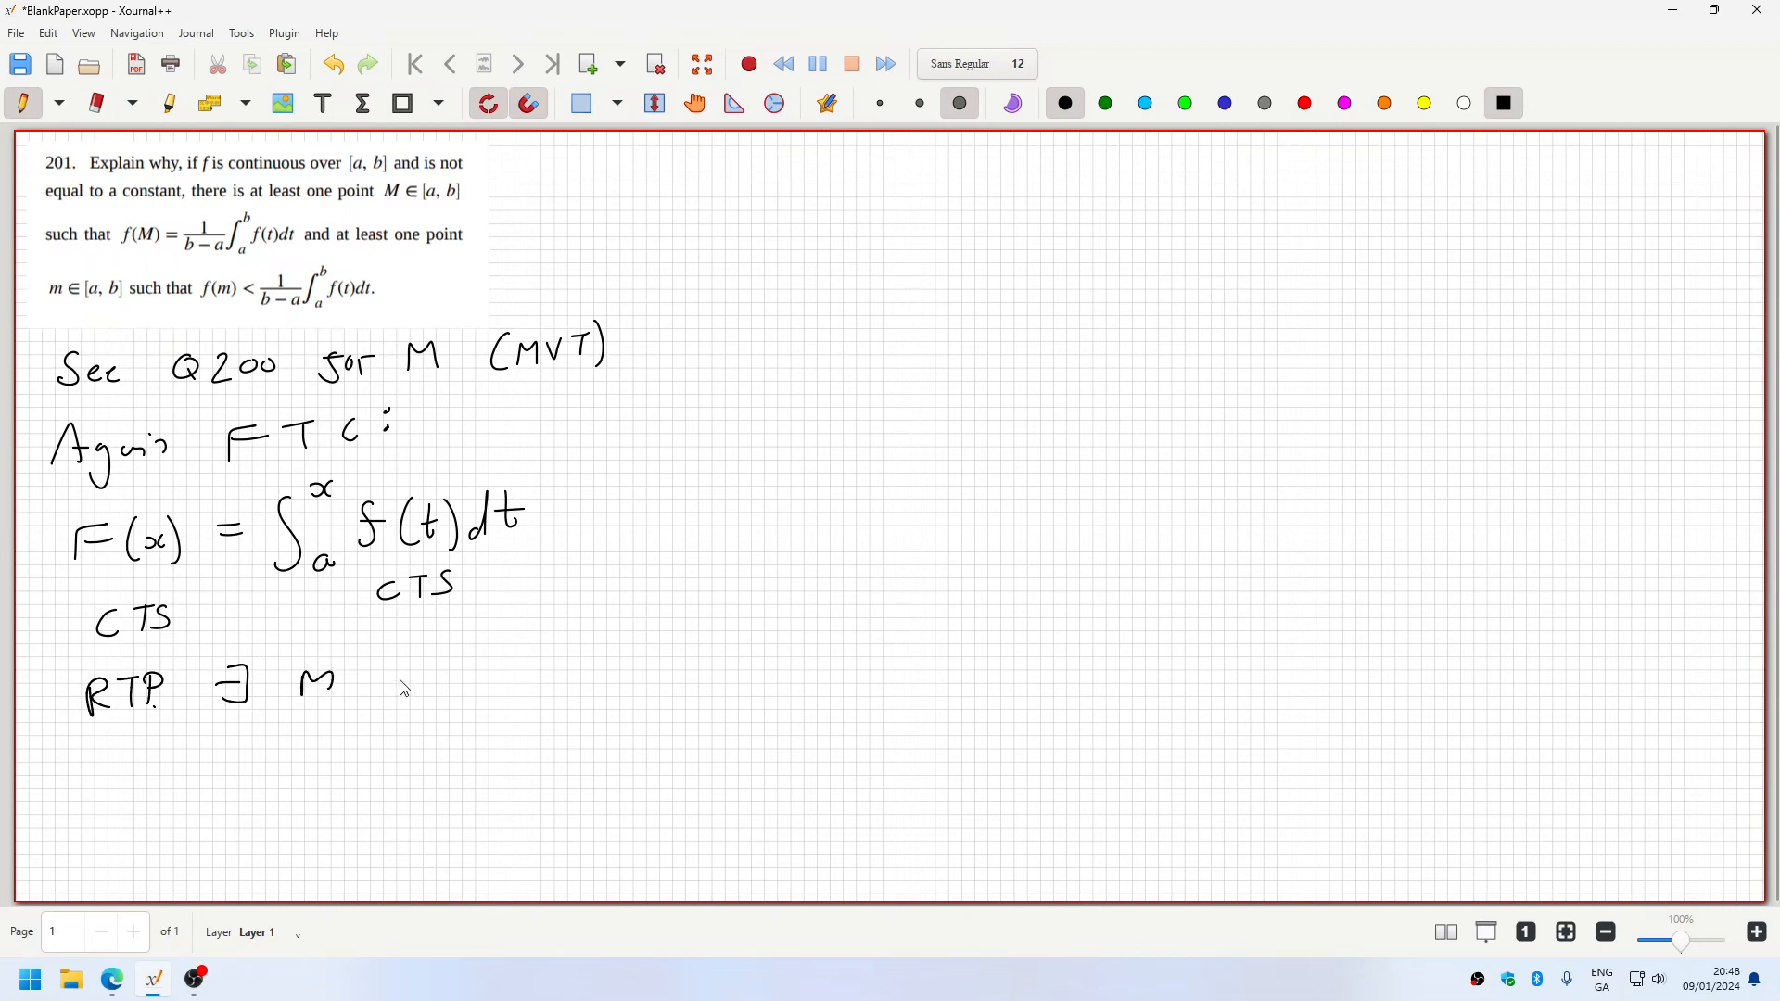
- Handwrite "st f(m) < 1/(b−a)∫f(t)dt = f(M)" to complete the statement to prove
drag(386, 670, 443, 670)
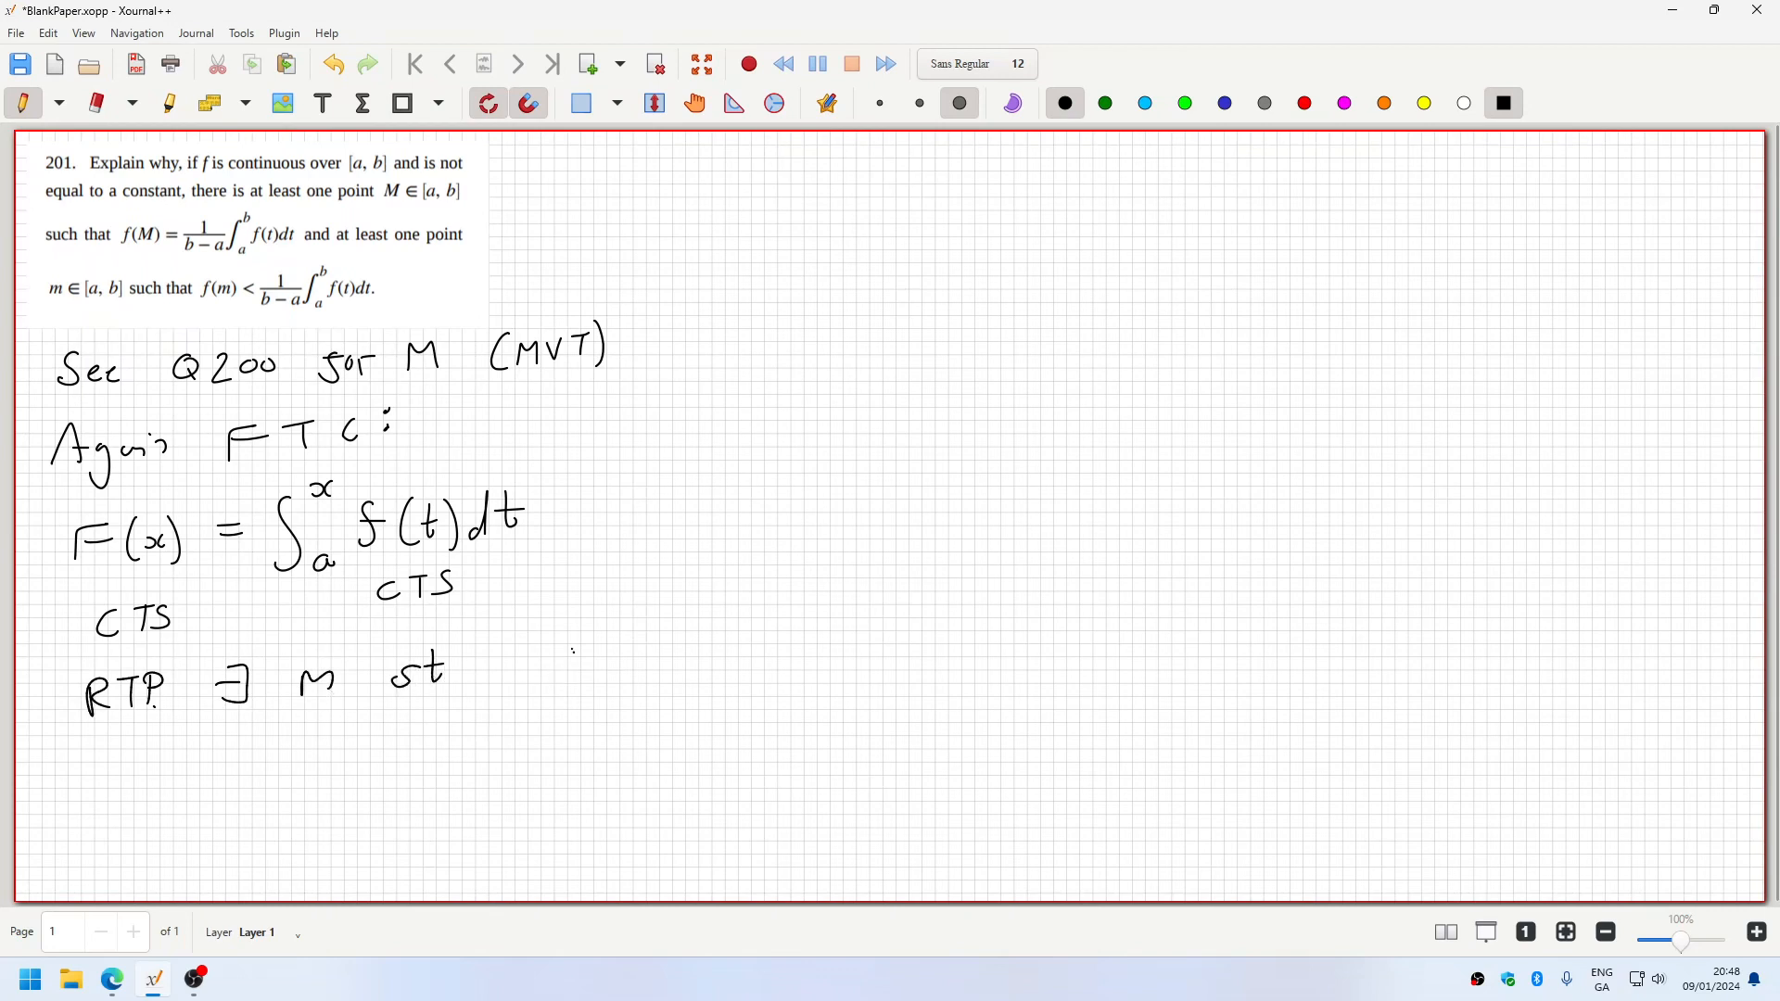
drag(550, 669, 669, 670)
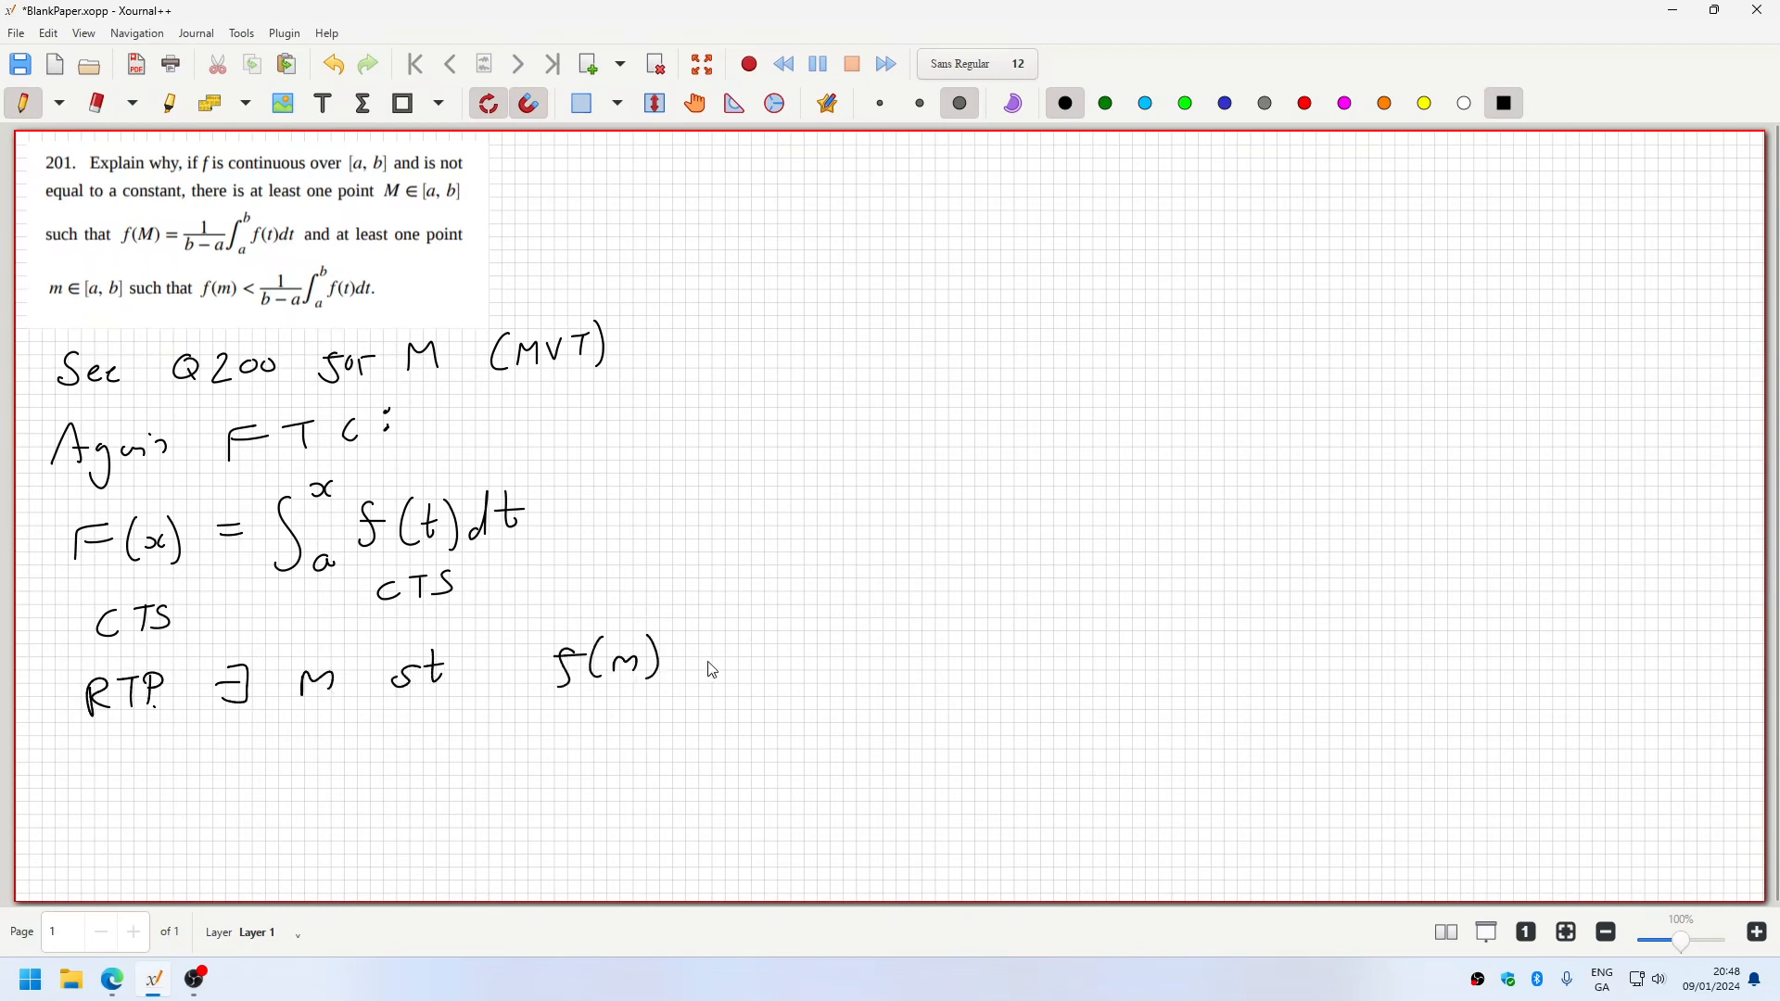
drag(738, 642, 705, 686)
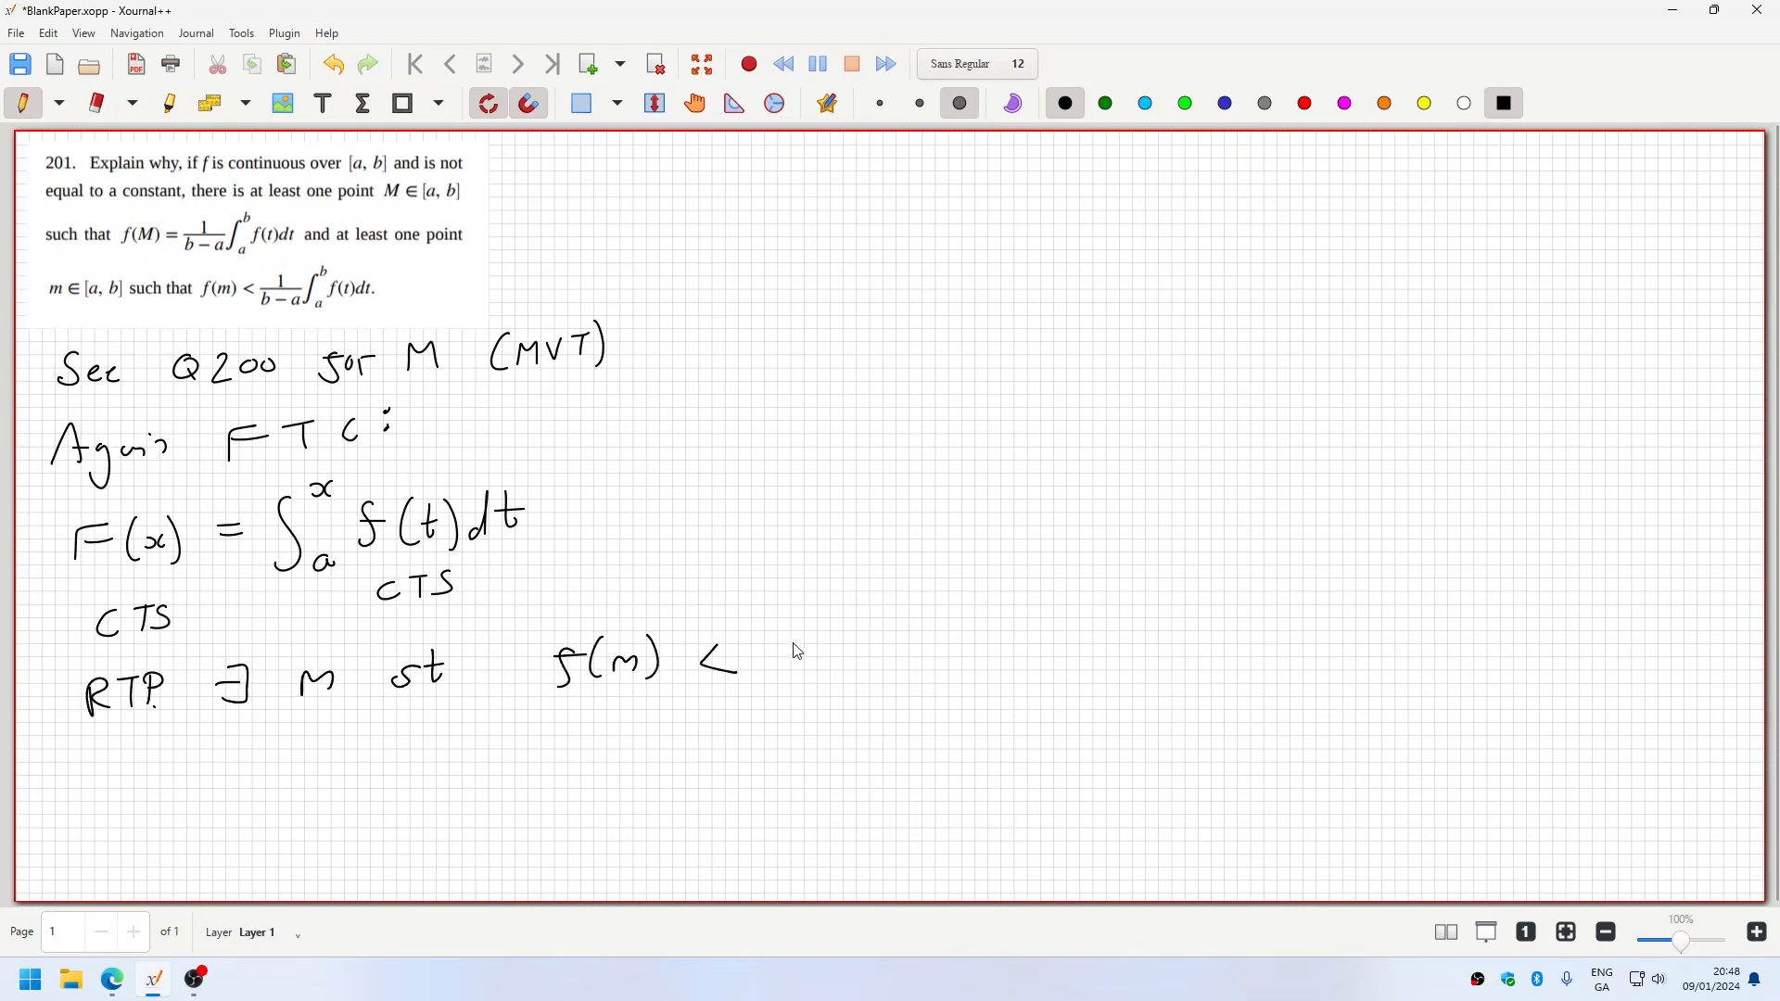
drag(795, 625, 840, 681)
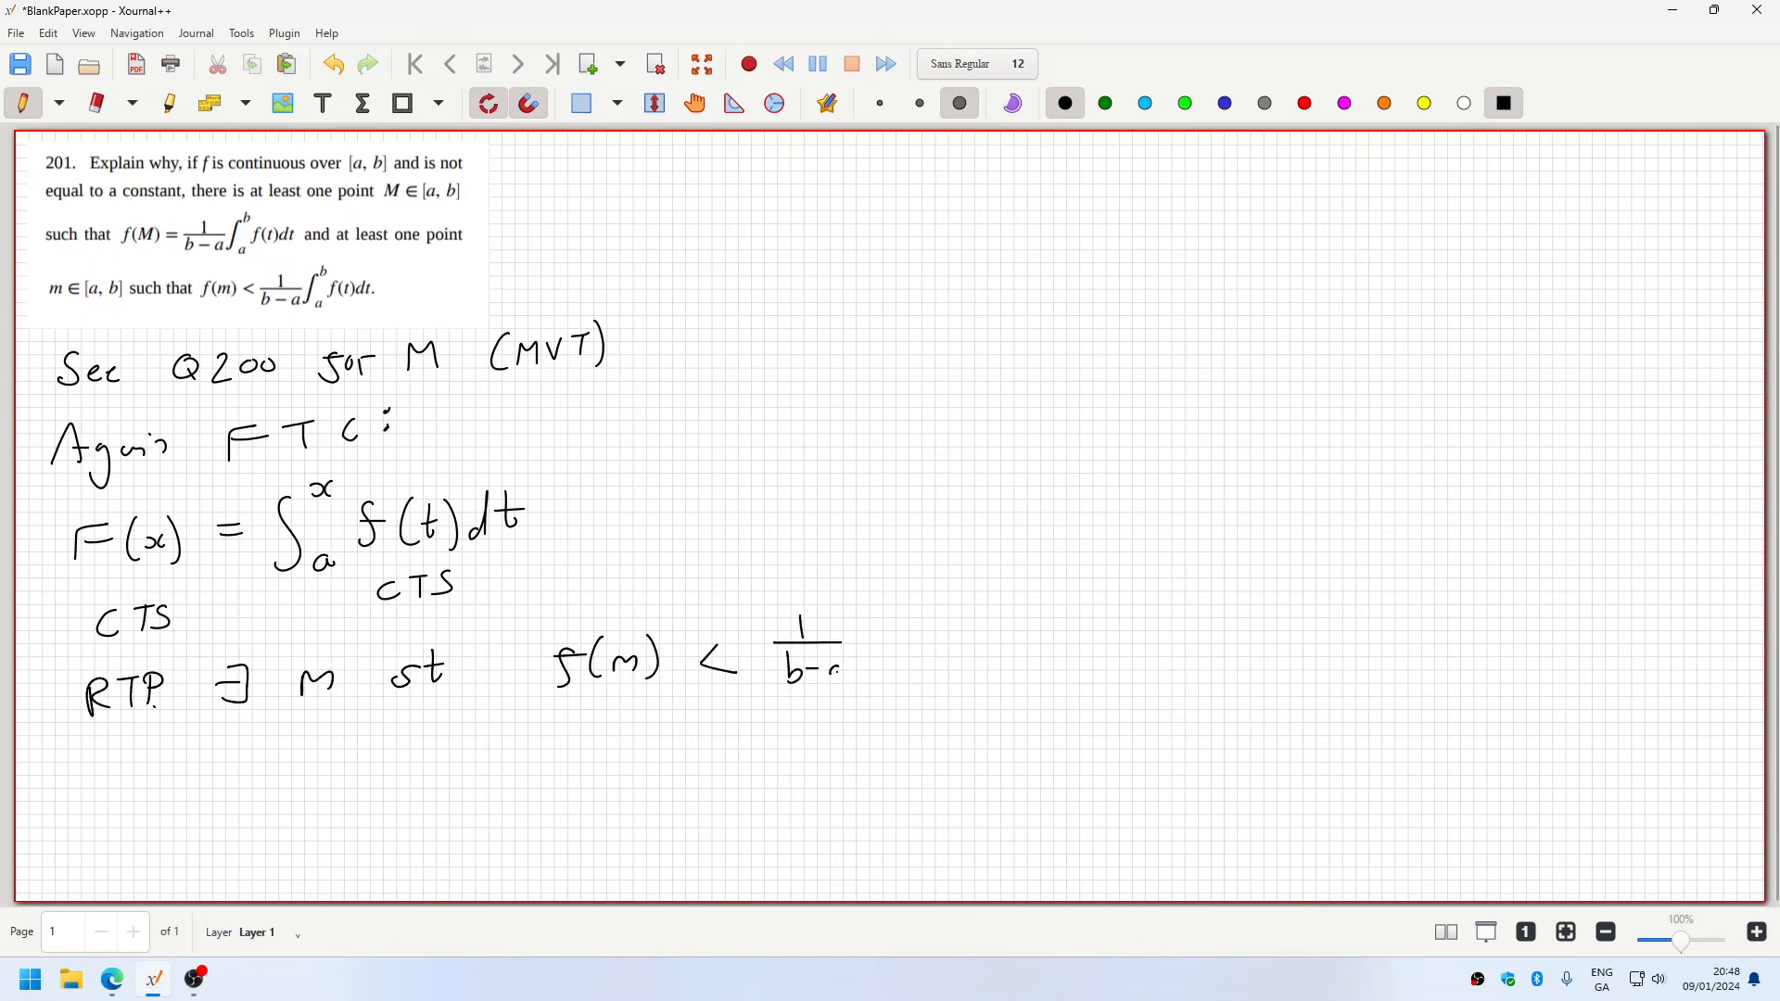
drag(898, 590, 920, 681)
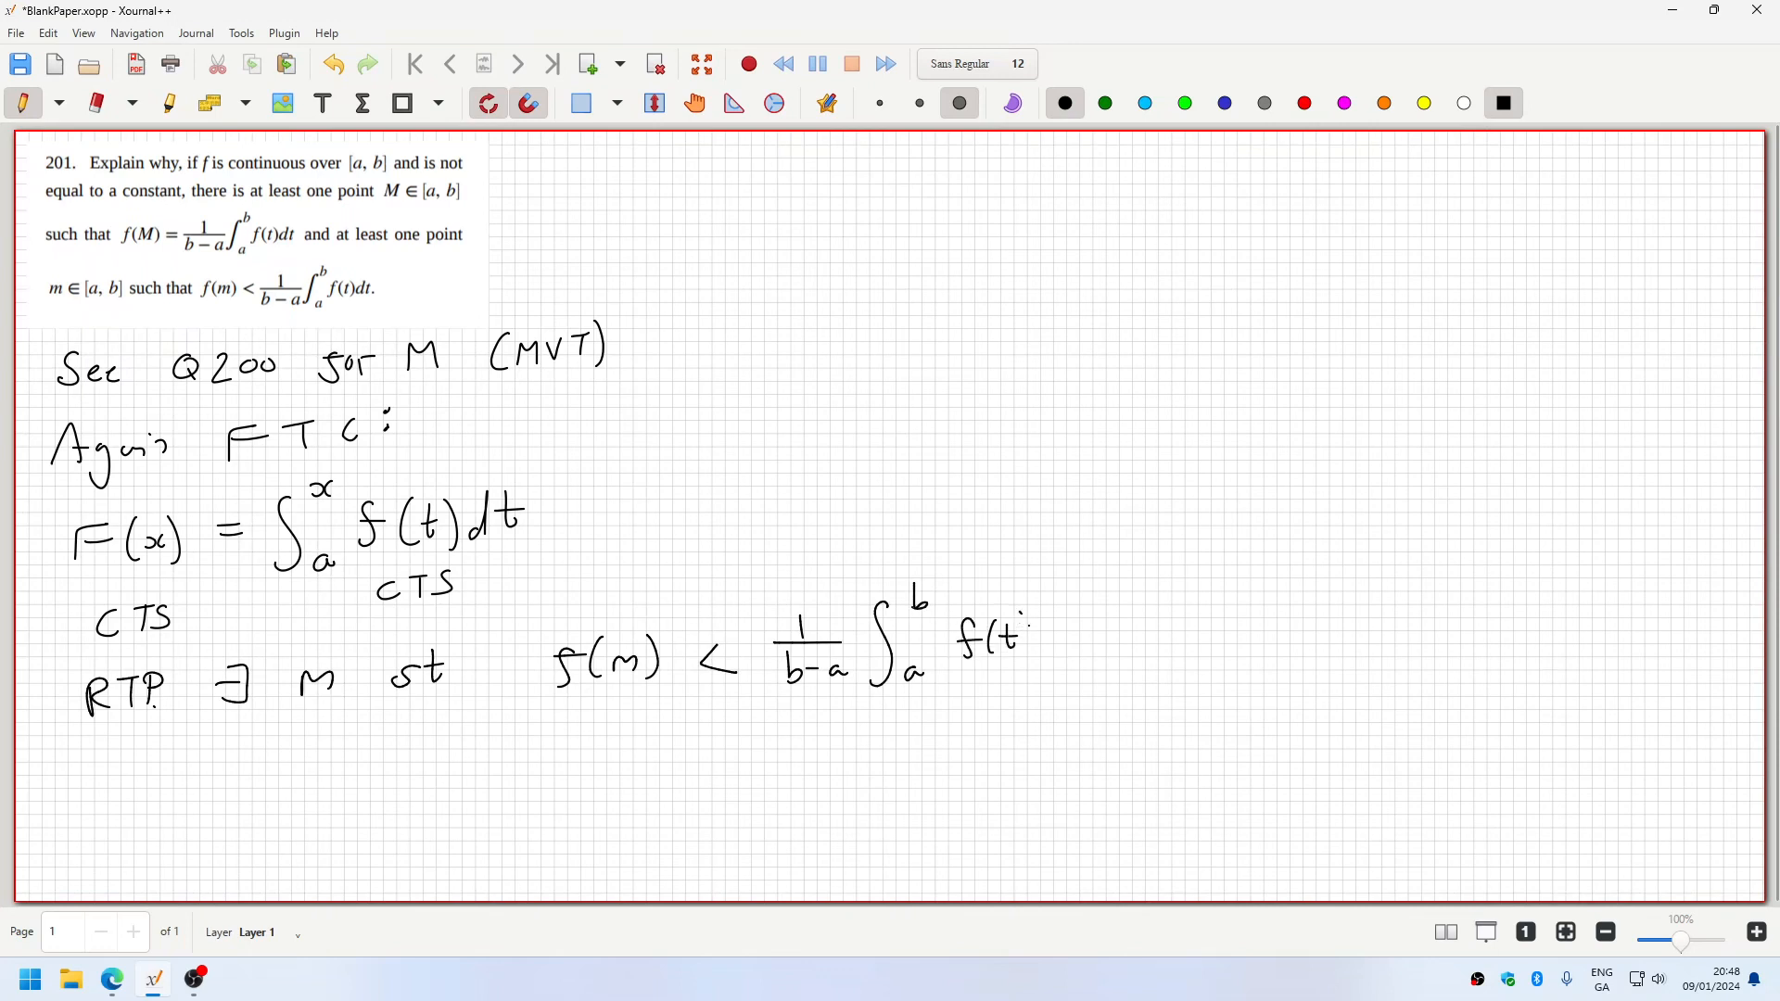
drag(1022, 636, 1113, 637)
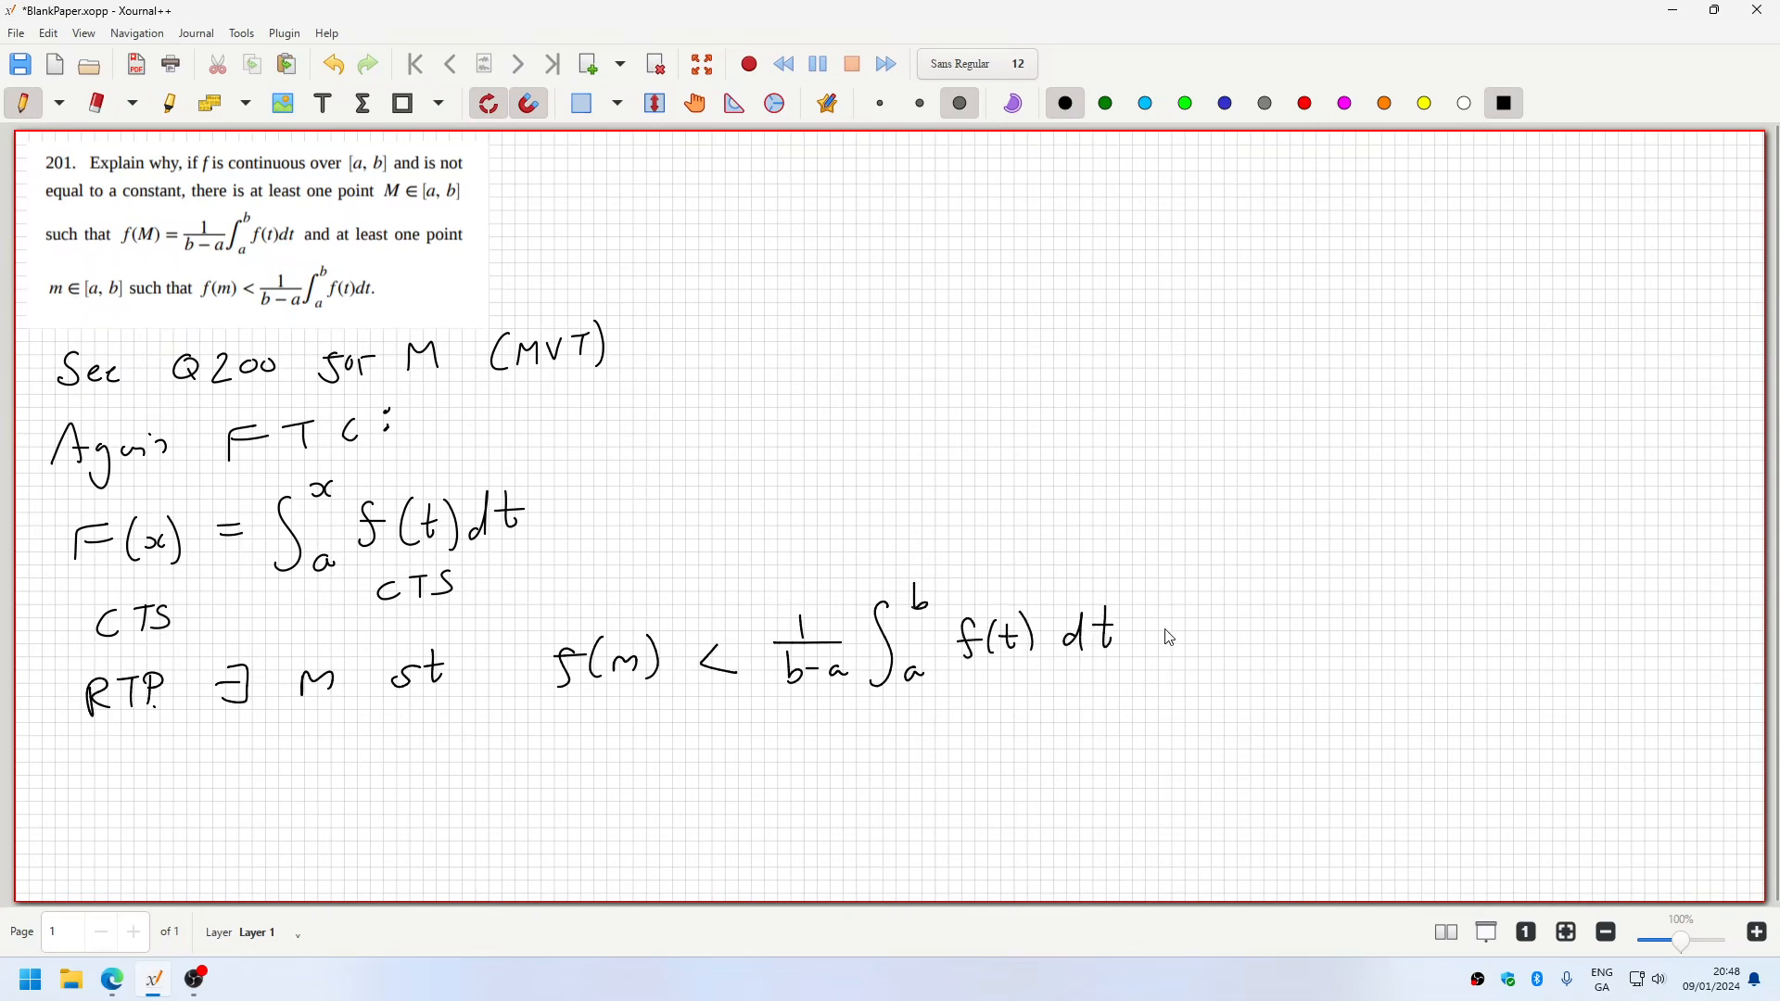
drag(1152, 625, 1193, 637)
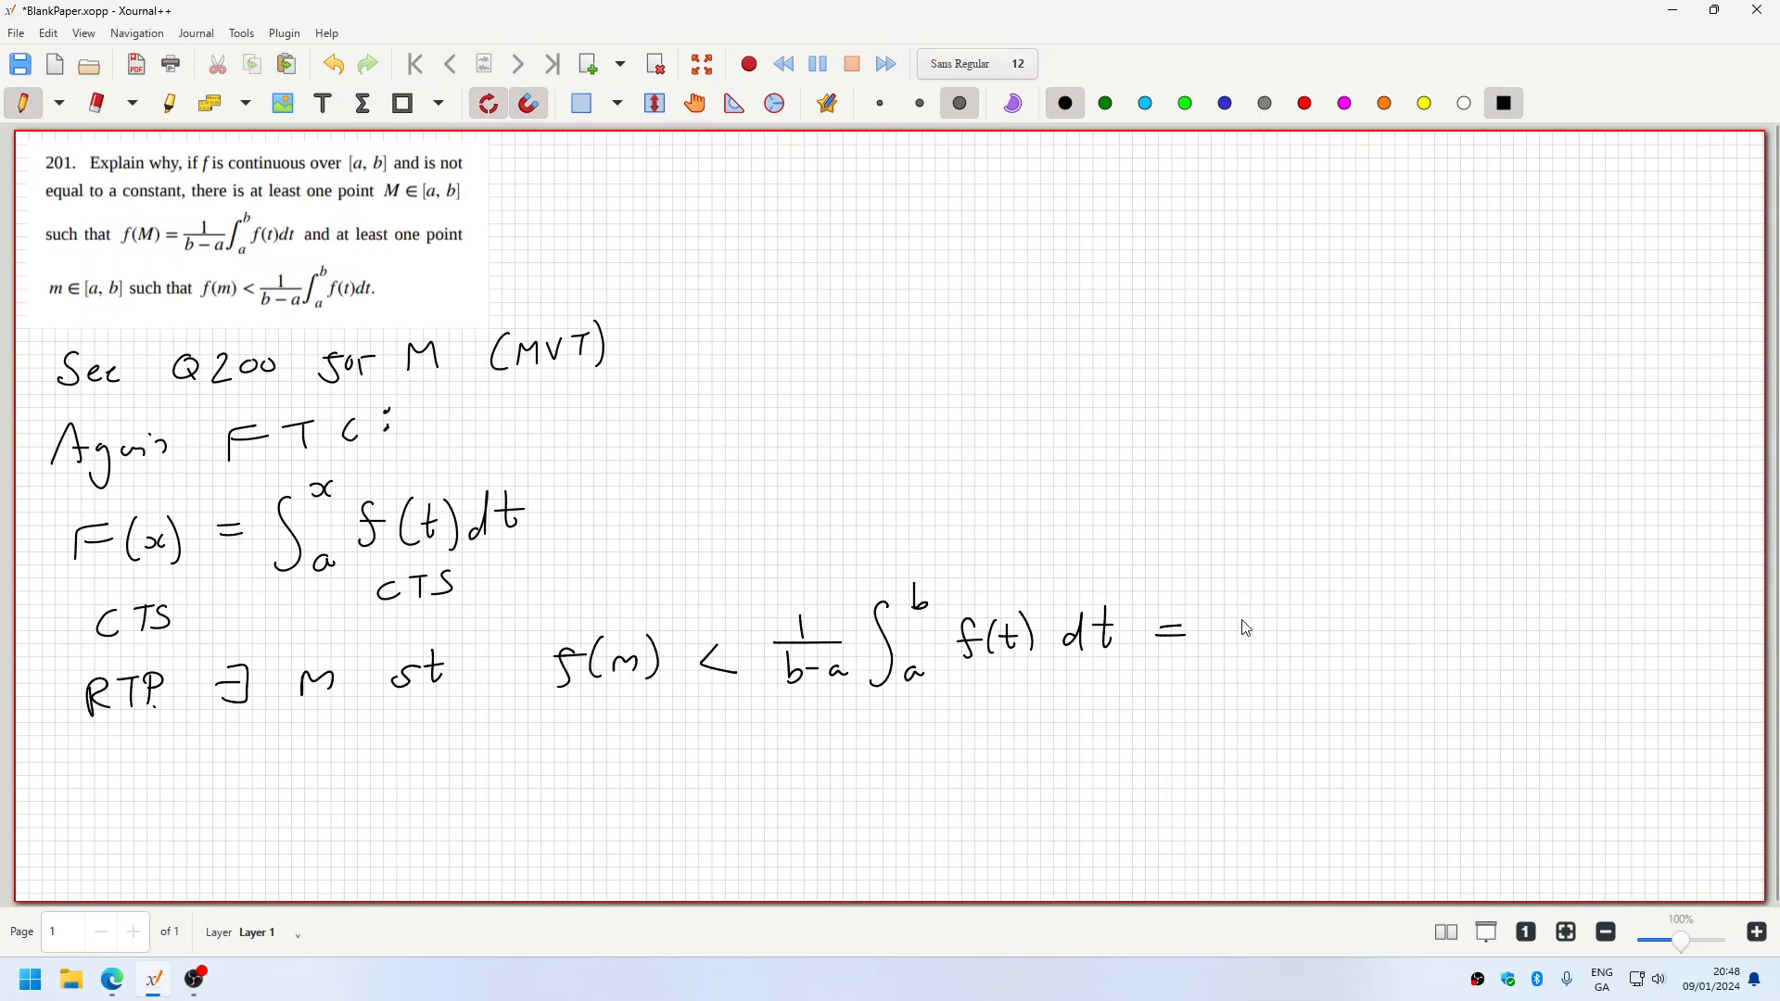
drag(1248, 614, 1242, 664)
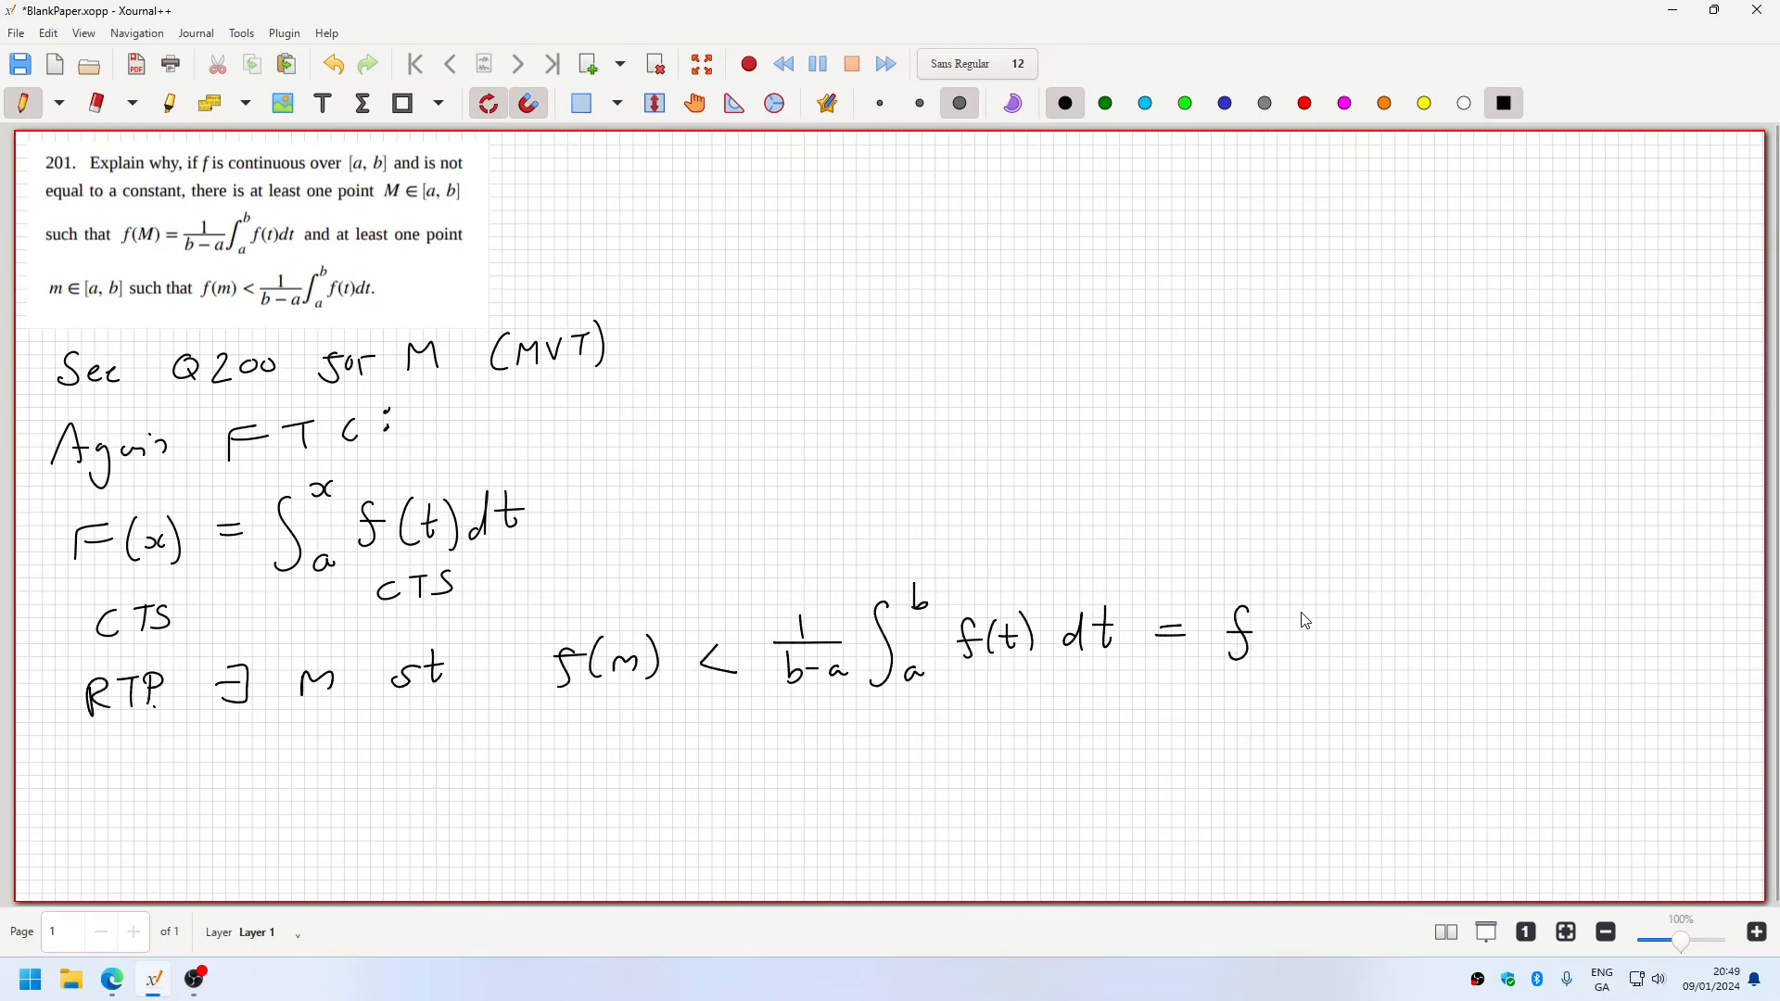
drag(1272, 631, 1311, 636)
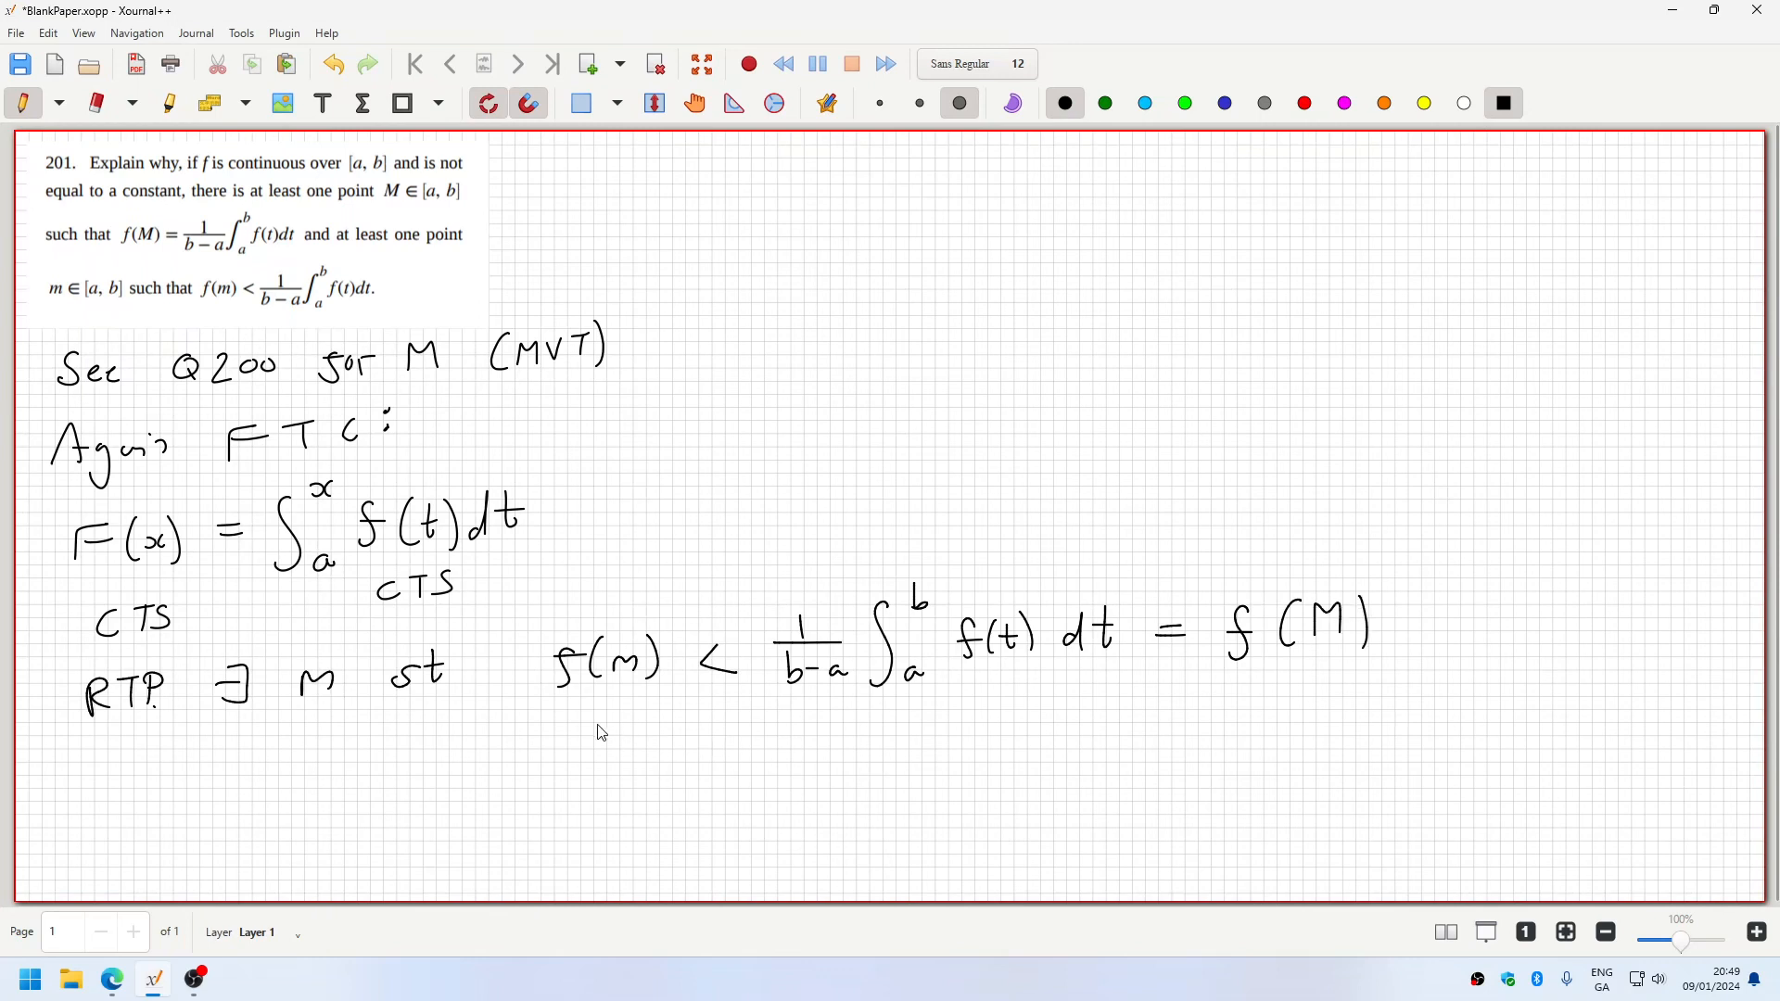
- Handwrite the reduced inequality f(m) < f(M) on the next line
drag(557, 739, 711, 739)
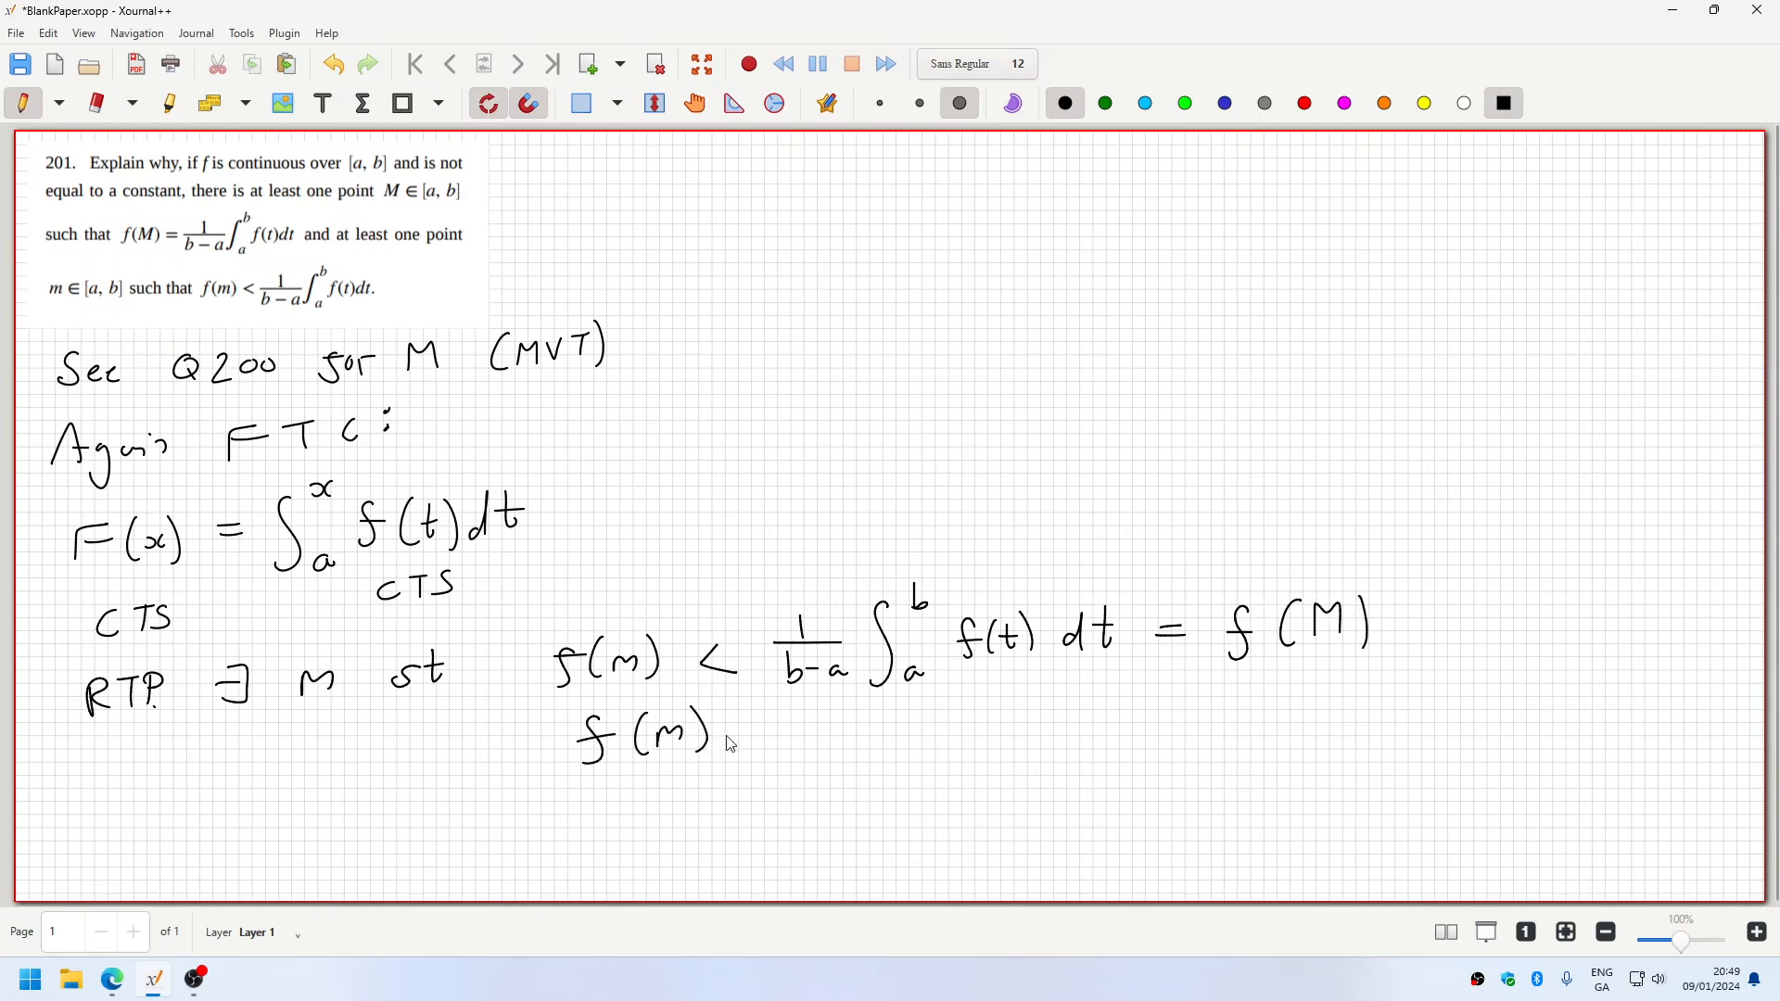
drag(749, 749, 783, 727)
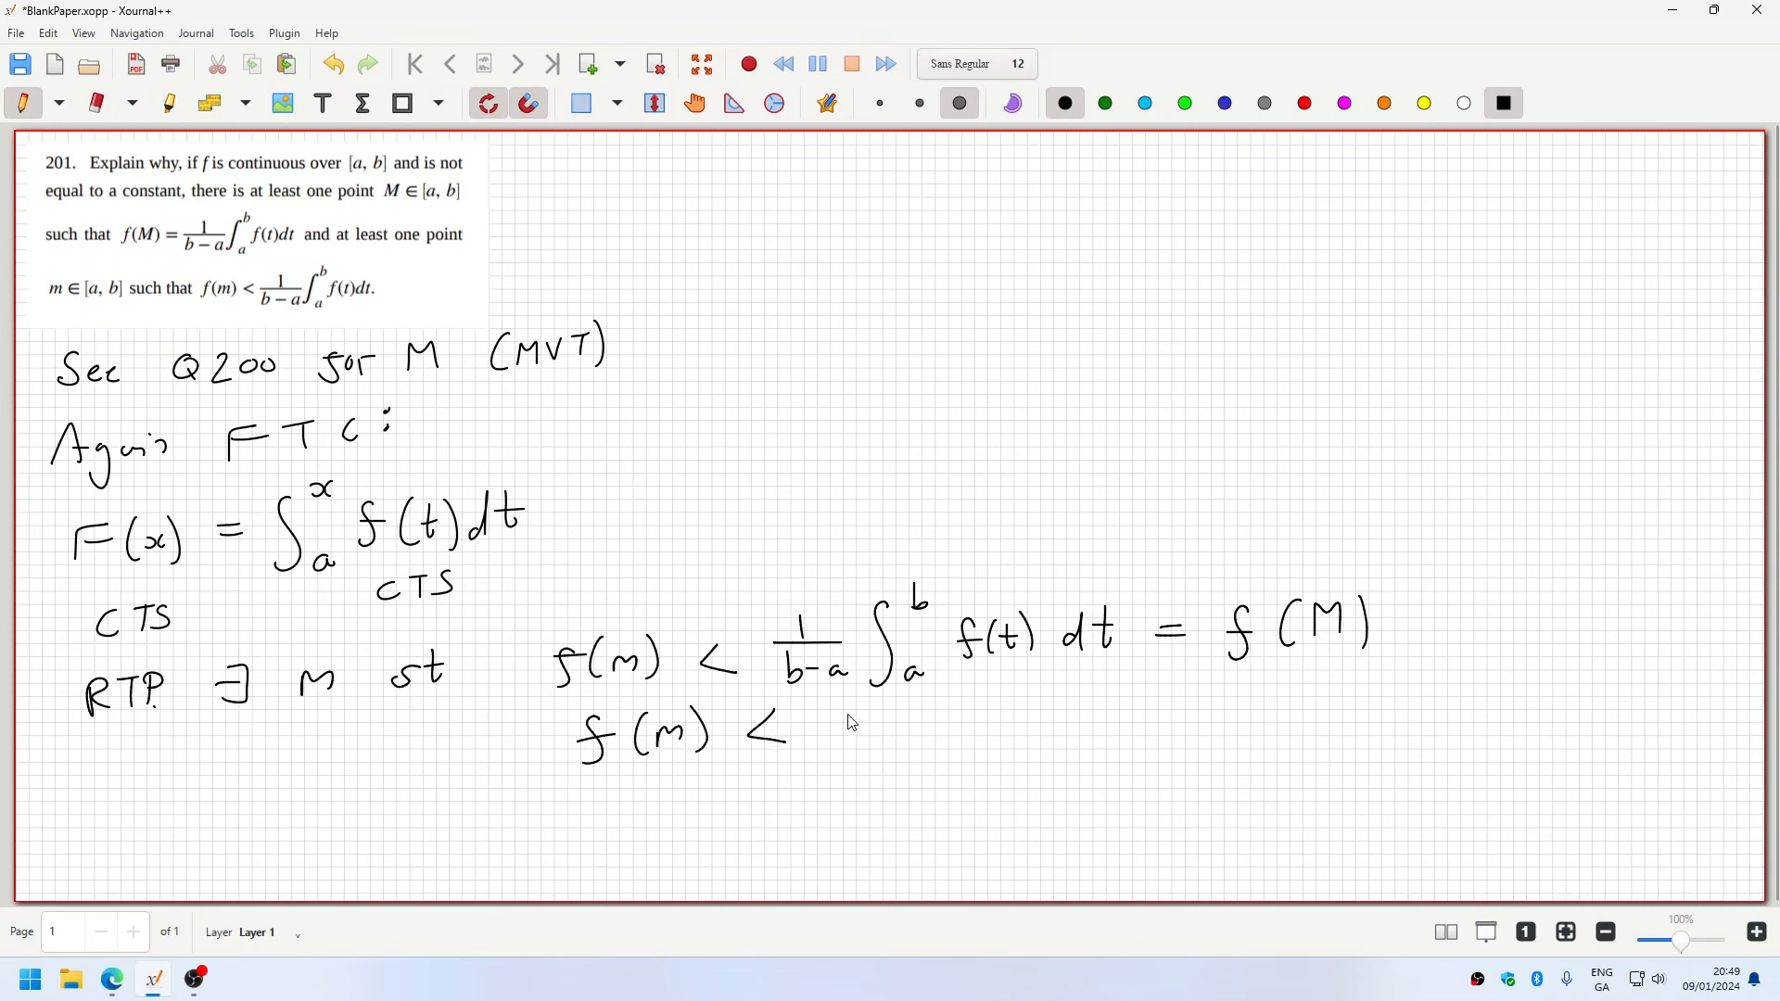
drag(818, 732, 903, 732)
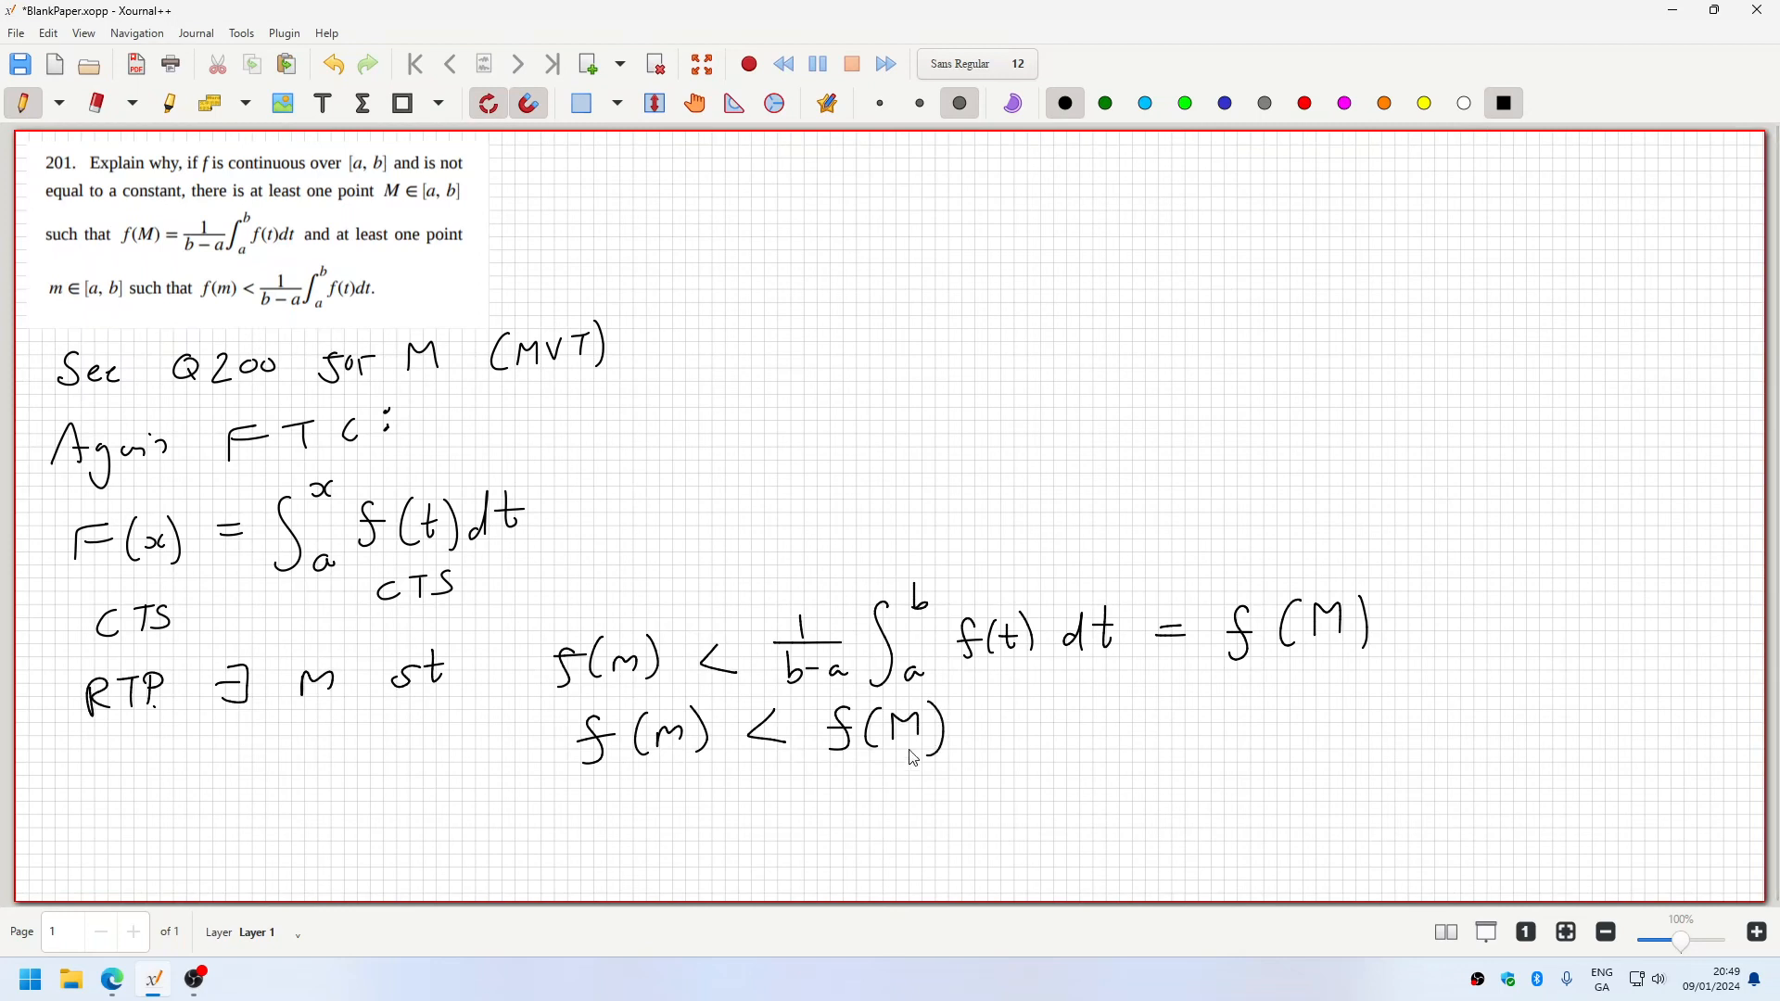
mouse_move(230, 838)
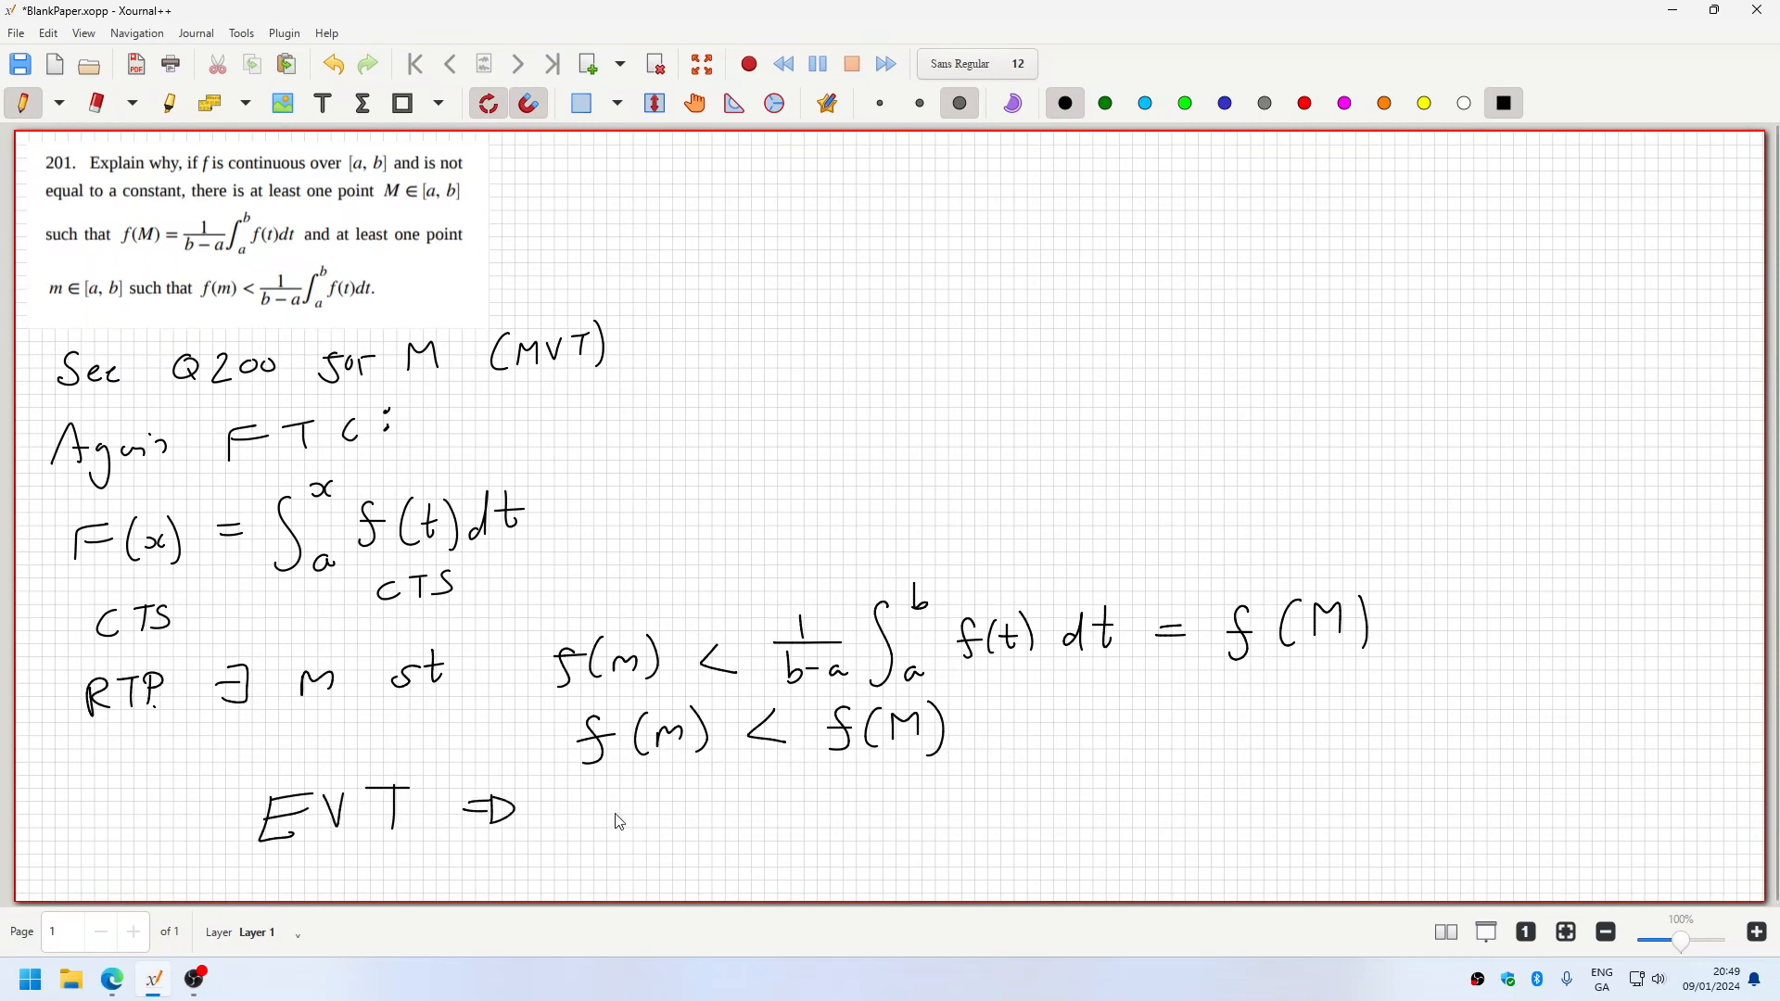
- Handwrite "true" after EVT ⇒ and the M finishing m ≠ M
drag(573, 818, 680, 818)
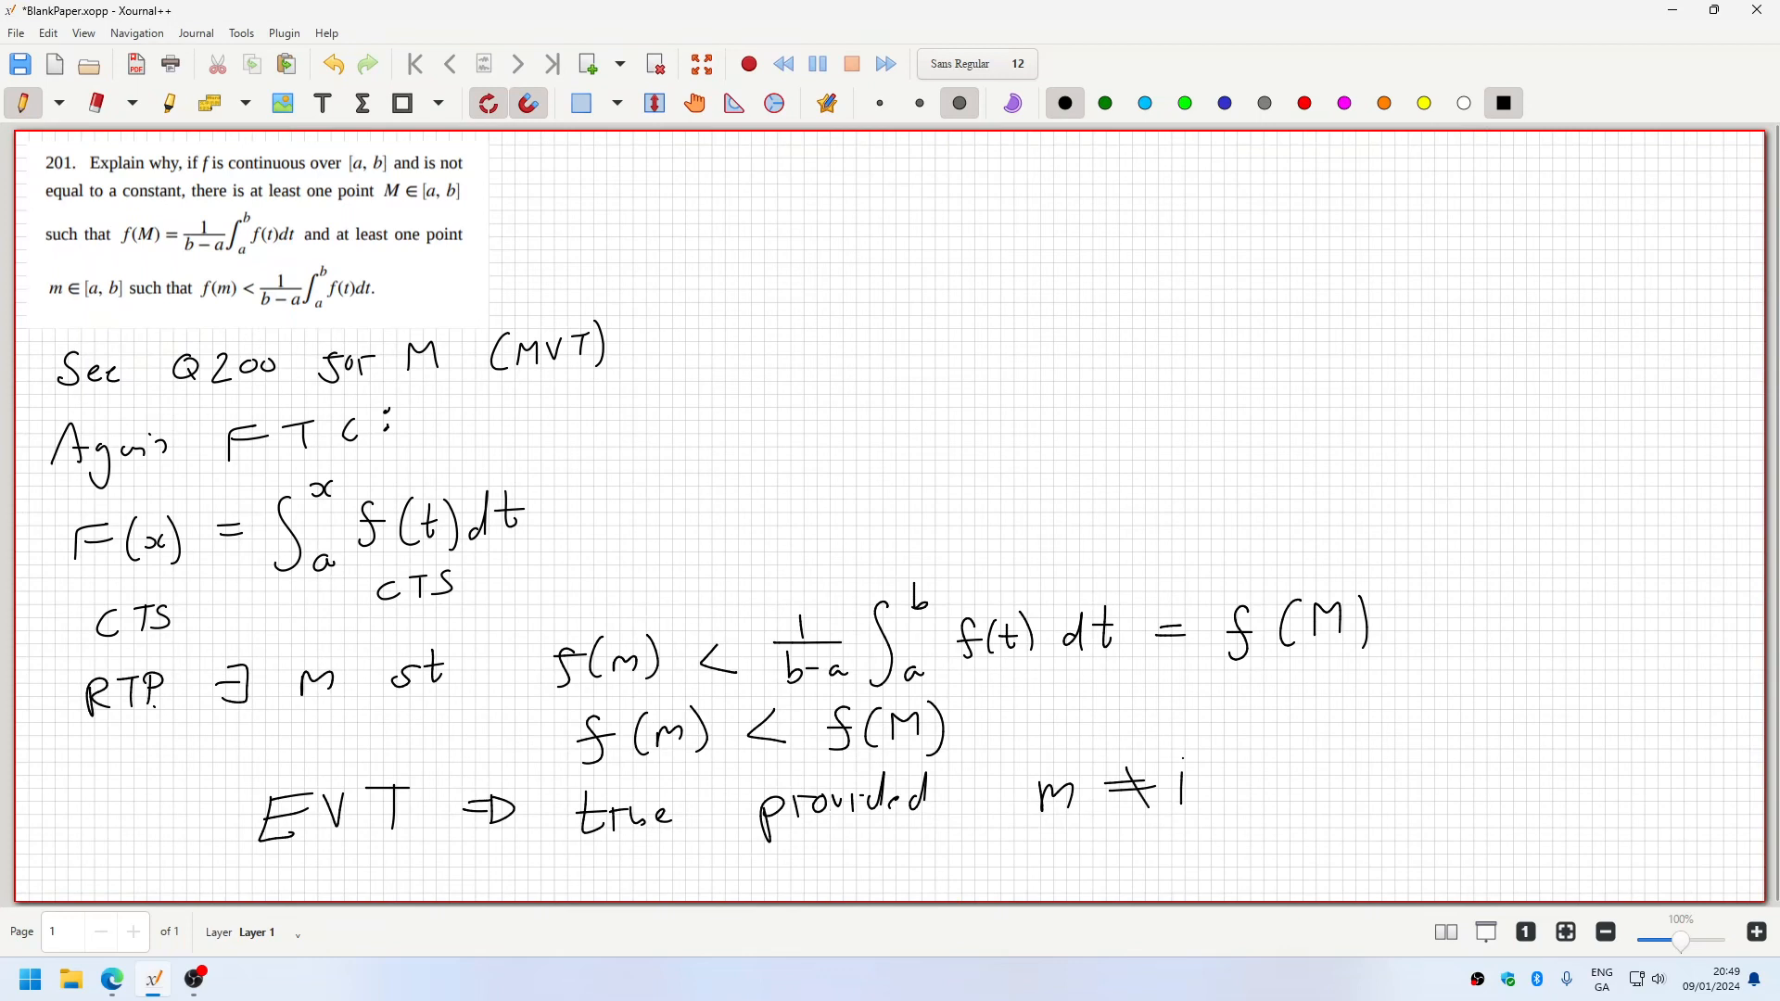
drag(1181, 783, 1226, 818)
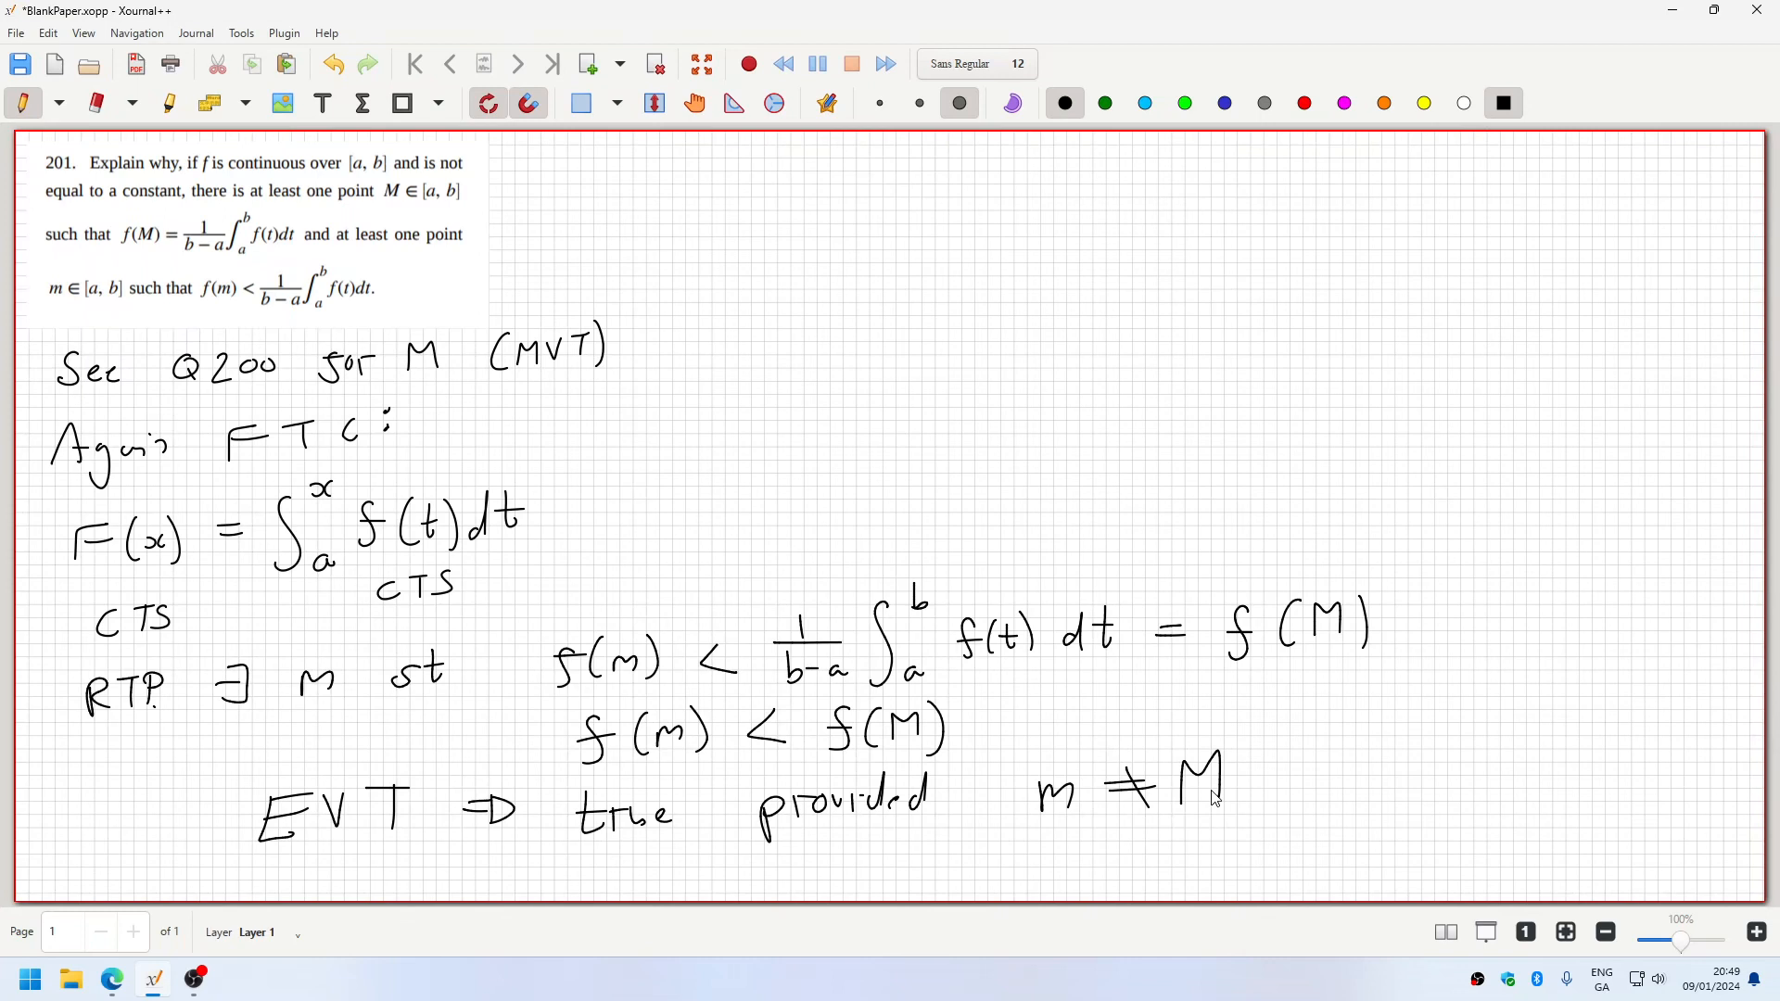
mouse_move(1421, 531)
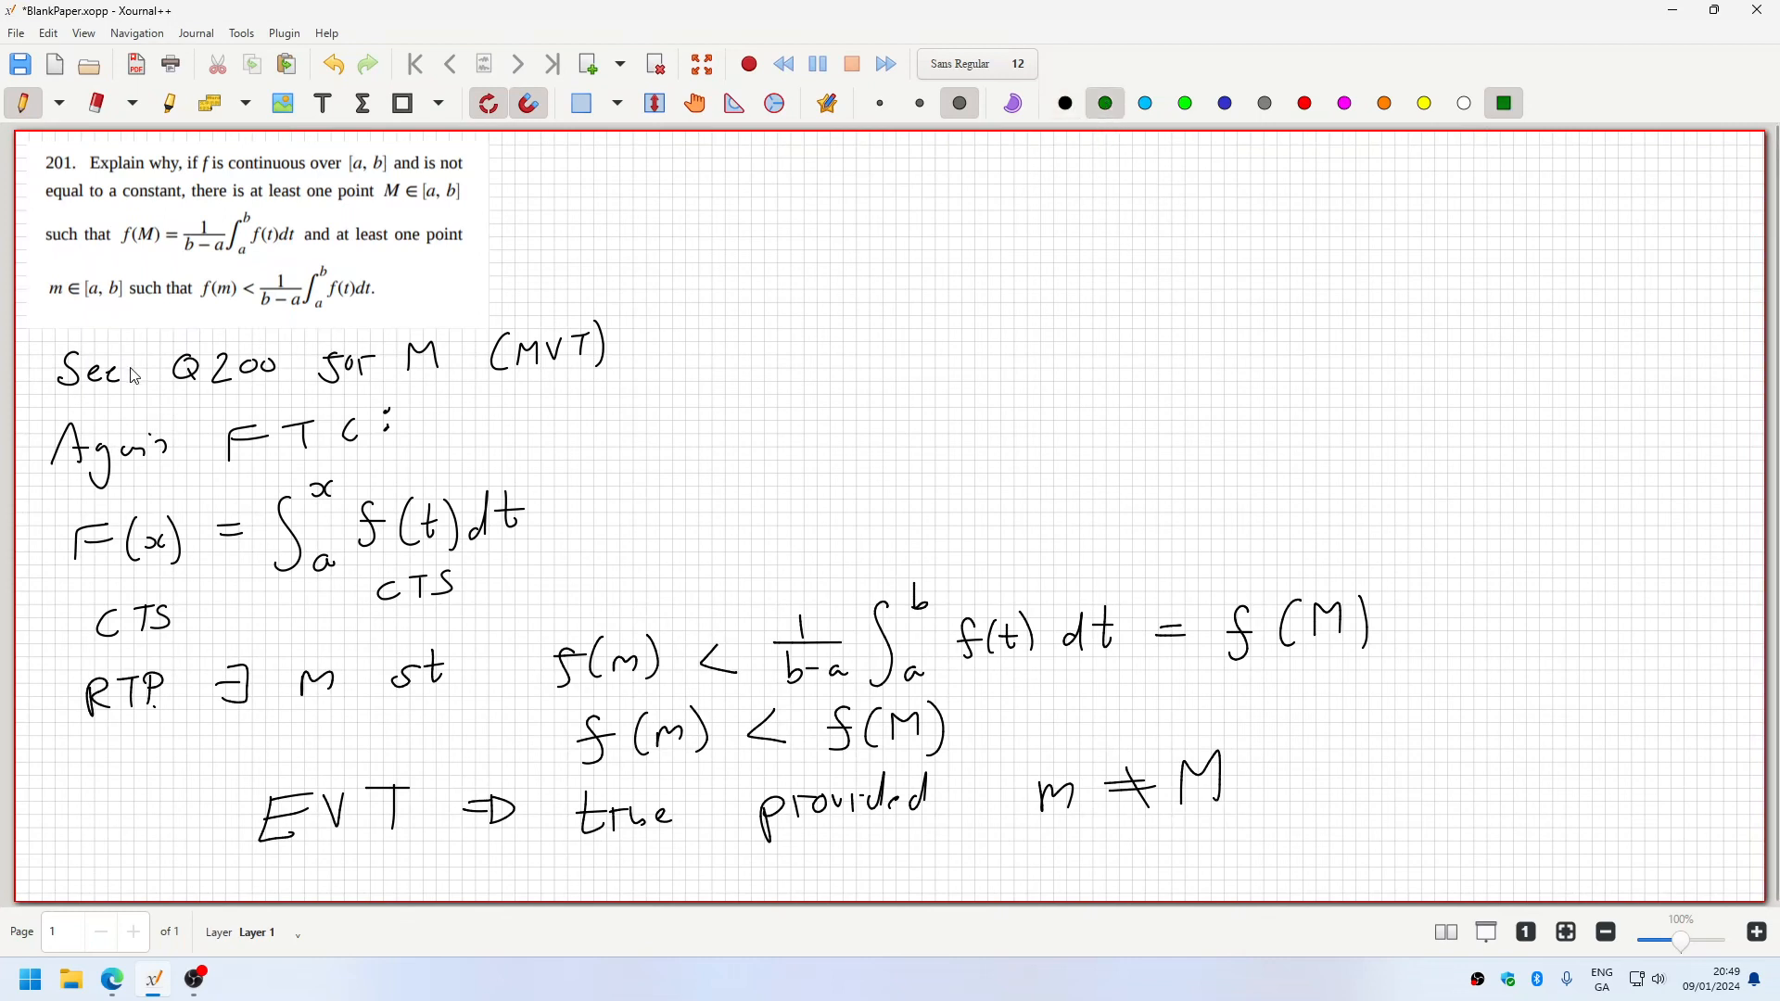
mouse_move(376, 352)
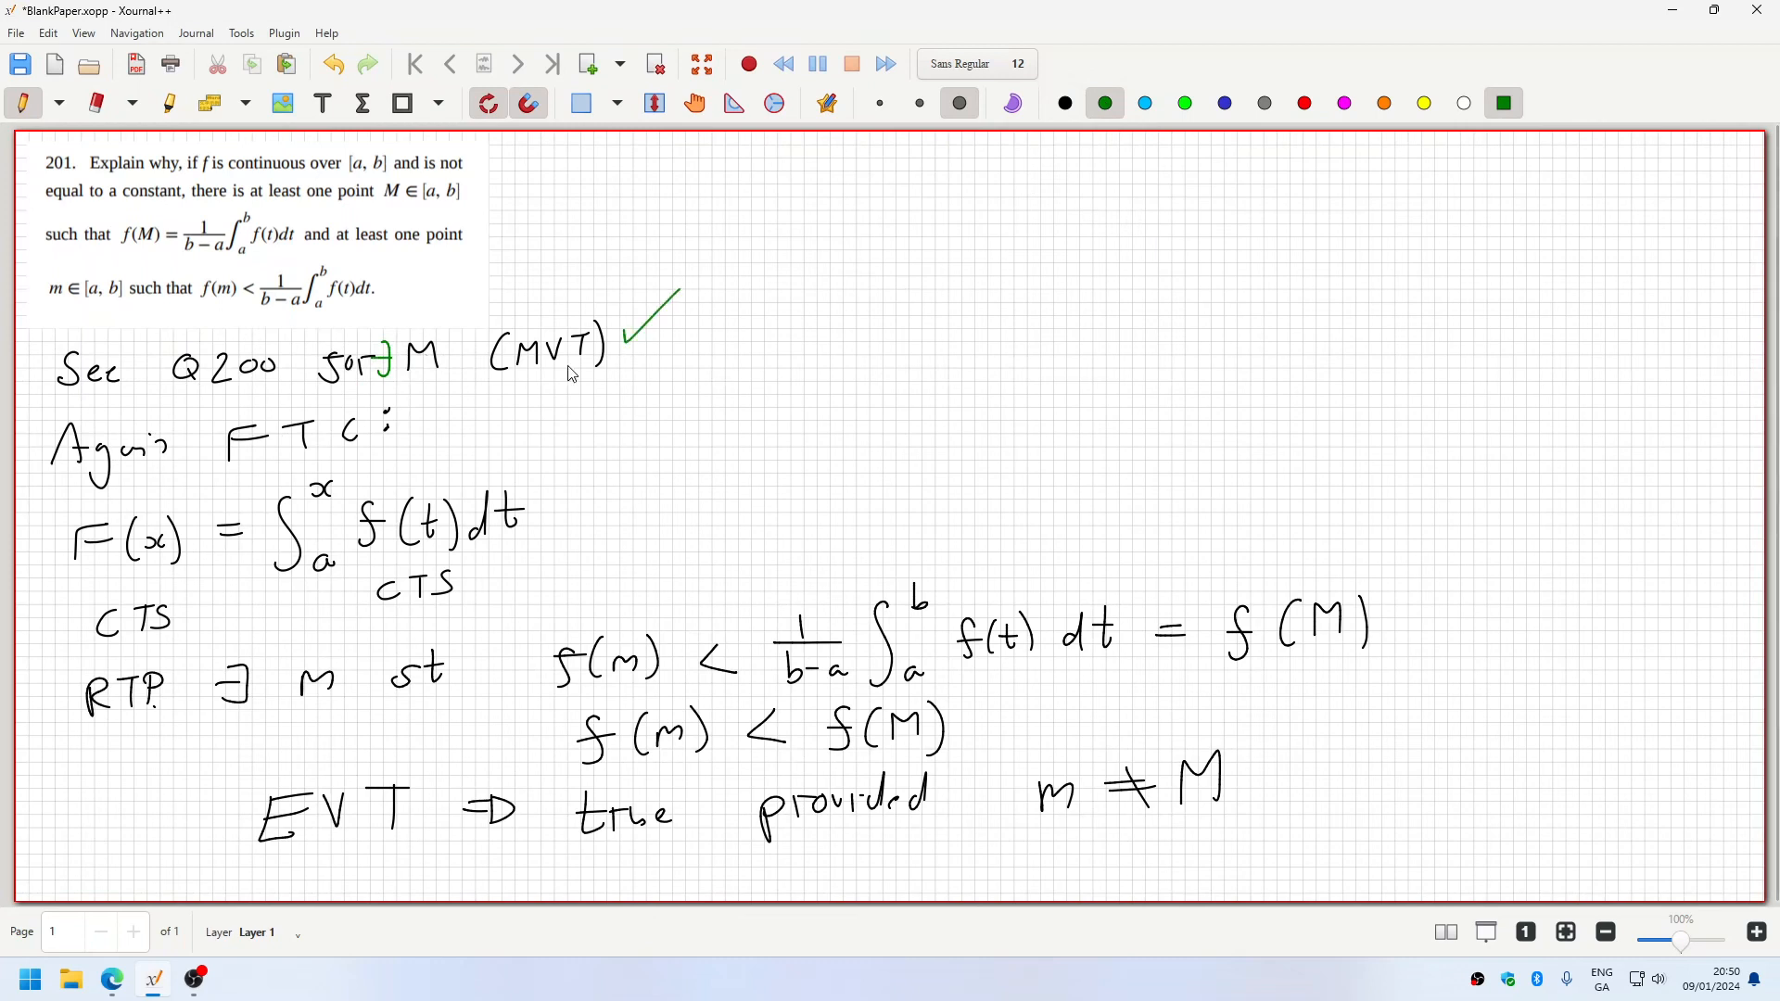
- Search the Edge textbook PDF for '201. explain' and return to the notes
key(alt+tab)
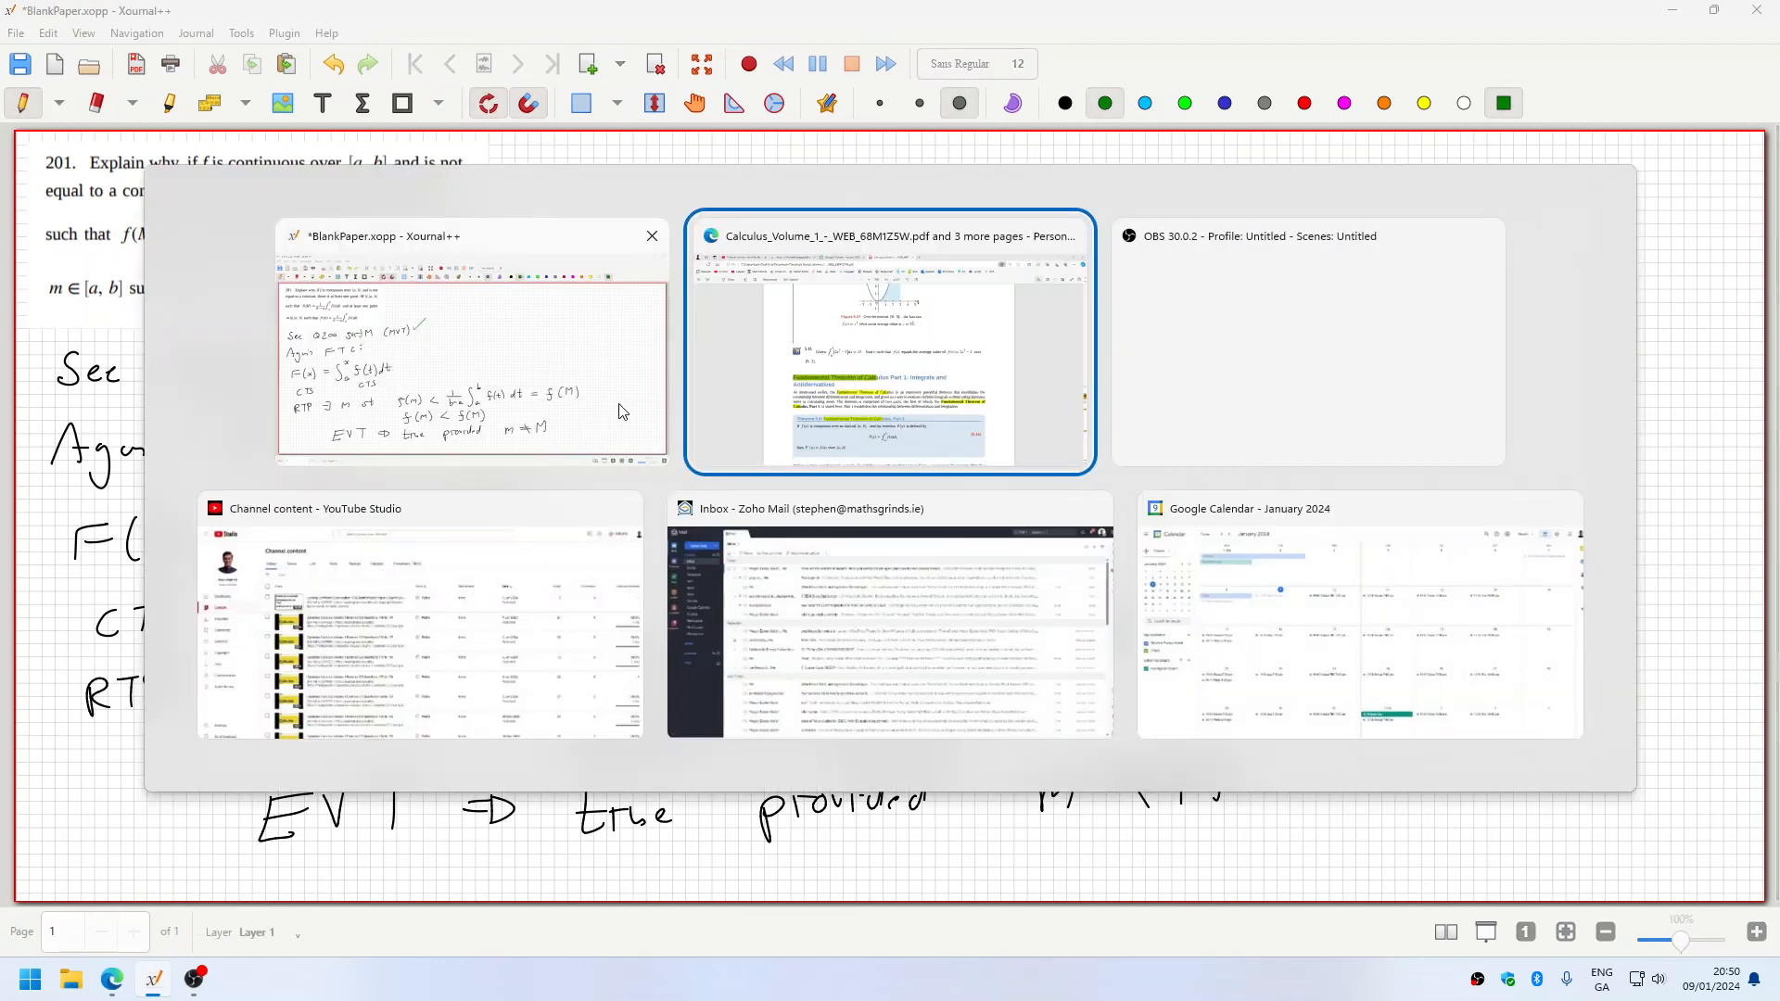
click(888, 342)
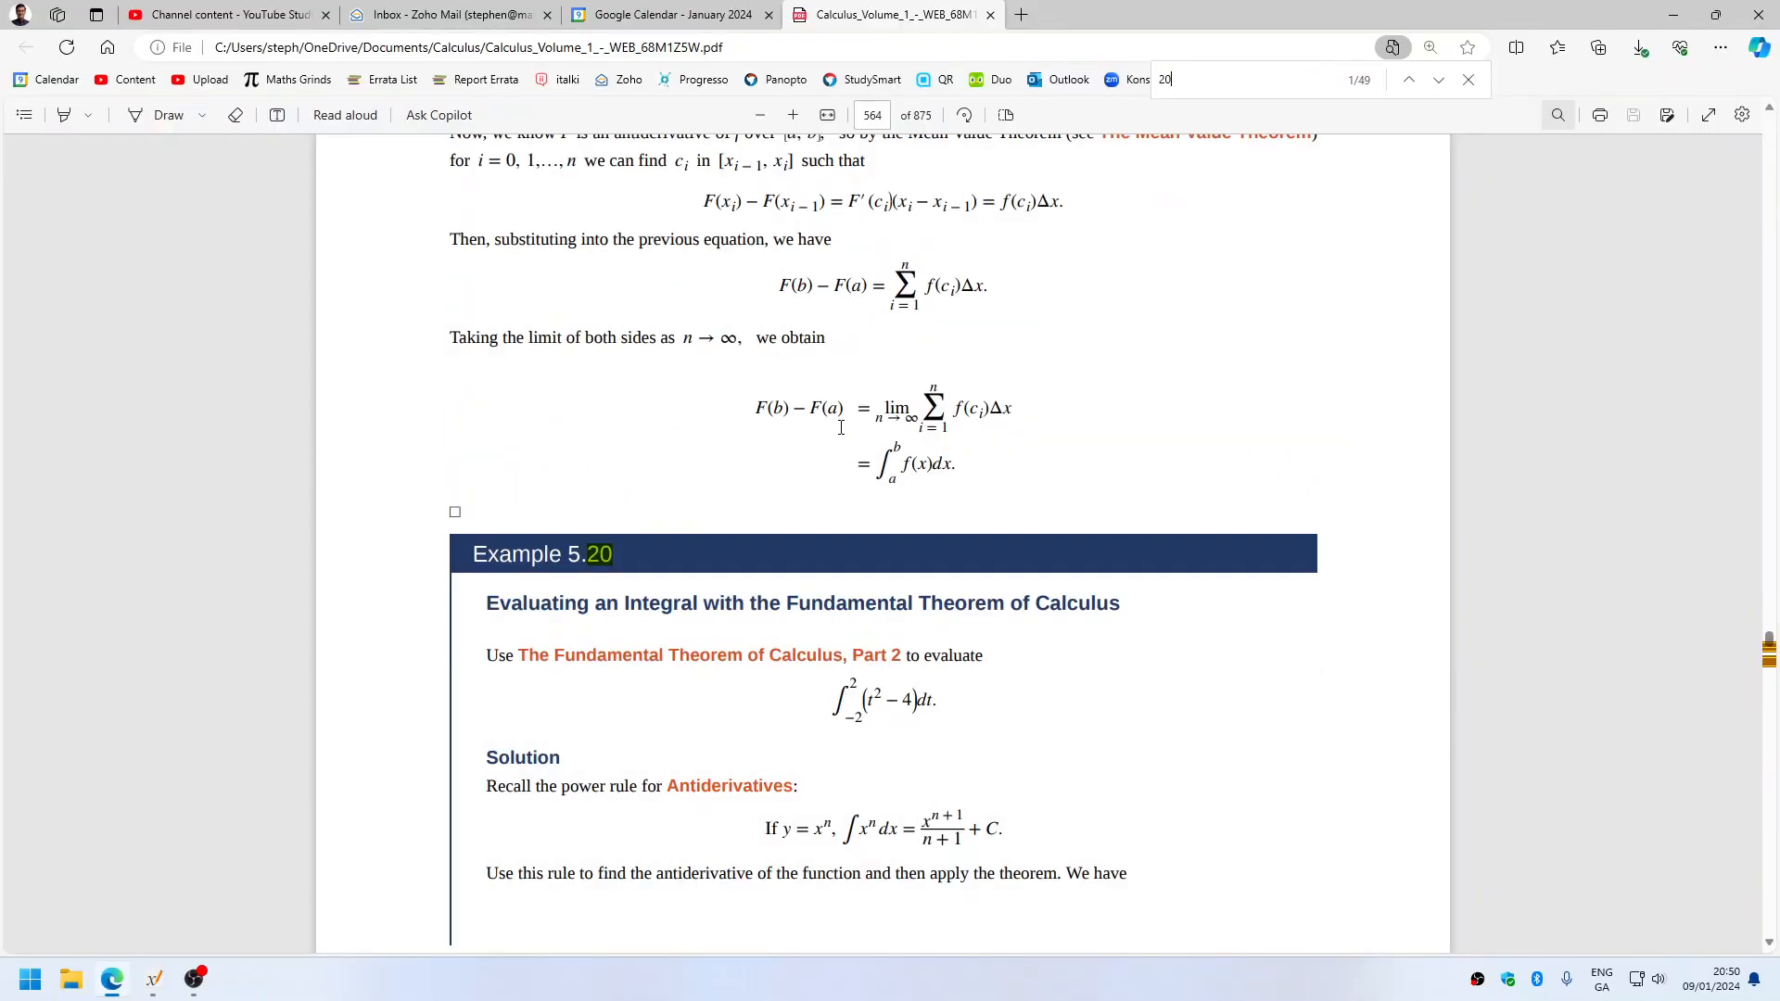
text(201. explain w)
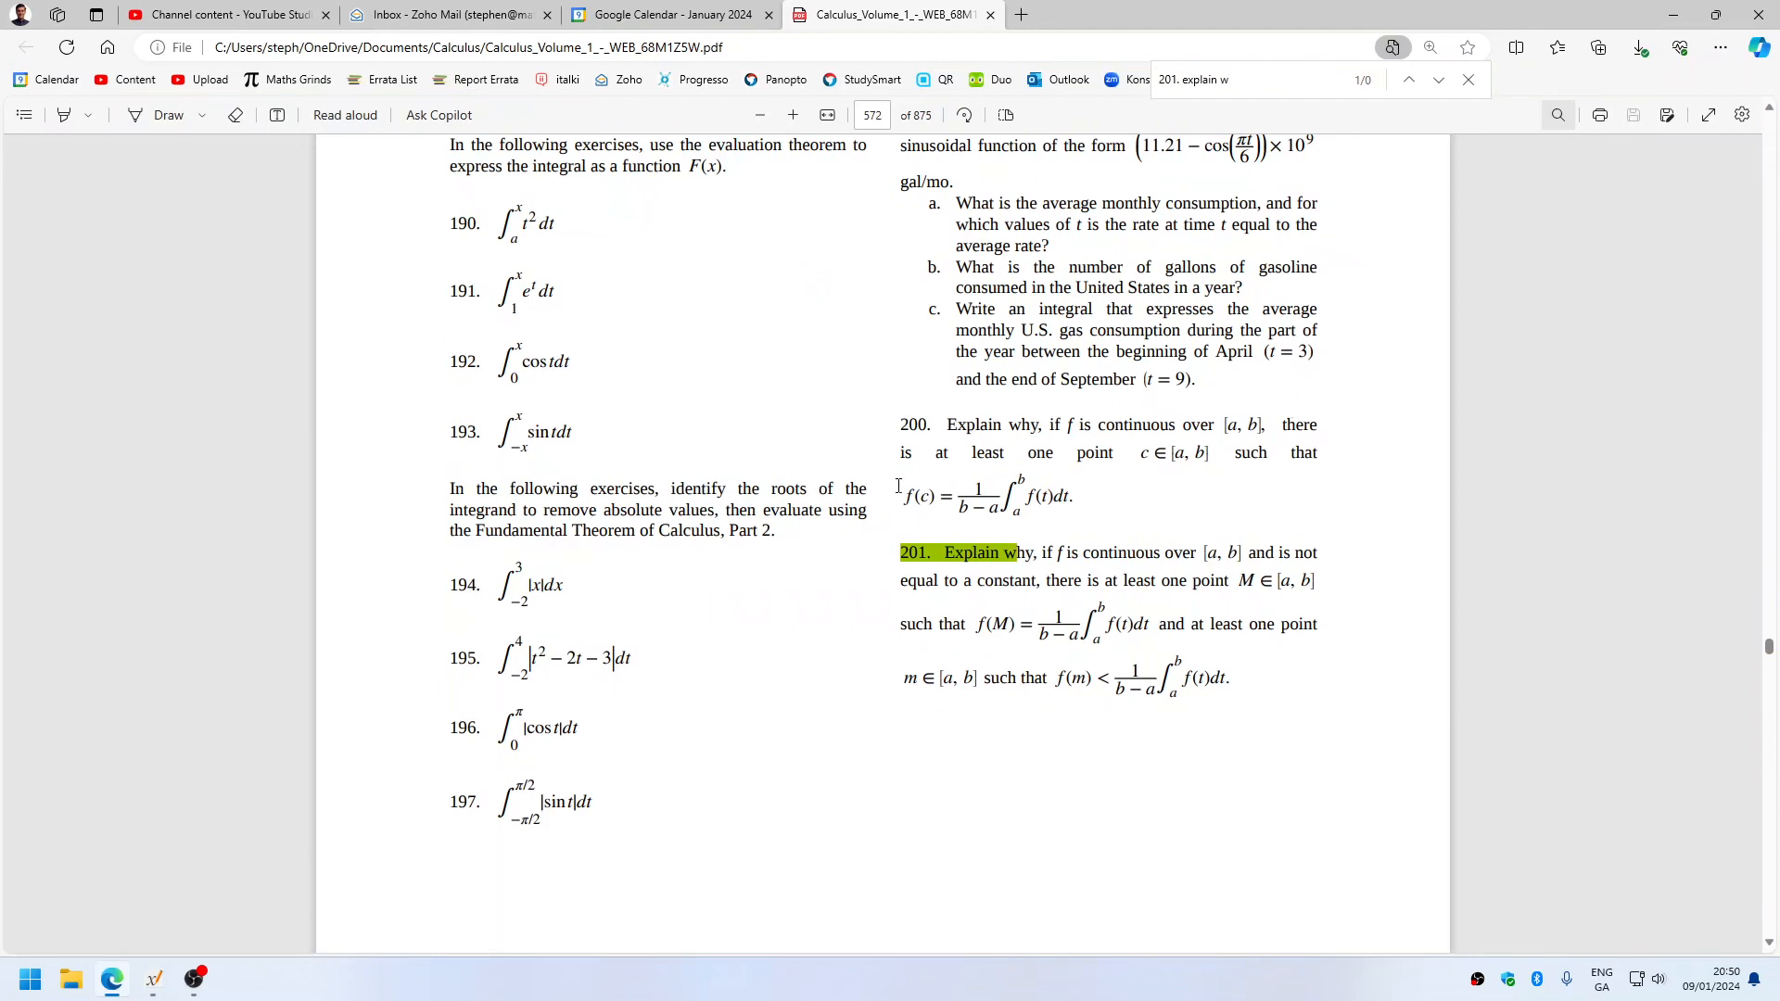
key(Alt+Tab)
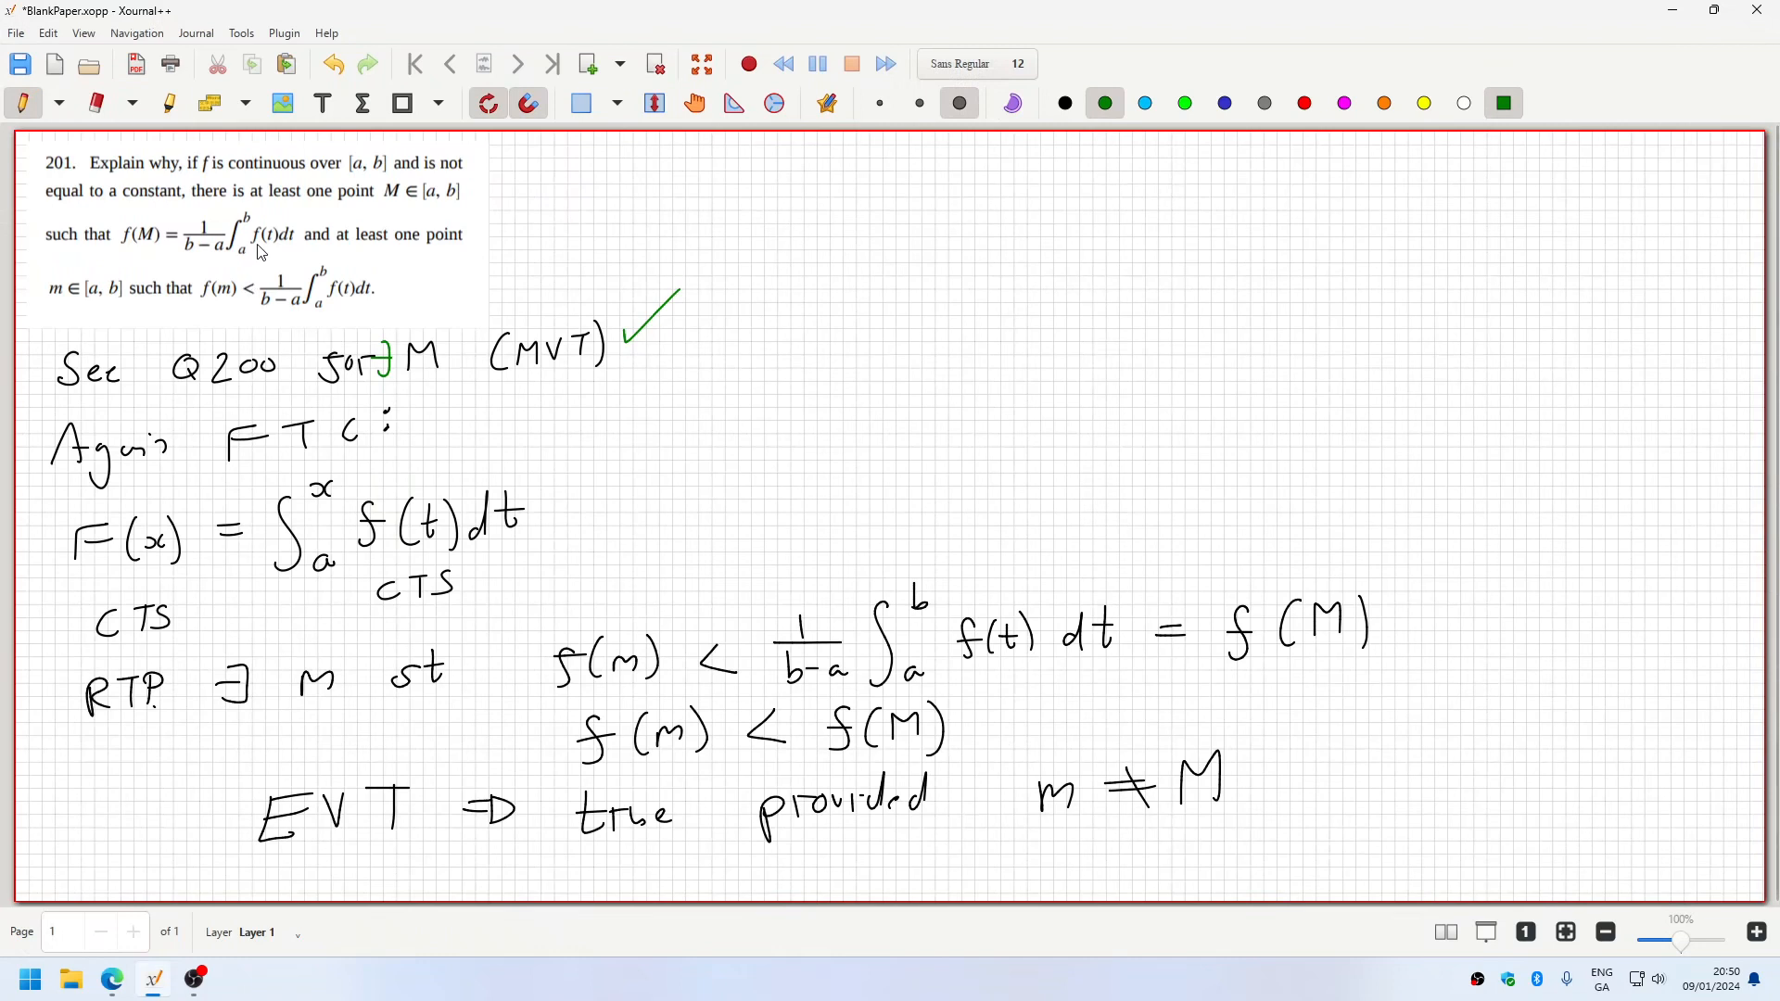
mouse_move(312, 544)
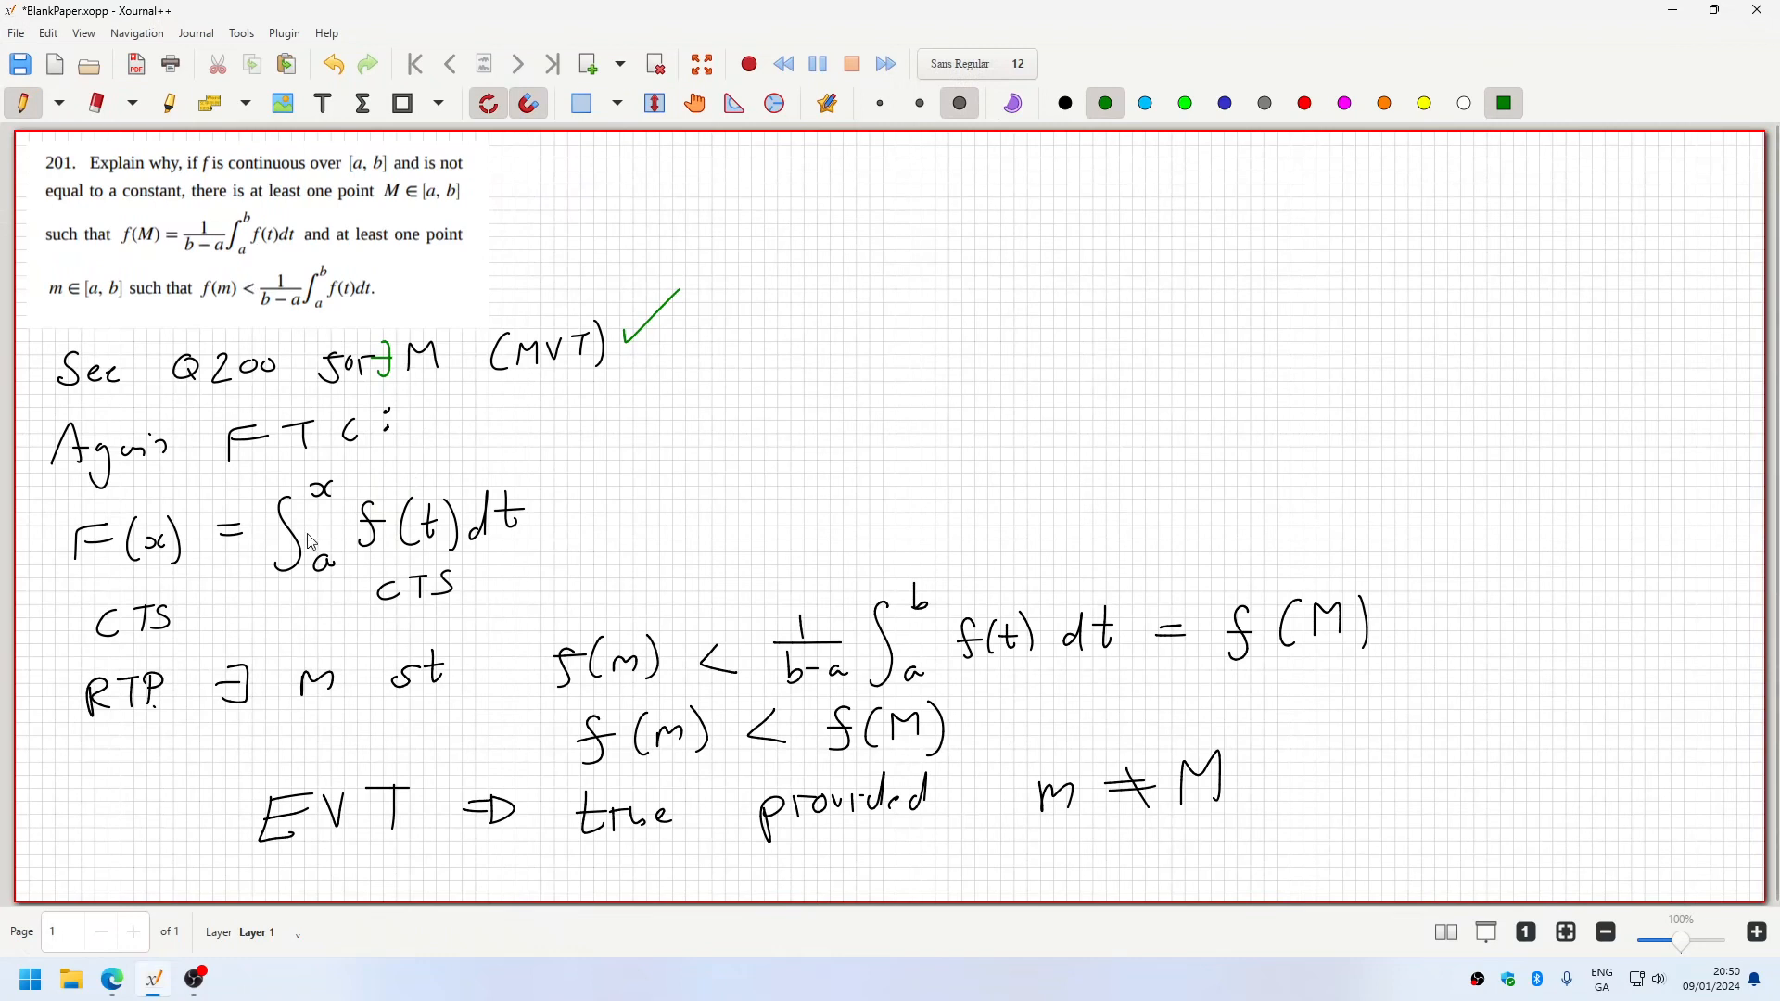
mouse_move(58, 445)
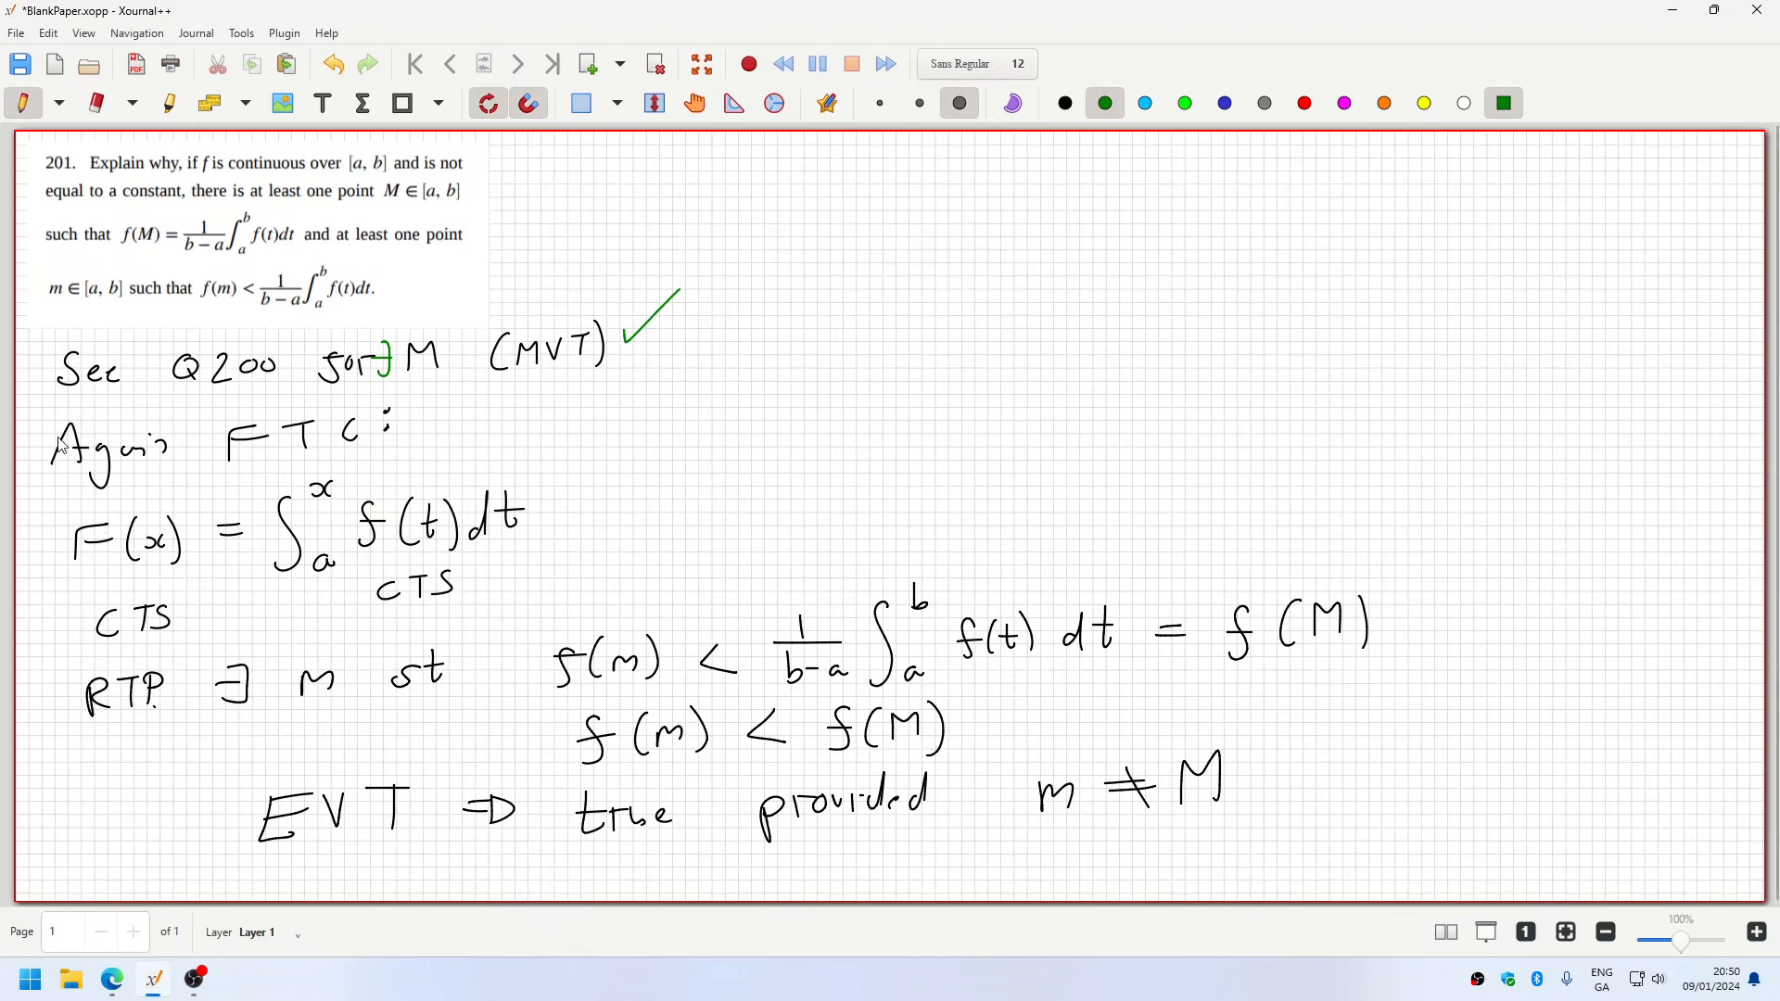
mouse_move(167, 339)
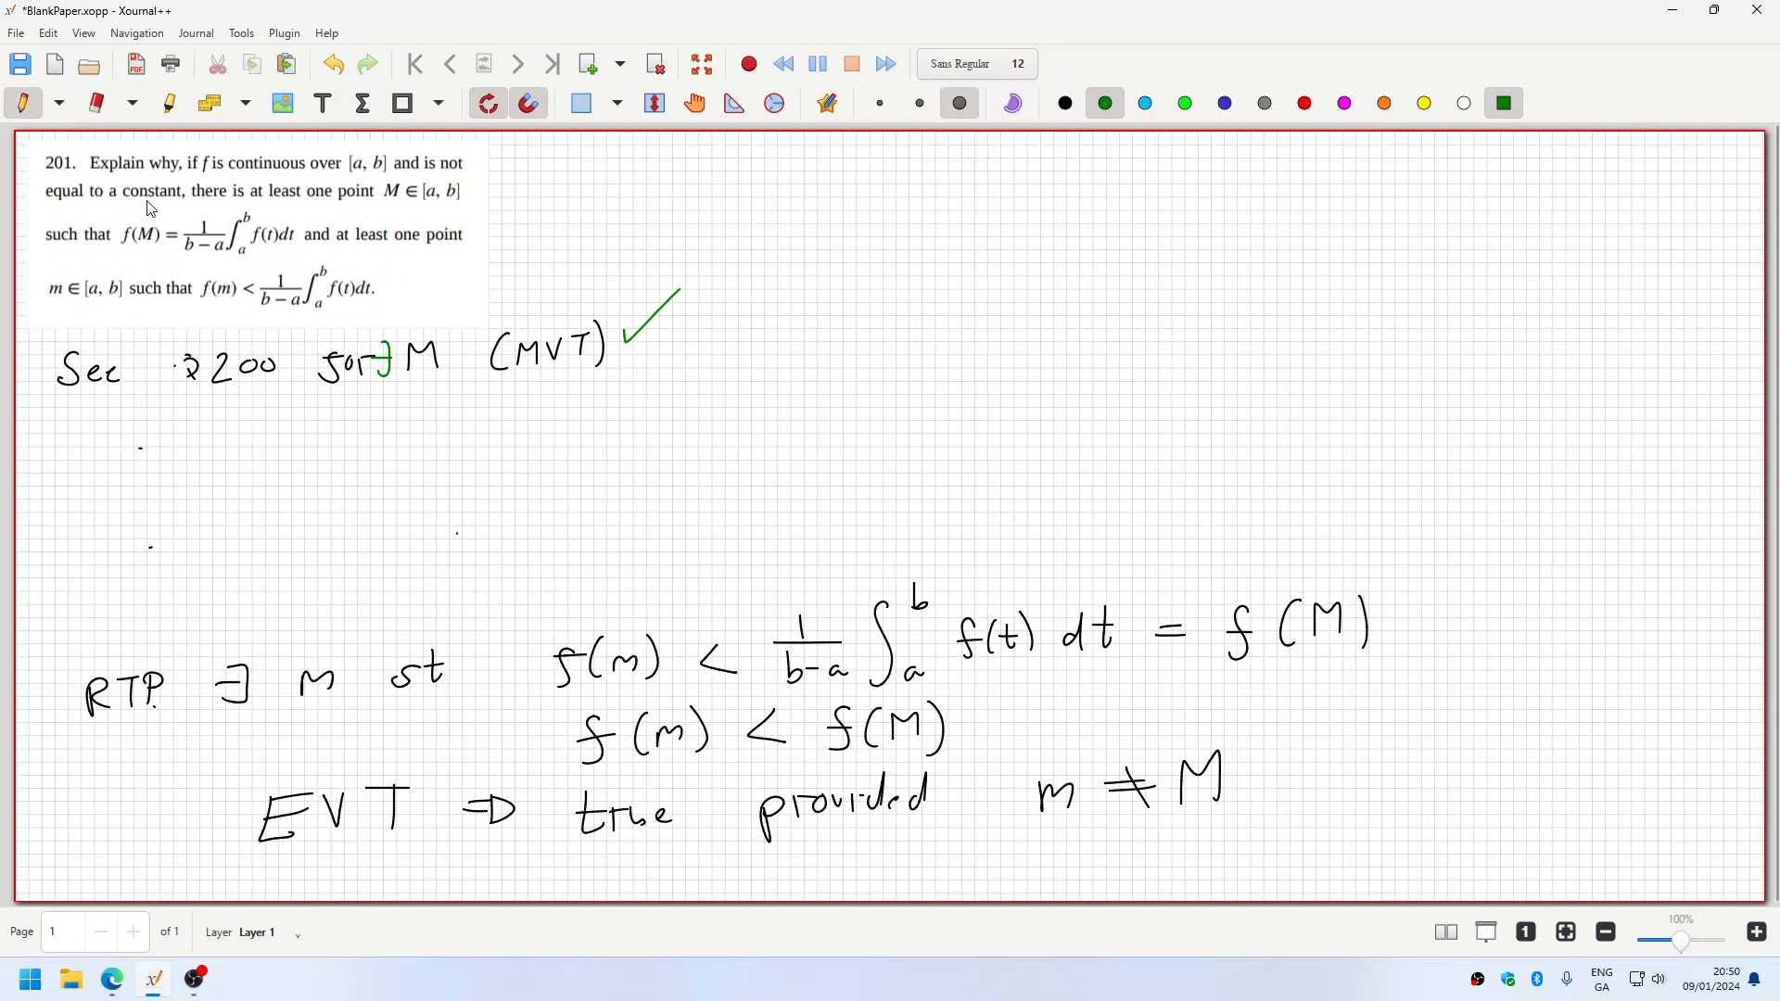
mouse_move(360, 191)
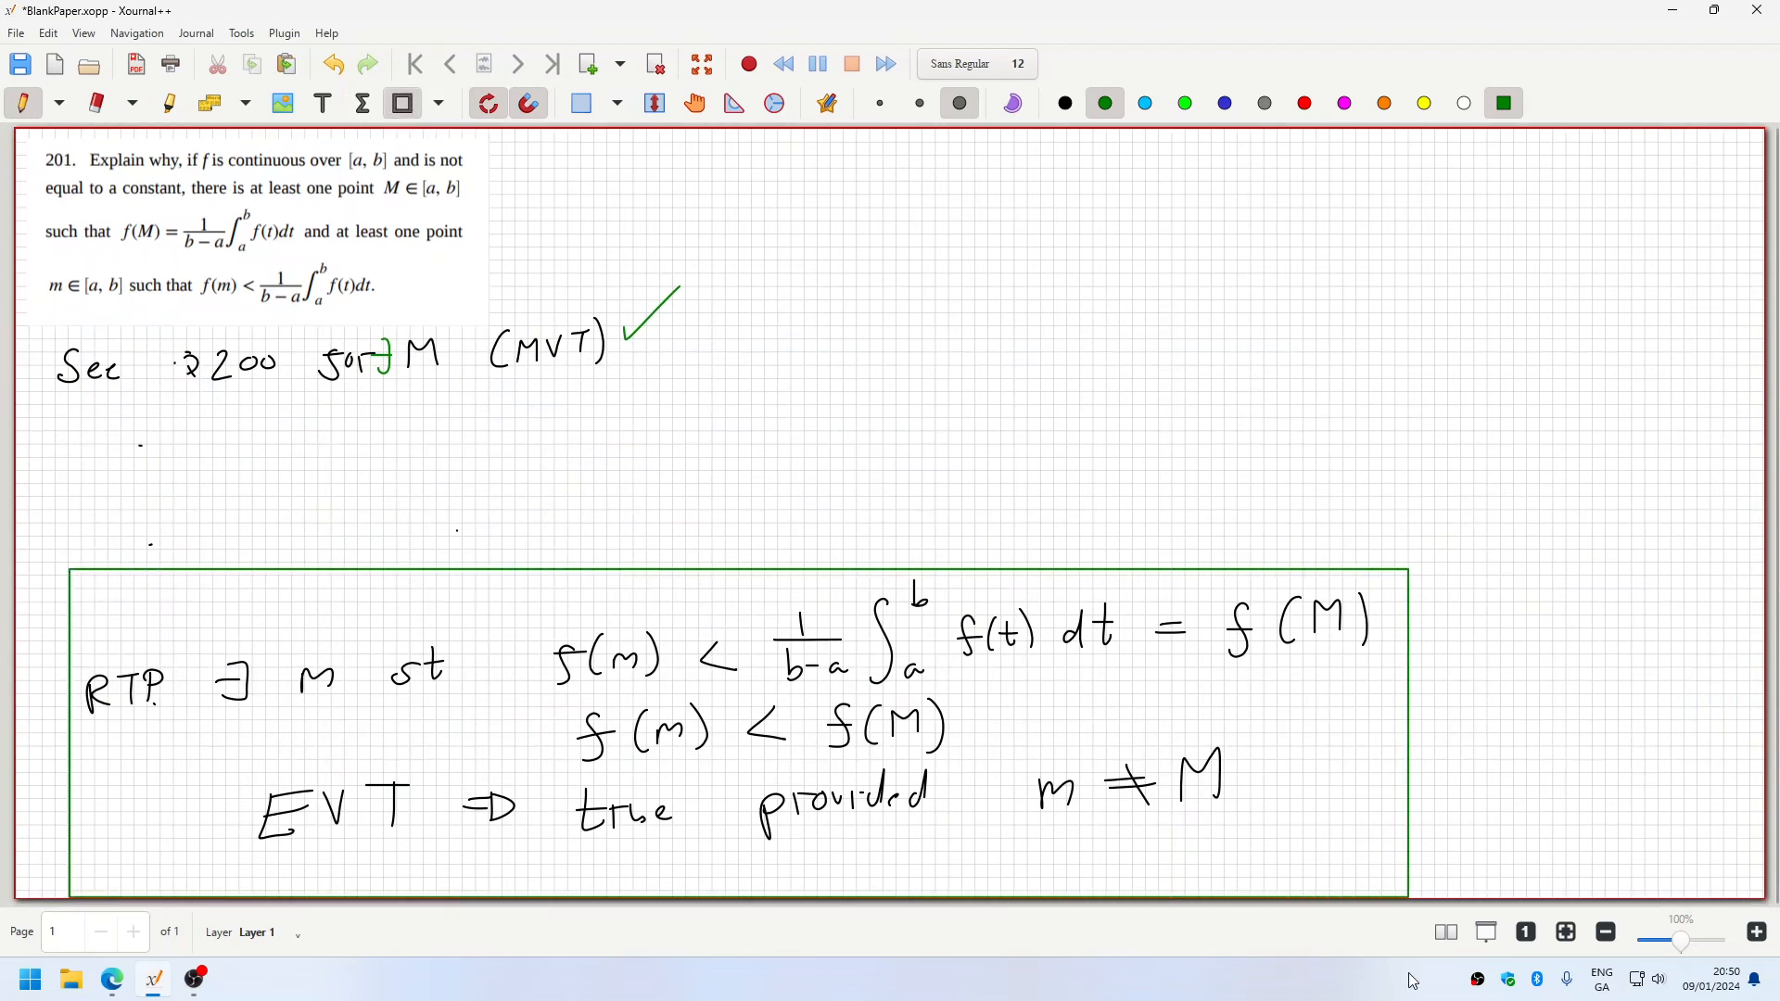
mouse_move(1023, 529)
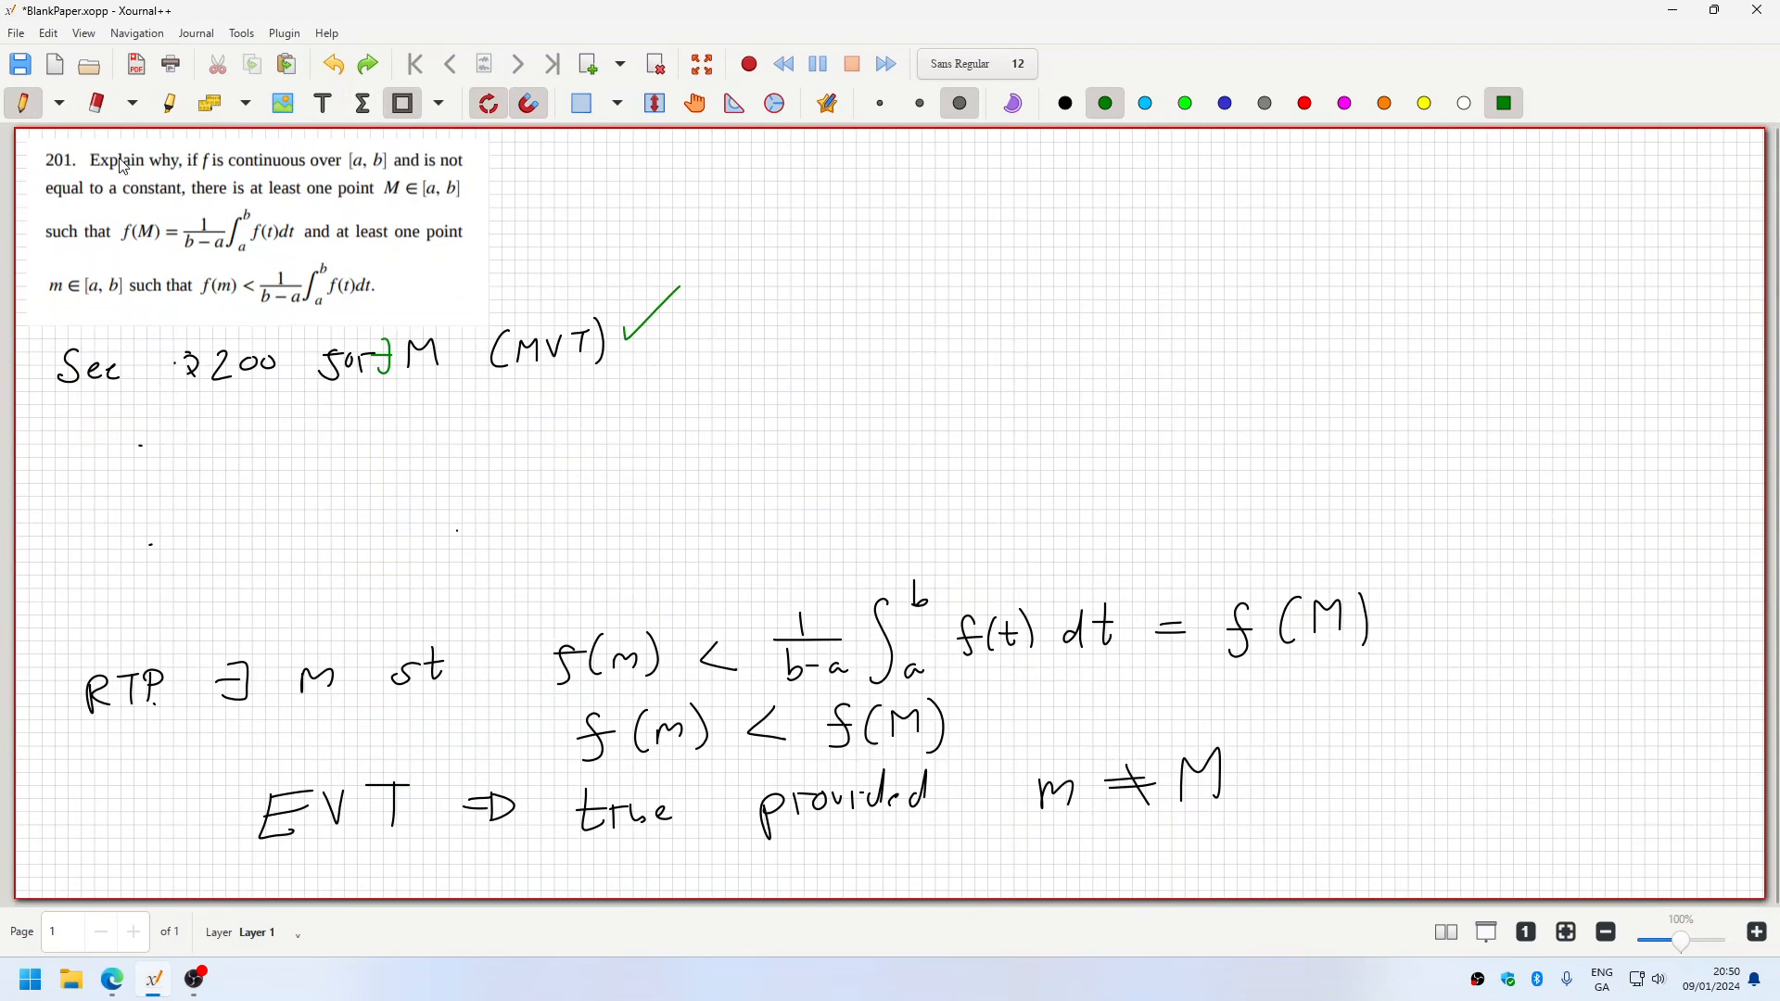
- Select the eraser tool to rub out the Again FTC and F(x) lines
click(57, 100)
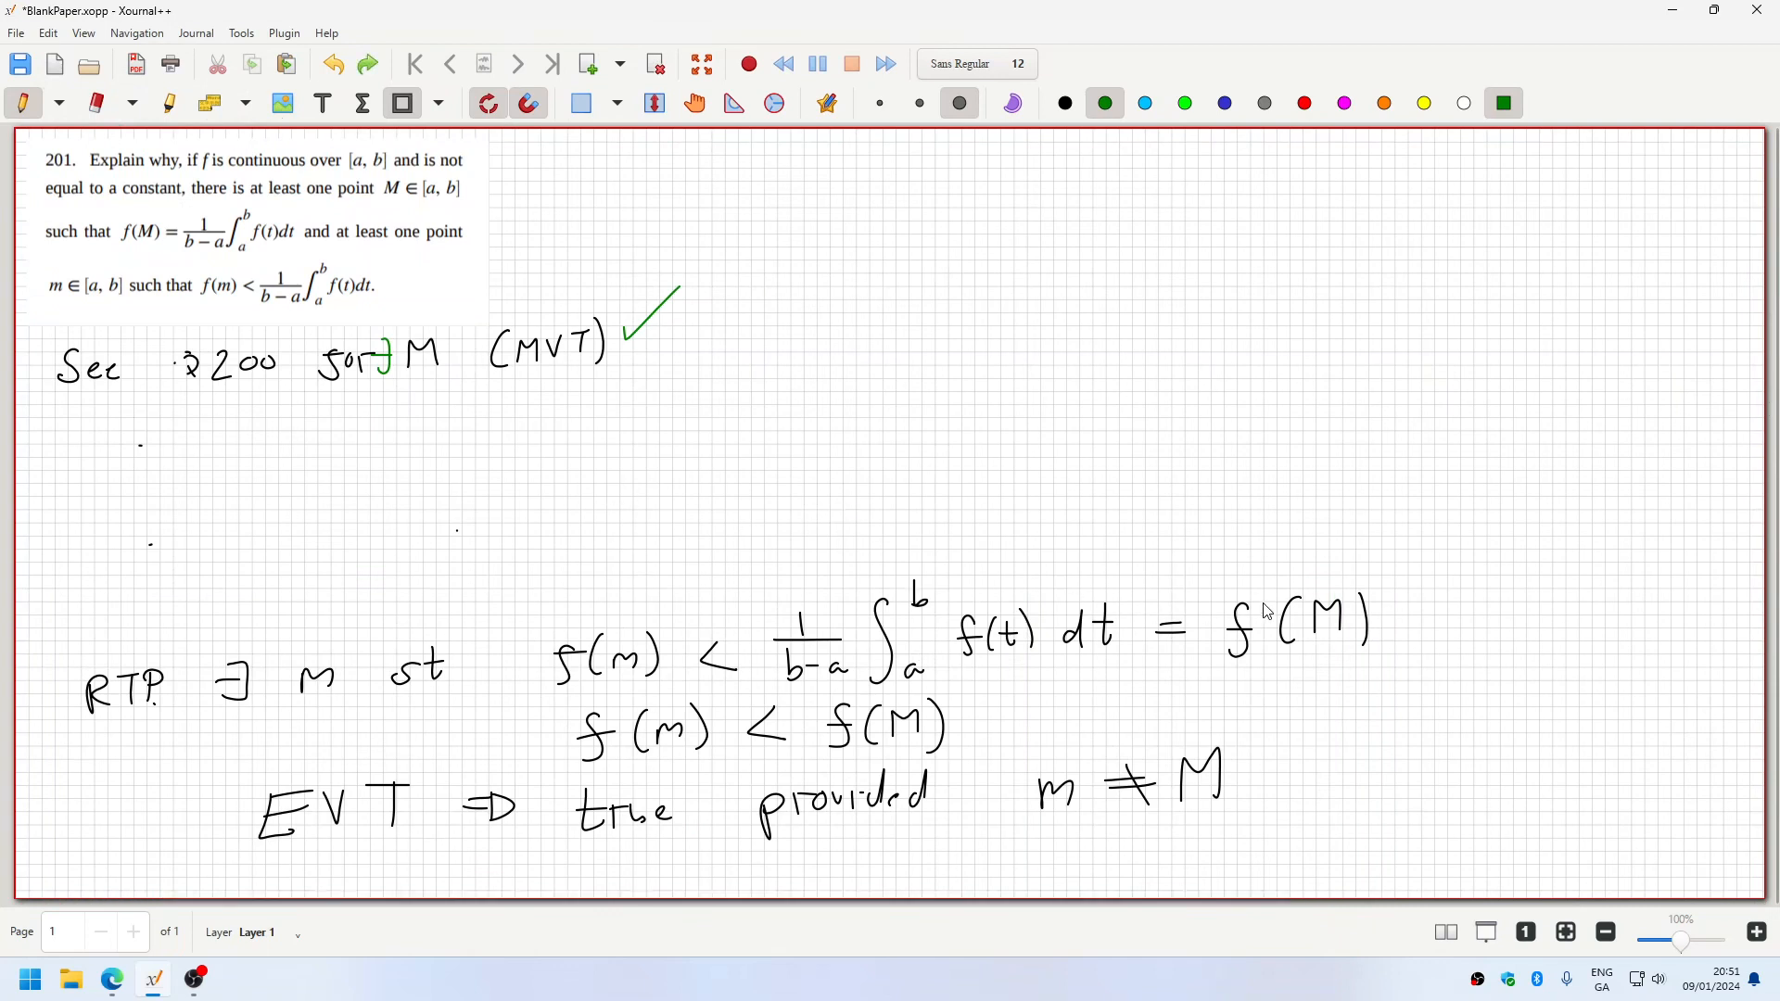
mouse_move(1050, 601)
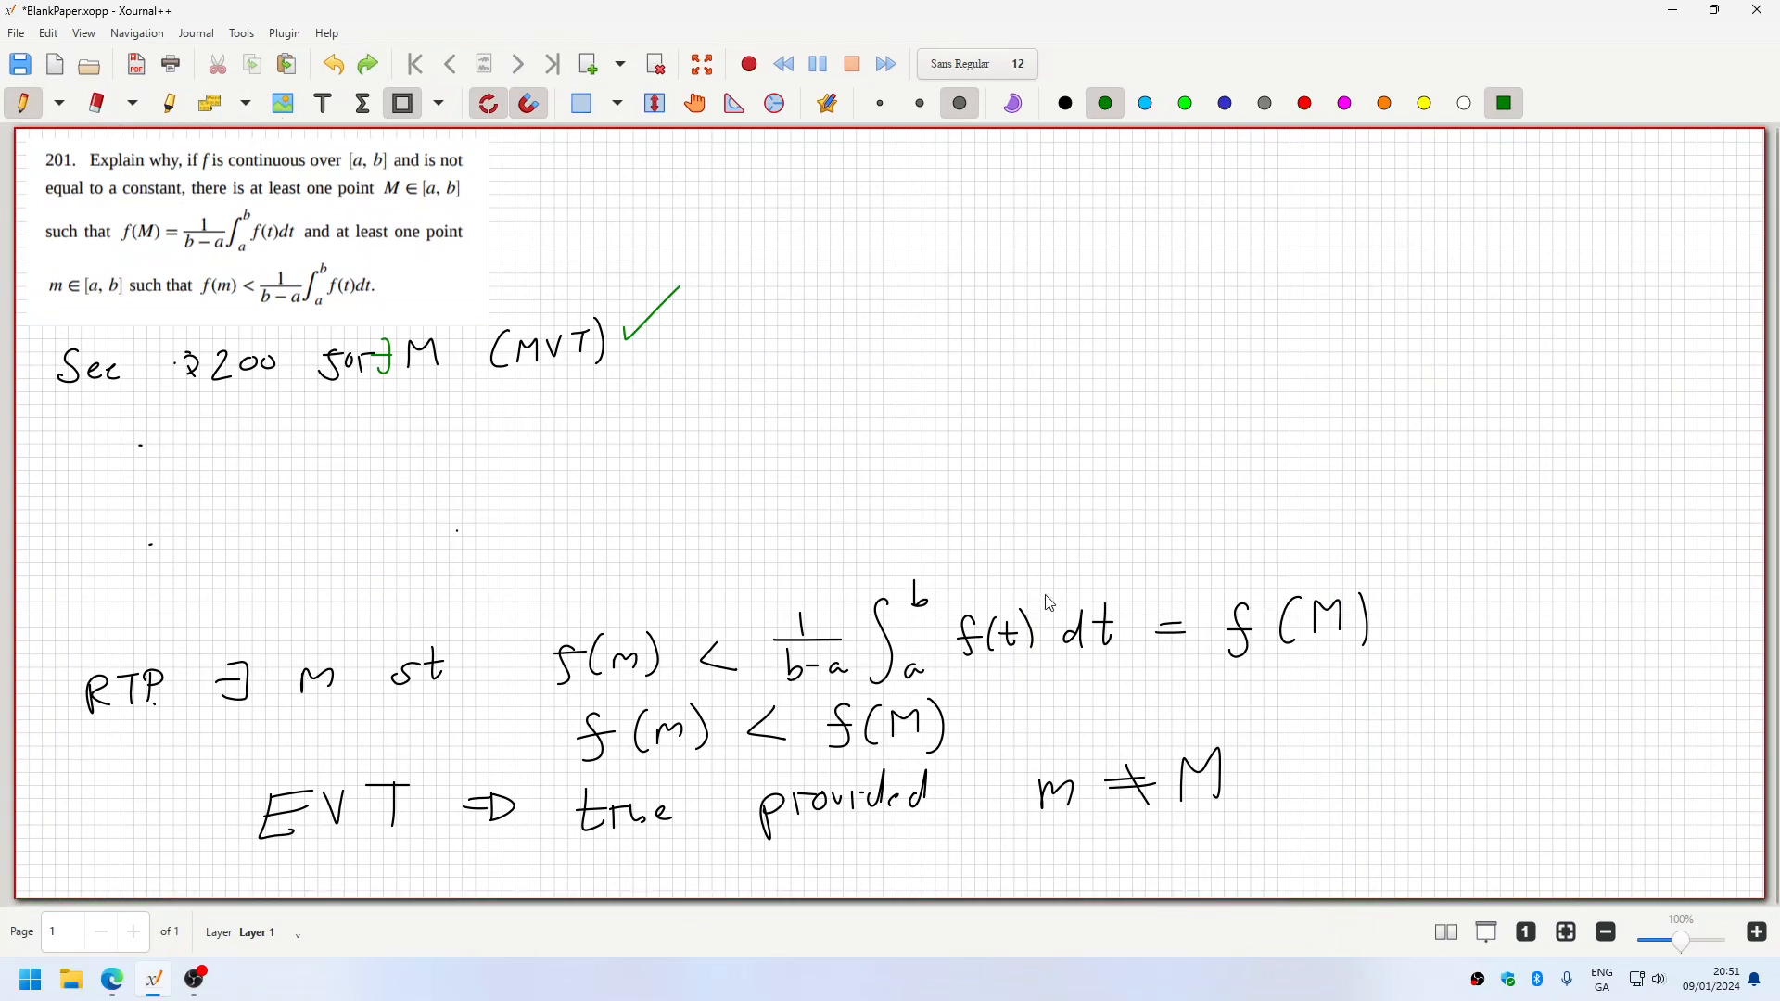
mouse_move(189, 366)
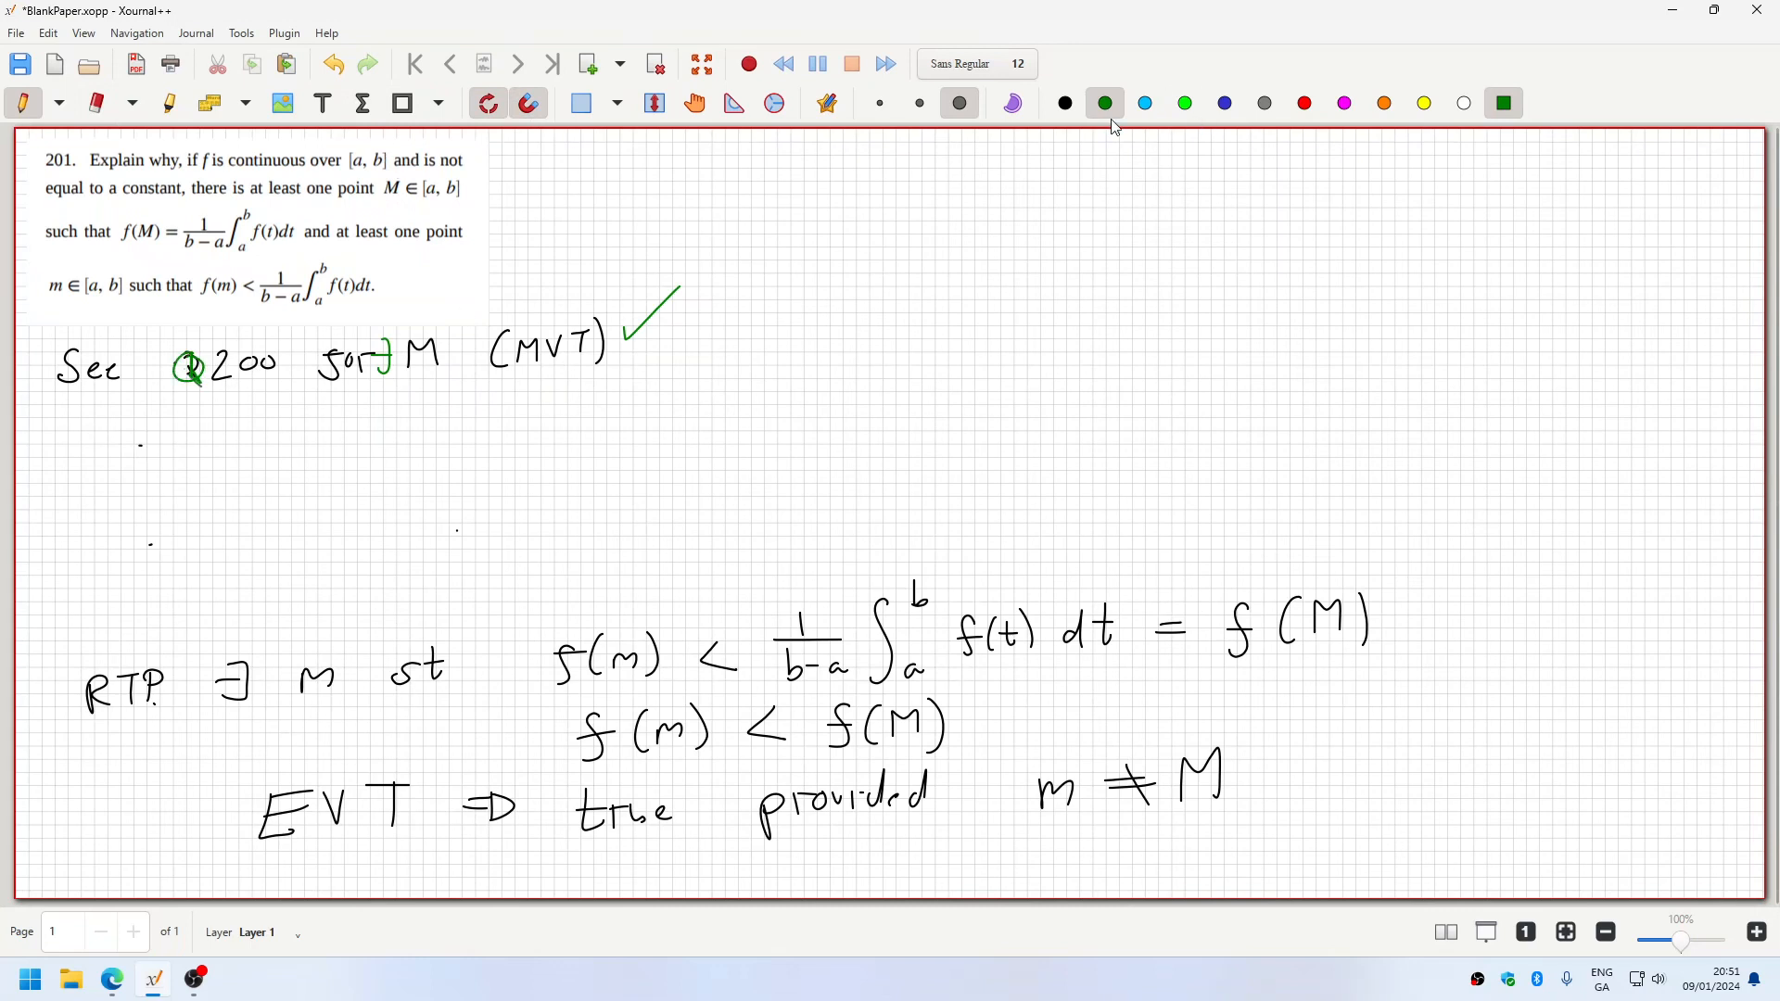
- Switch the ink colour to red for the RTP and for some m notes
click(1303, 102)
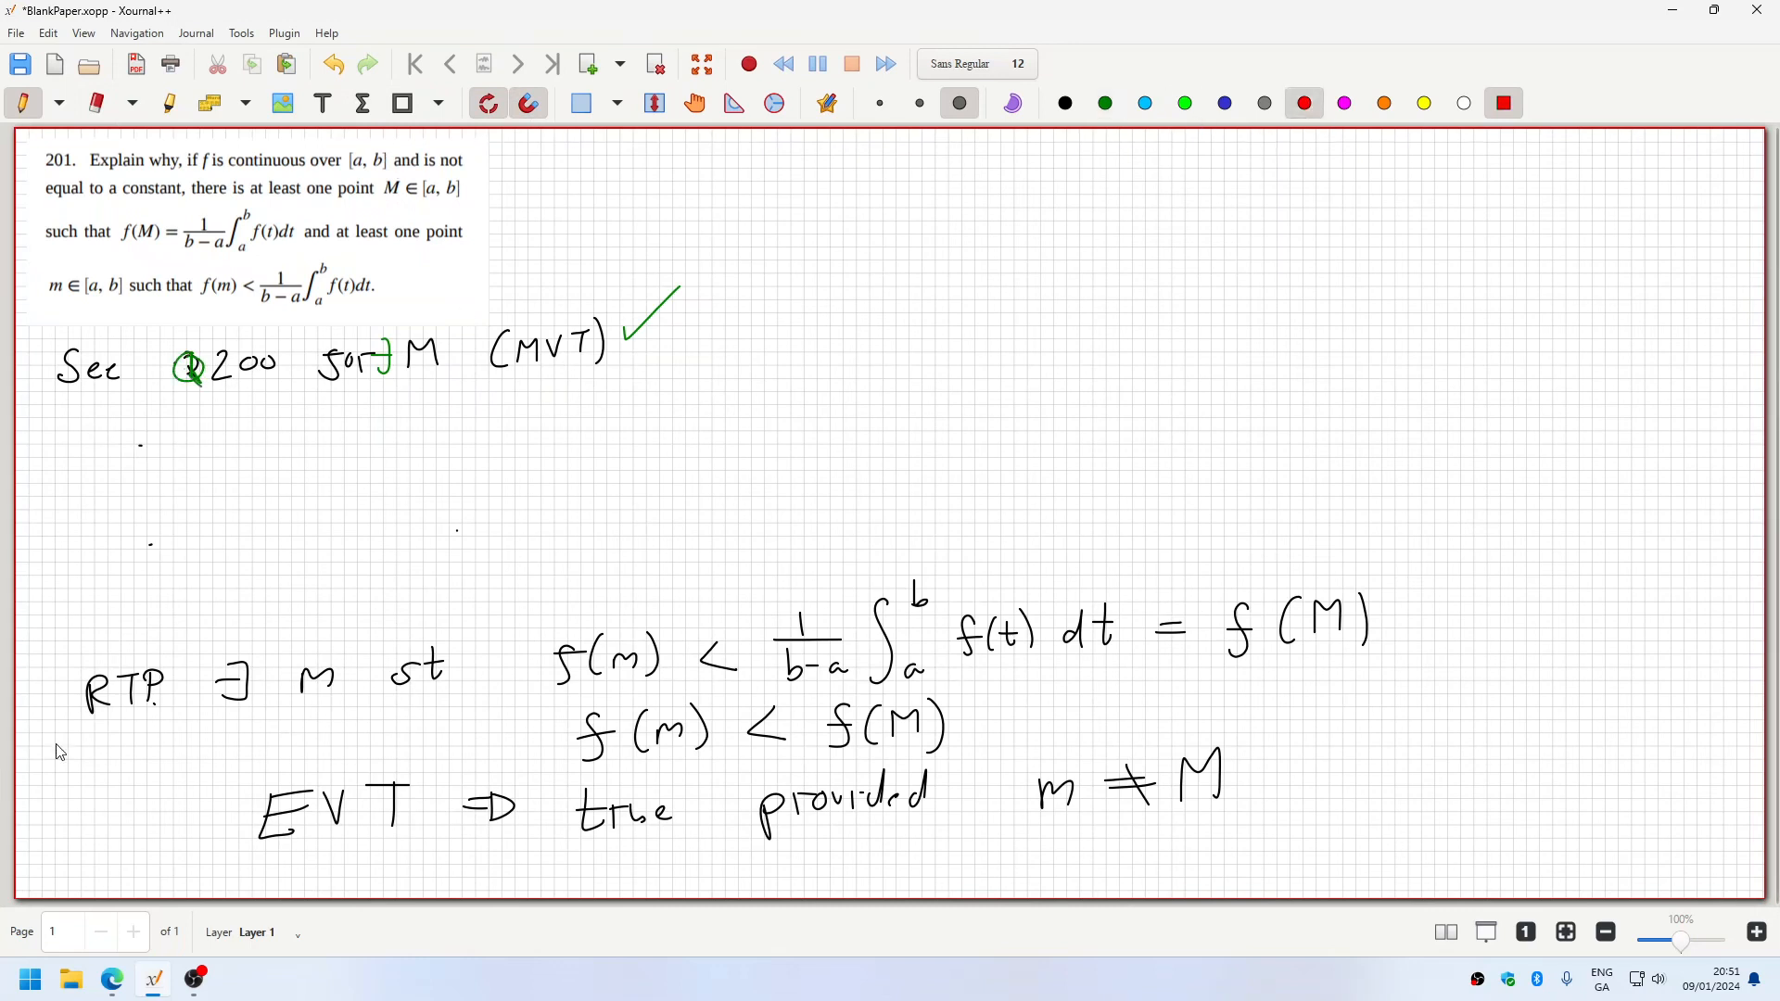
mouse_move(353, 679)
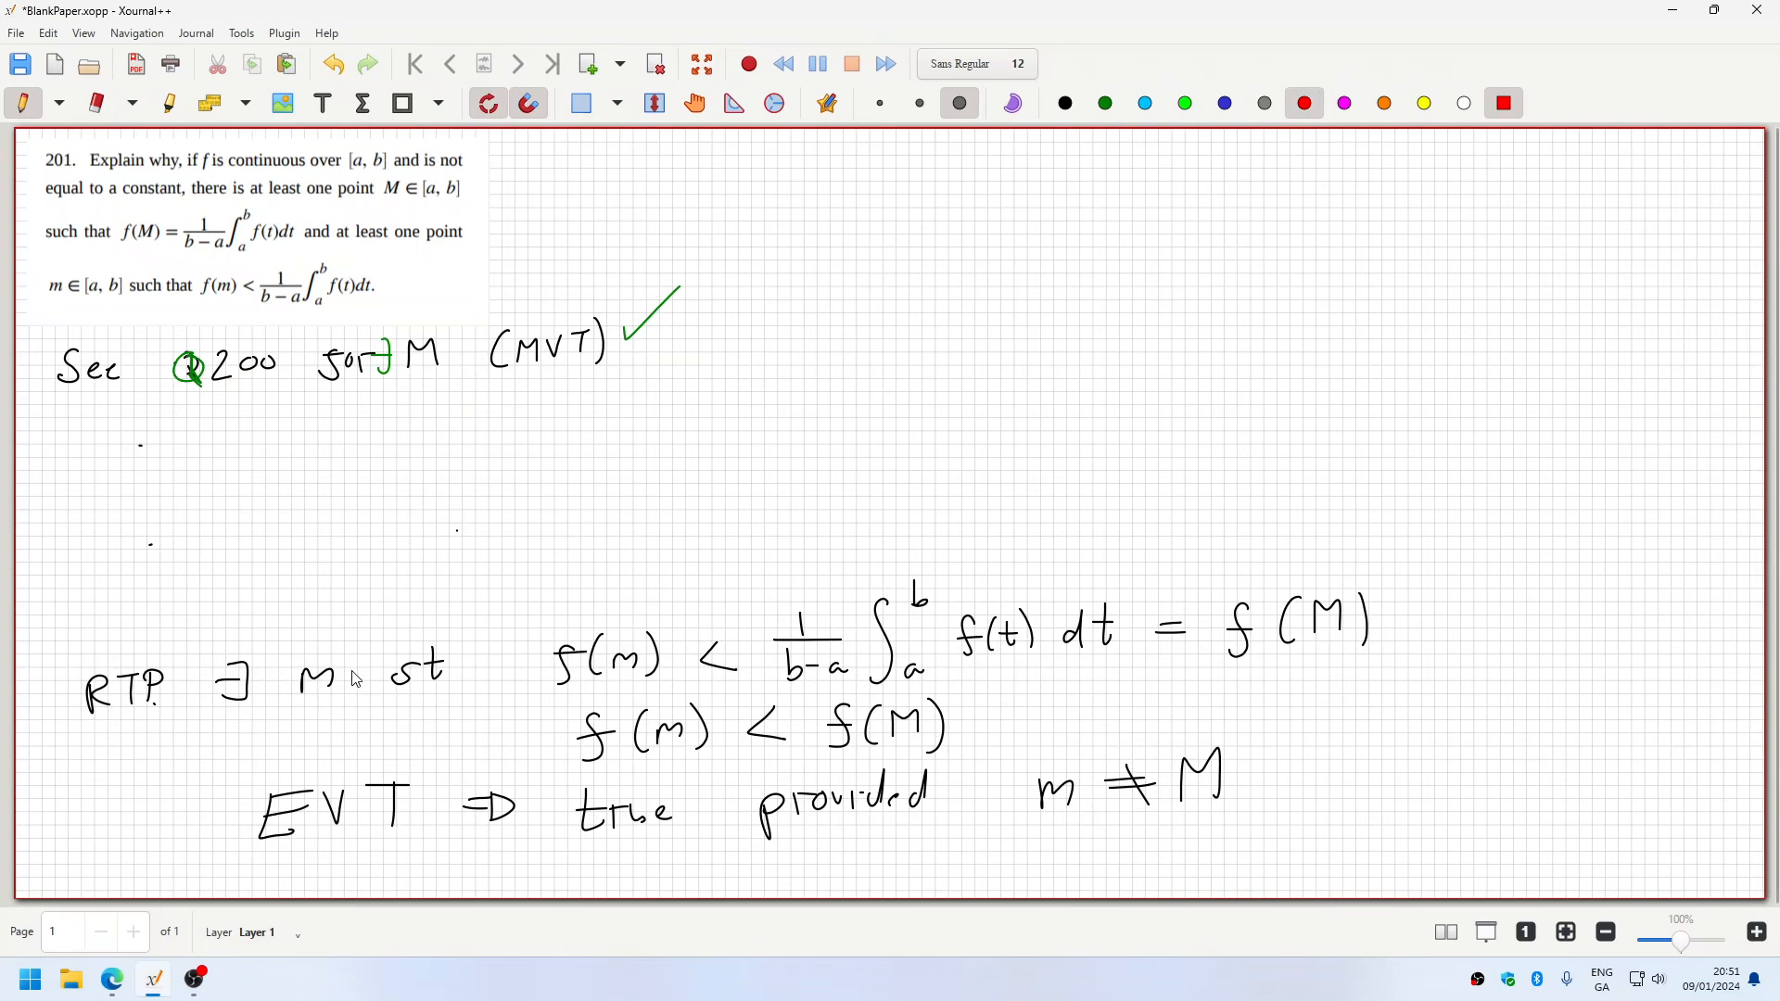
mouse_move(897, 655)
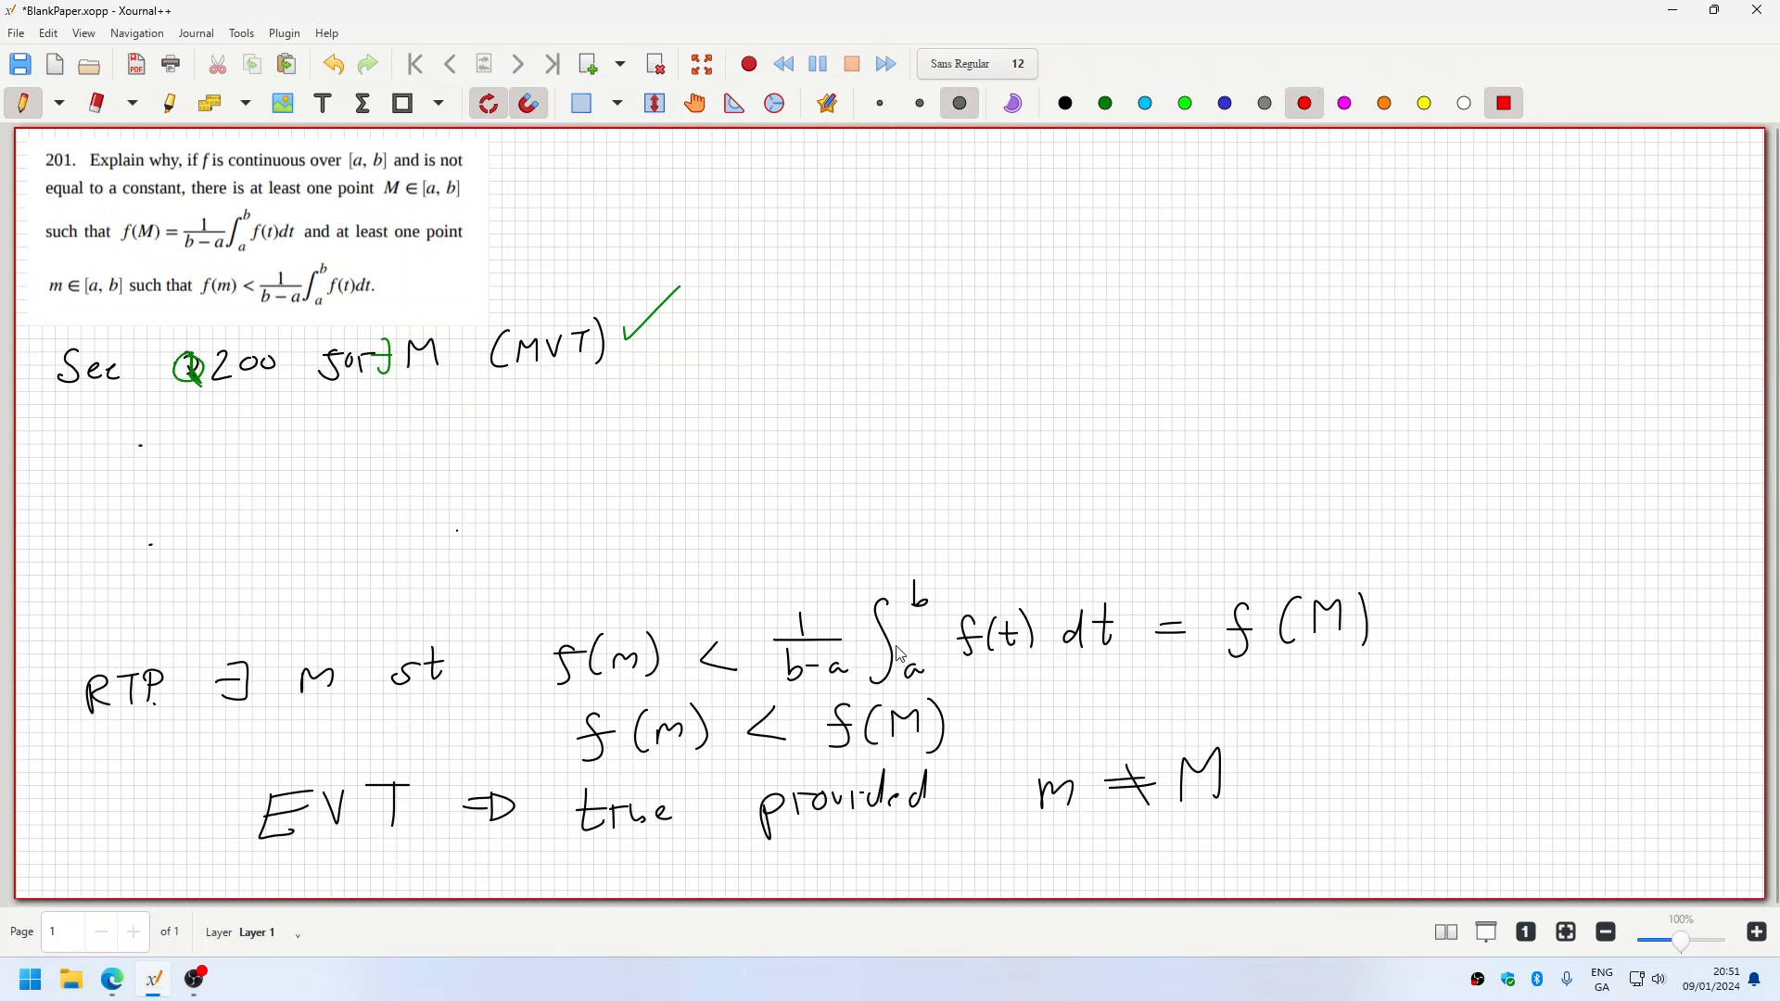
mouse_move(1319, 631)
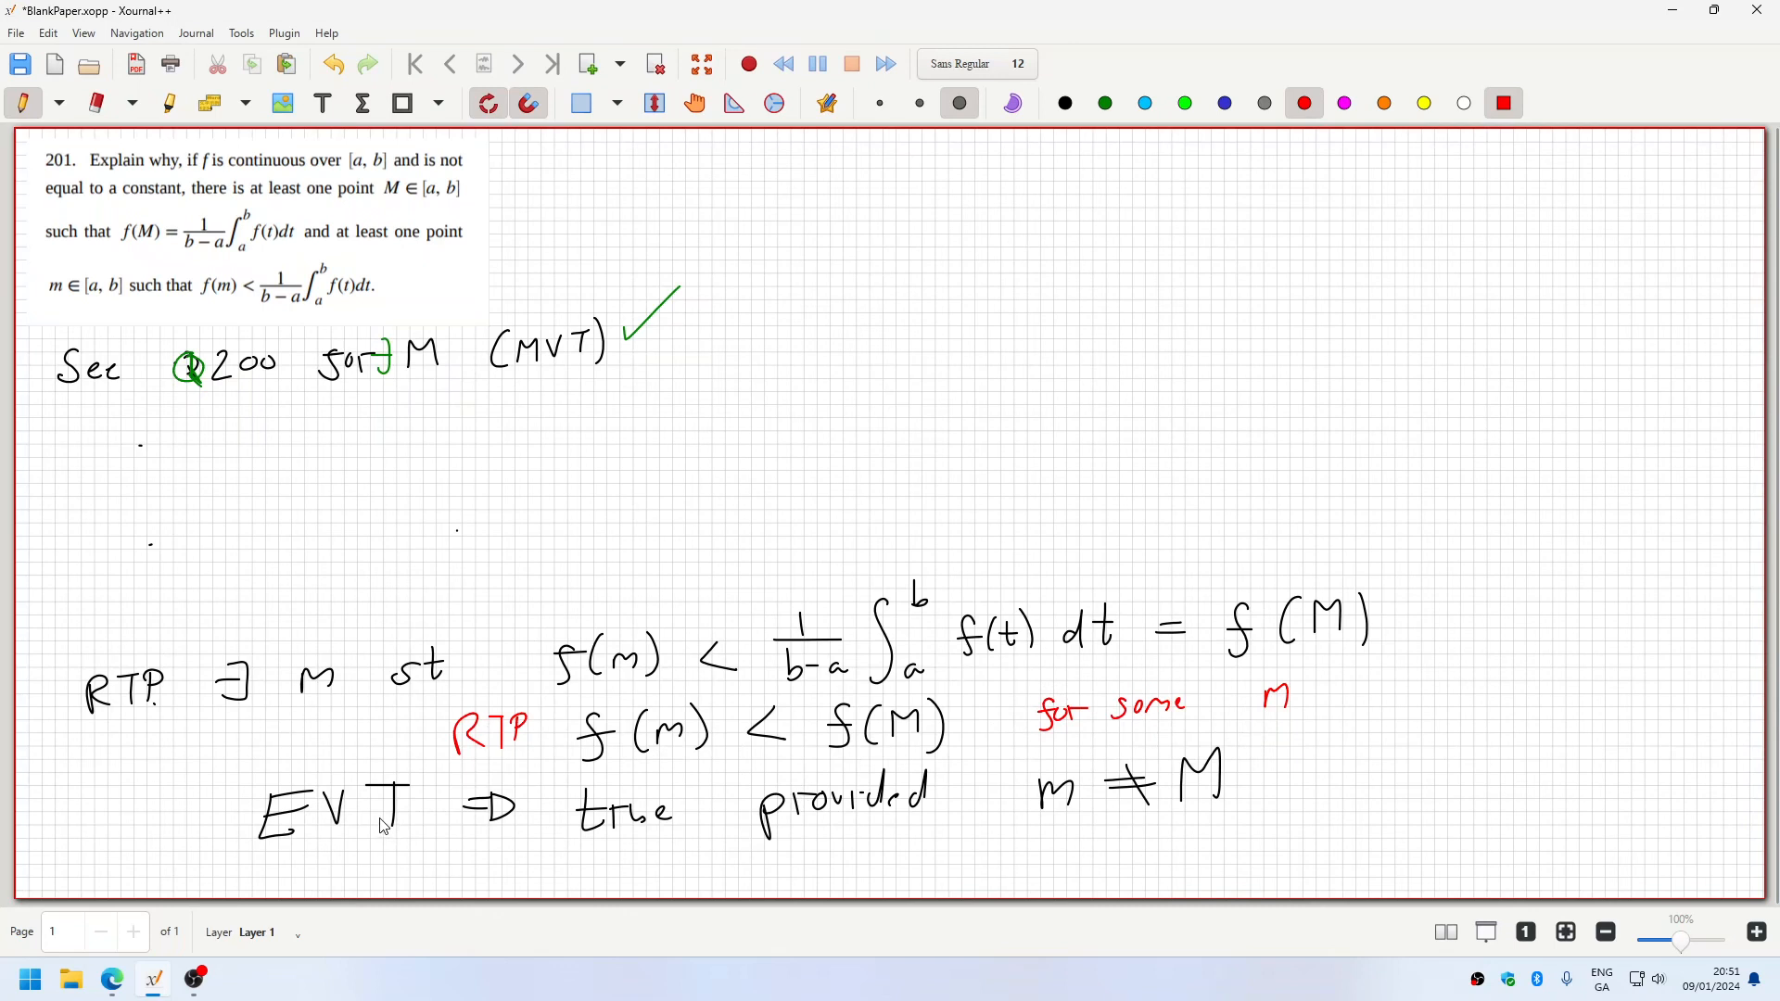
mouse_move(723, 786)
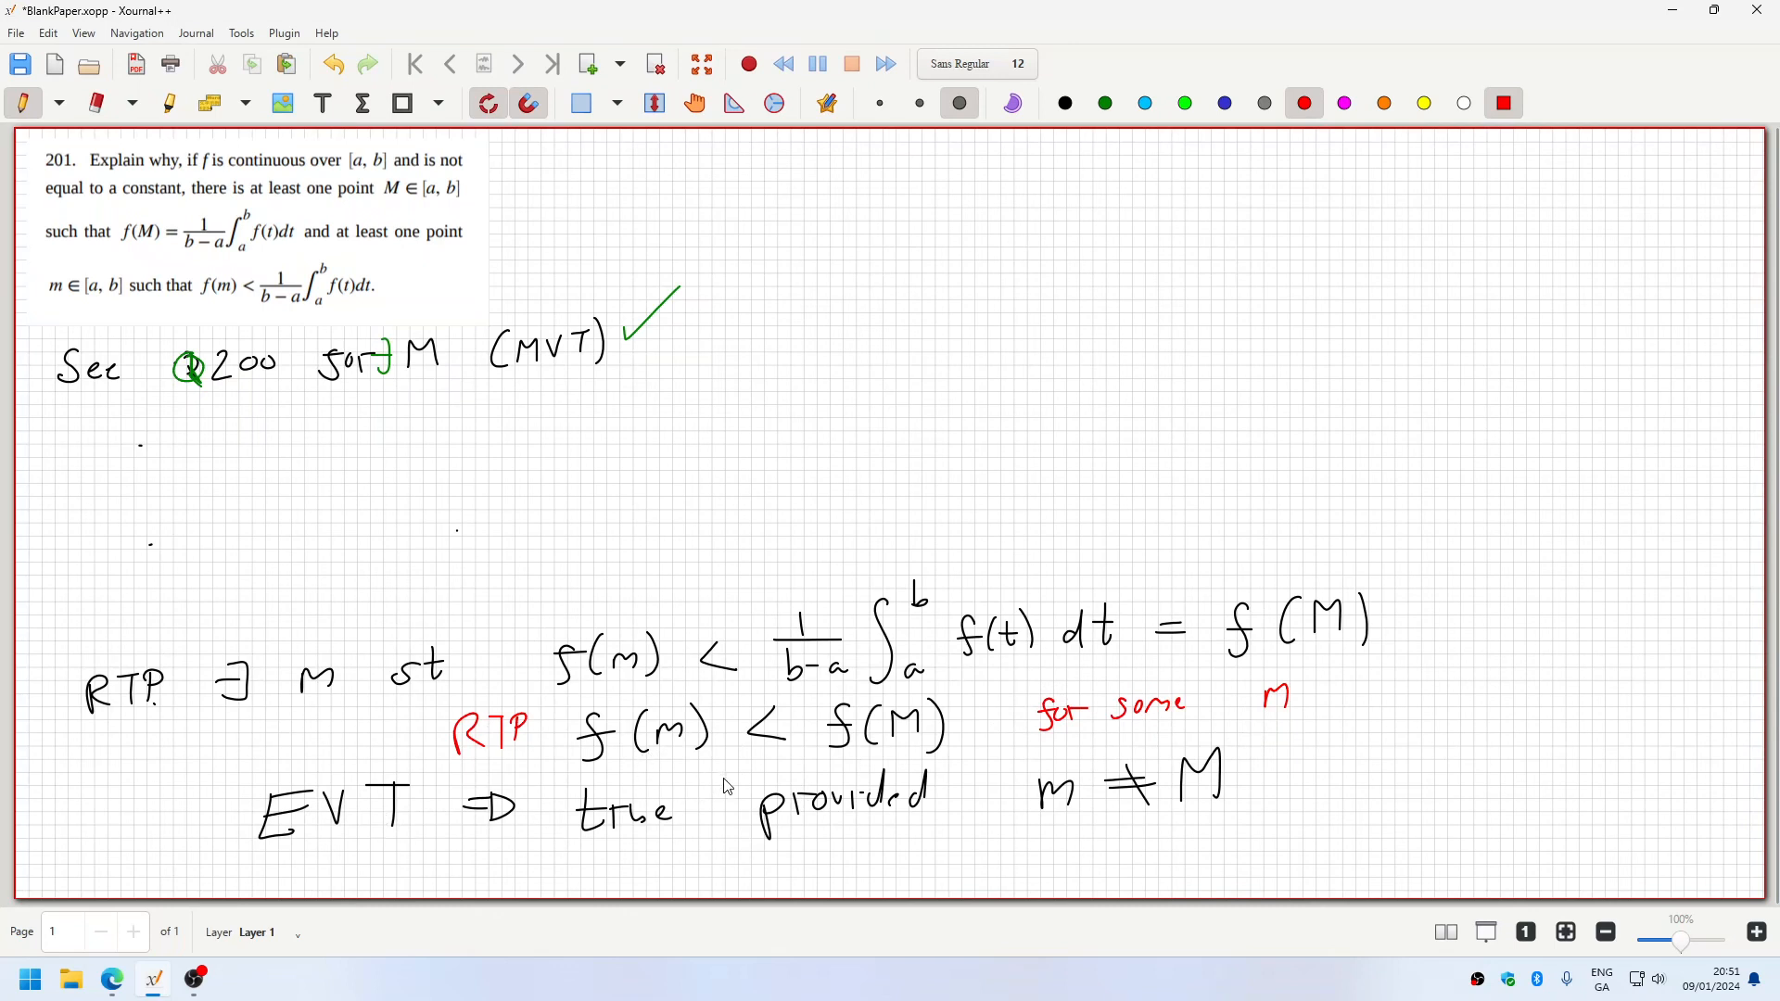
mouse_move(1158, 801)
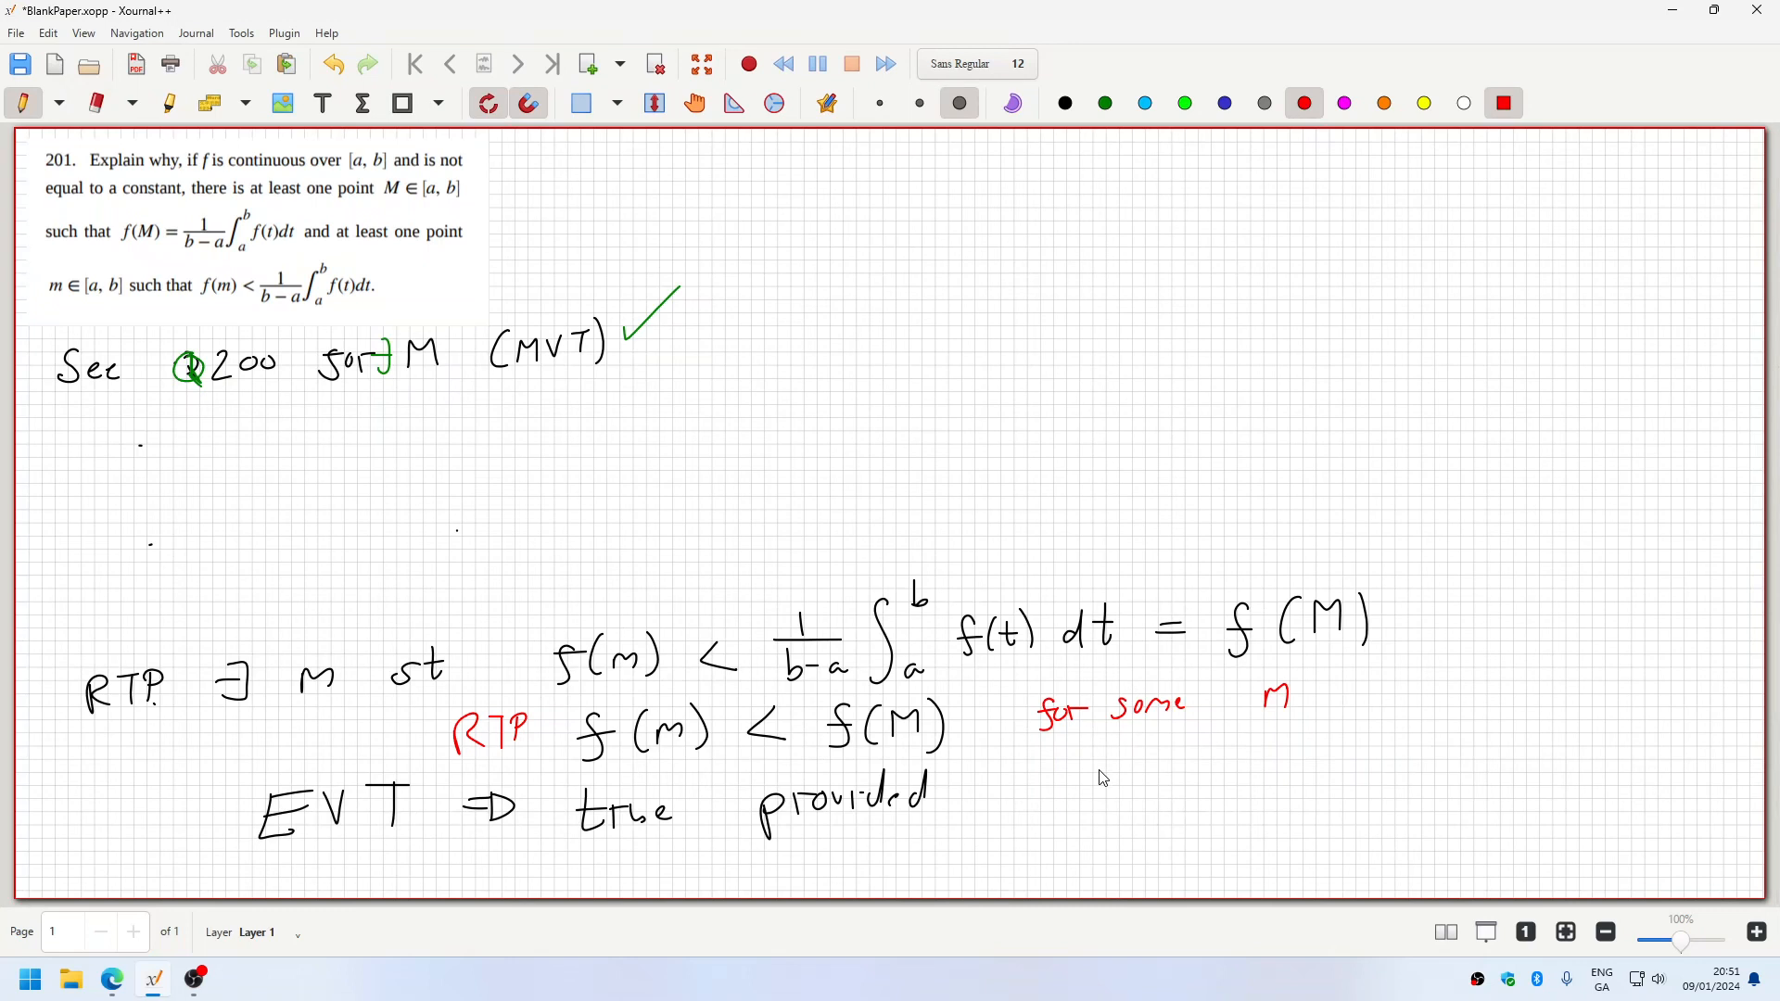
mouse_move(182, 190)
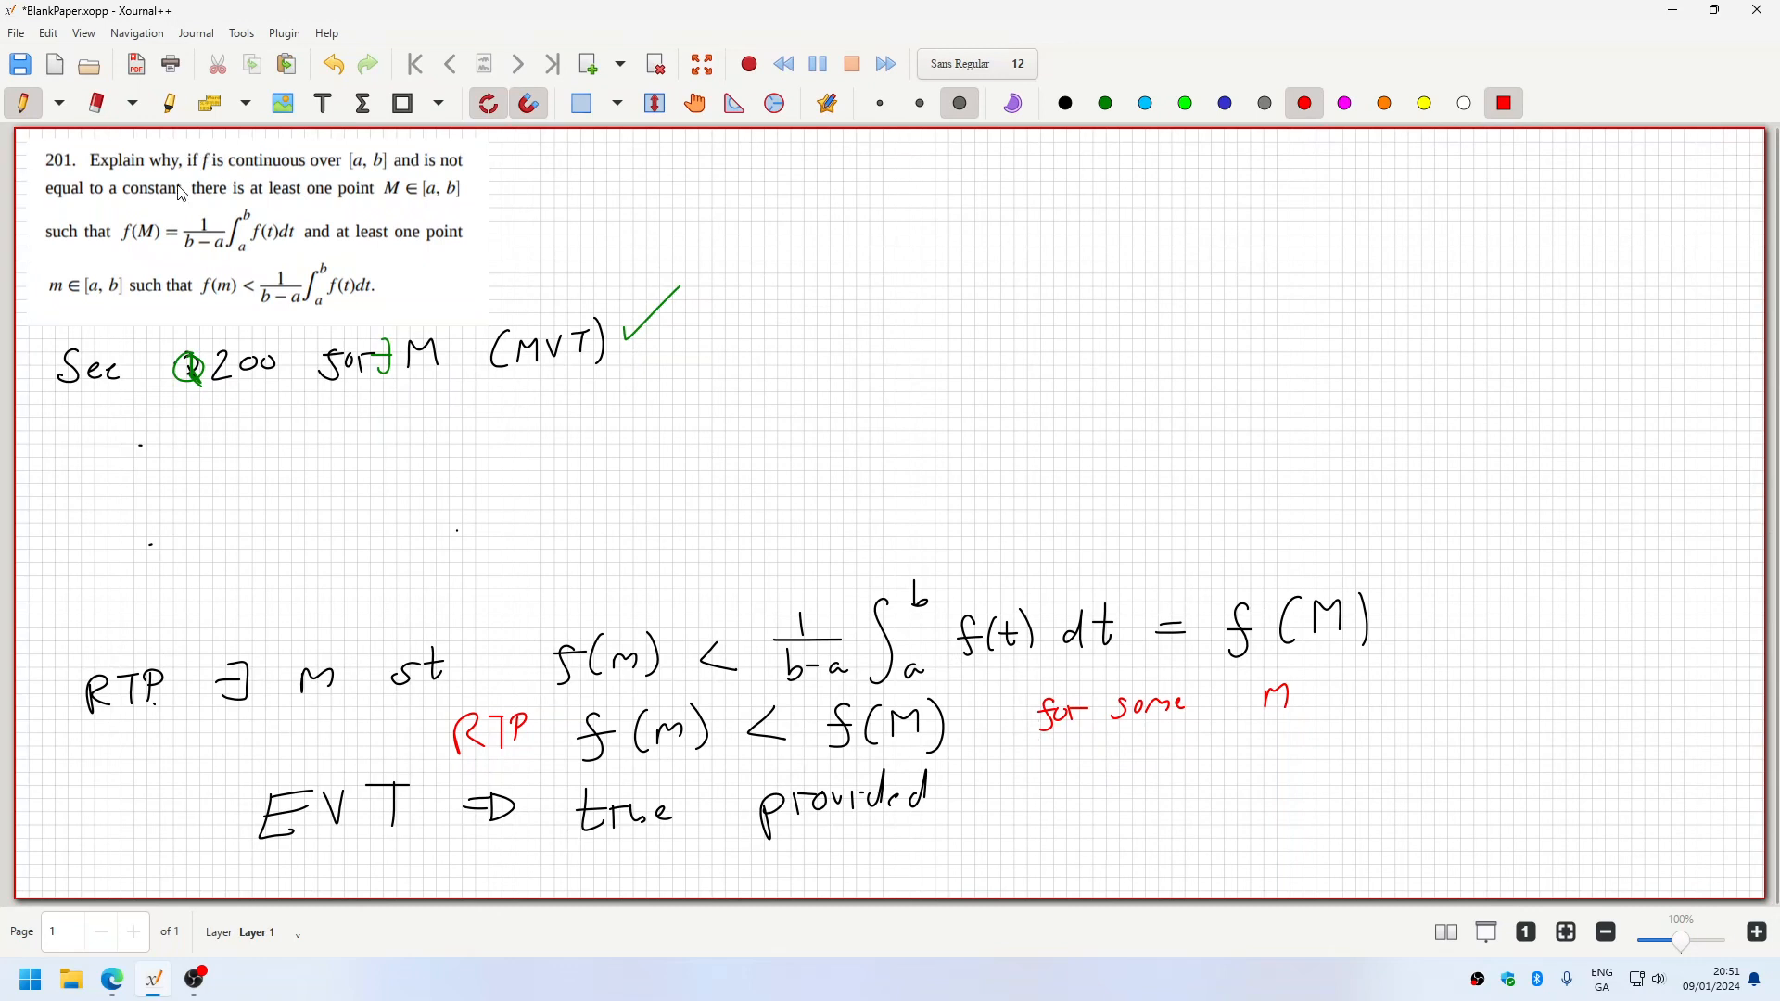
- Underline 'a constant' in red in problem 201, then select green ink
drag(110, 202, 182, 200)
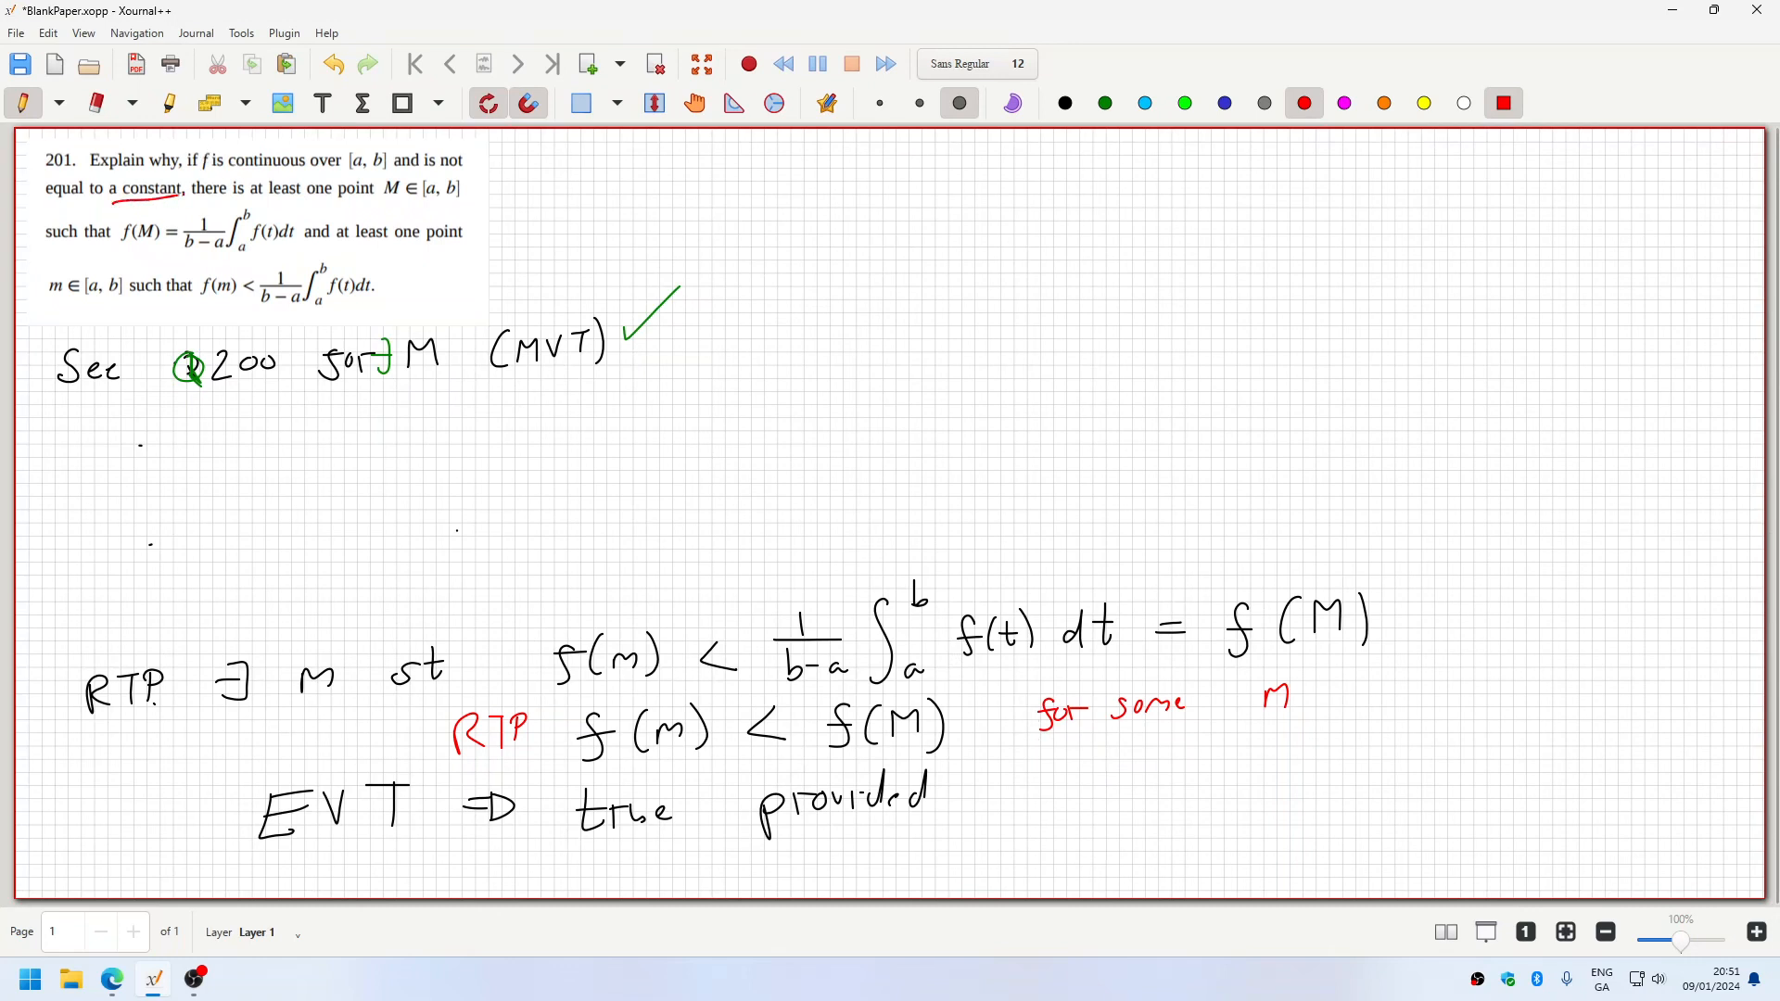
mouse_move(158, 206)
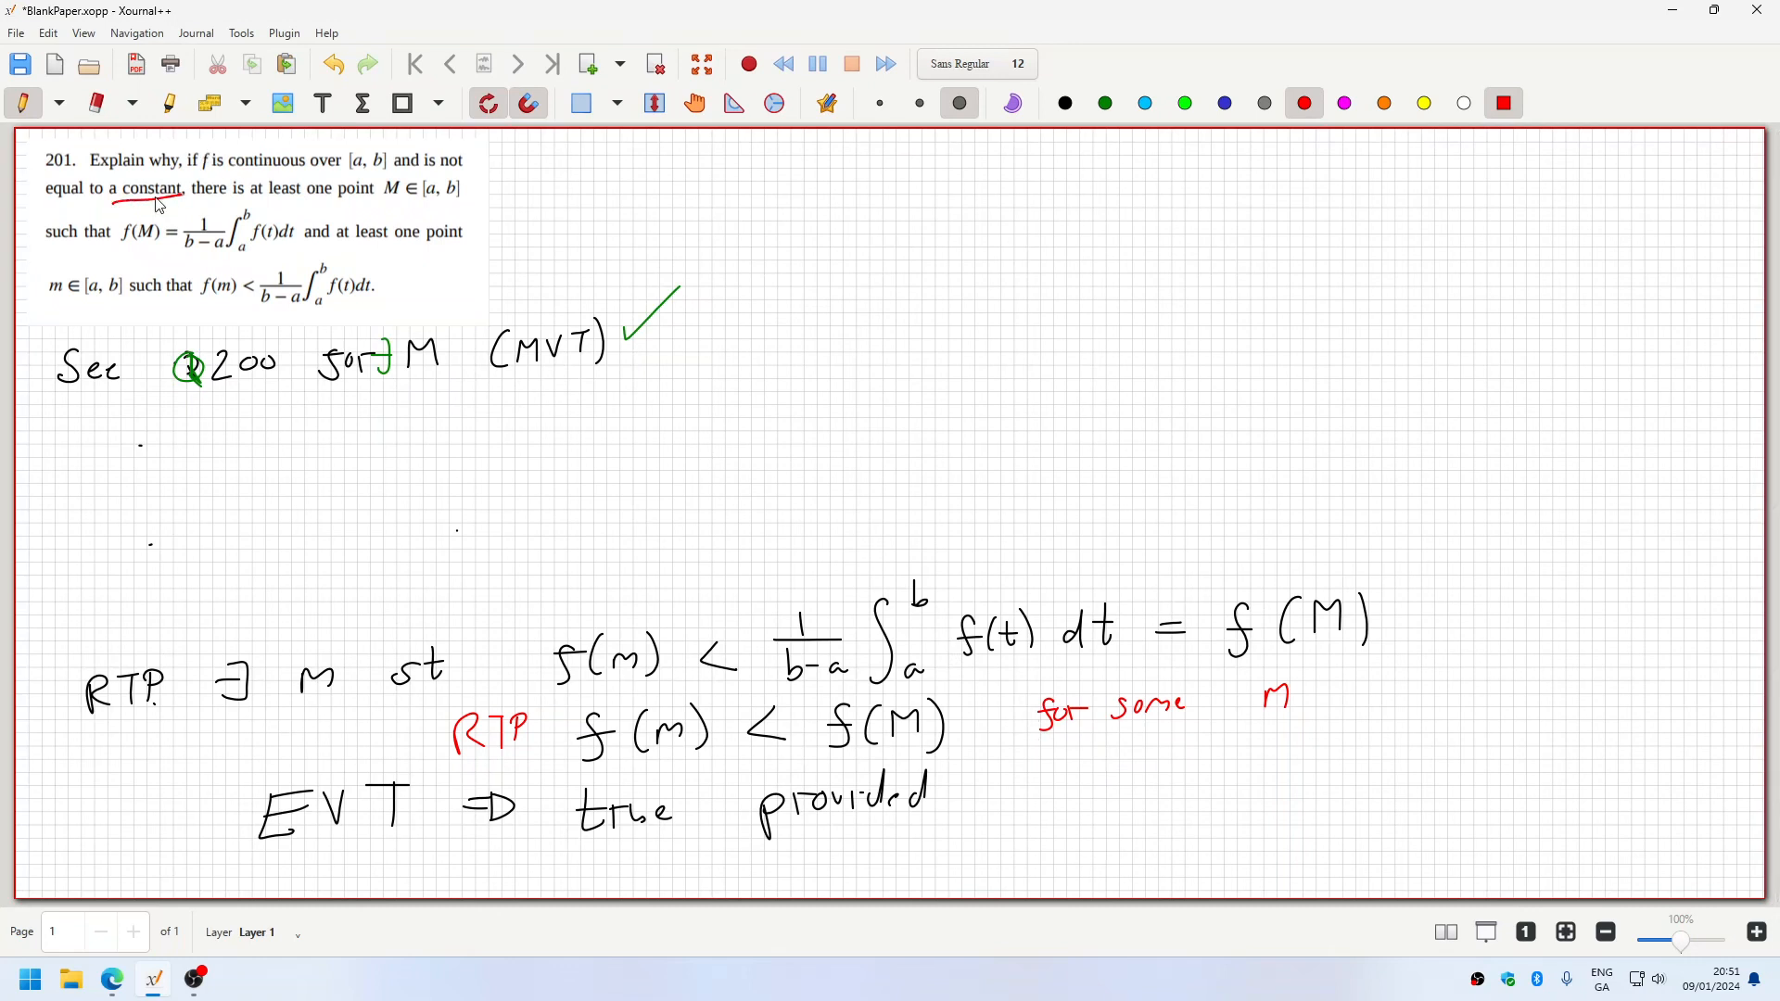
mouse_move(686, 603)
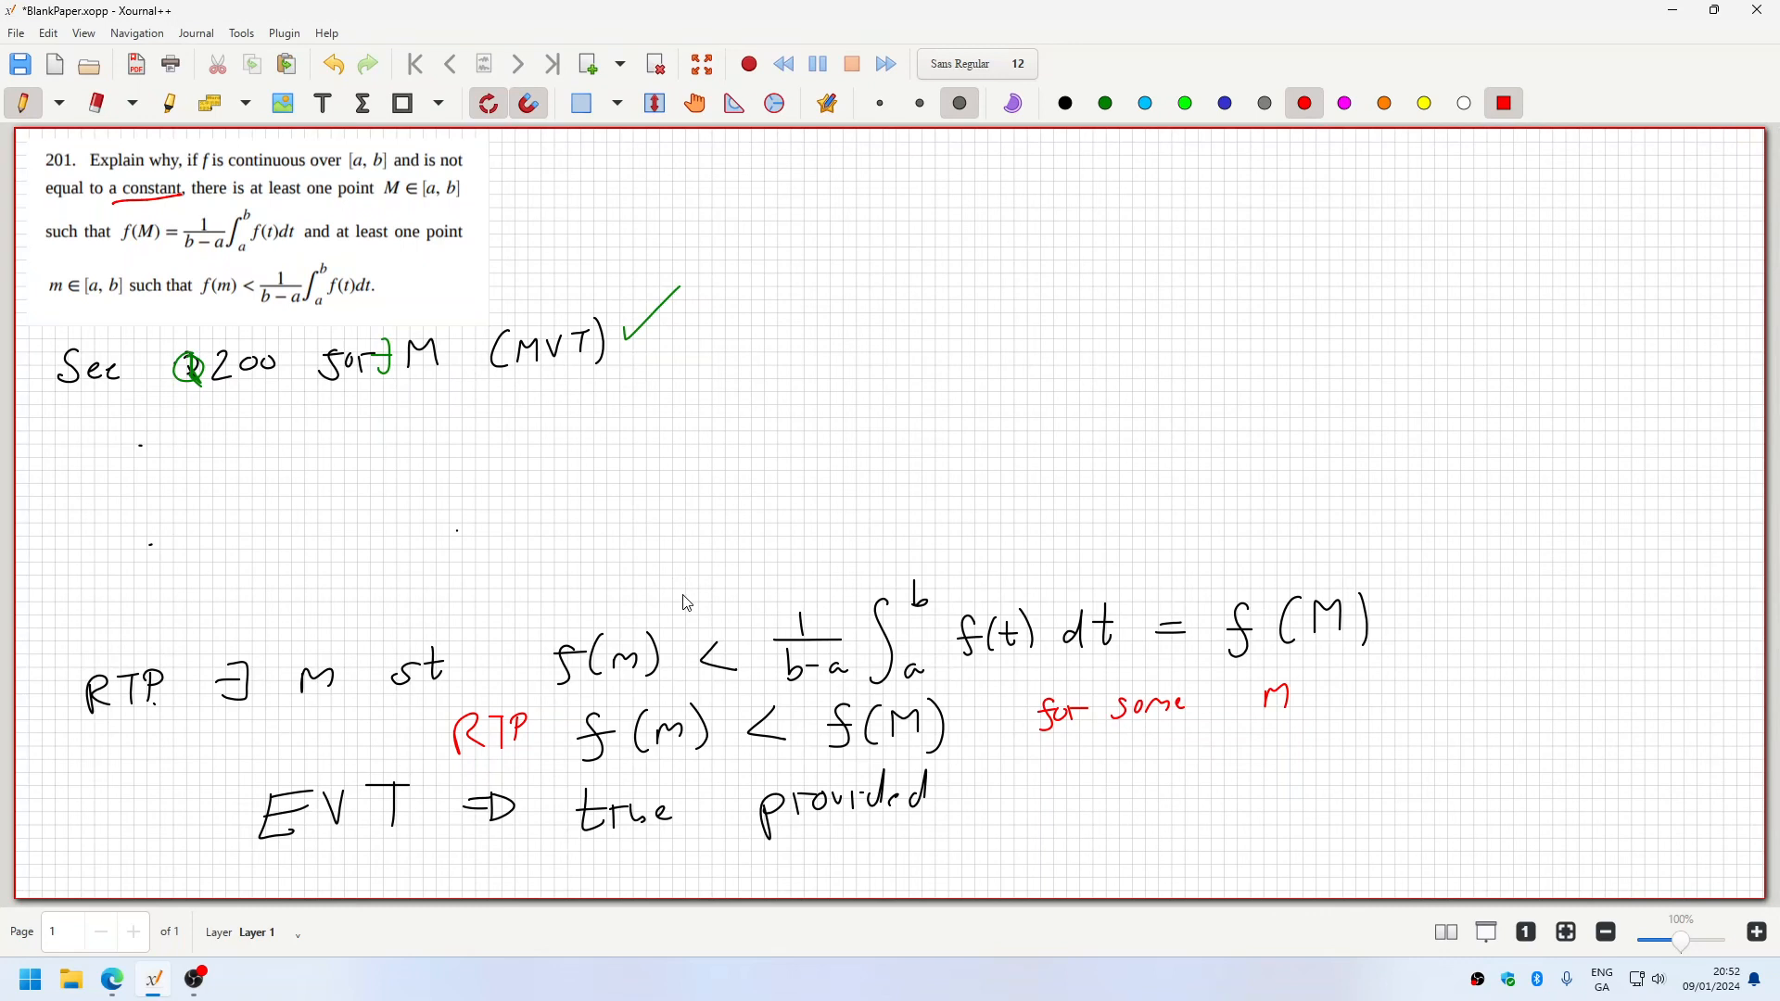
click(1105, 104)
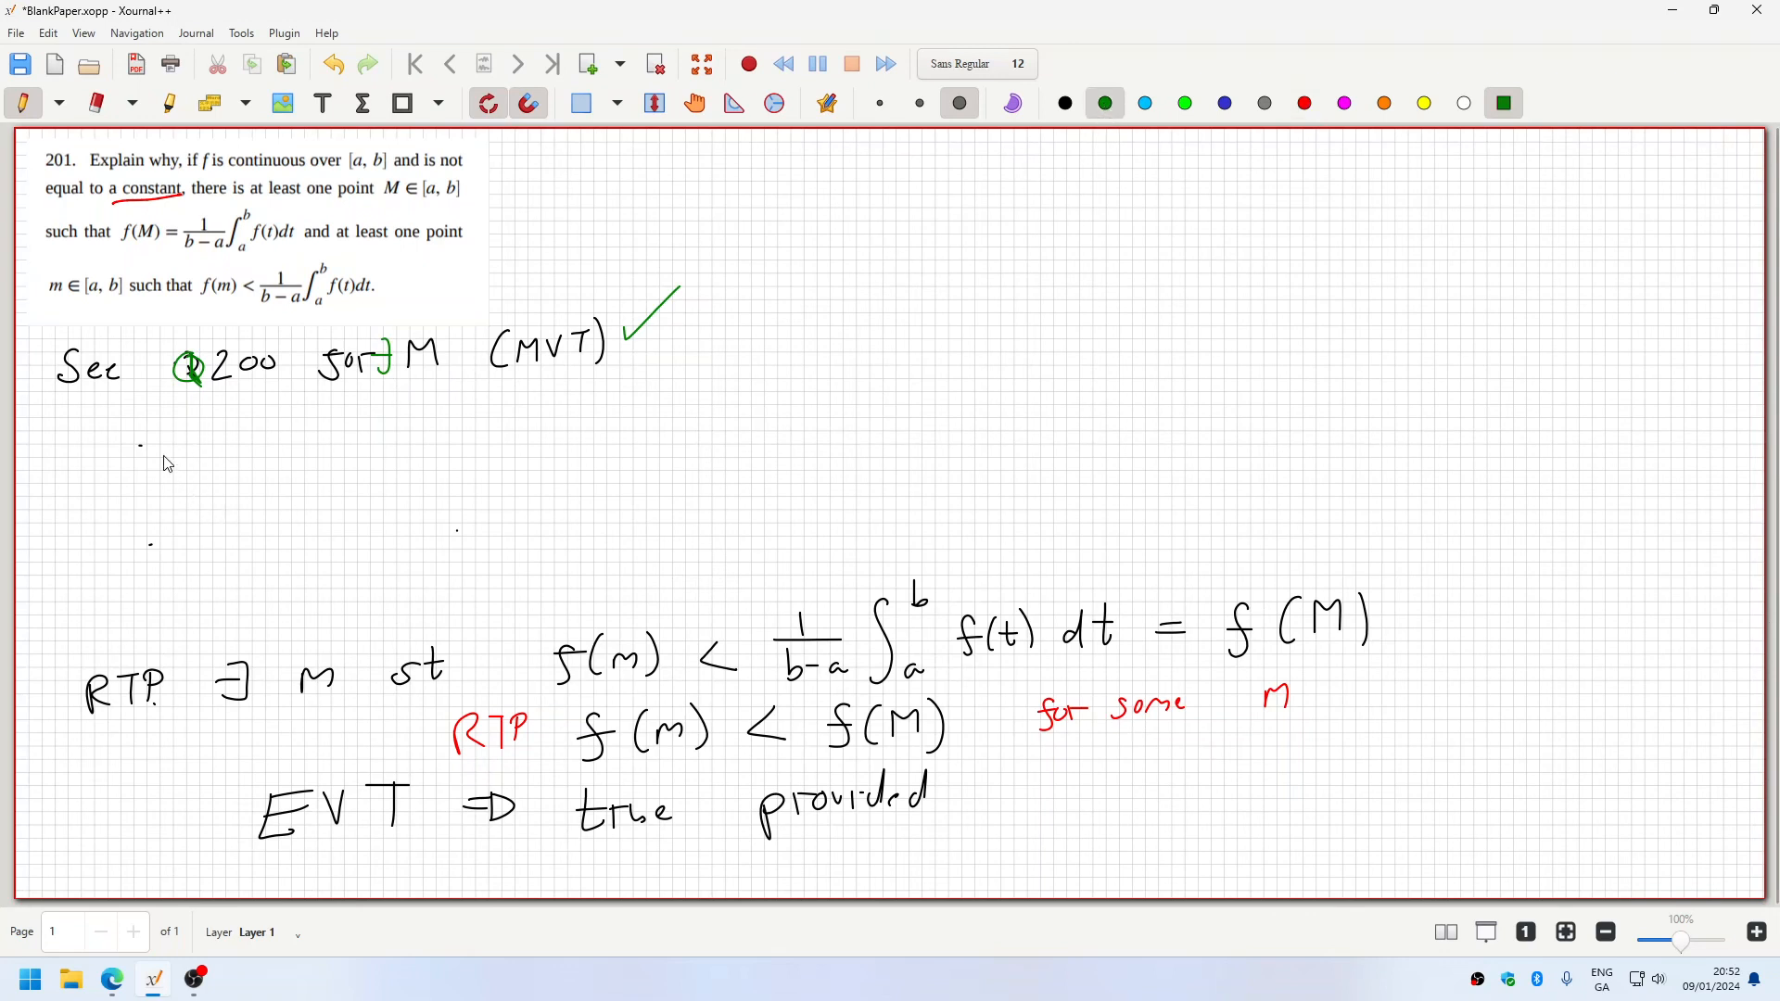
mouse_move(164, 443)
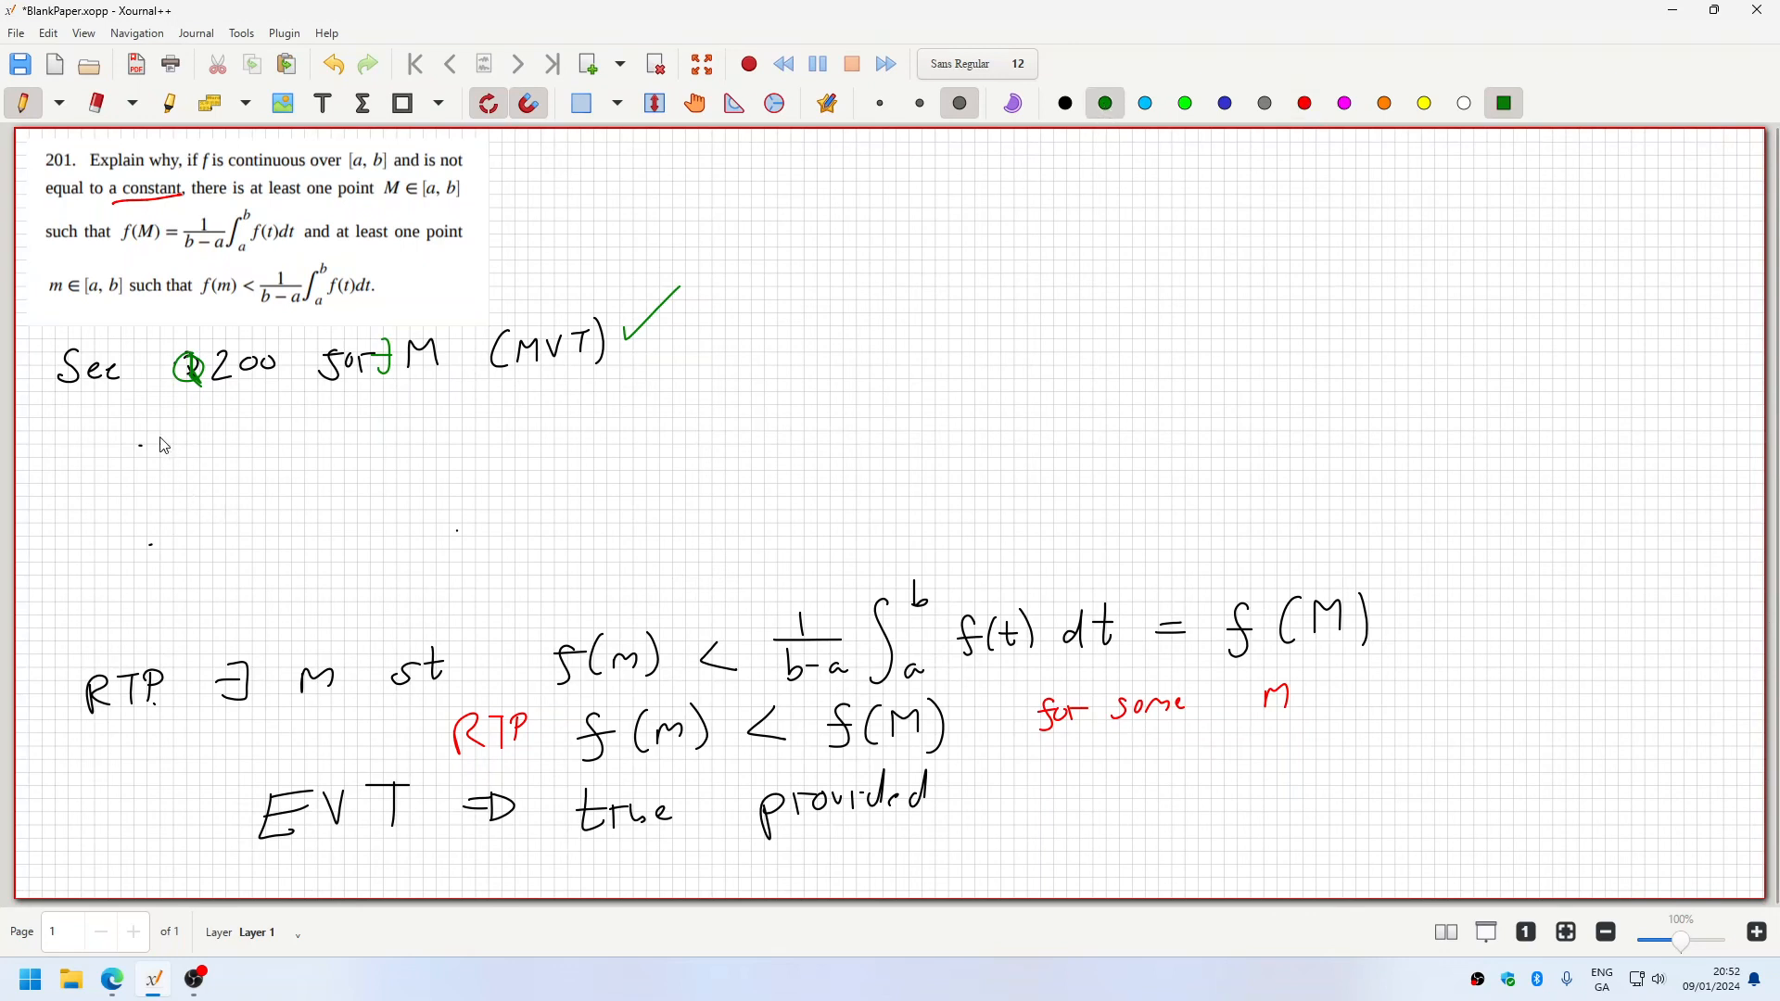
mouse_move(232, 890)
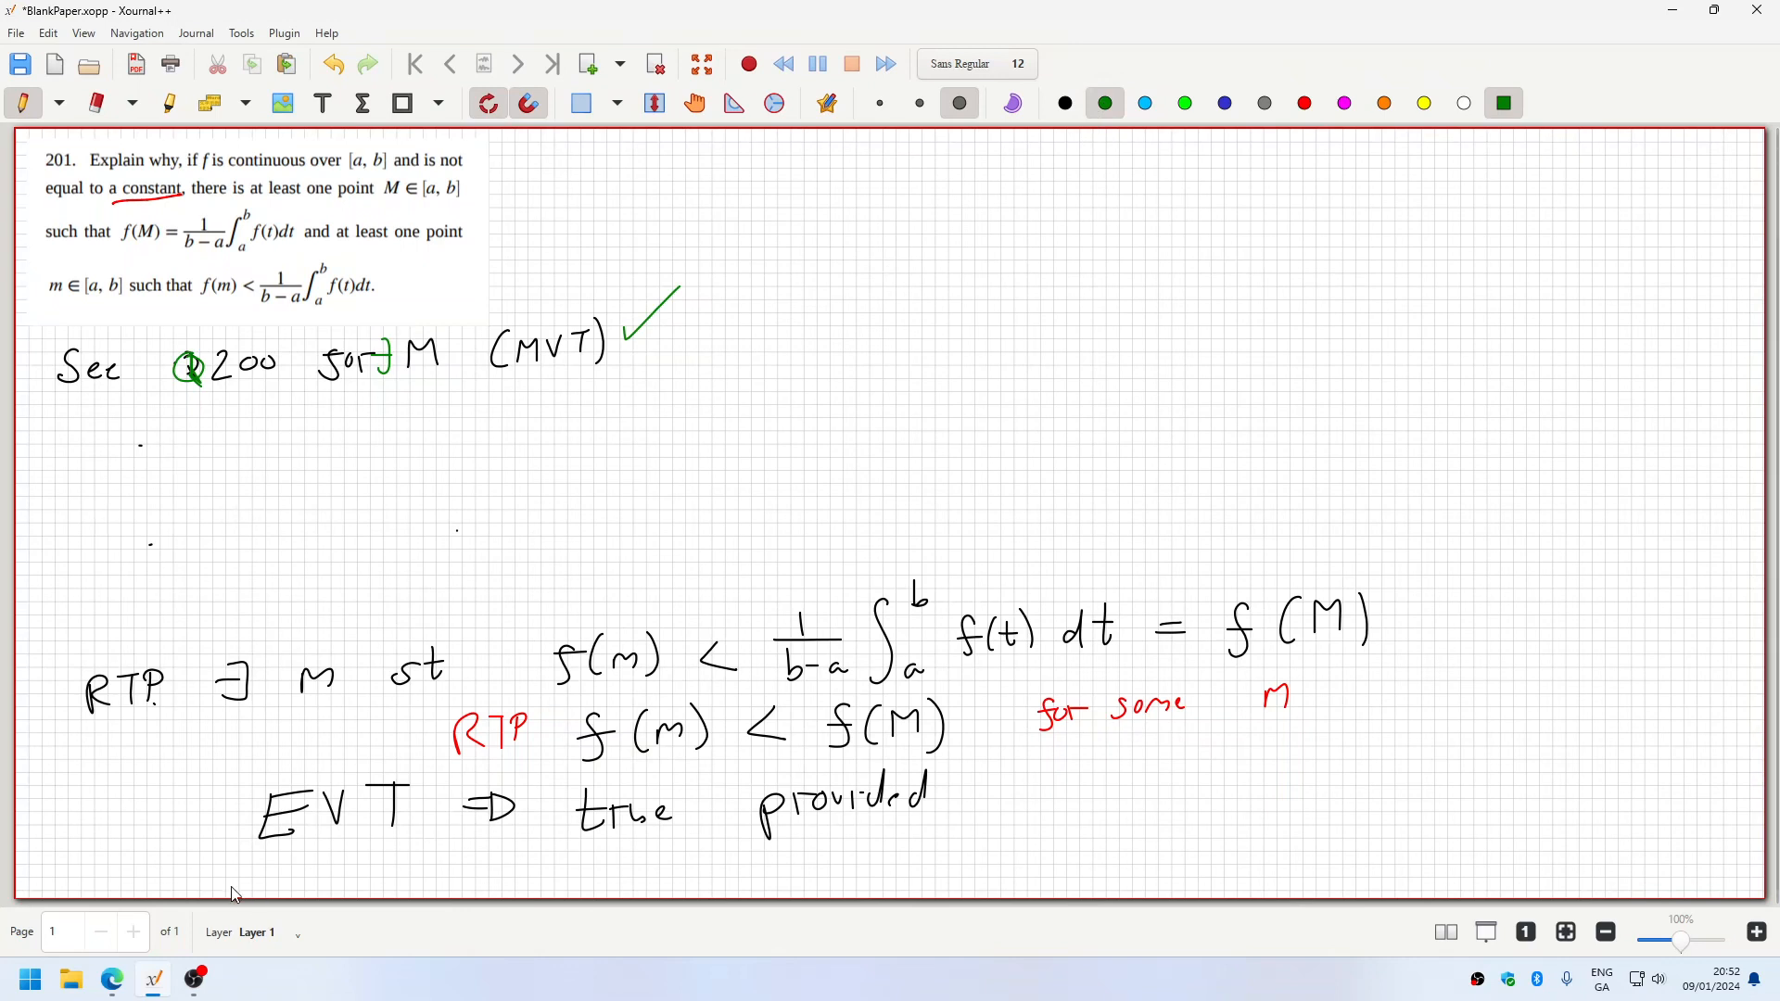